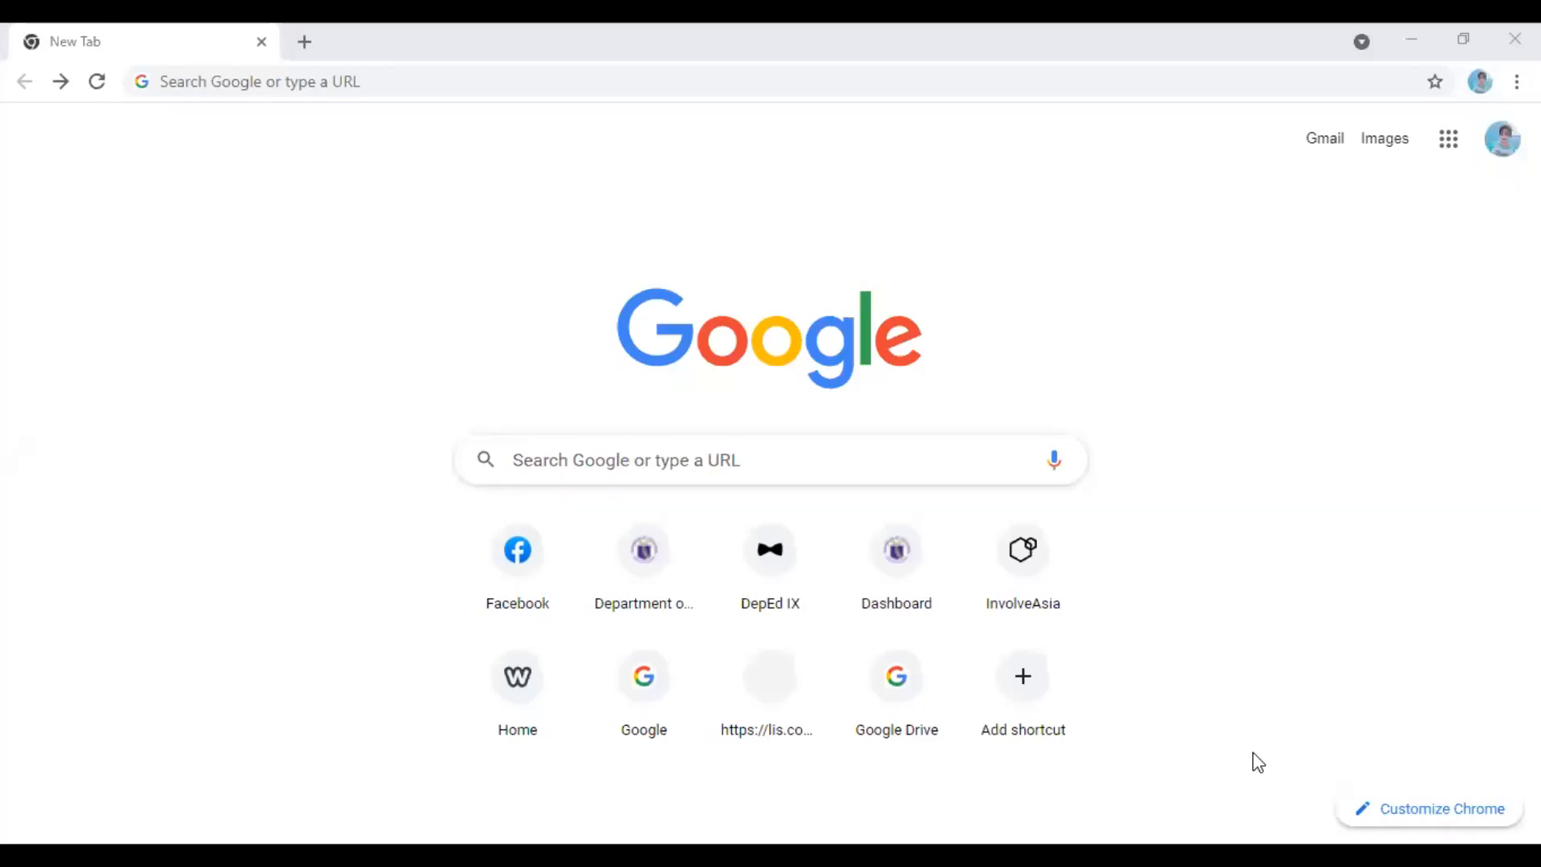
mouse_move(568, 214)
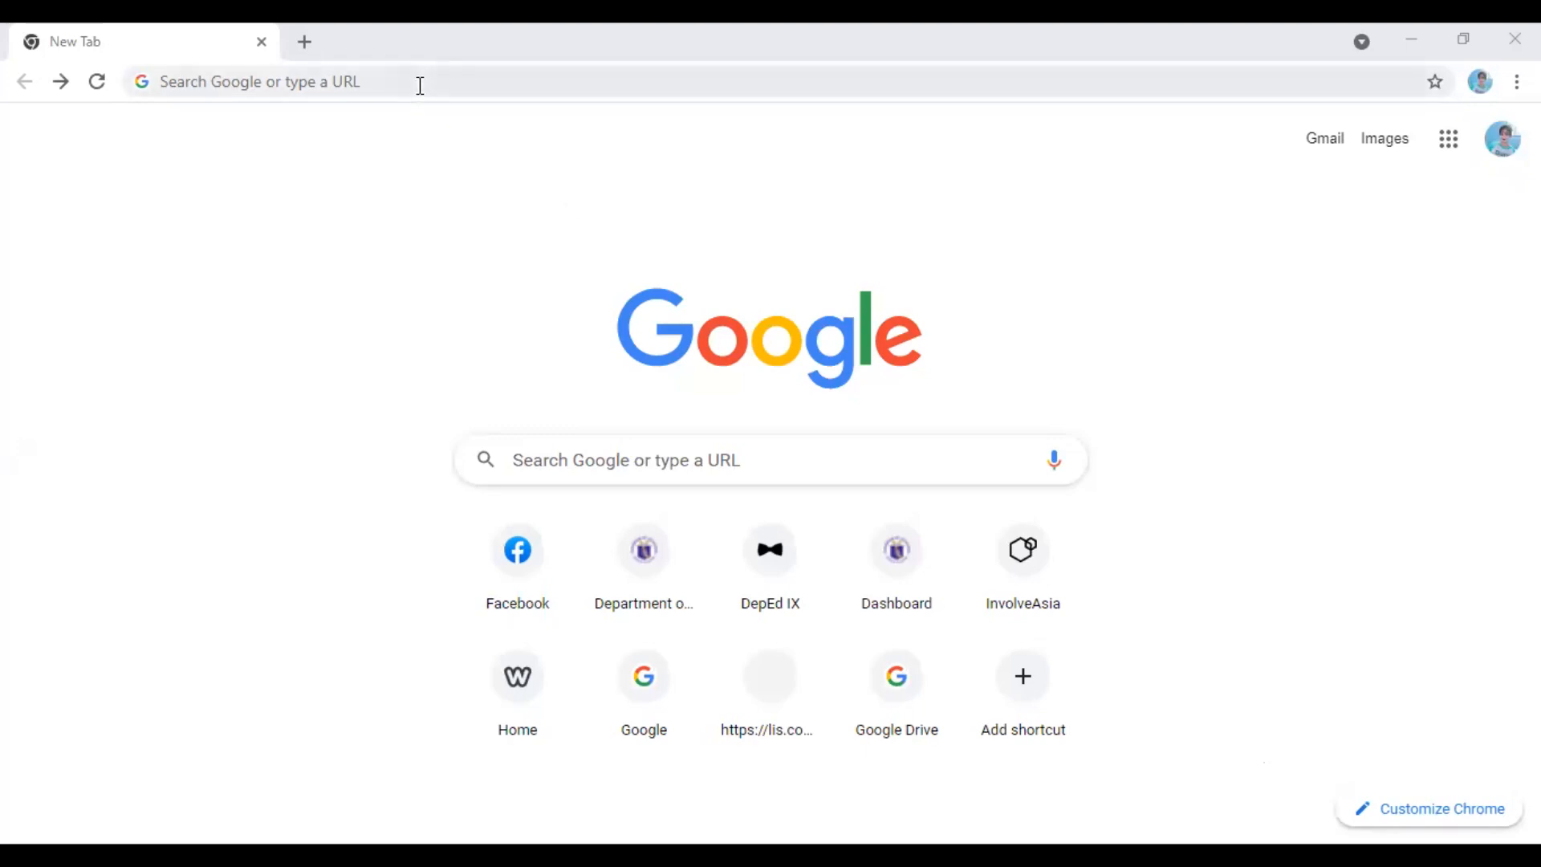
Enter r9.lms.deped.gov.ph/moodle in the address bar to load the LMS login page
left_click(256, 82)
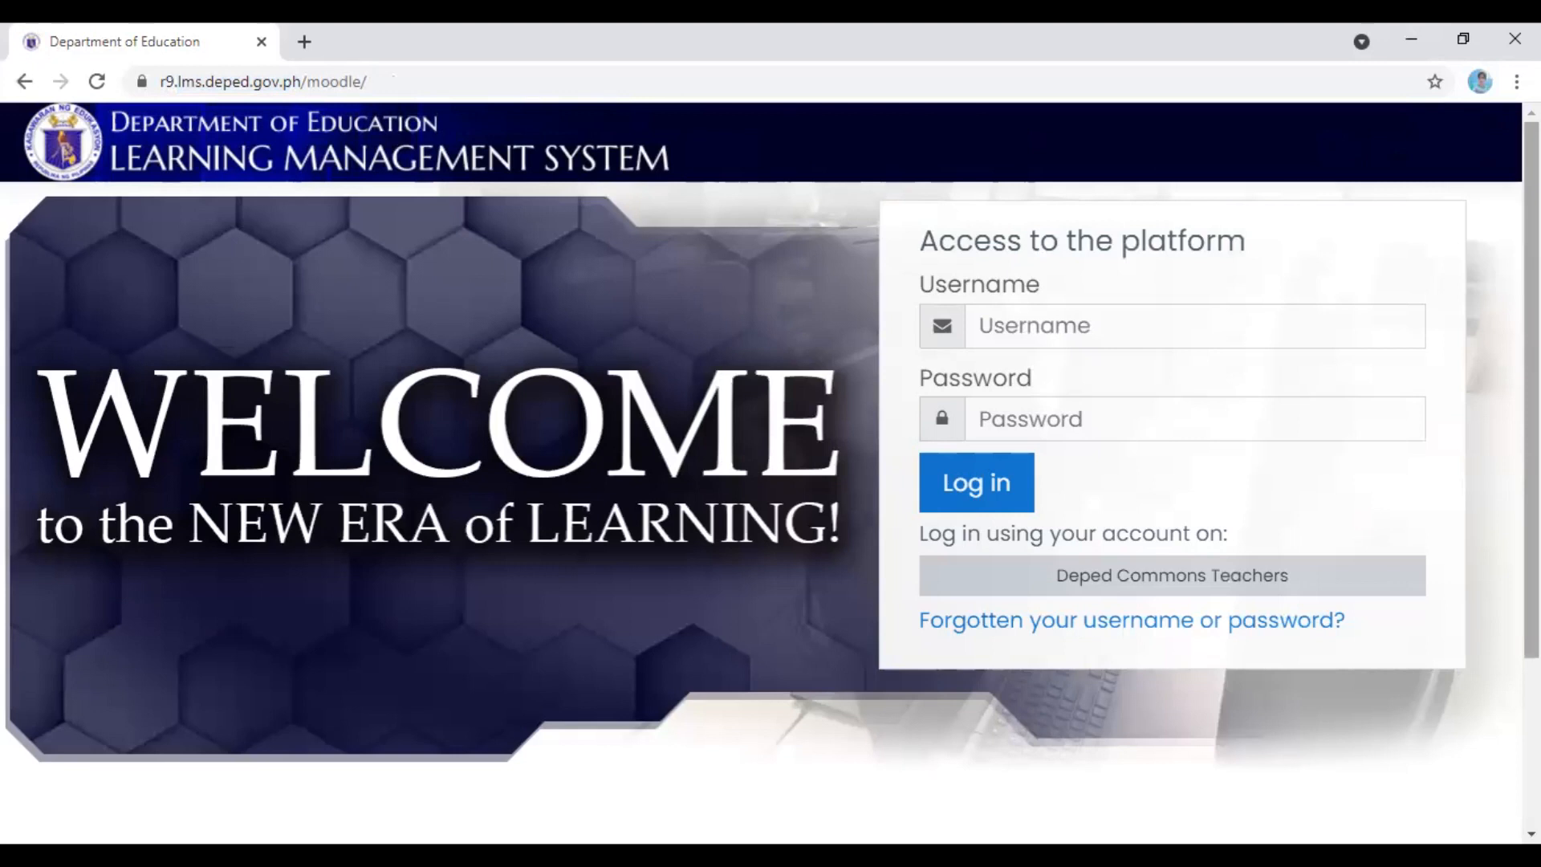
mouse_move(1459, 454)
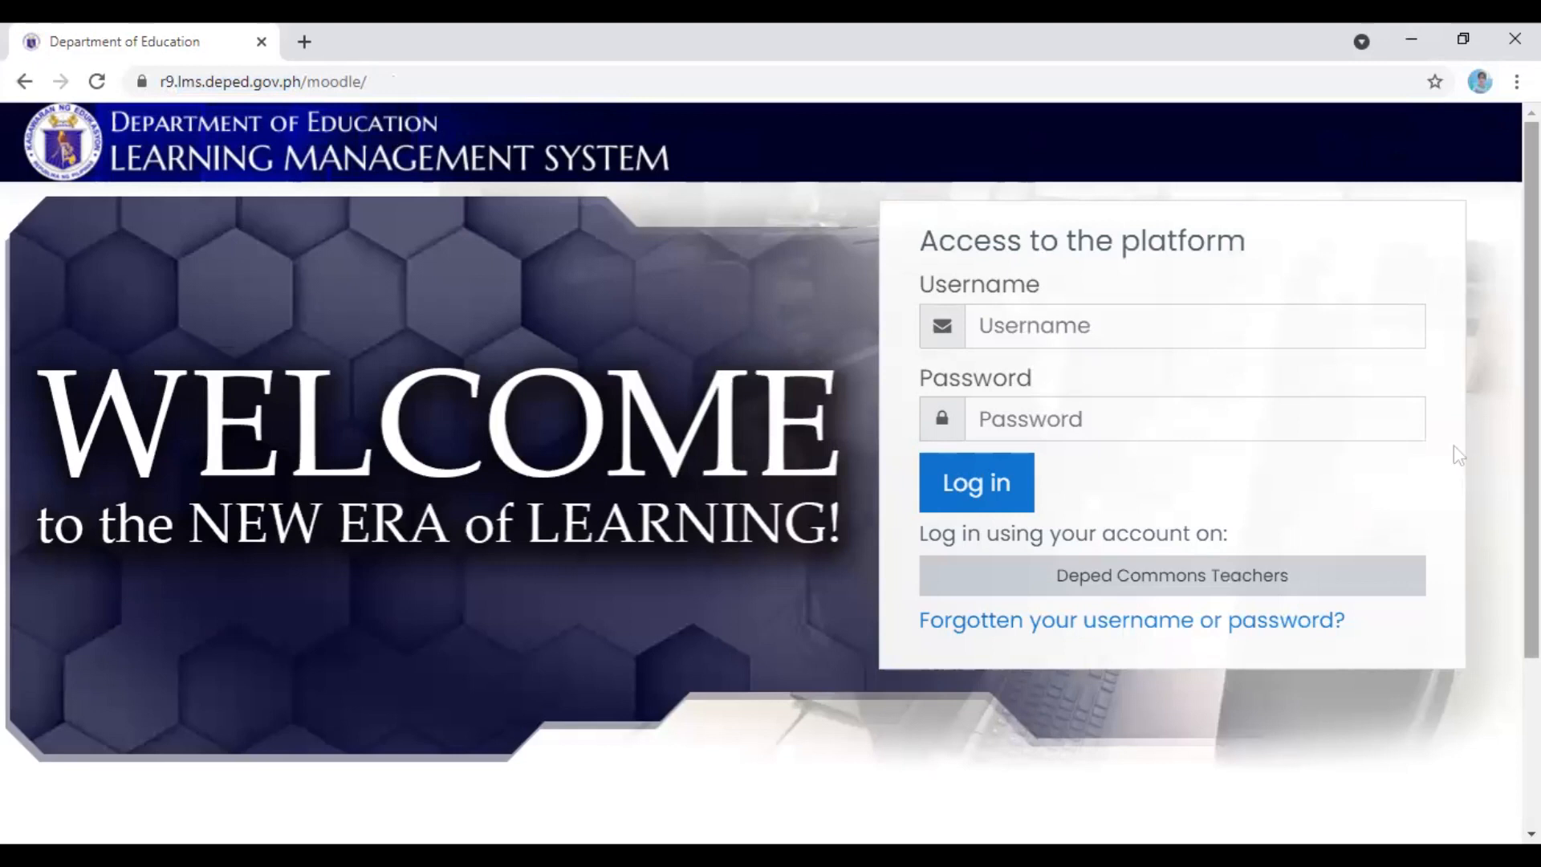
Enter the DepEd email address as the username
left_click(1179, 326)
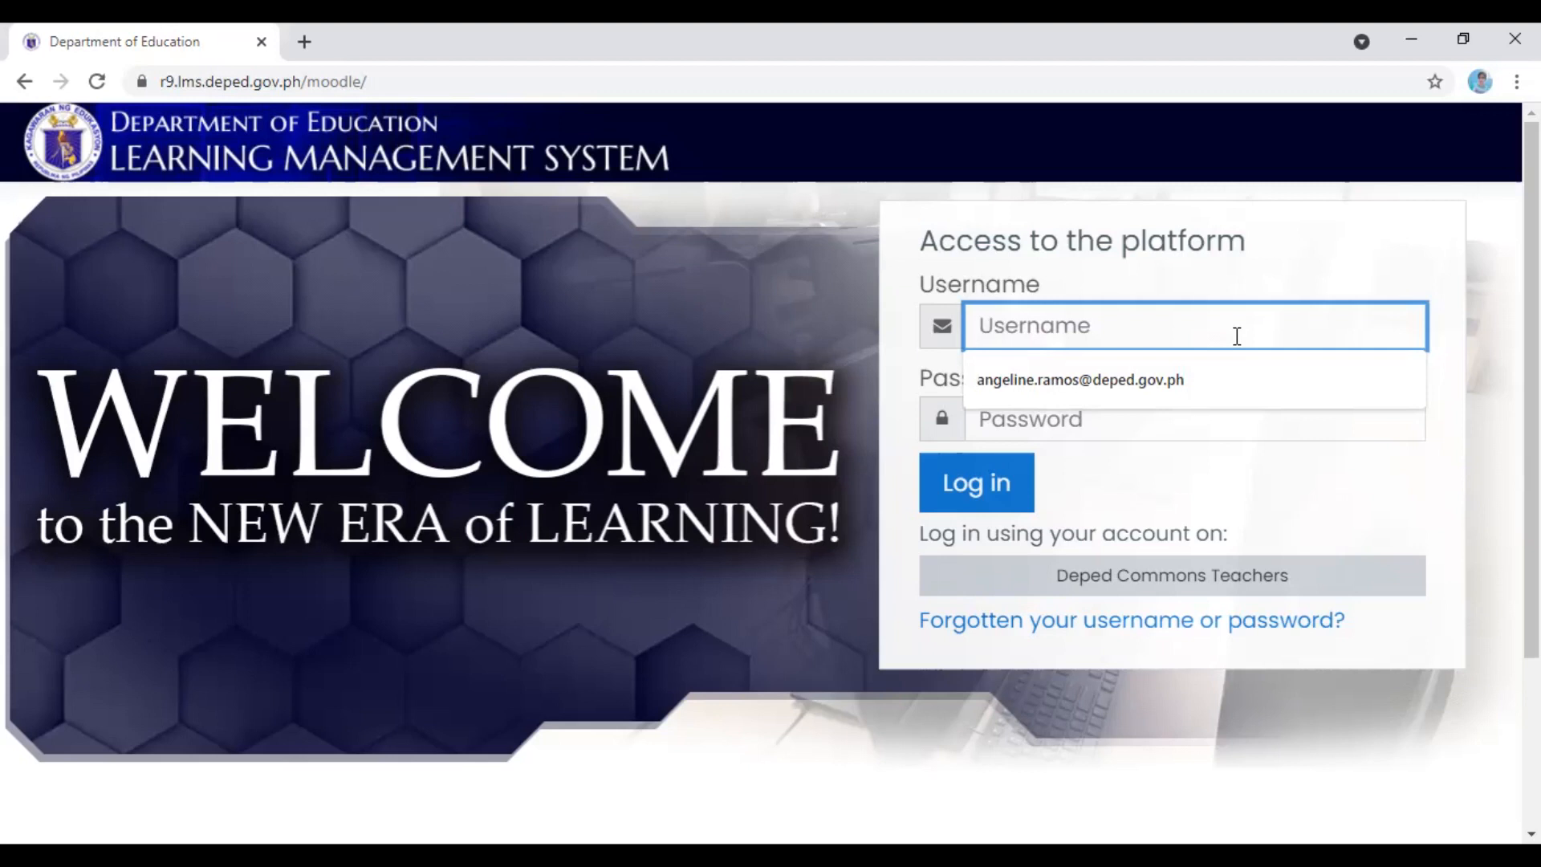
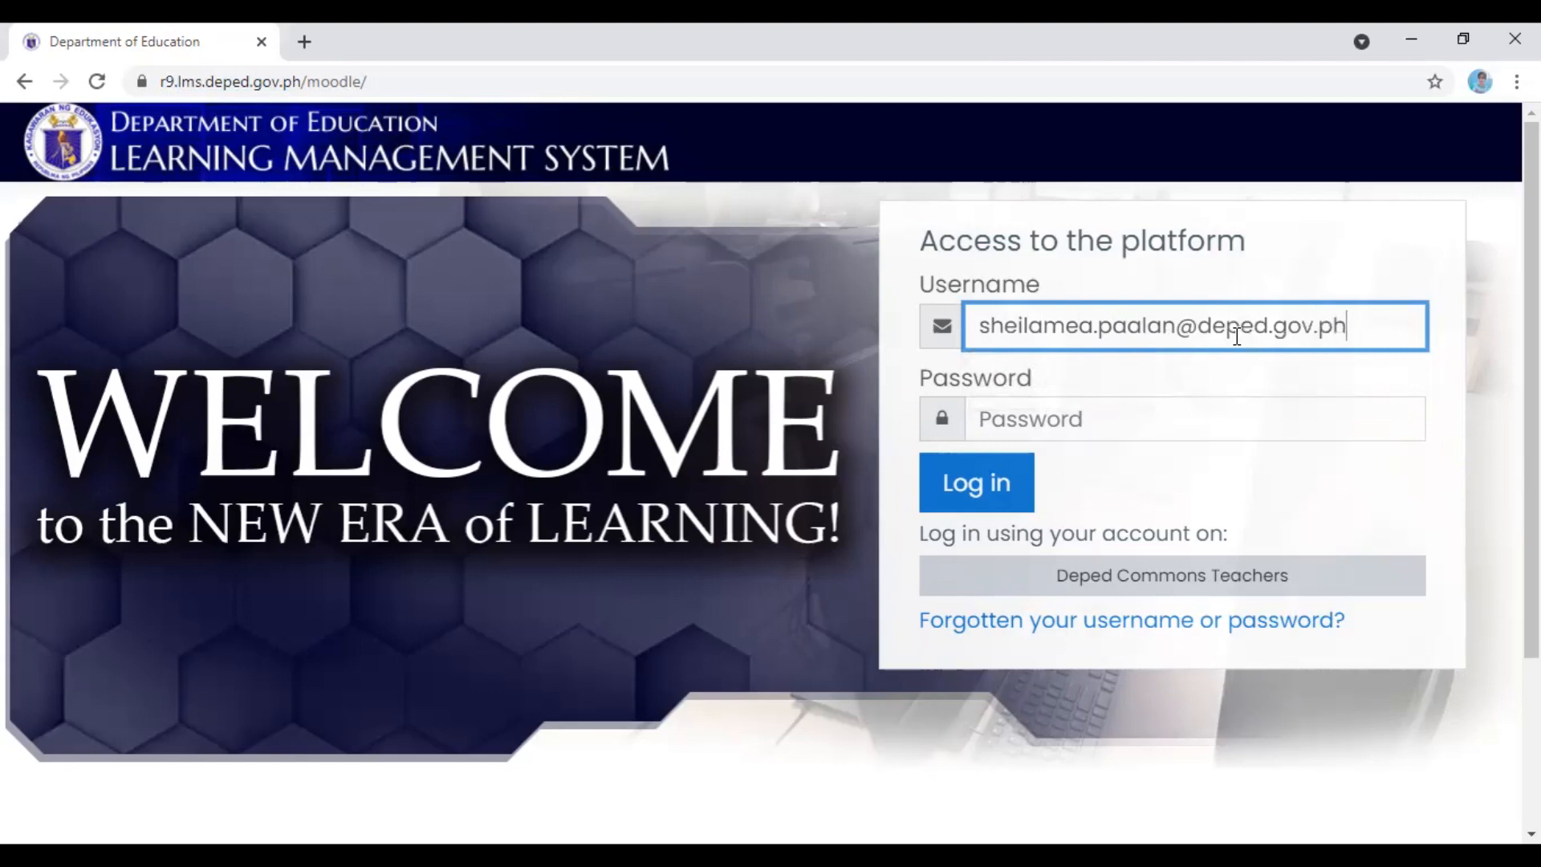
Enter the password and sign in with the DepEd Commons Teachers account
left_click(1192, 417)
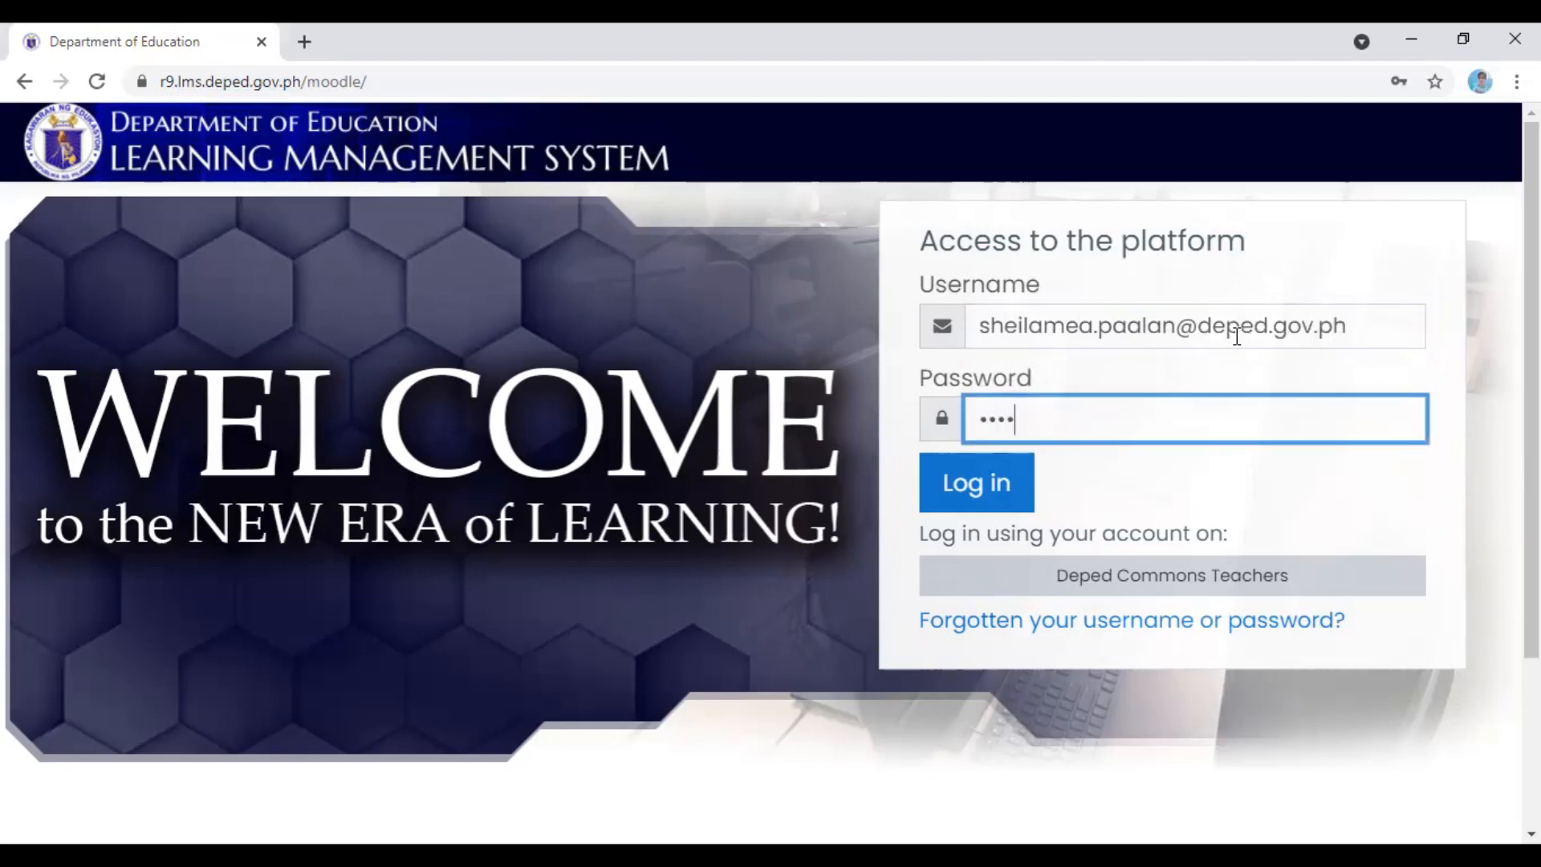
type("•")
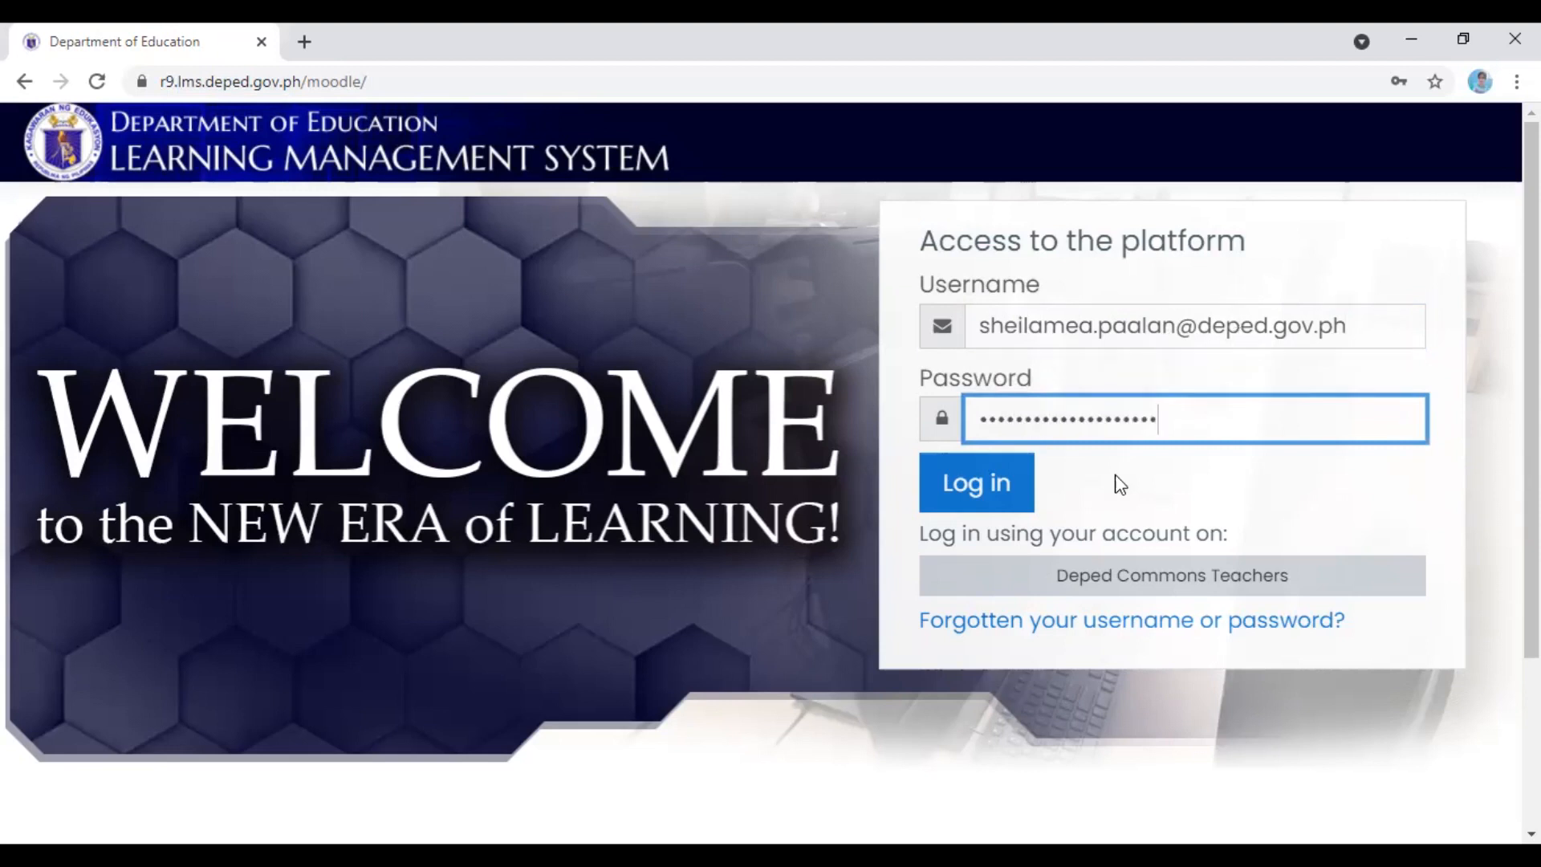
mouse_move(976, 484)
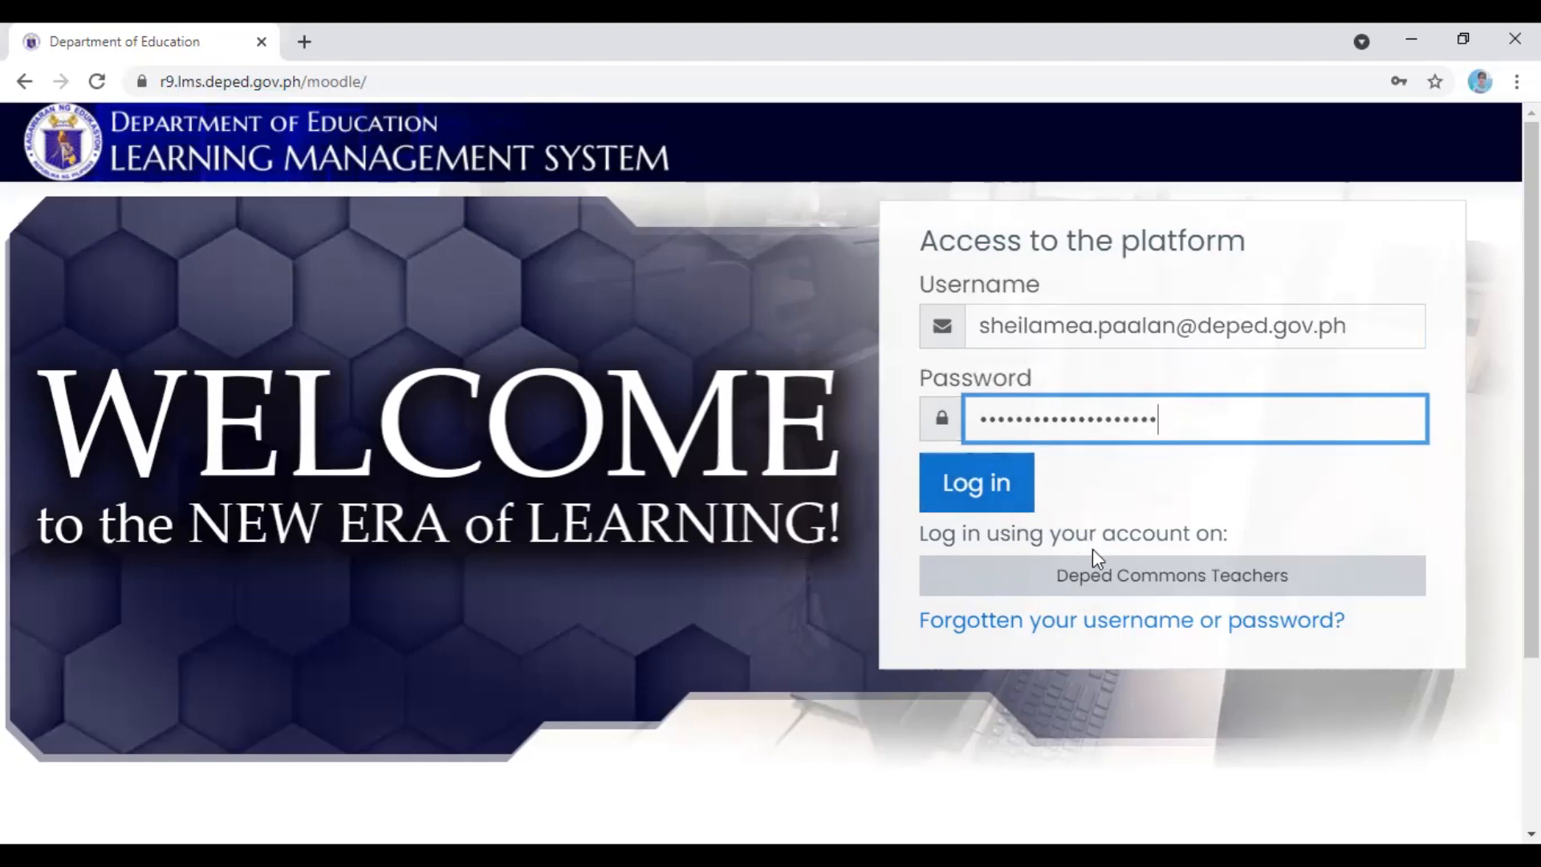
mouse_move(1158, 589)
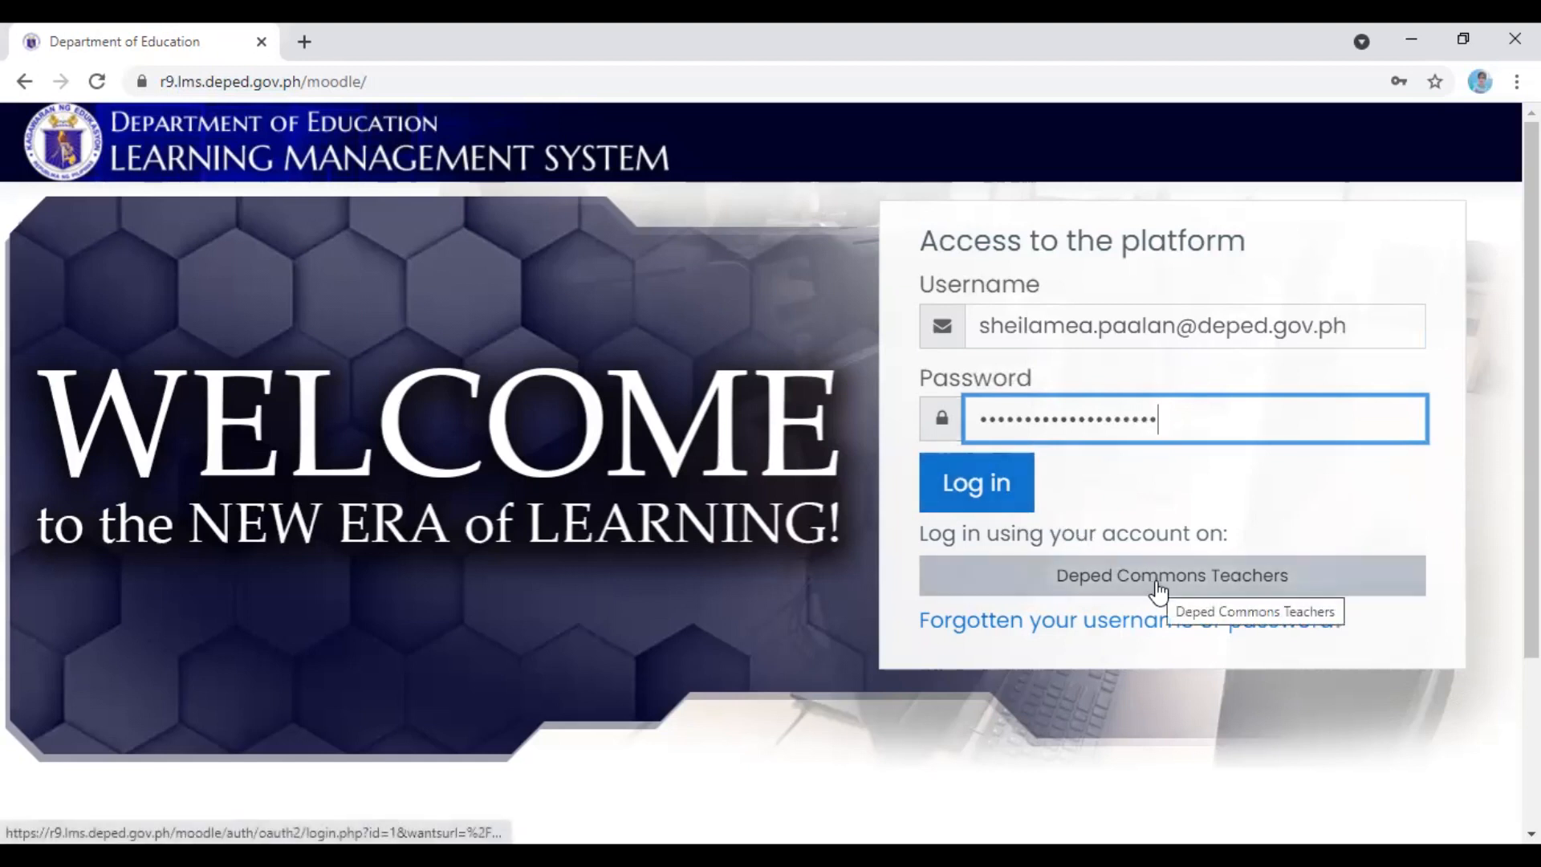
left_click(1170, 575)
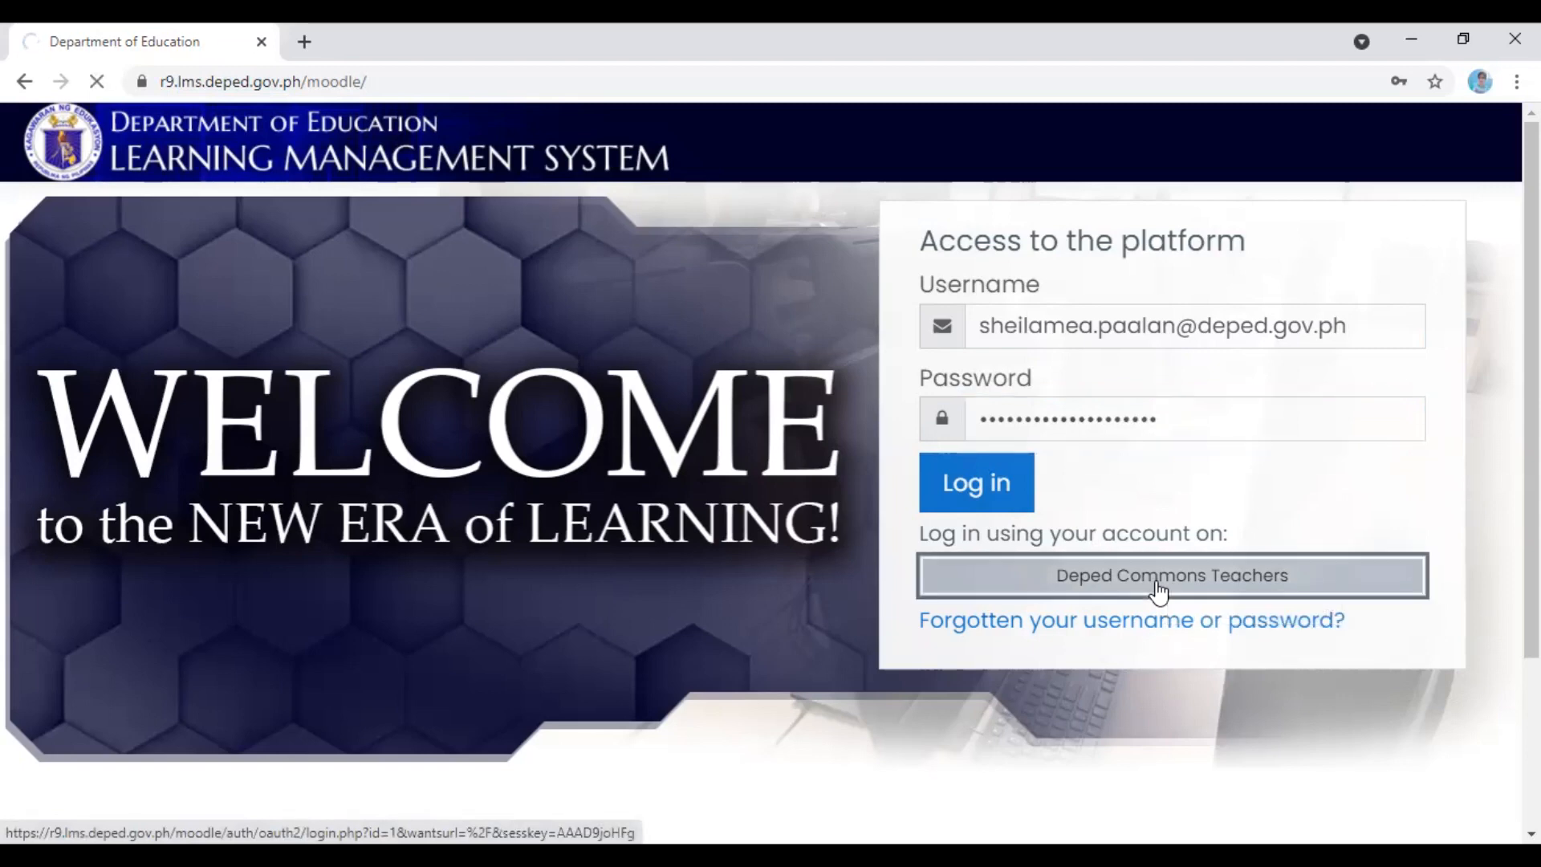
Continue with the Google account on DepEd Commons to reach the LMS dashboard
left_click(1170, 574)
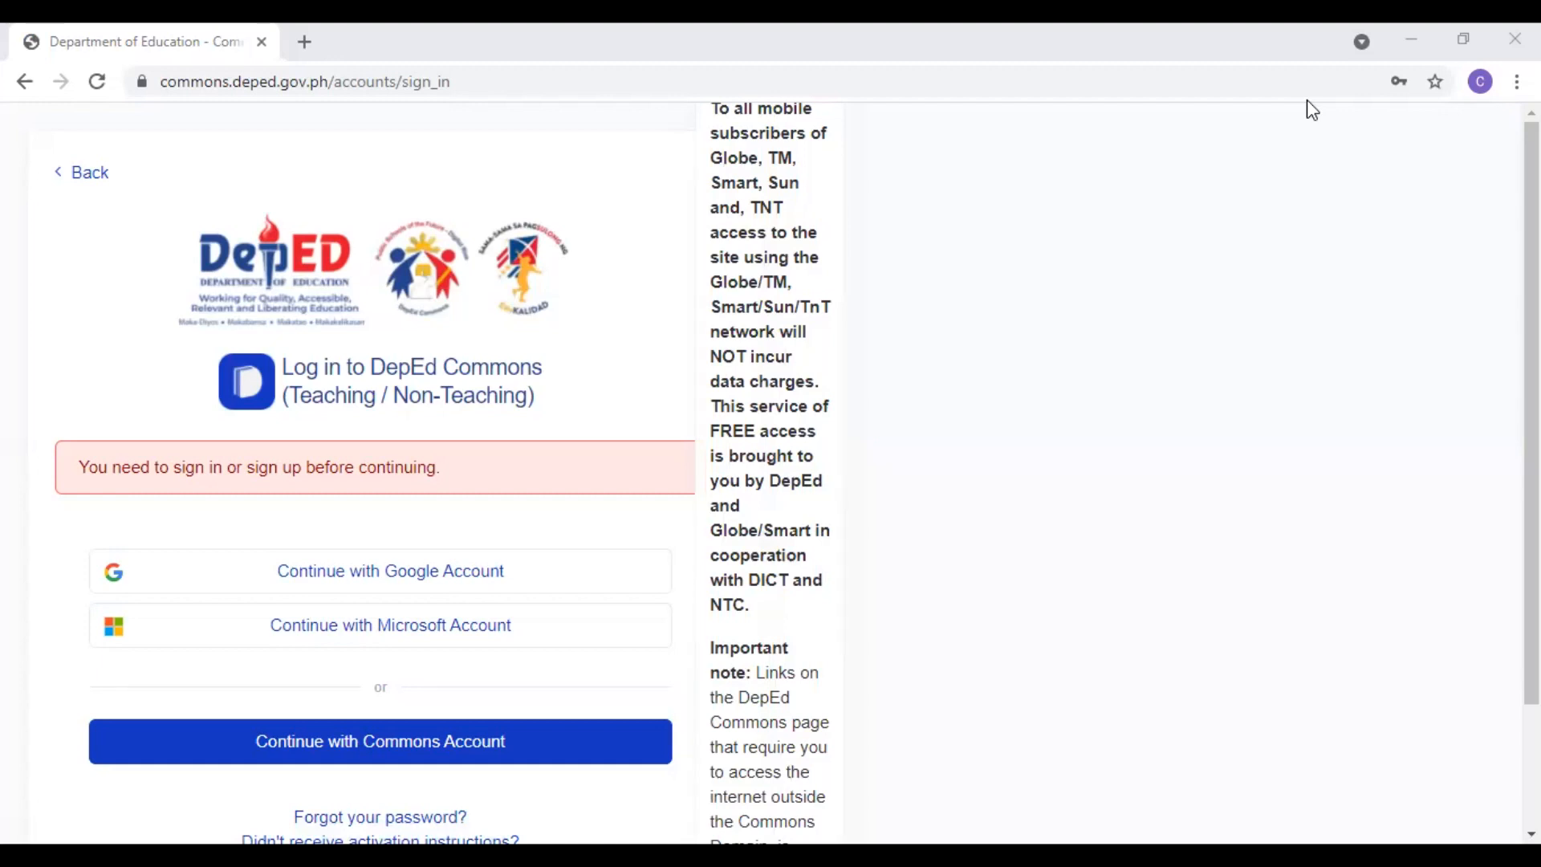
mouse_move(496, 580)
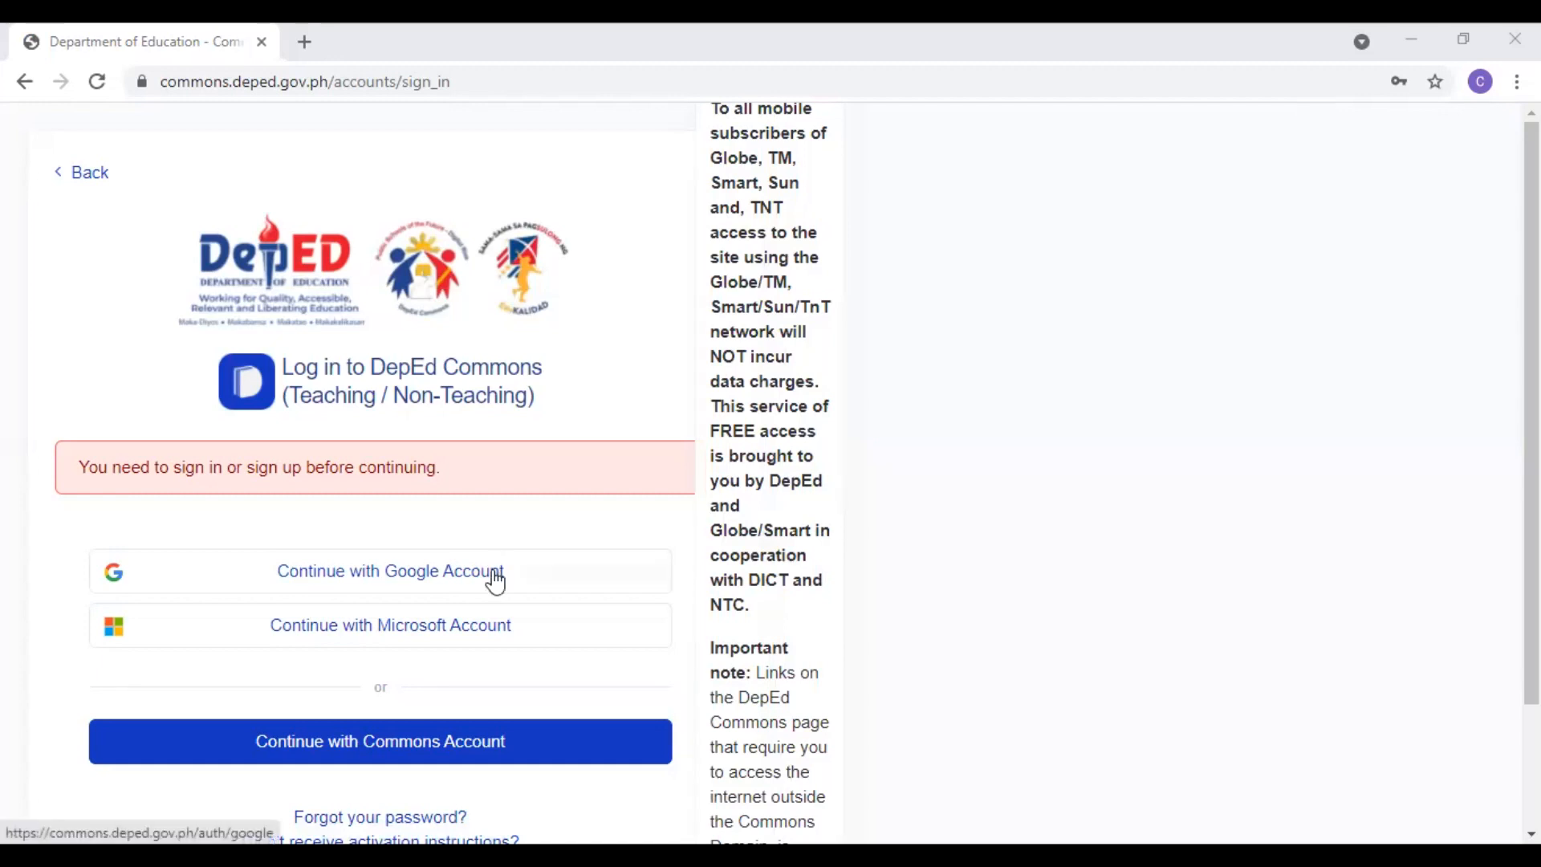
left_click(390, 570)
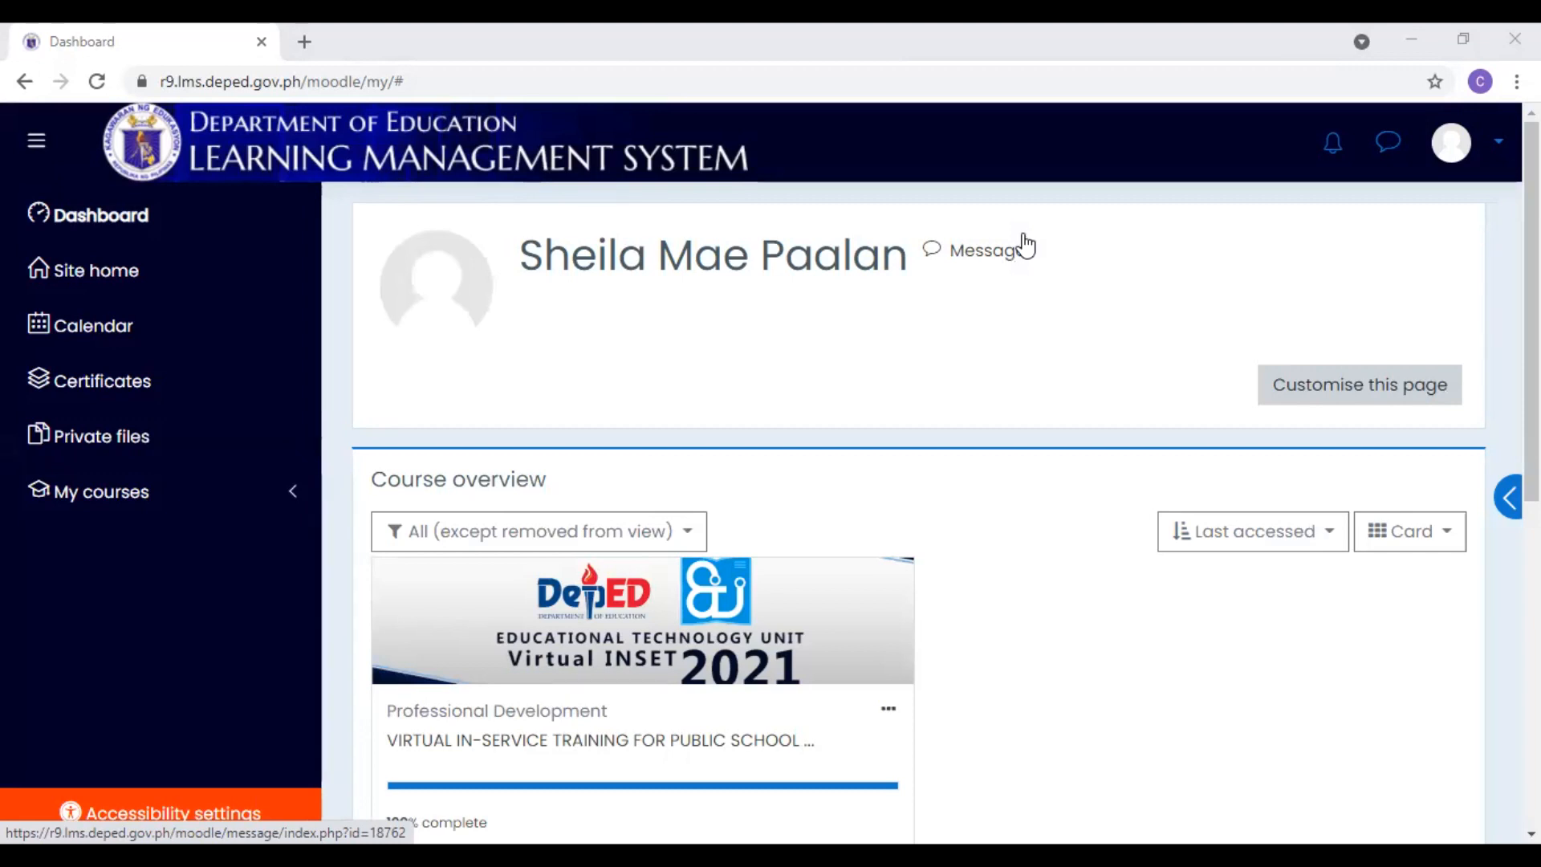
mouse_move(602, 265)
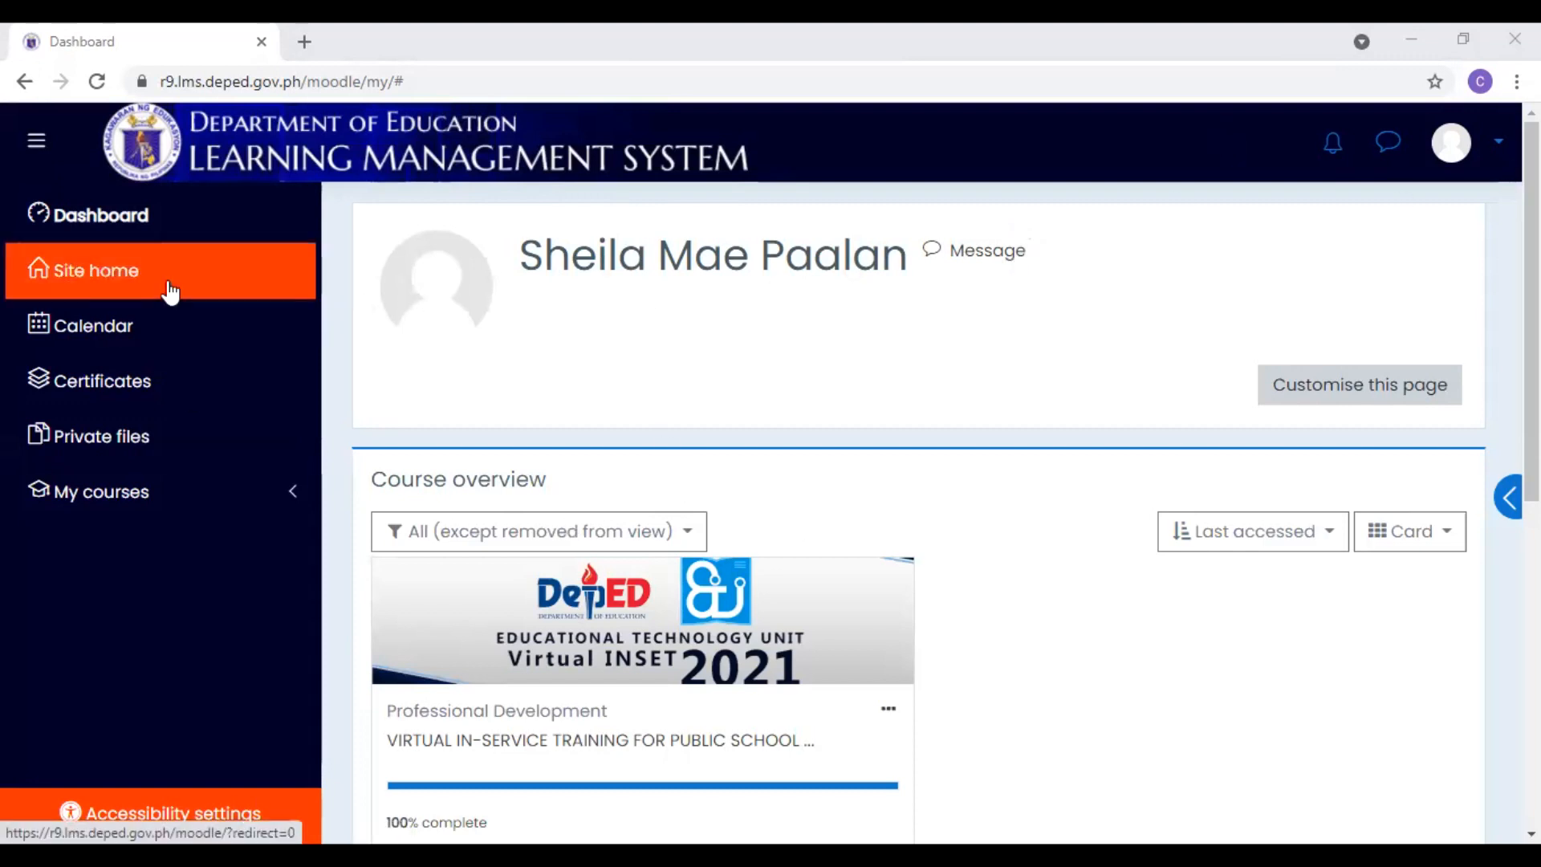
Go to Site home and enter the Professional Development course category
left_click(96, 270)
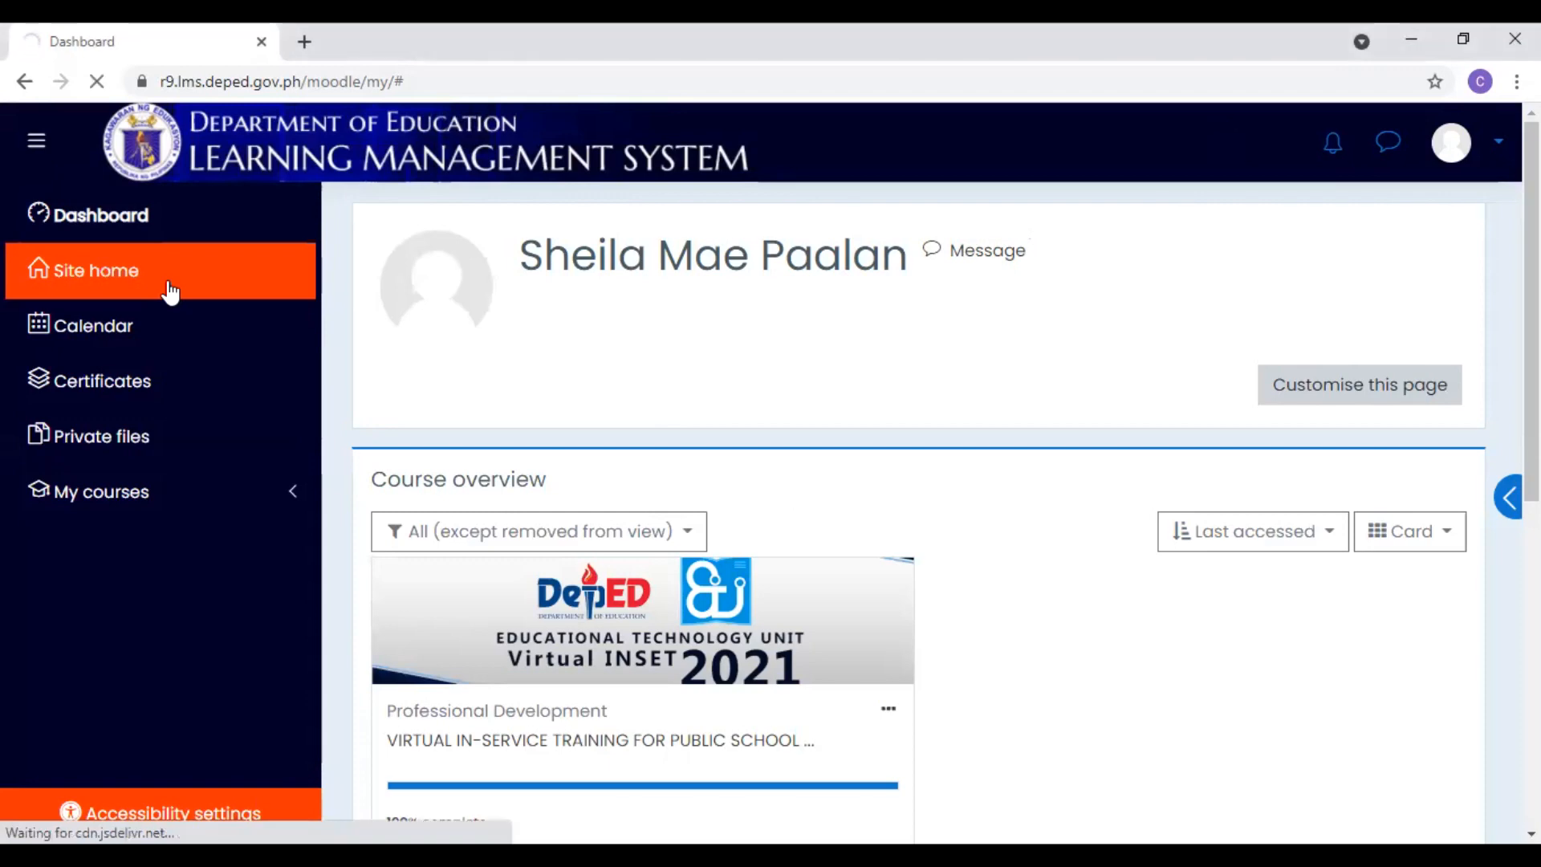
left_click(95, 270)
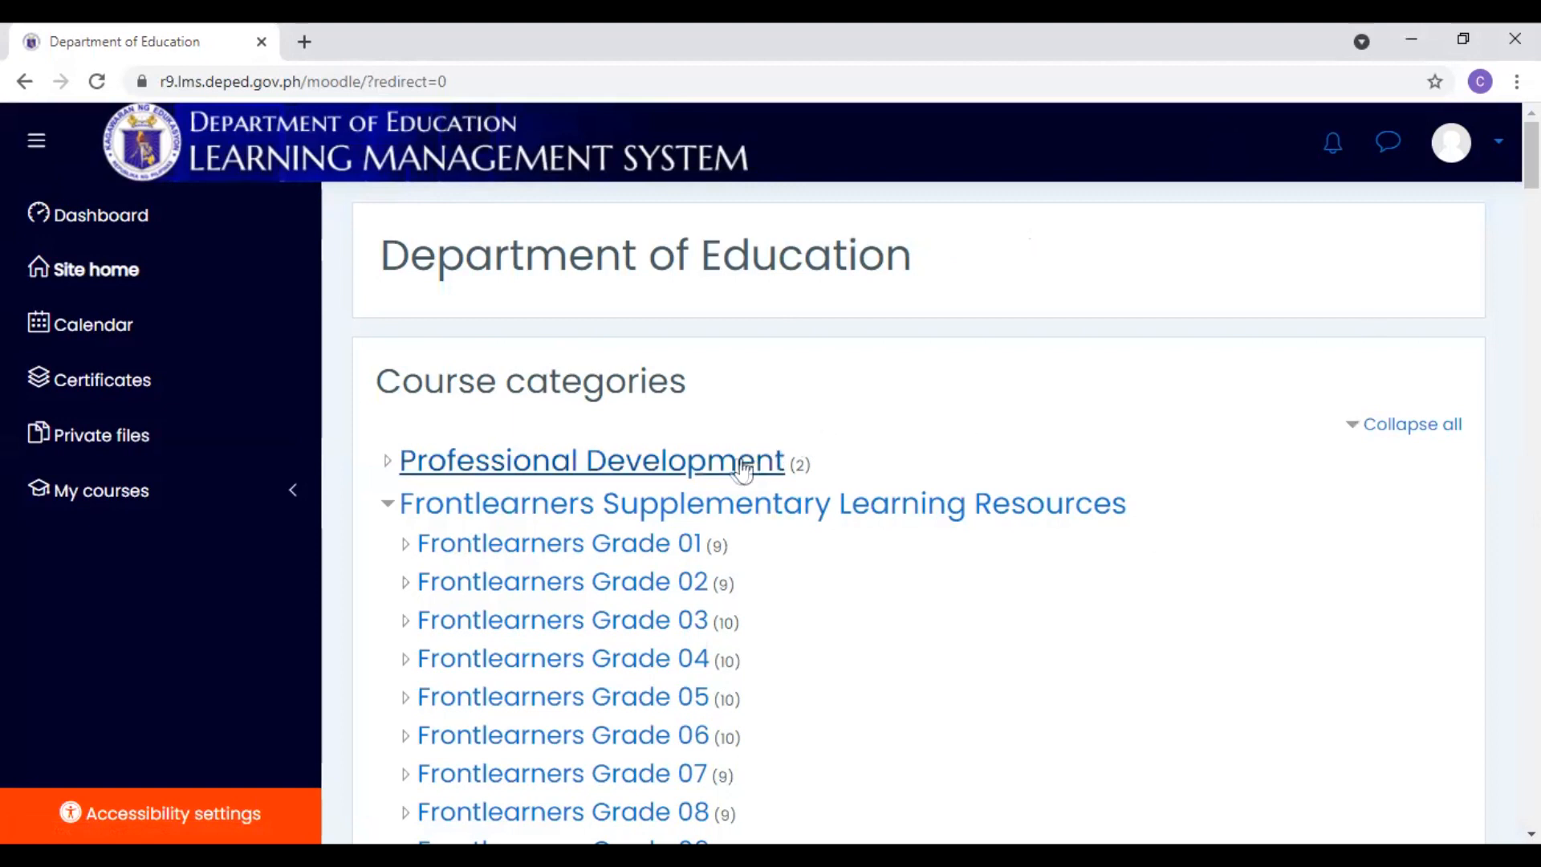
left_click(590, 461)
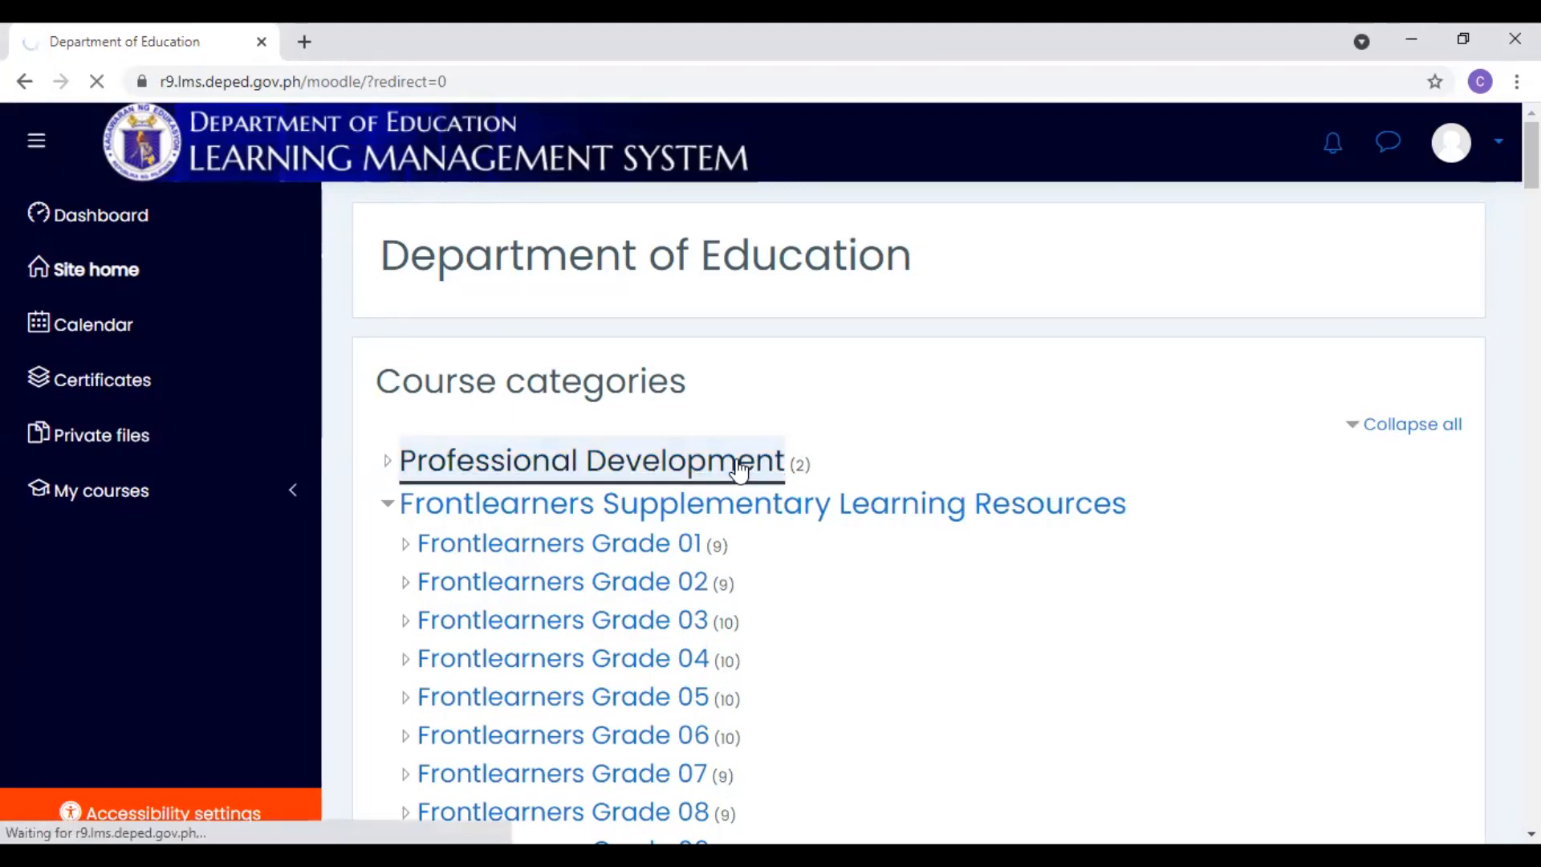
left_click(589, 460)
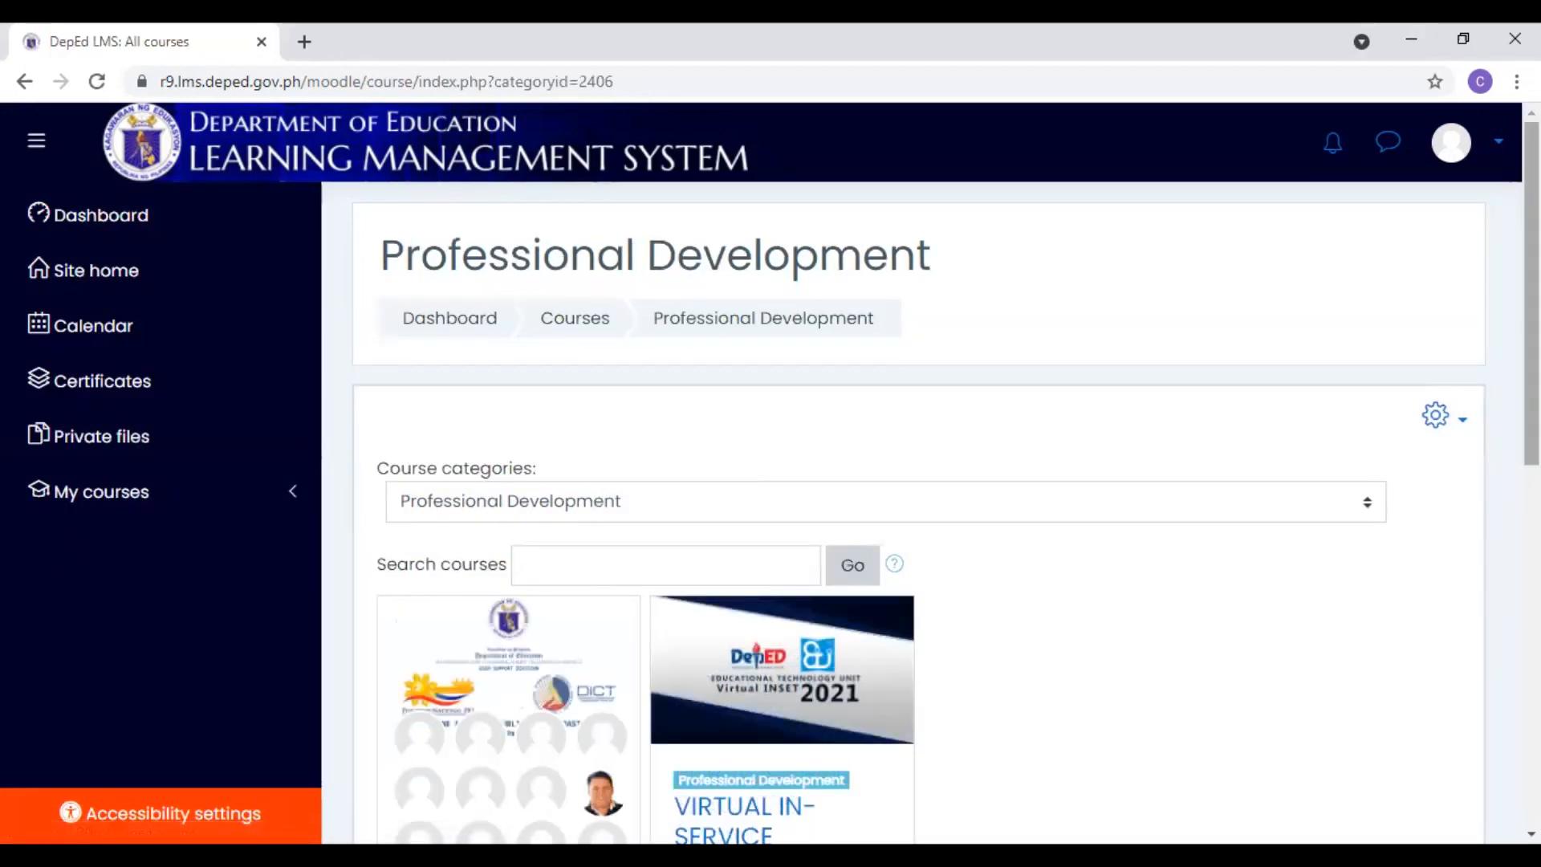
Access the PNPKI Digital Certificate application course from the category list
scroll("down", 3)
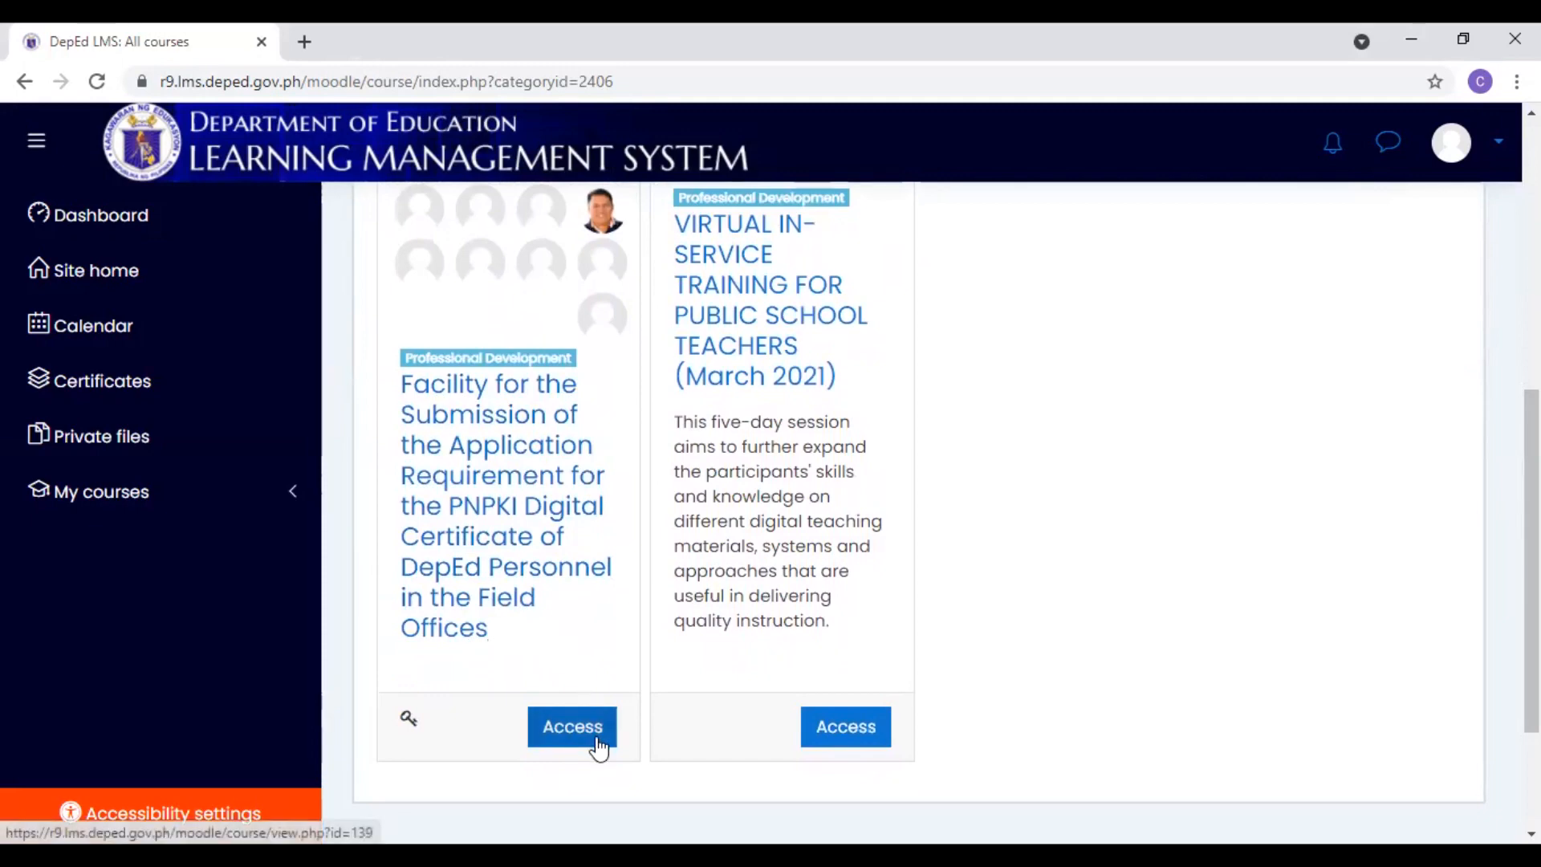
left_click(571, 726)
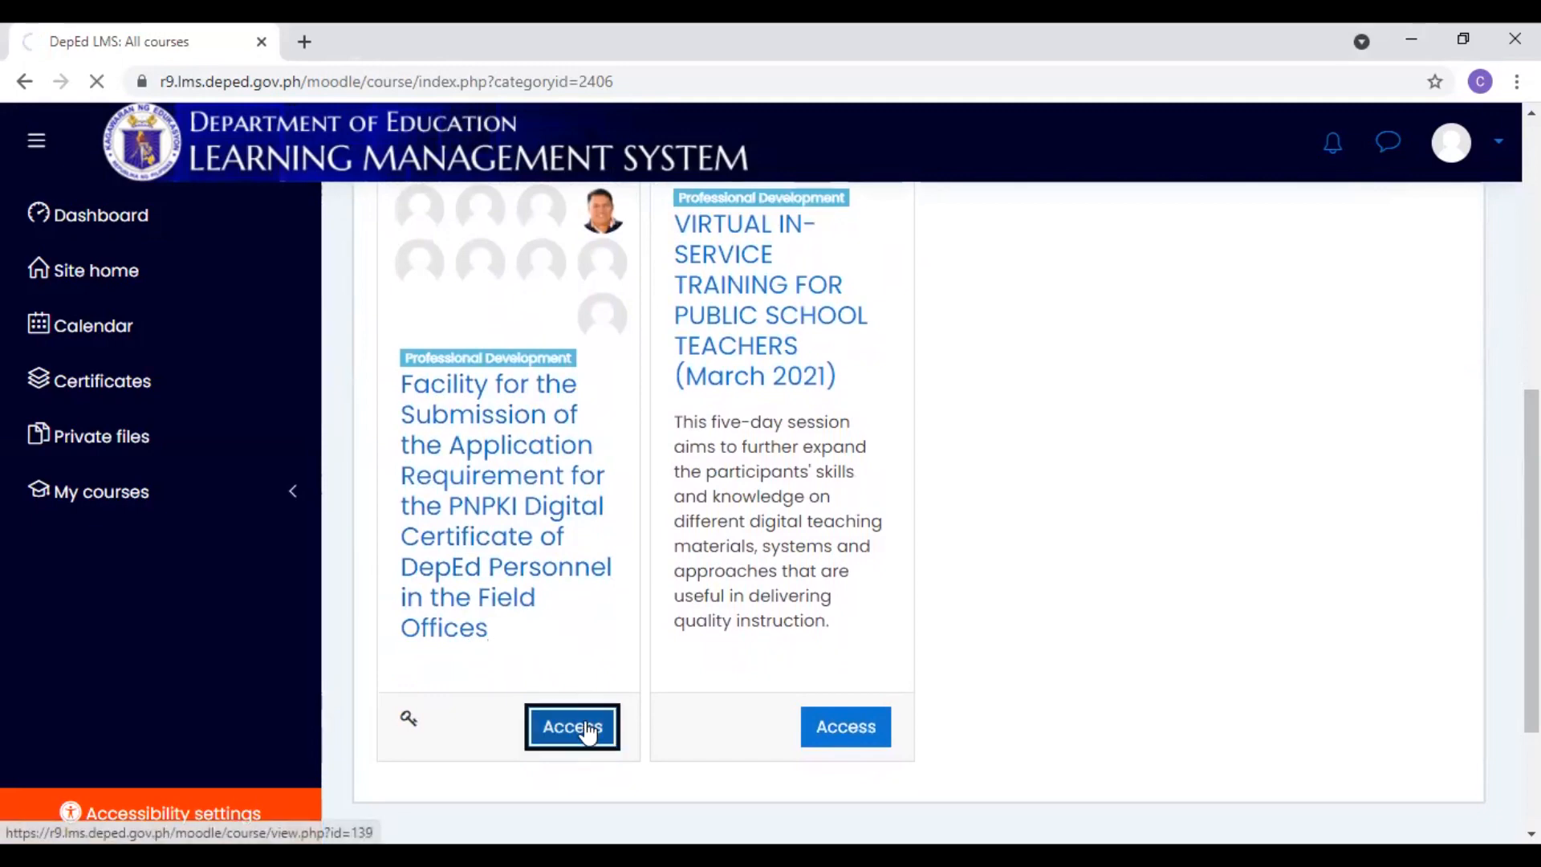
Enter the enrolment key and enrol in the PNPKI application course
left_click(571, 725)
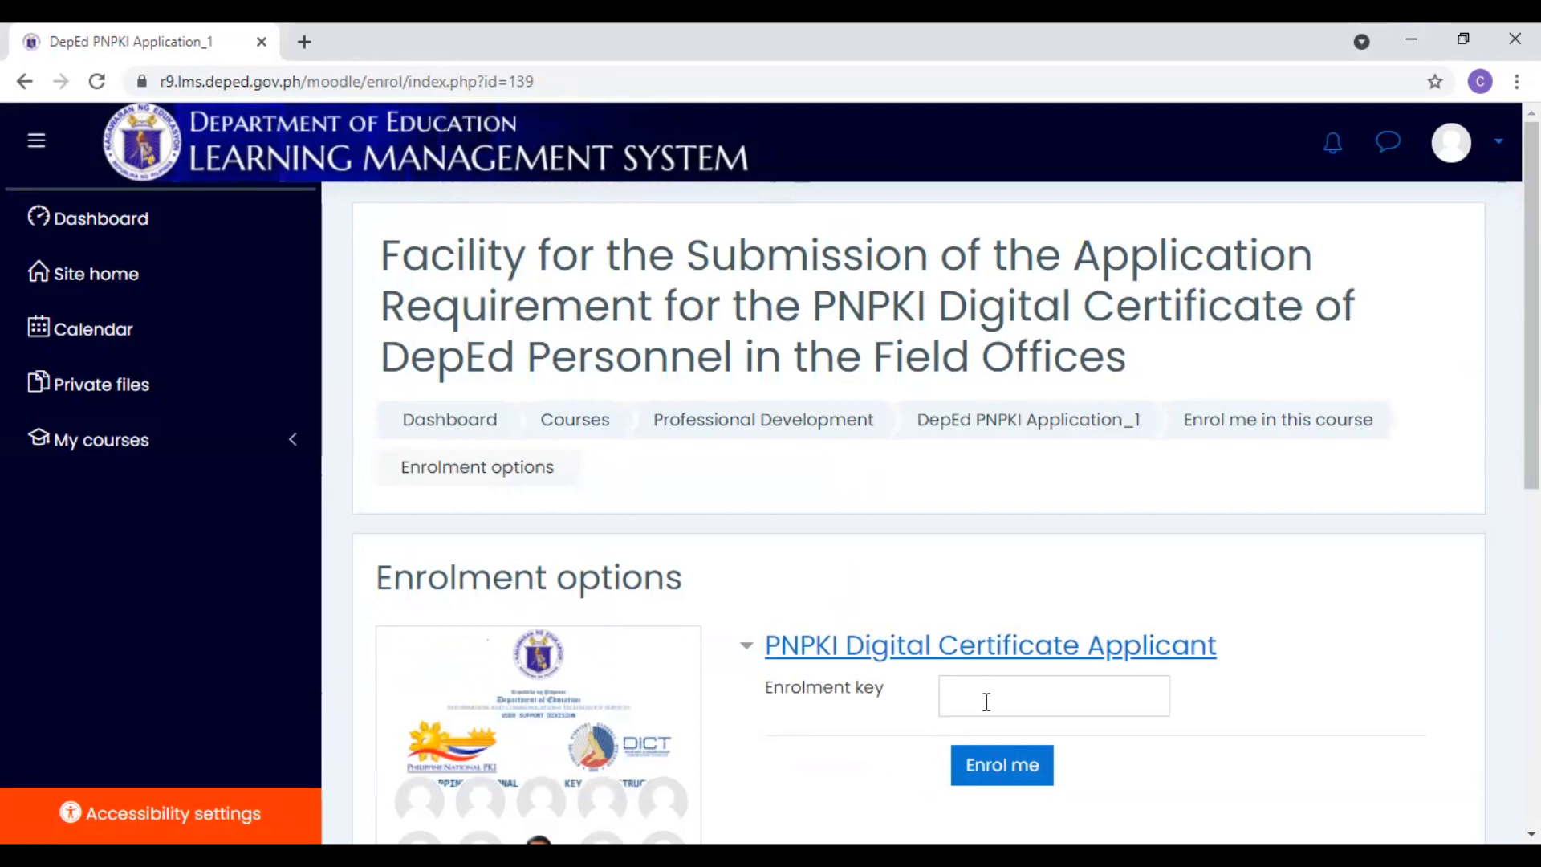
type("•")
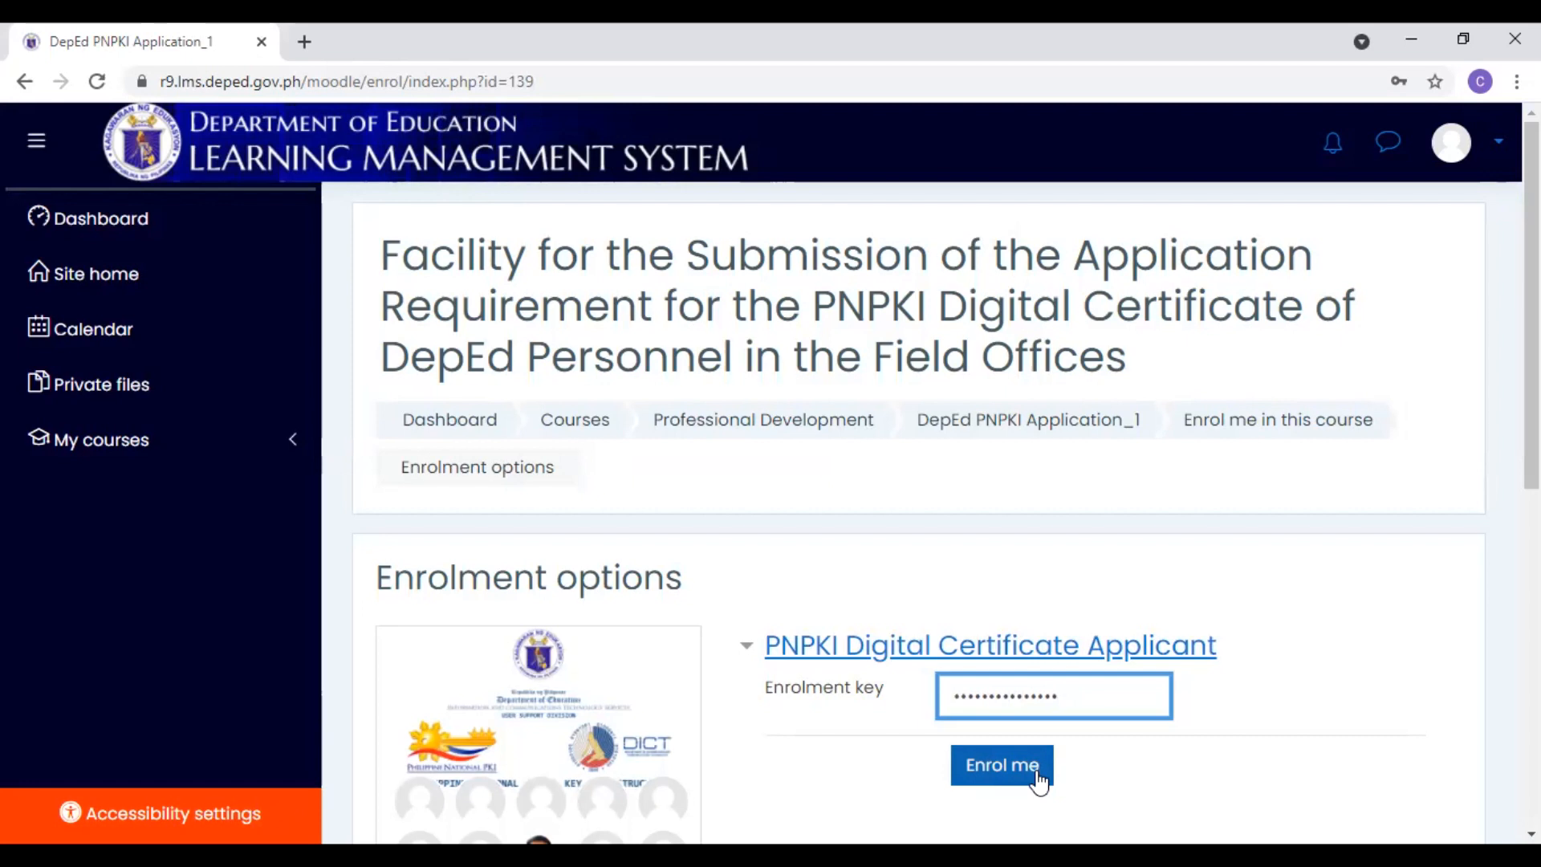
left_click(999, 764)
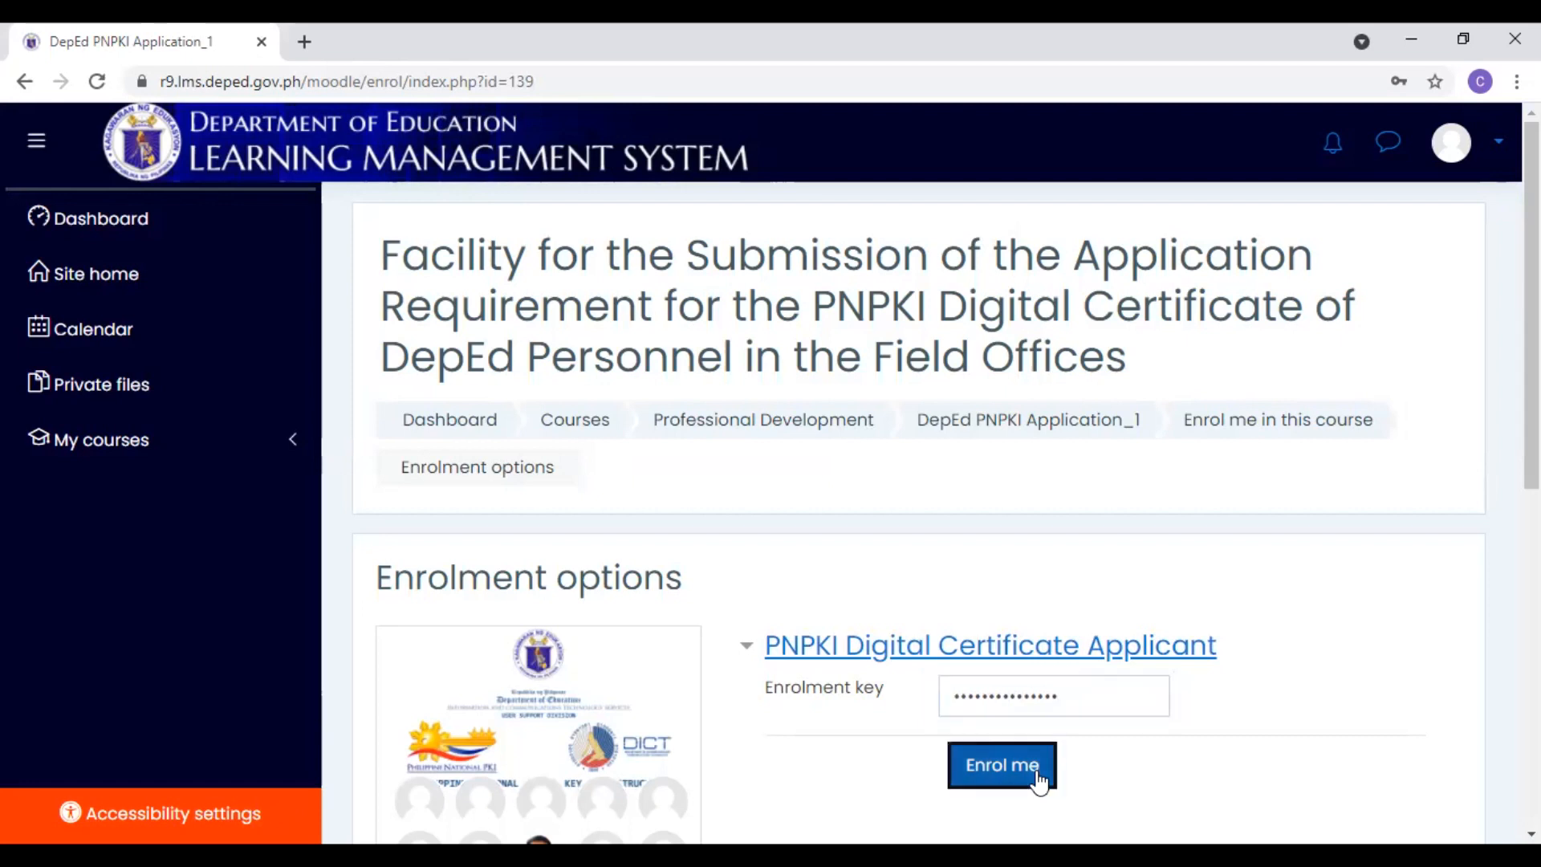
left_click(1001, 764)
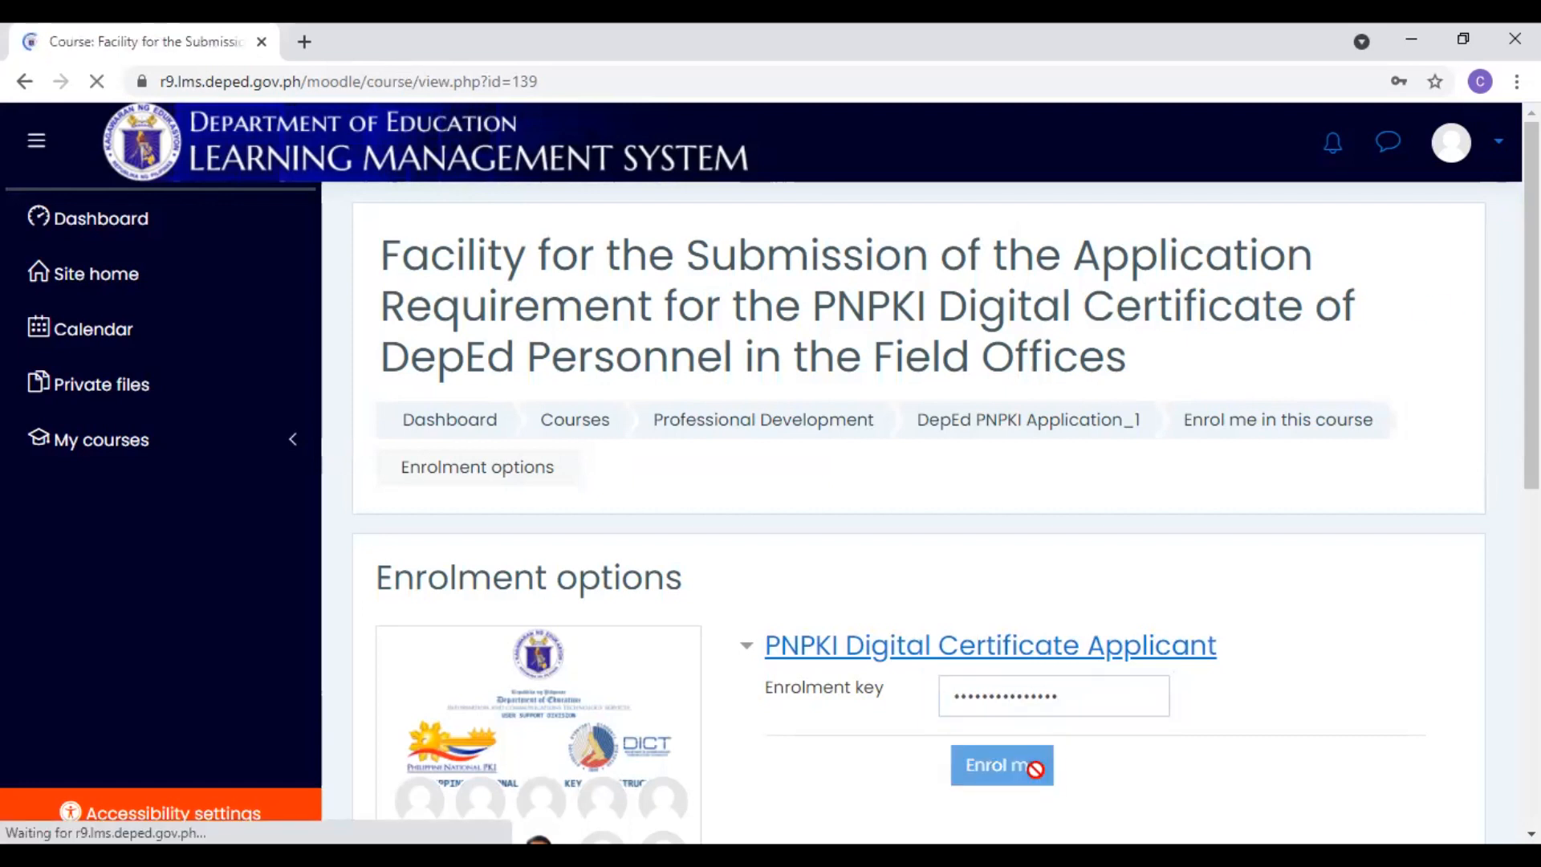
left_click(1002, 764)
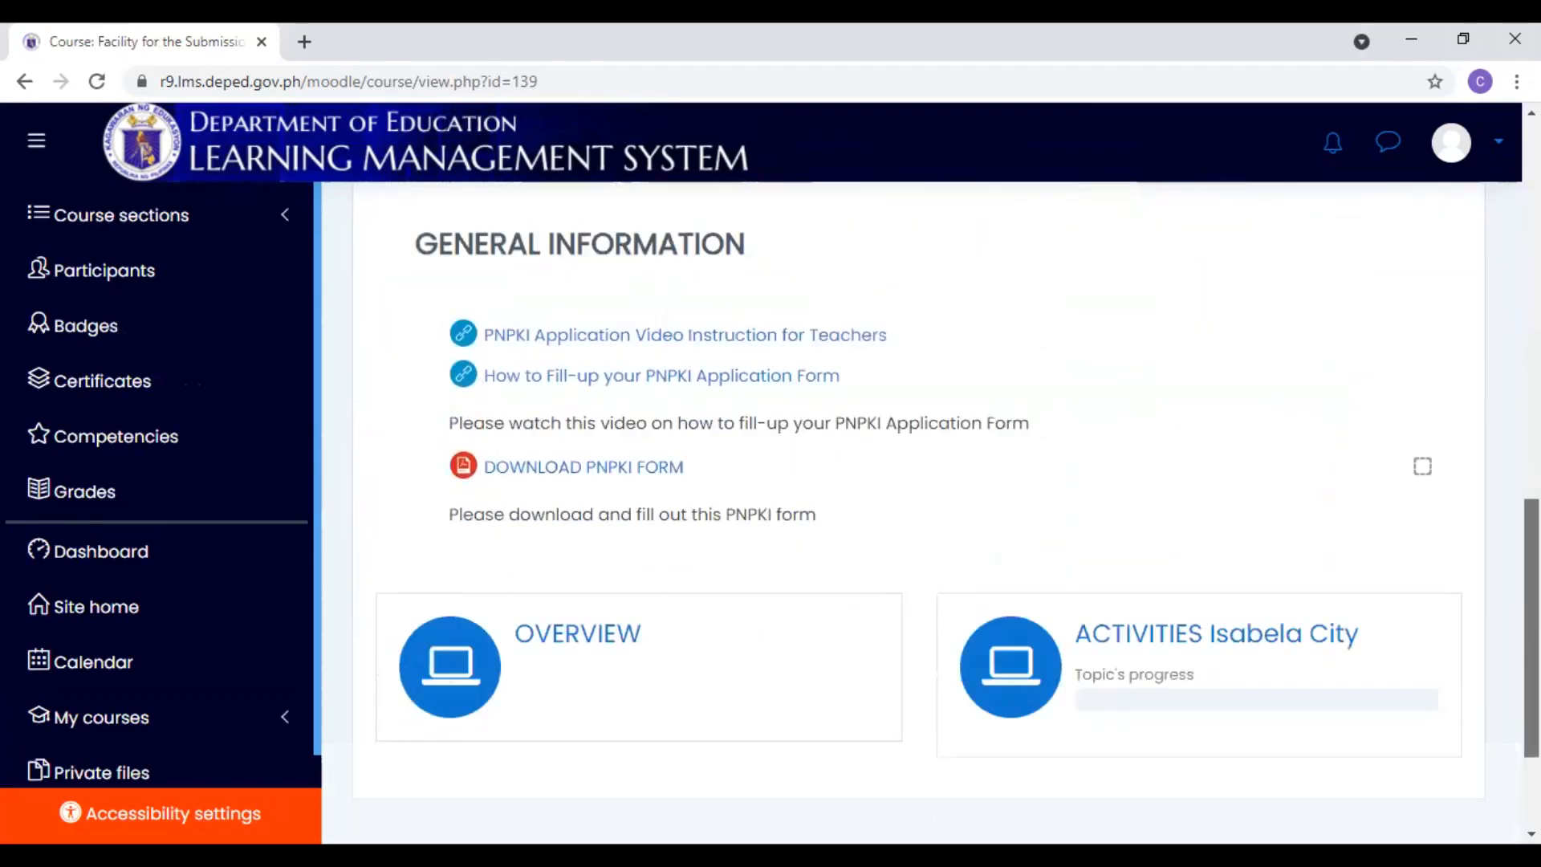
Download the PNPKI application form PDF from the DOWNLOAD PNPKI FORM link
scroll("up", 3)
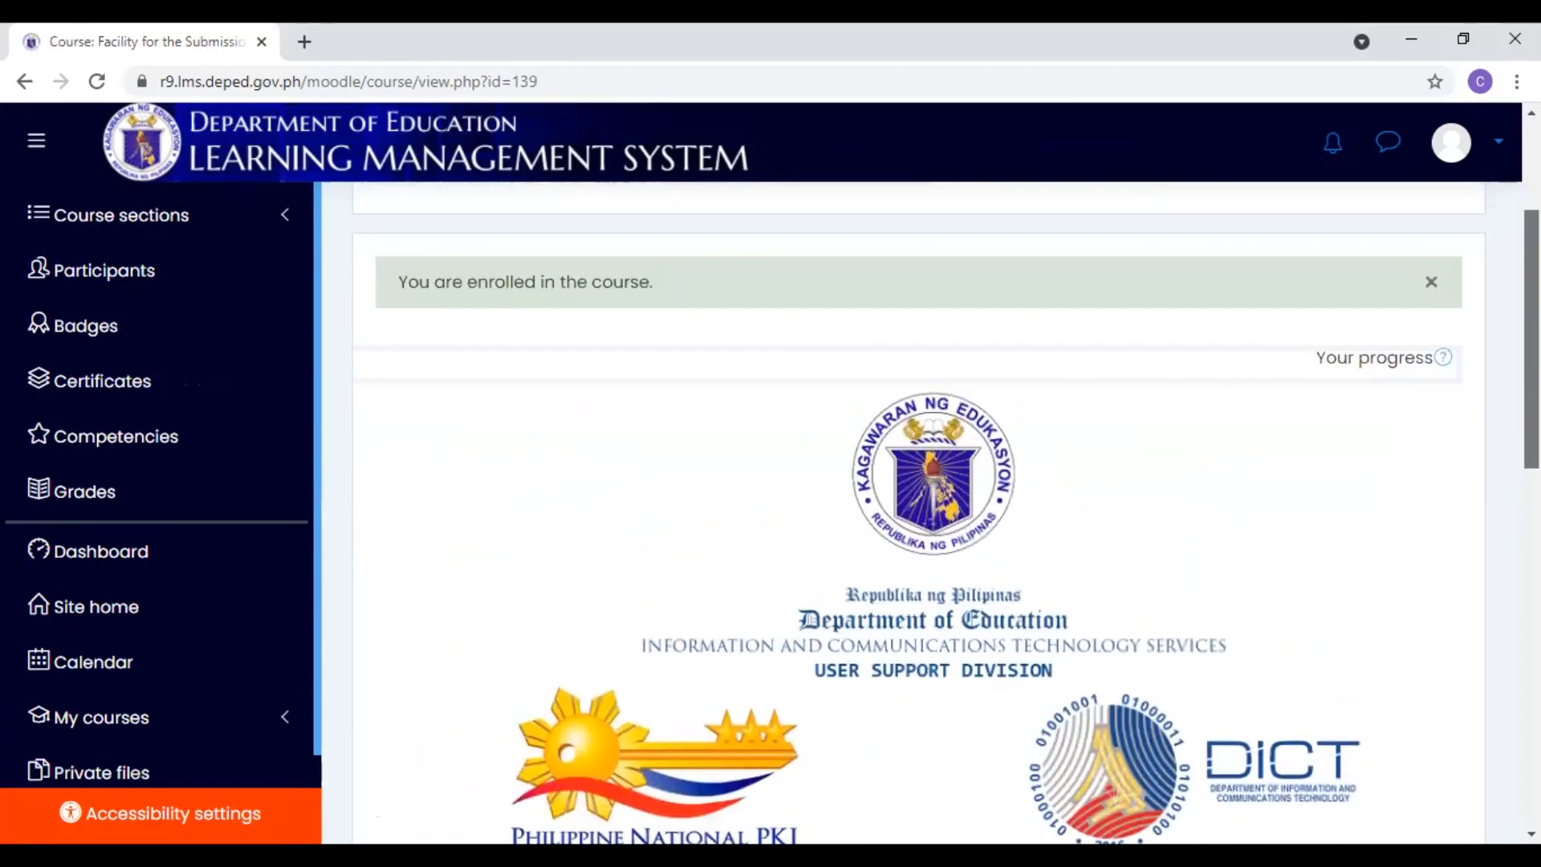
scroll("down", 3)
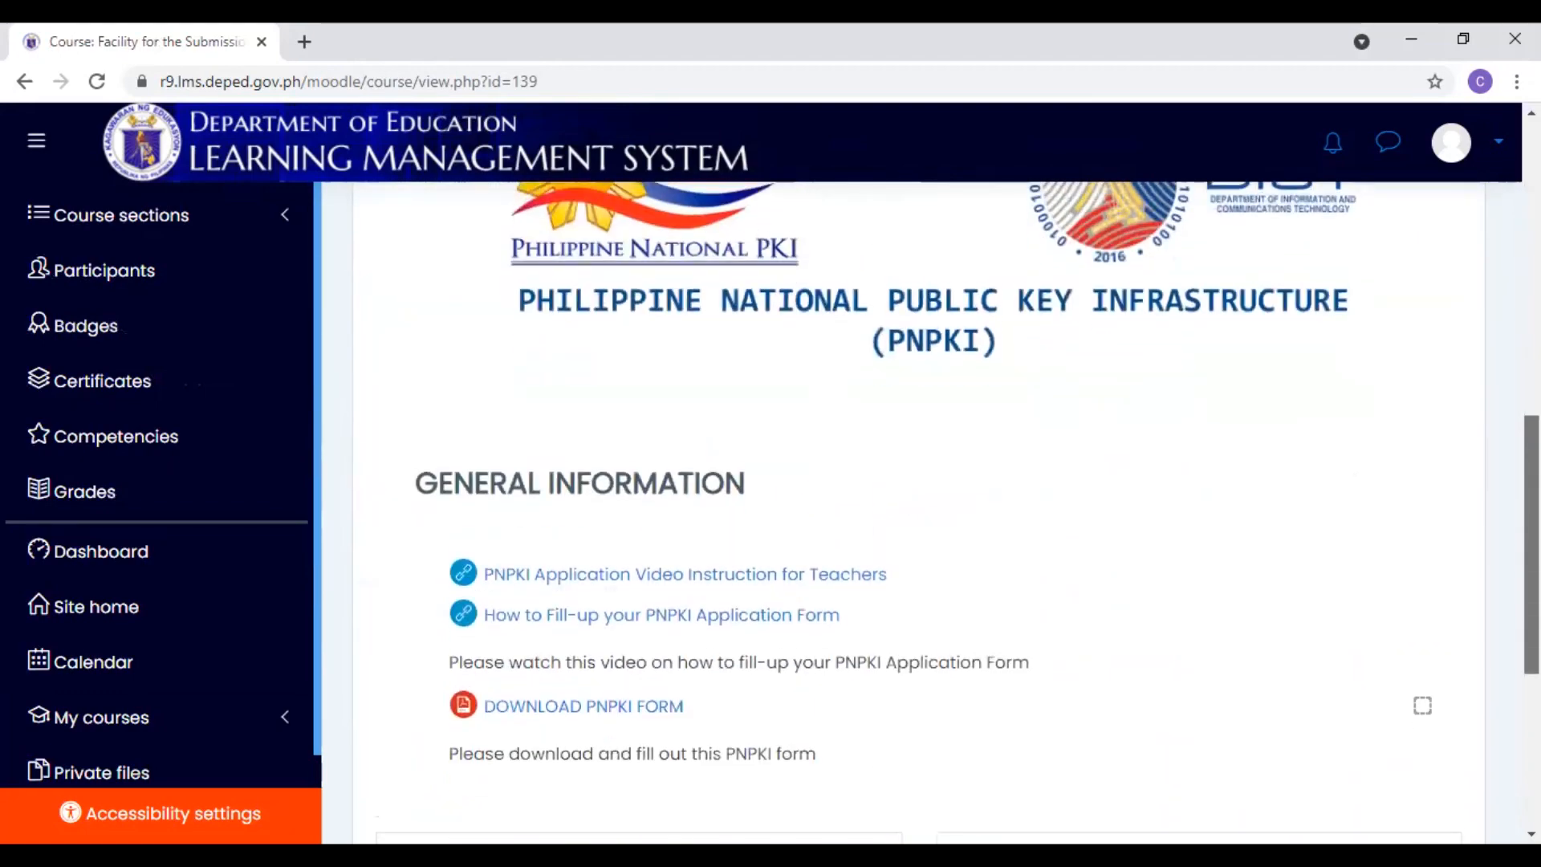
scroll("down", 3)
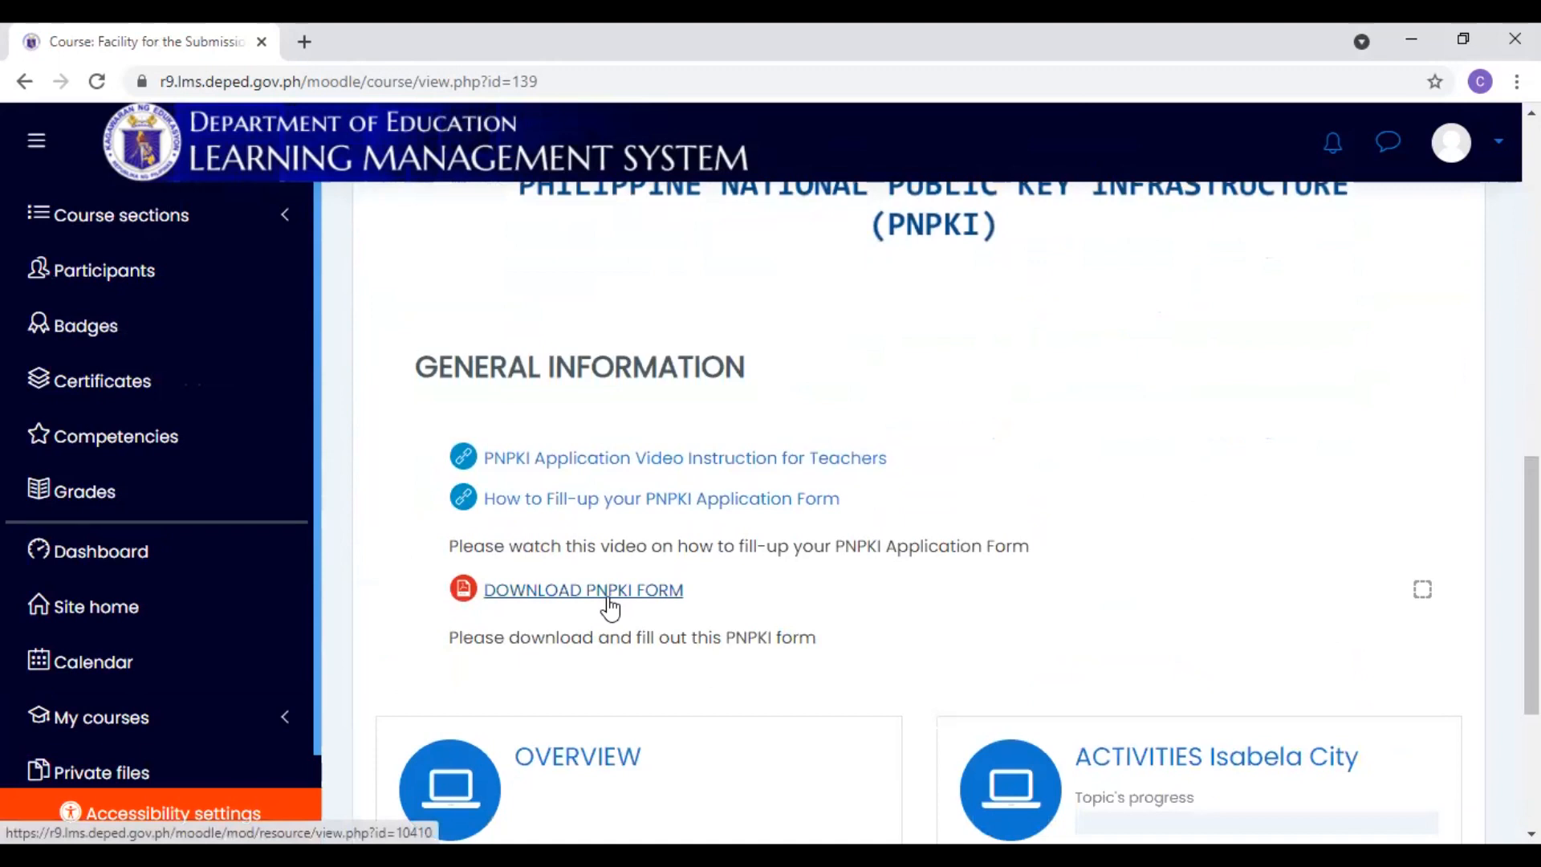
left_click(583, 589)
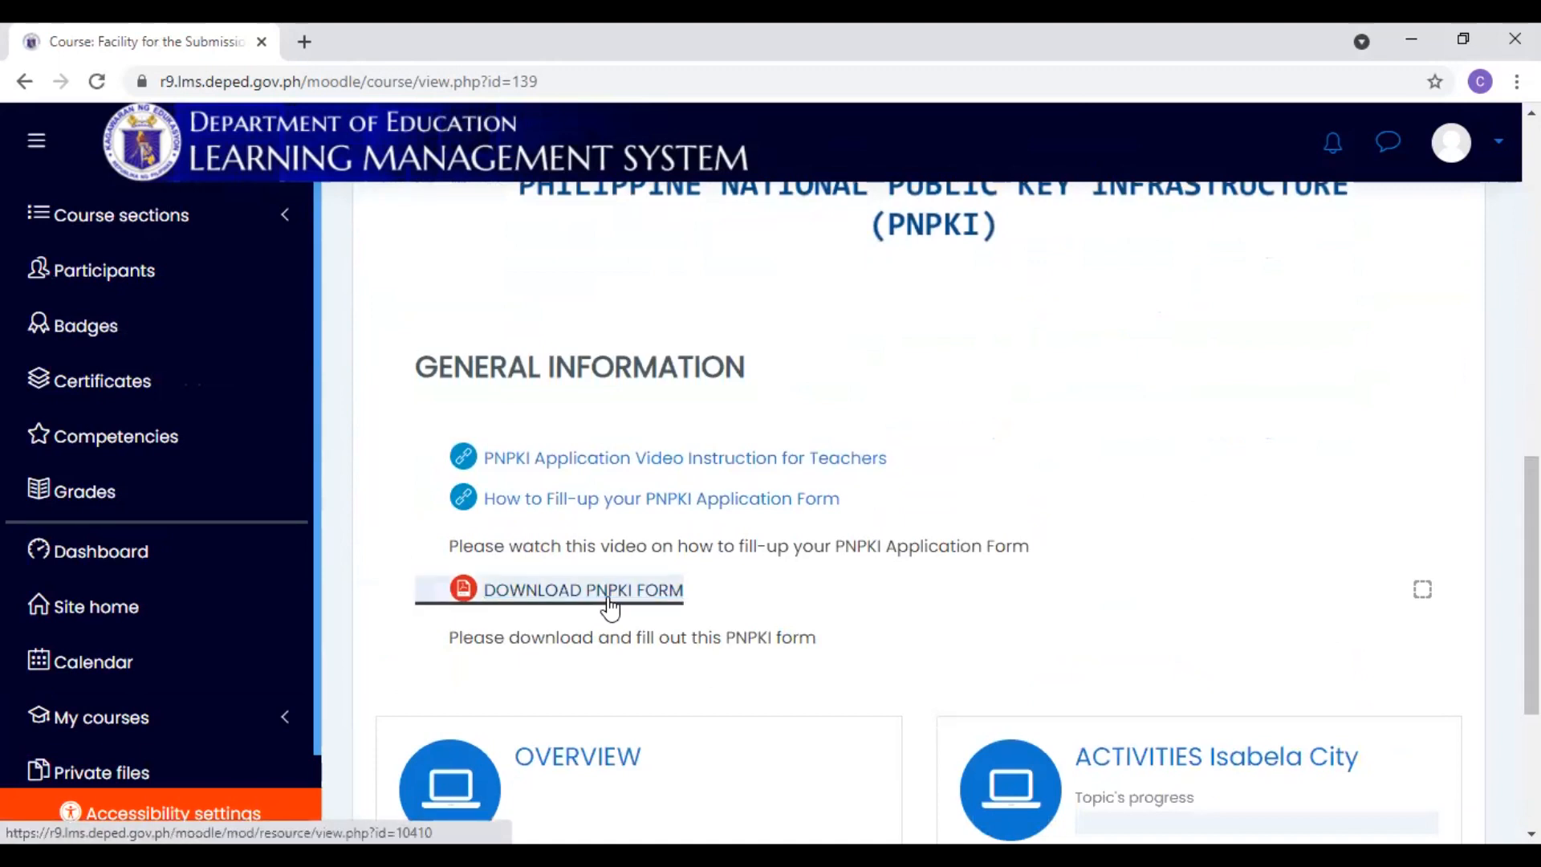
left_click(581, 589)
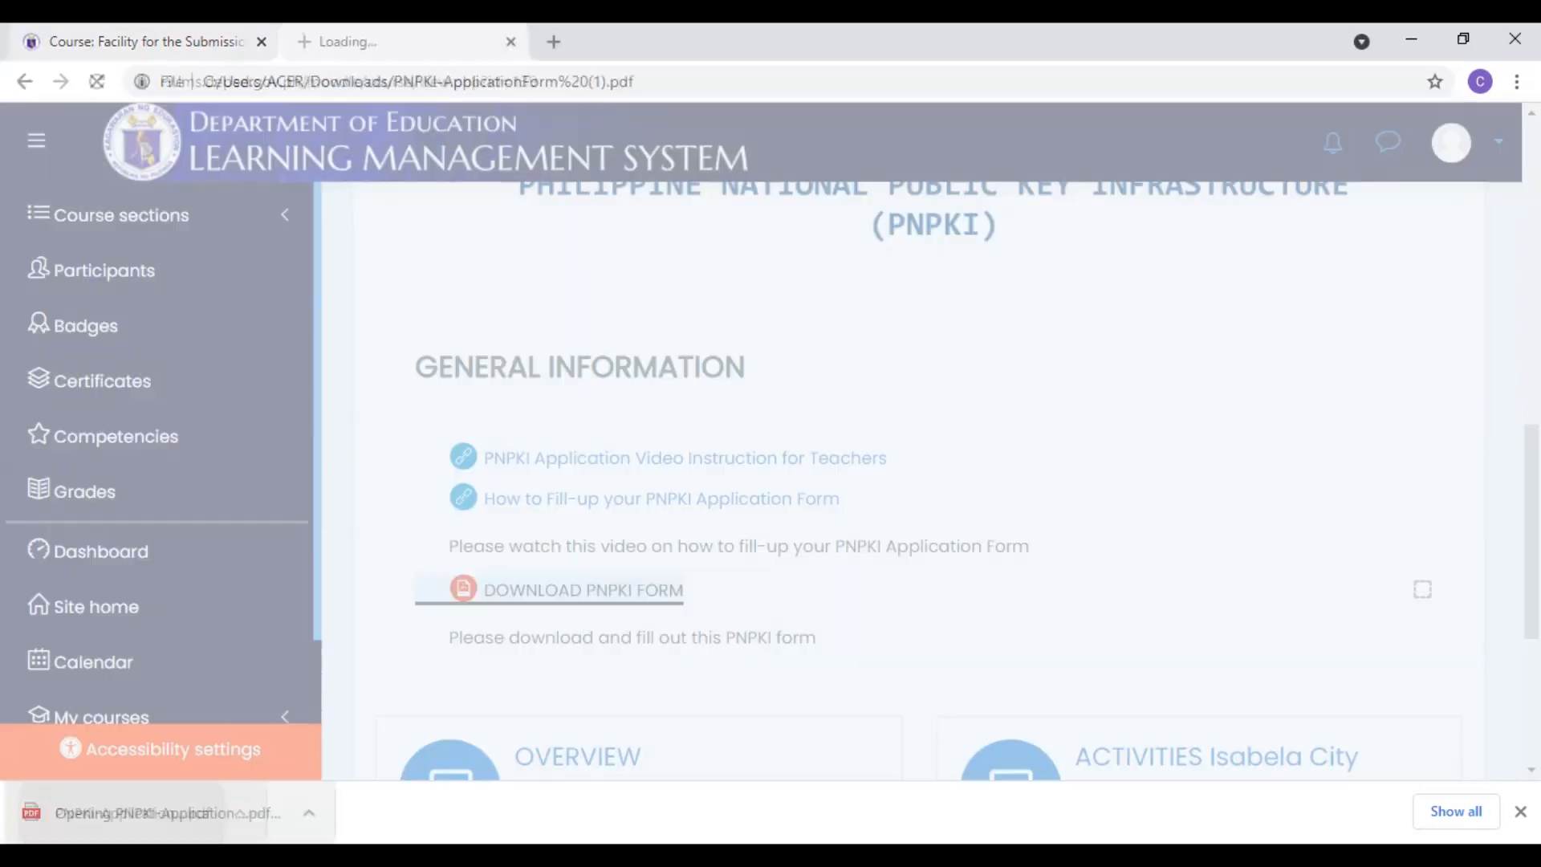
Show the downloaded PNPKI form in the Downloads folder from Chrome's download bar
left_click(581, 589)
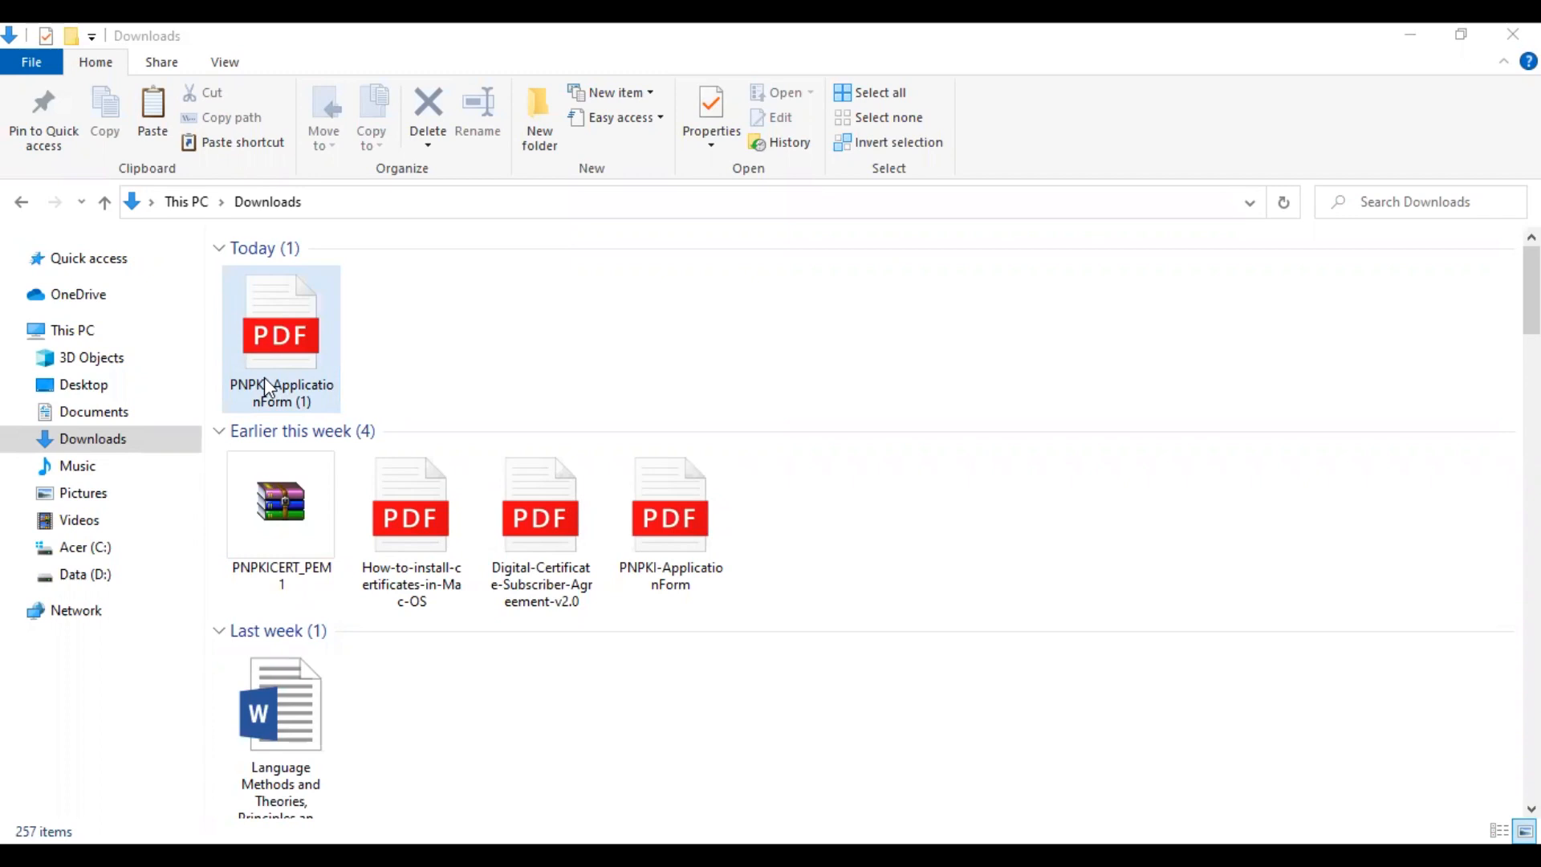
Open PNPKI-ApplicationForm (1) with Adobe Acrobat Reader DC
right_click(279, 324)
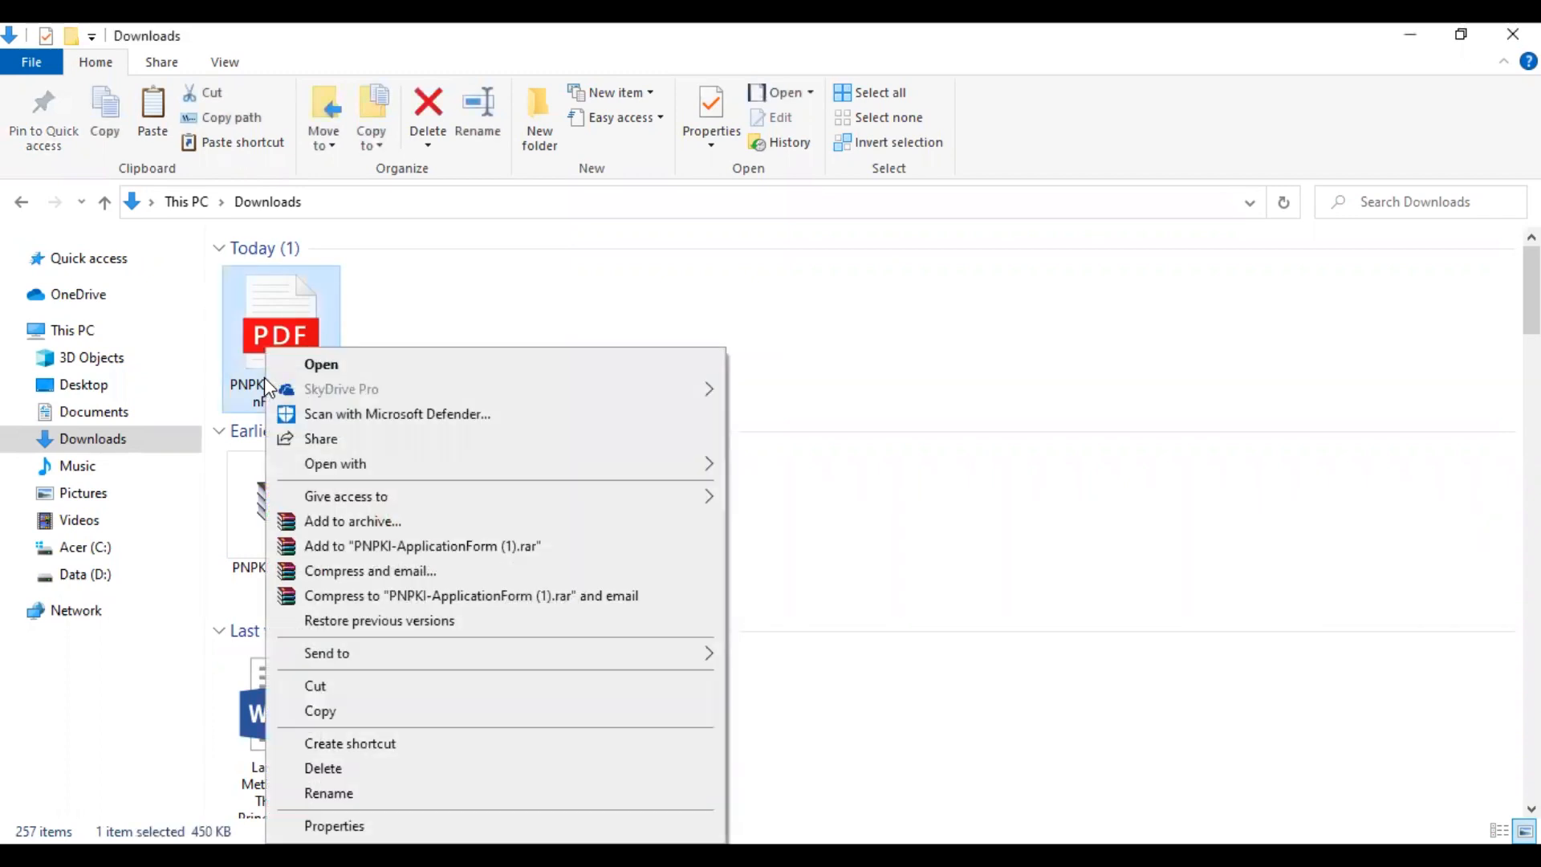
mouse_move(626, 481)
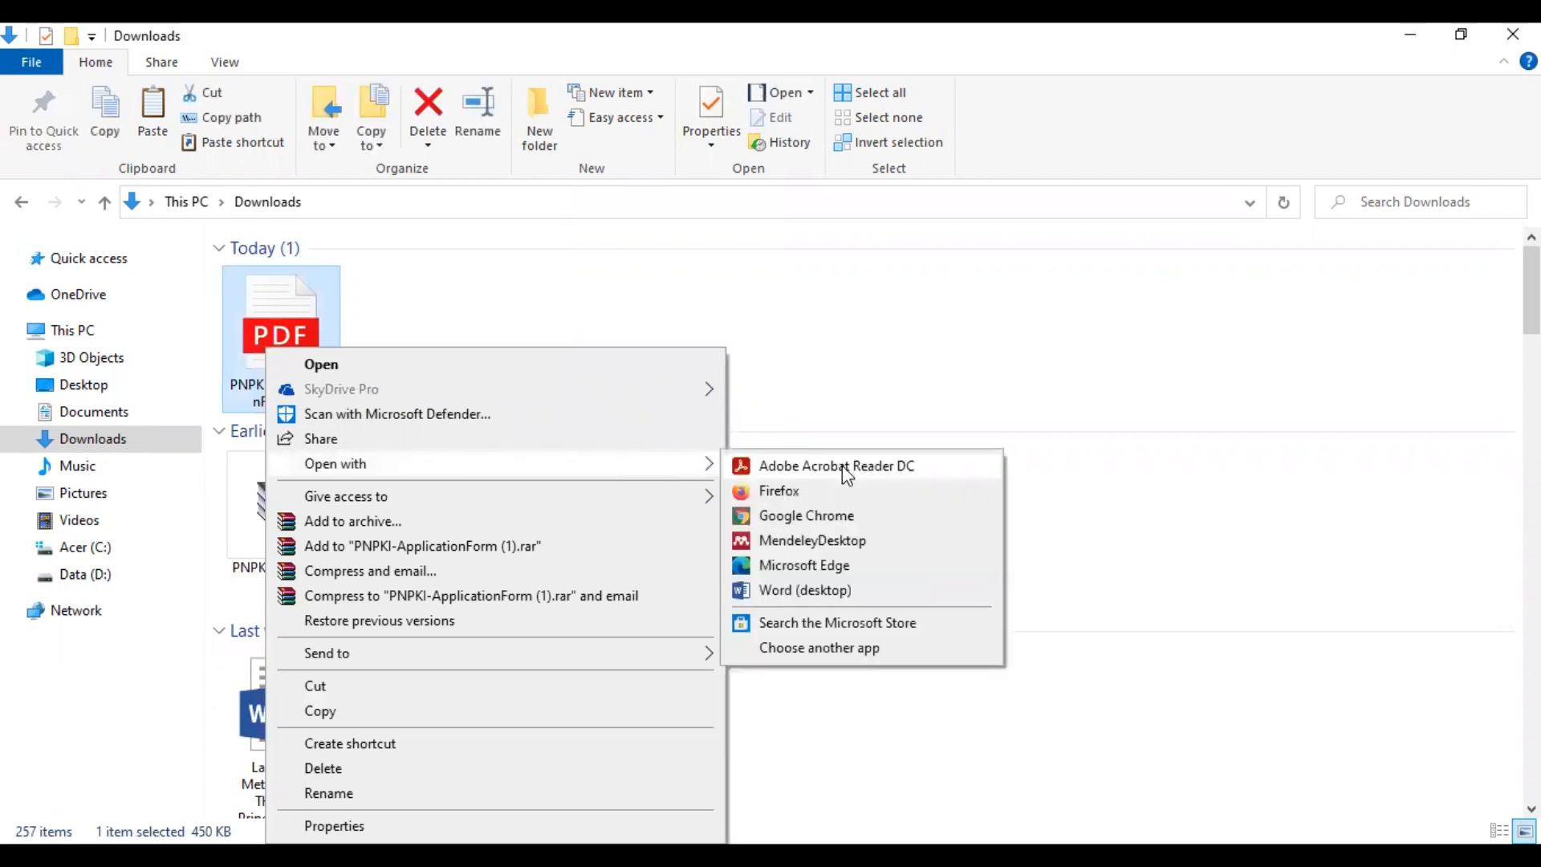
left_click(835, 465)
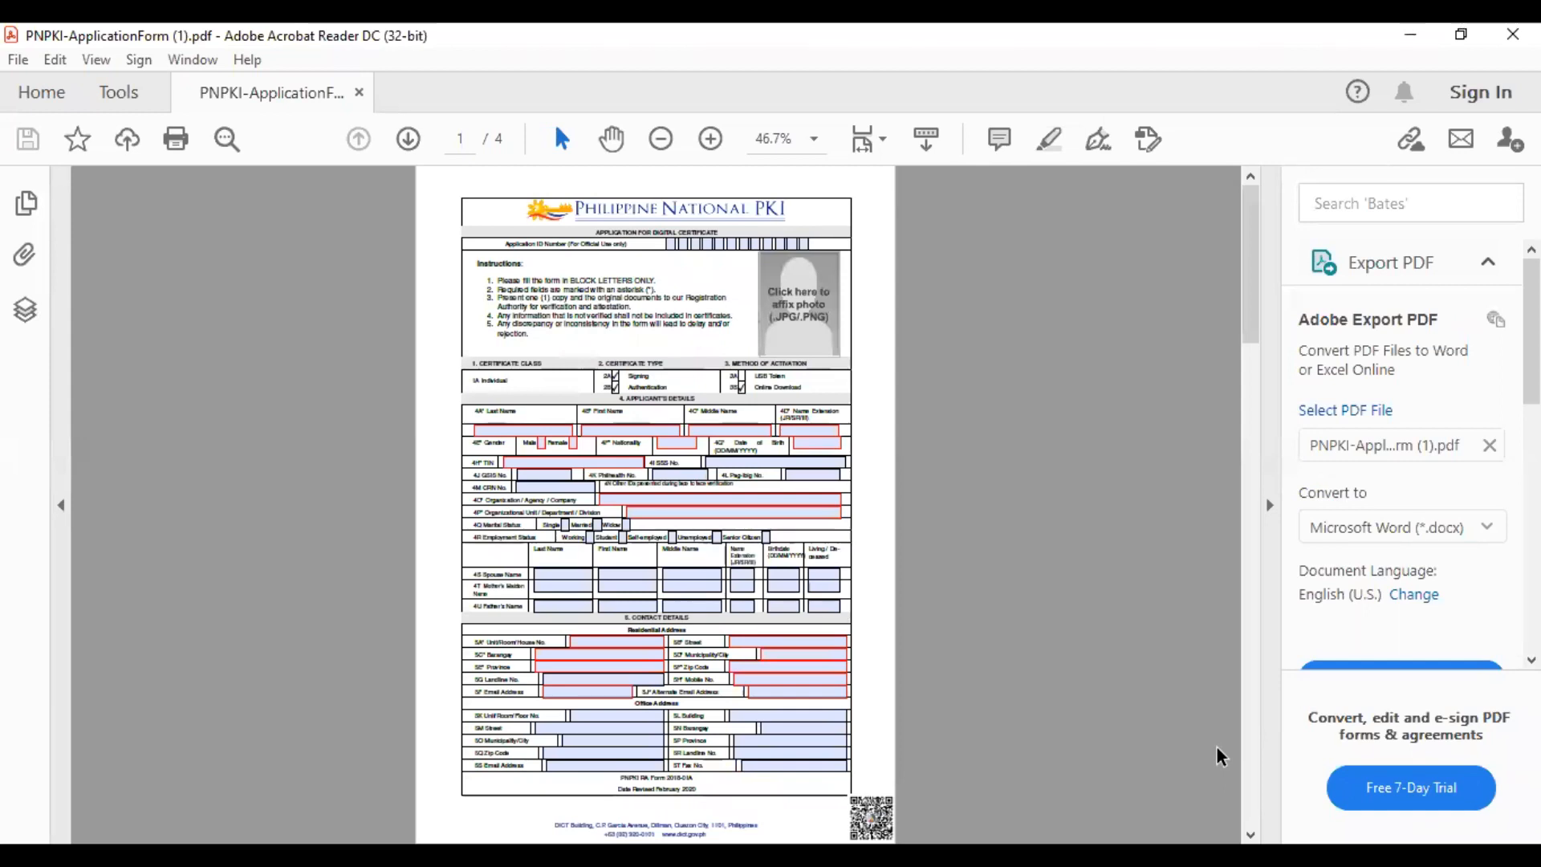
mouse_move(677, 550)
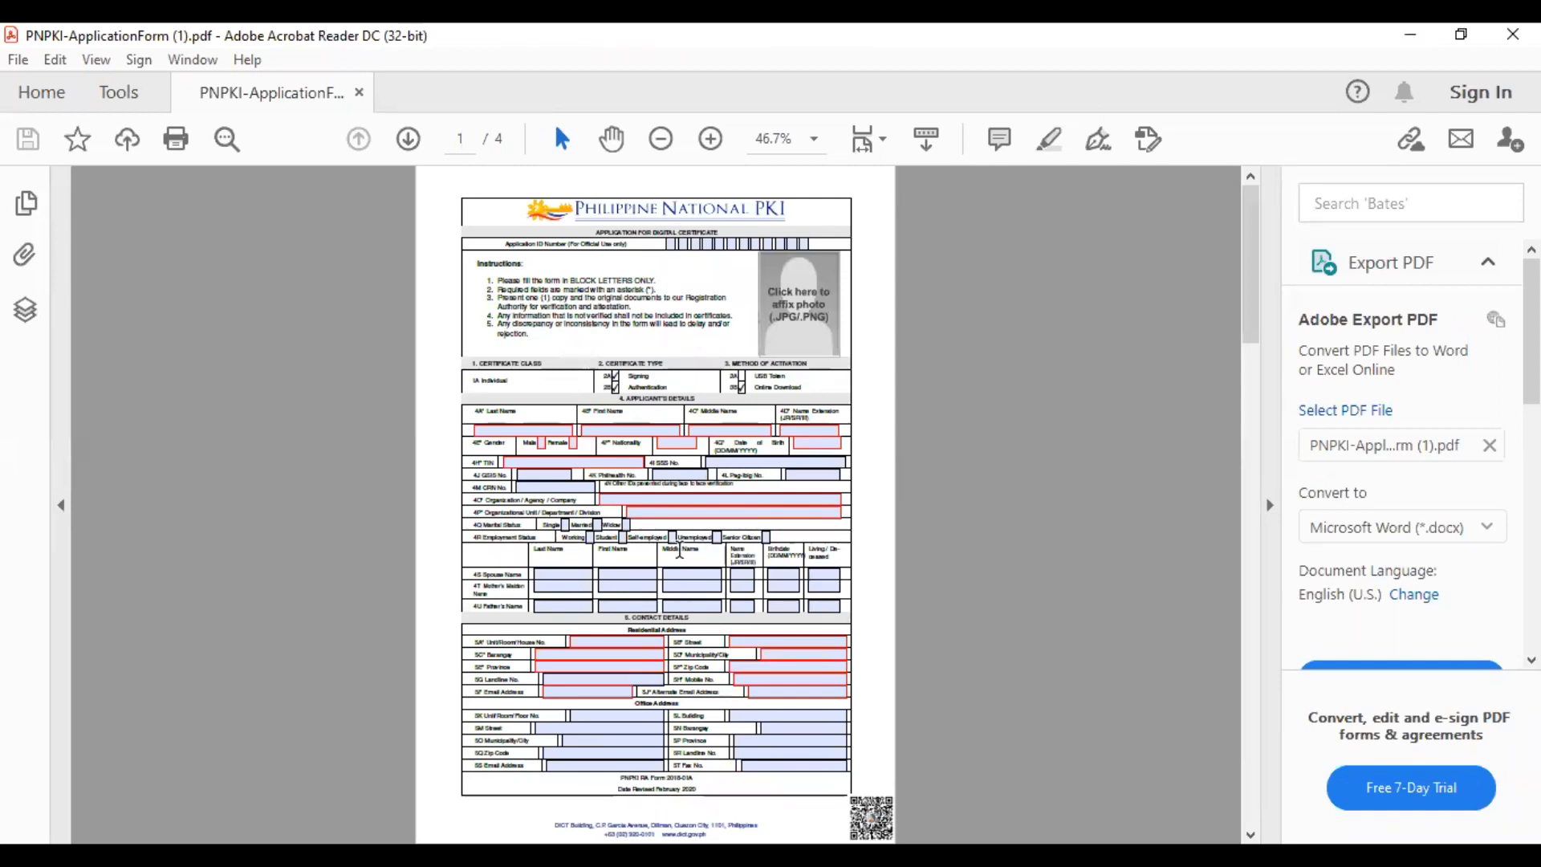
left_click(624, 430)
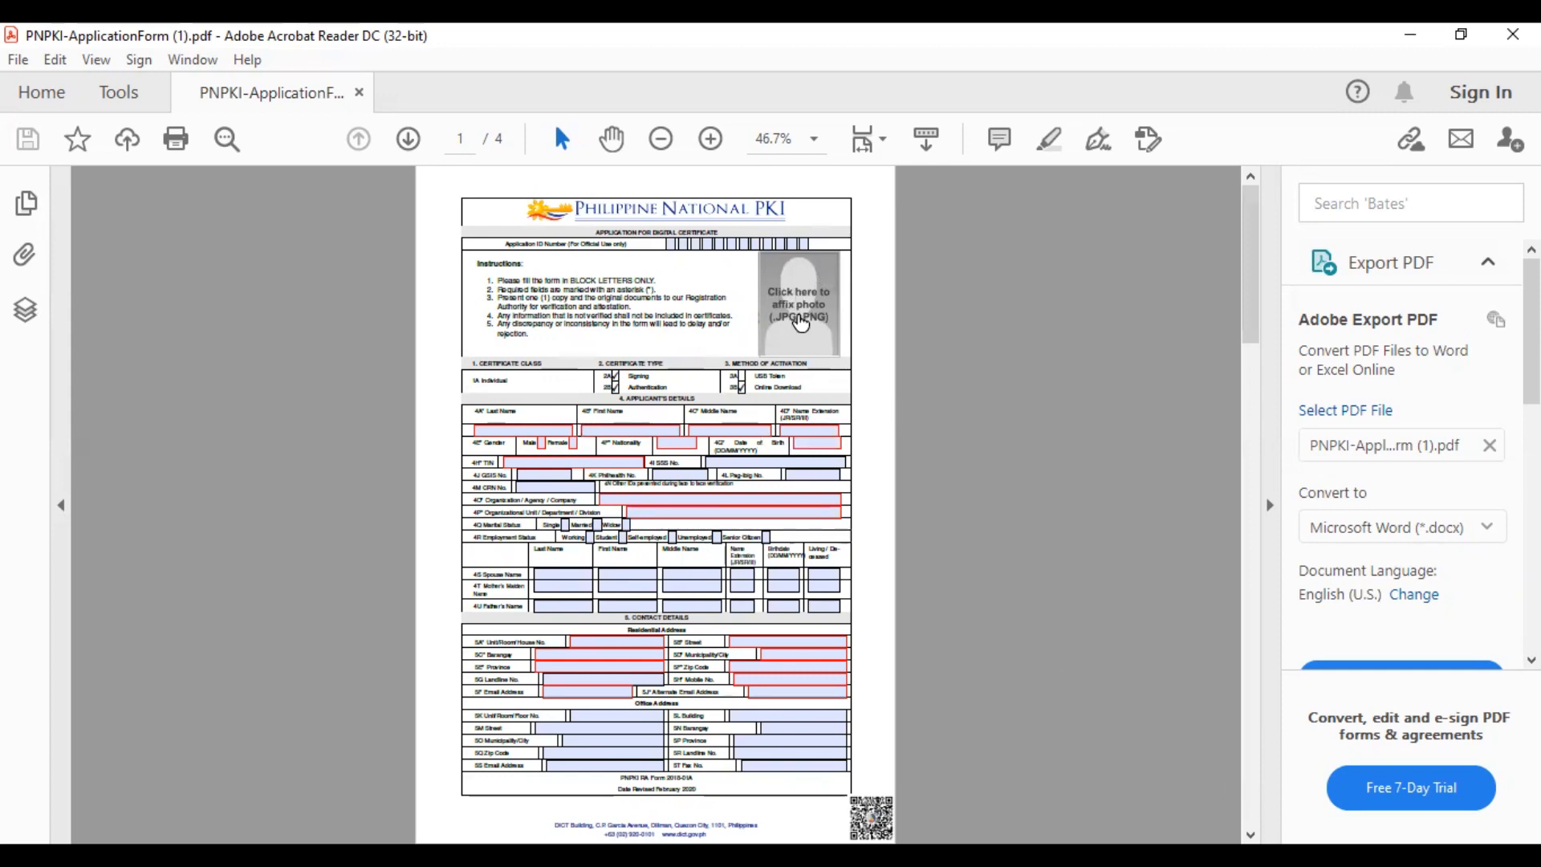
mouse_move(799, 315)
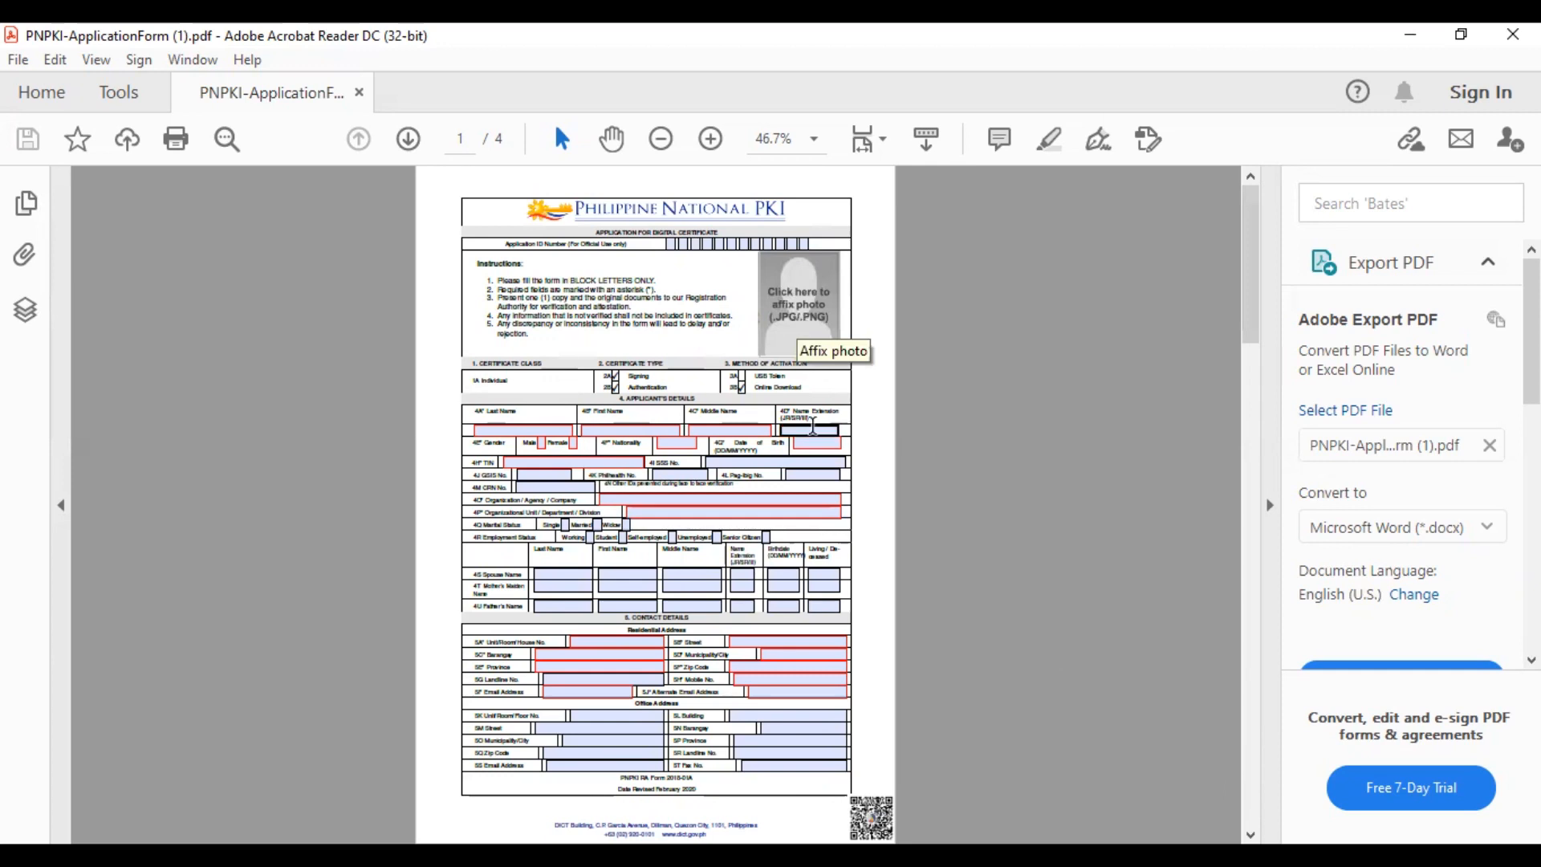
mouse_move(807, 307)
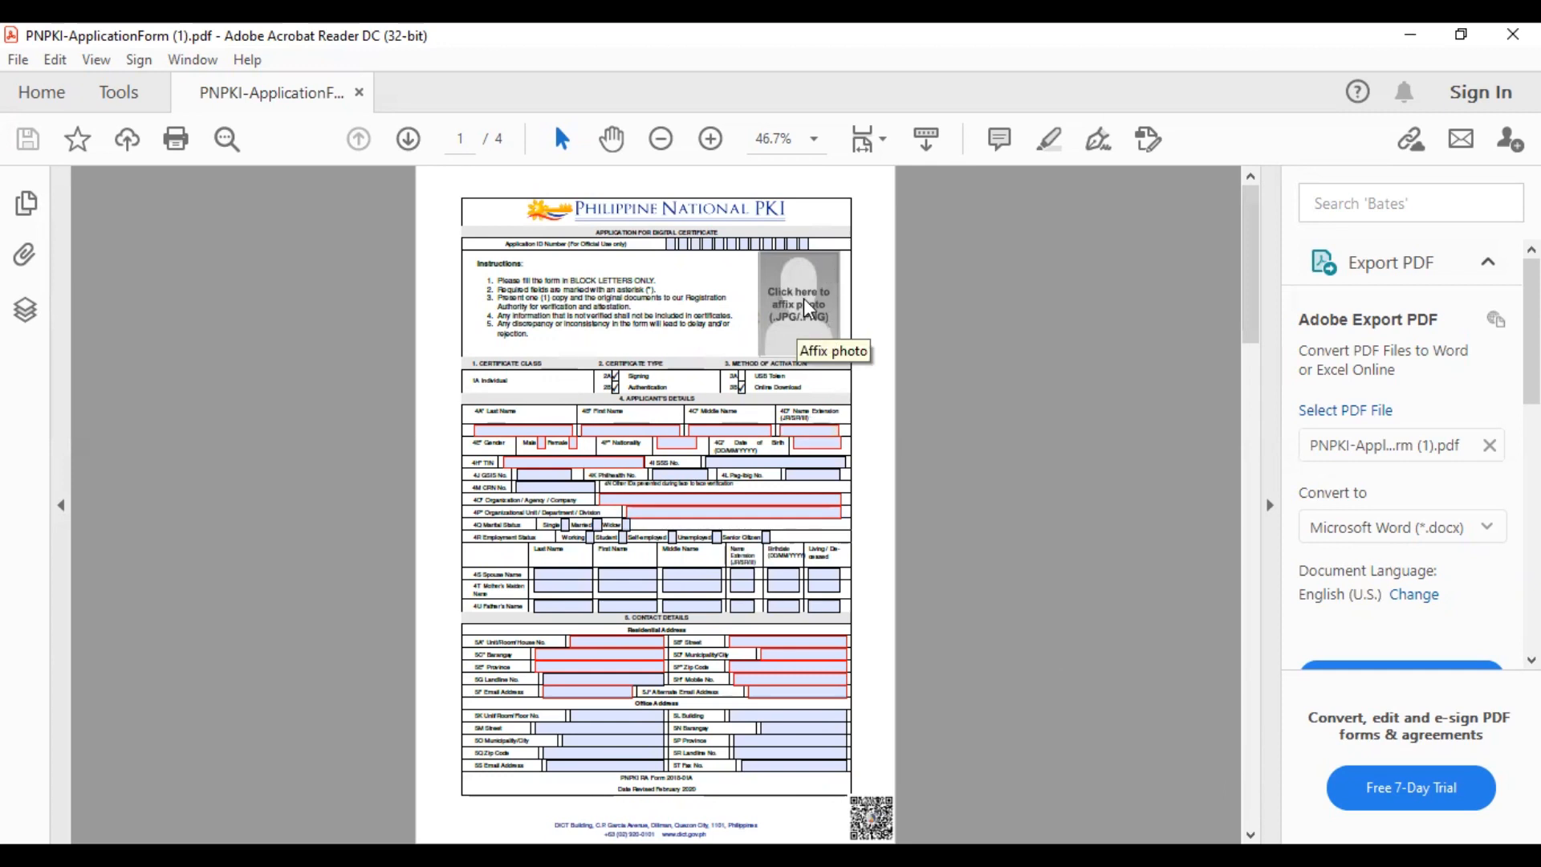
Attach the first portrait photo from Desktop > pnpki to the form's photo box
left_click(798, 303)
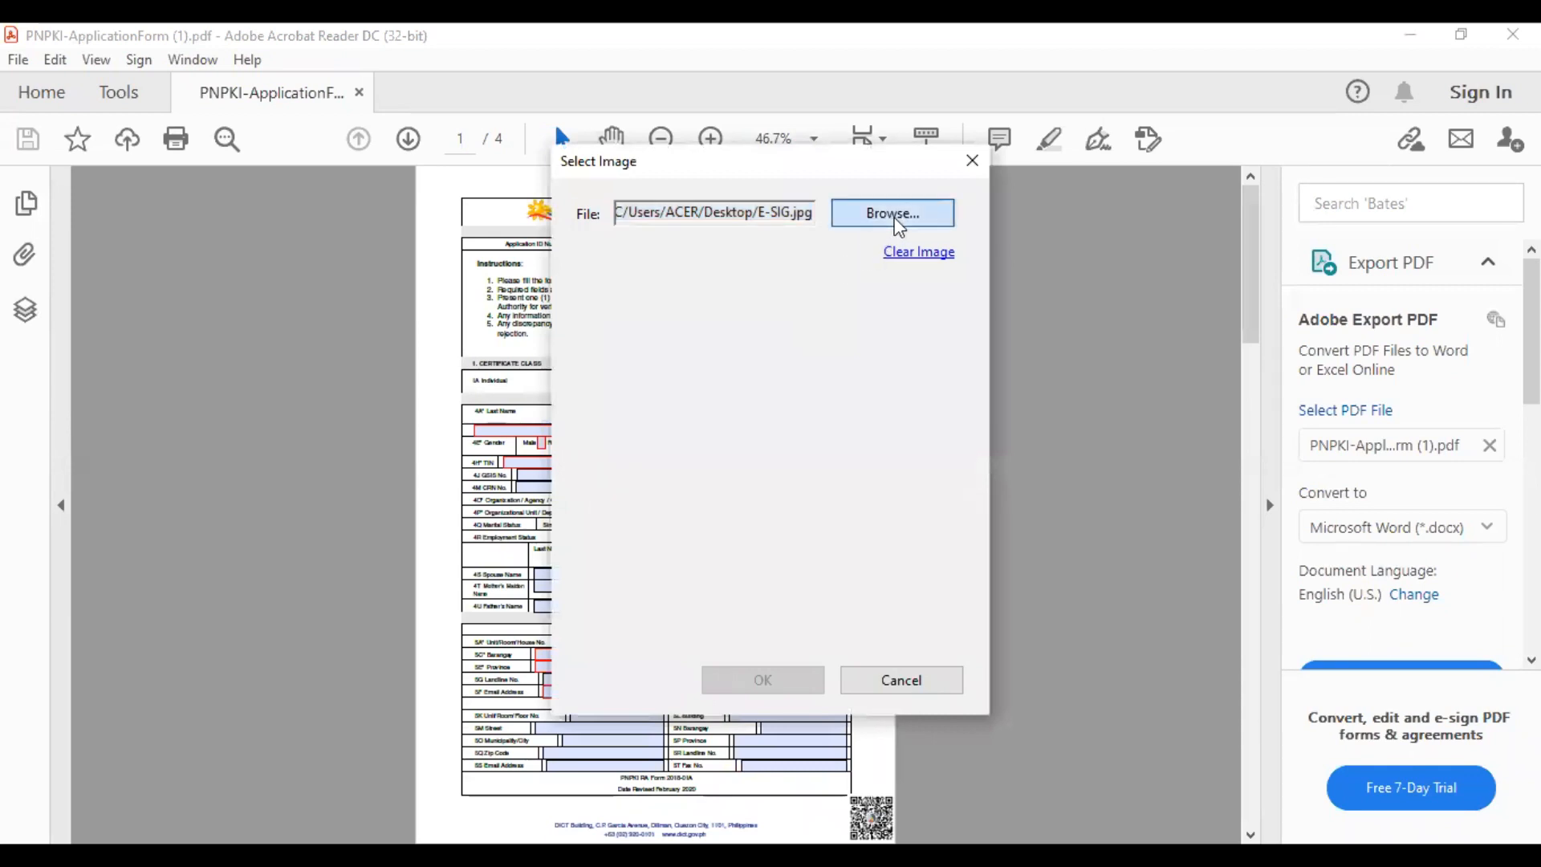
left_click(890, 214)
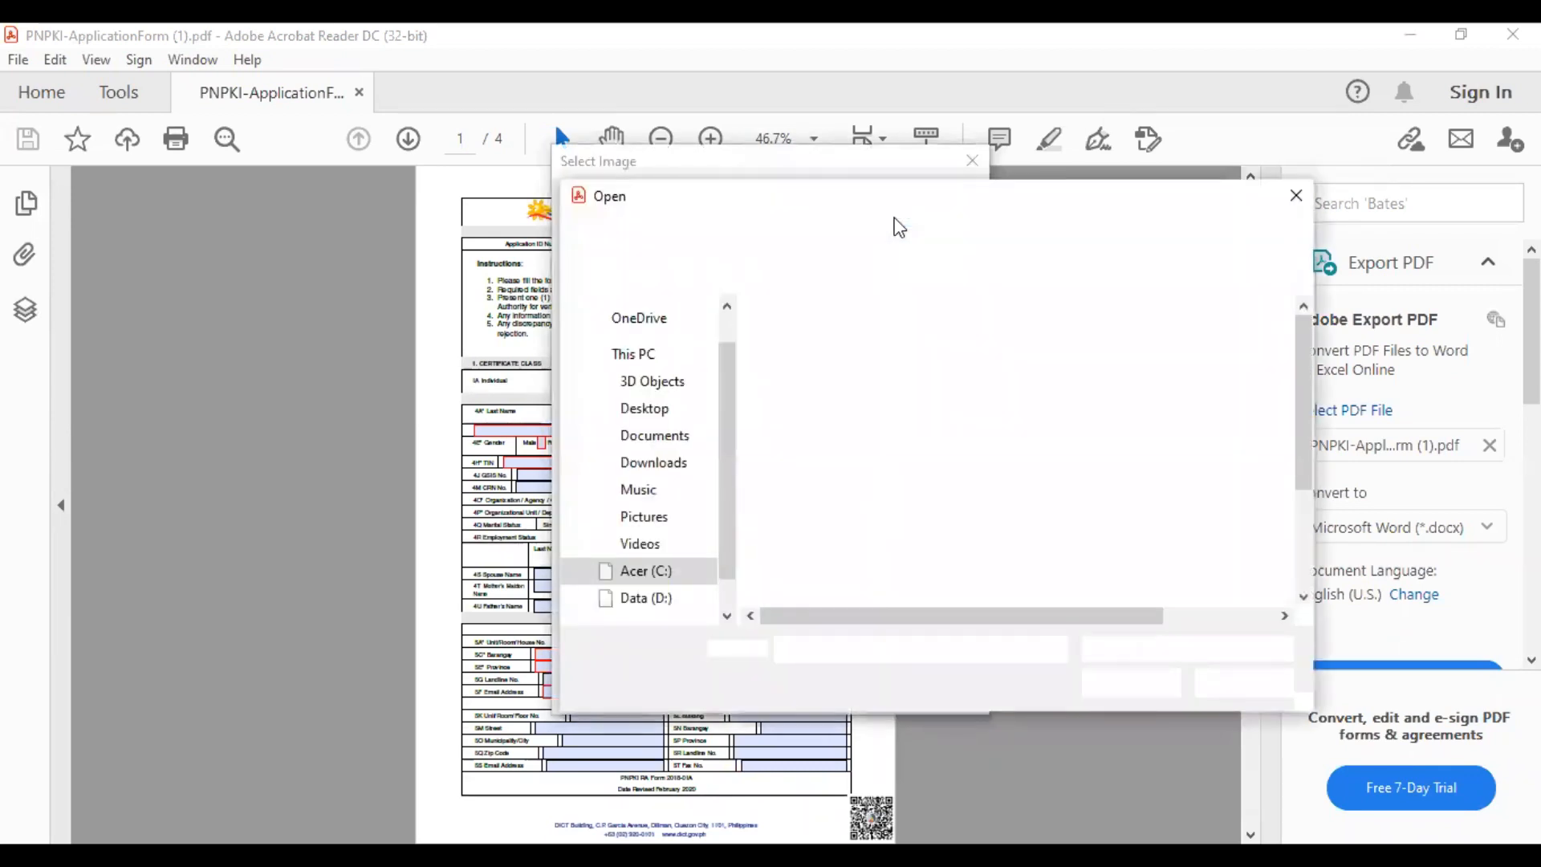
left_click(645, 407)
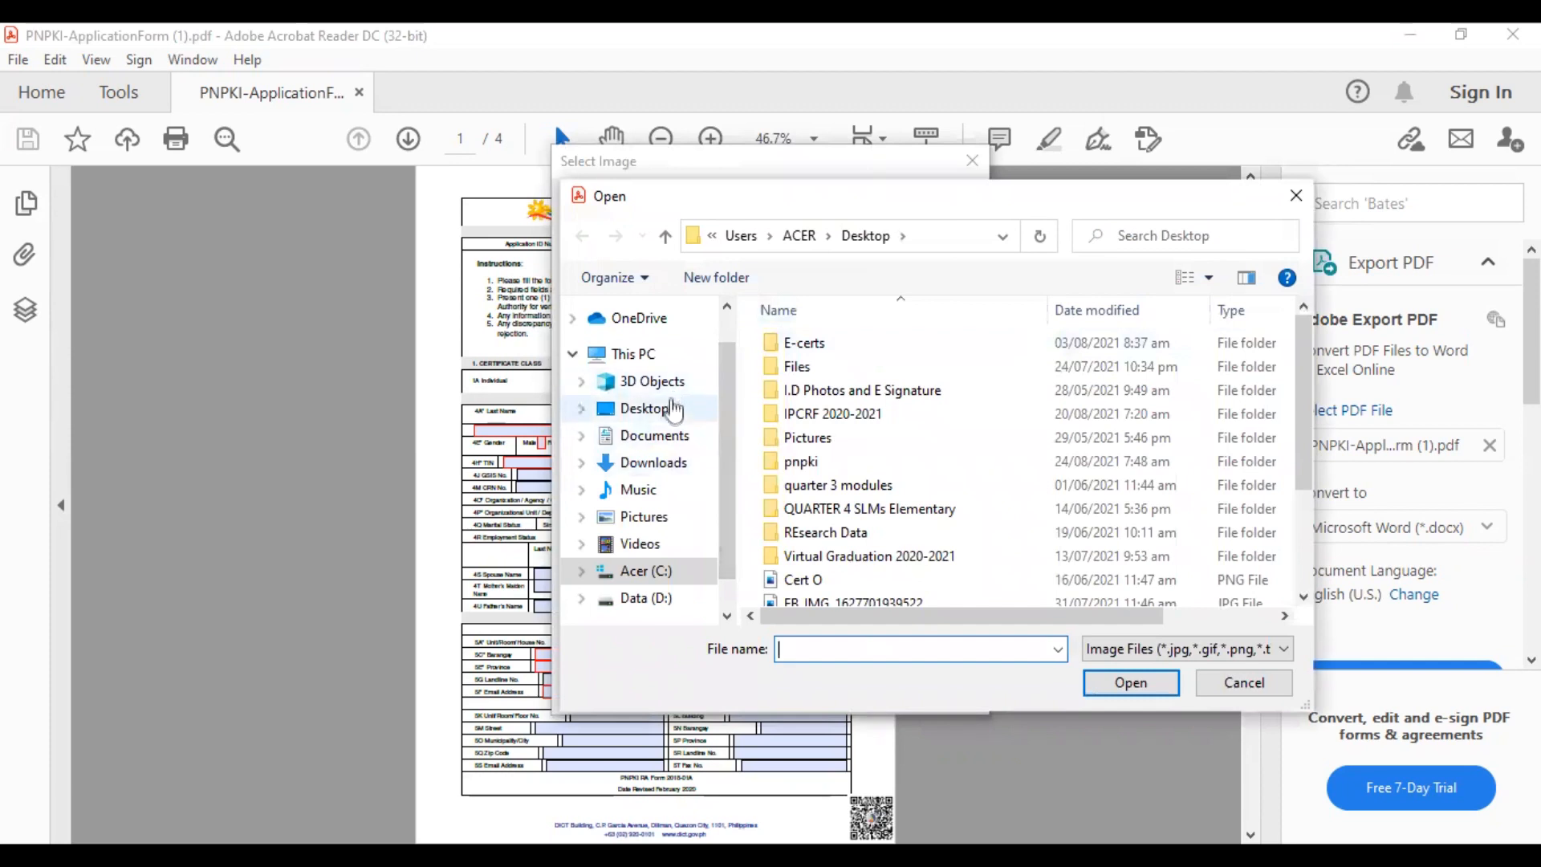
mouse_move(695, 413)
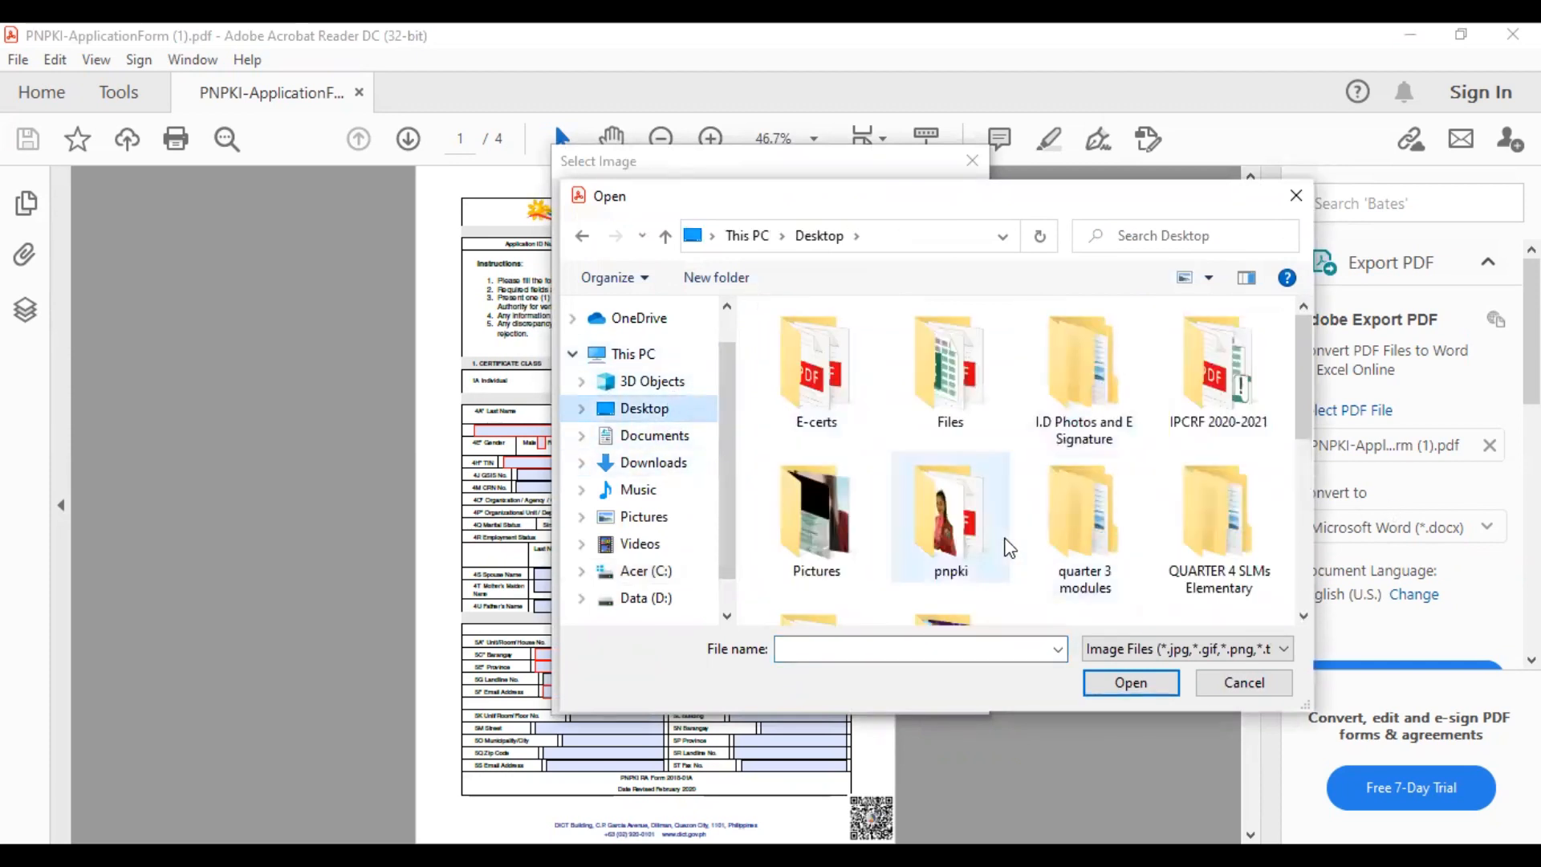
double_click(948, 515)
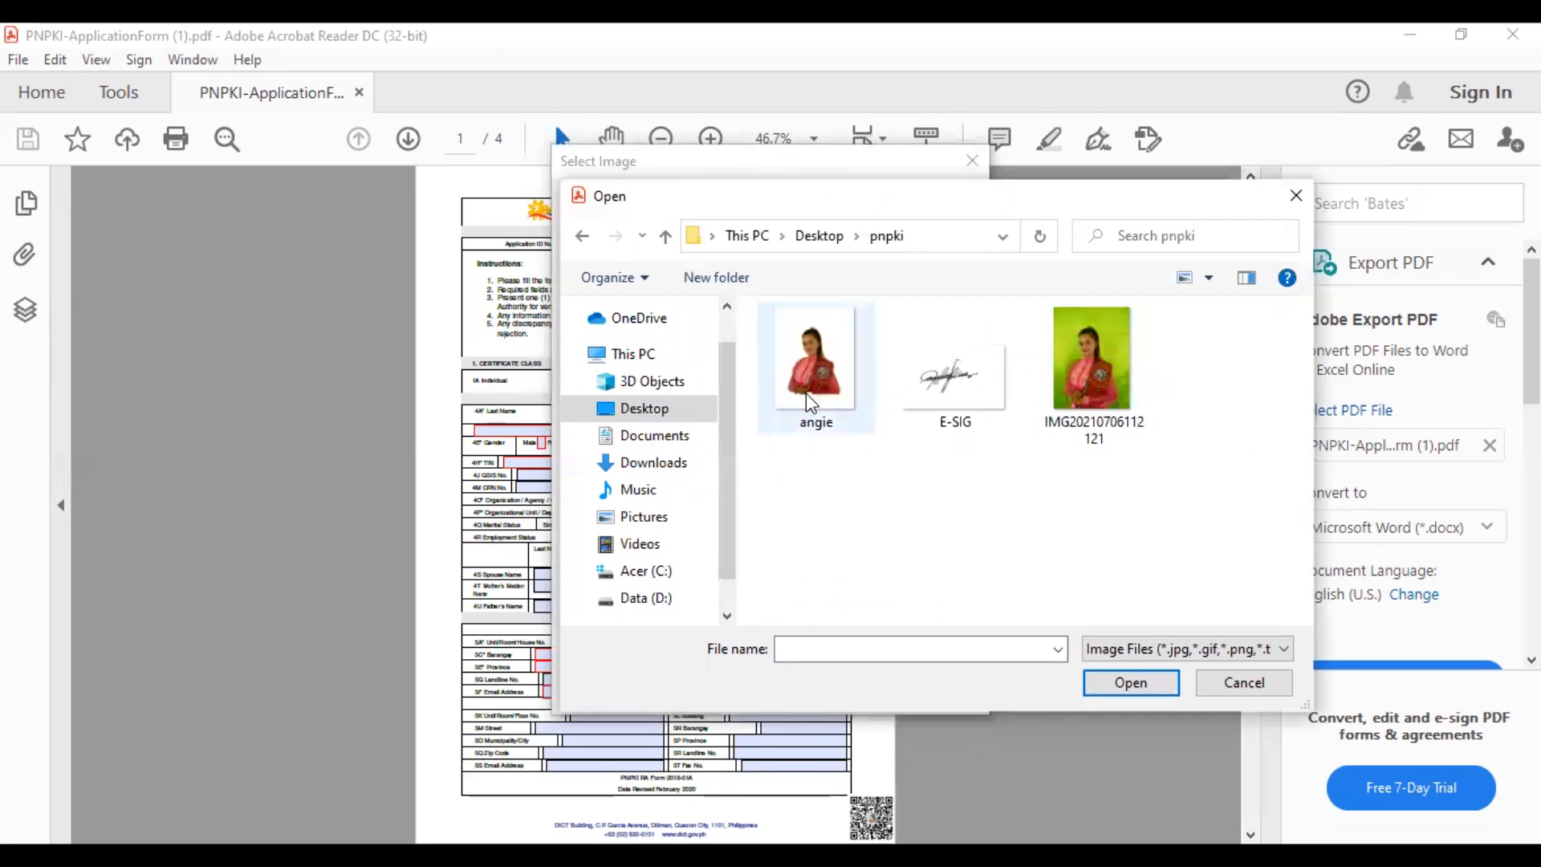
left_click(815, 358)
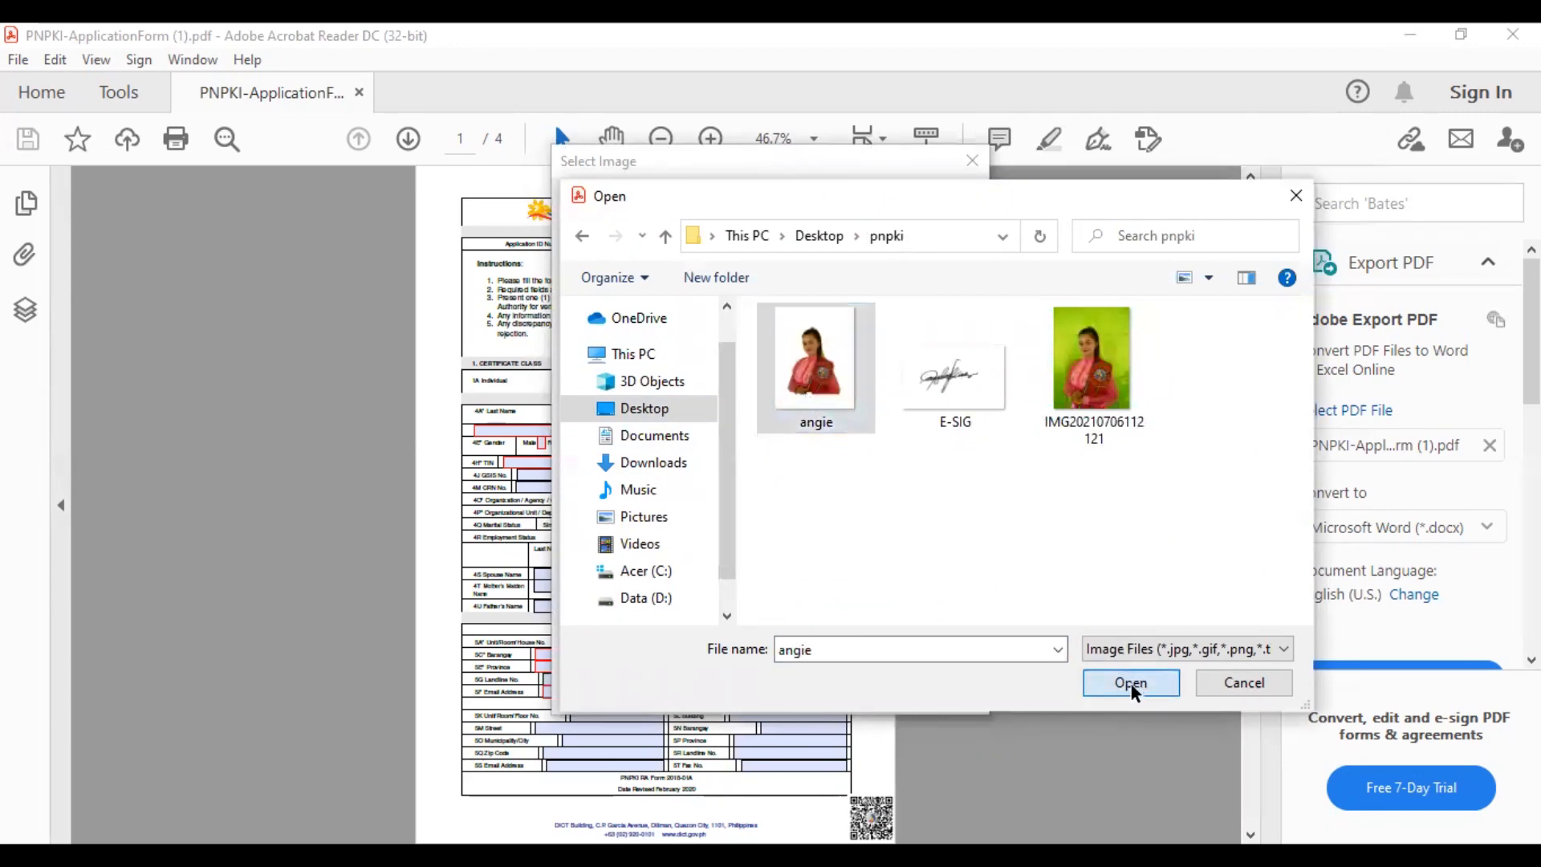
left_click(1130, 682)
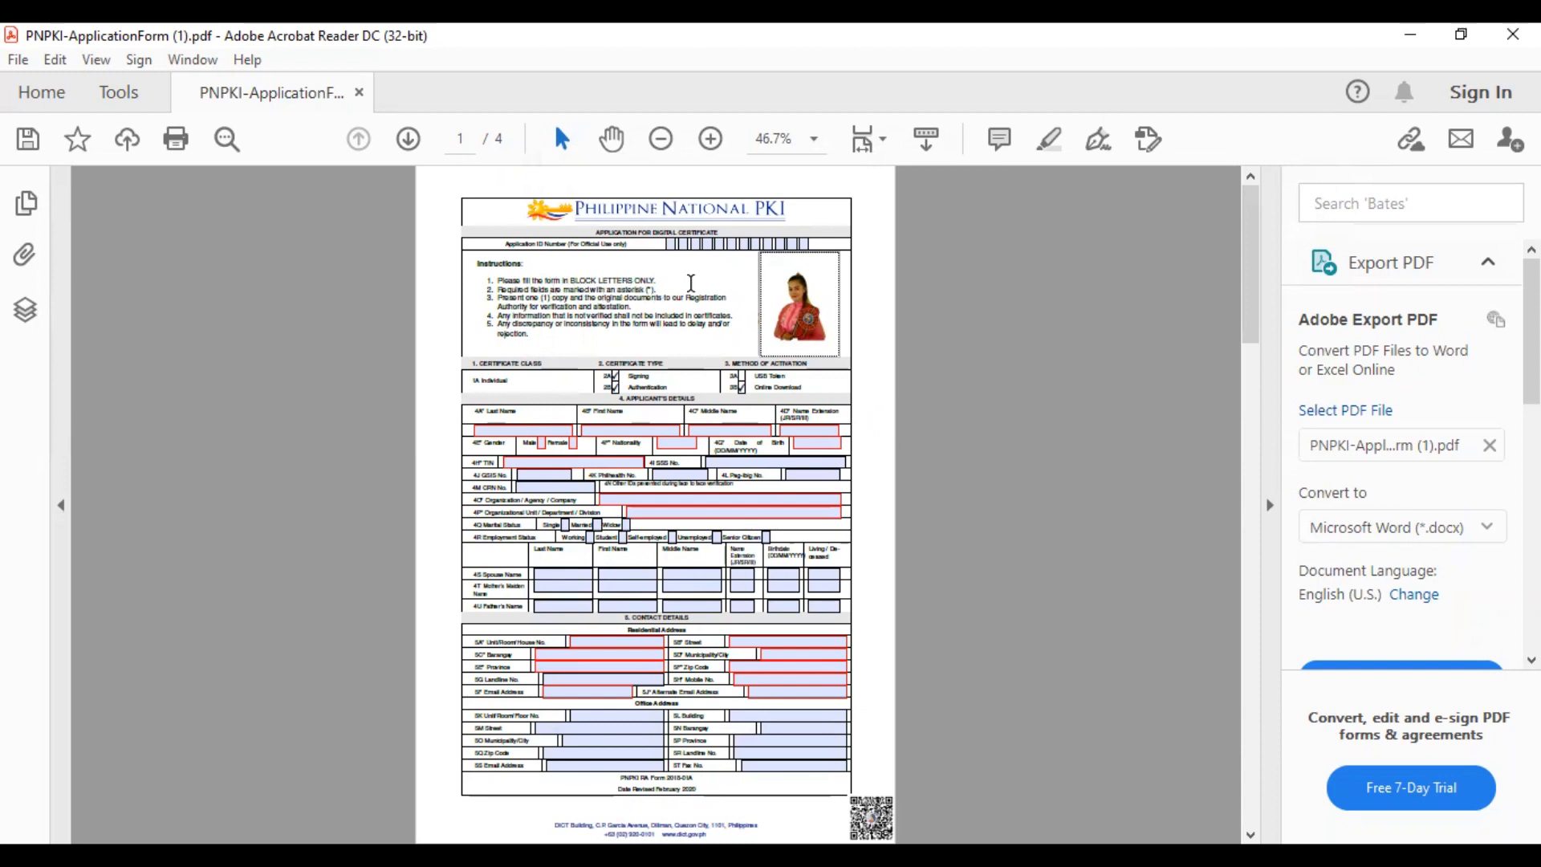
mouse_move(913, 300)
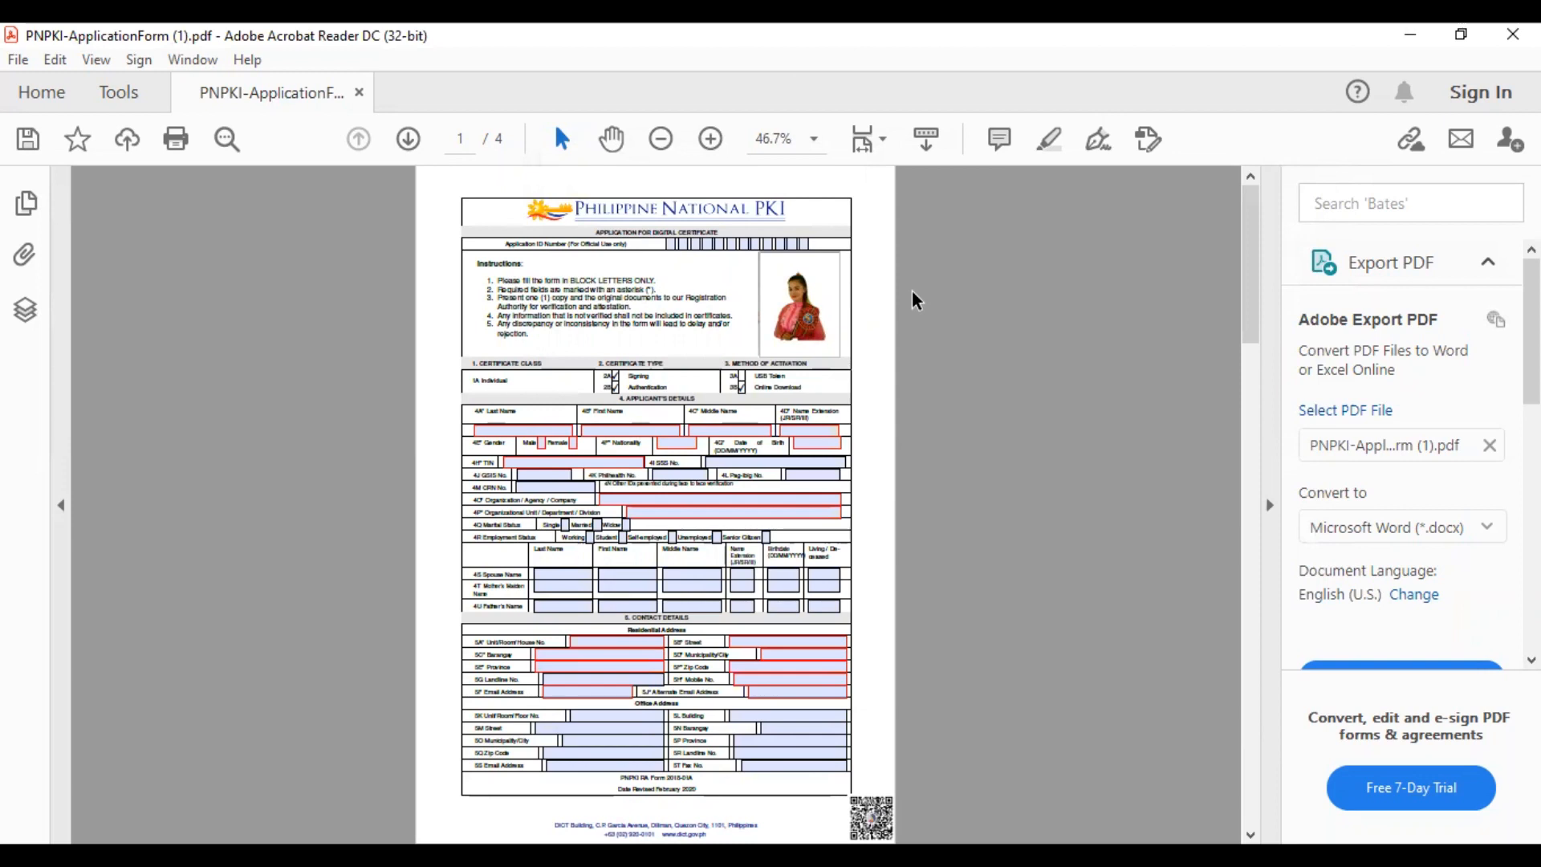
mouse_move(708, 322)
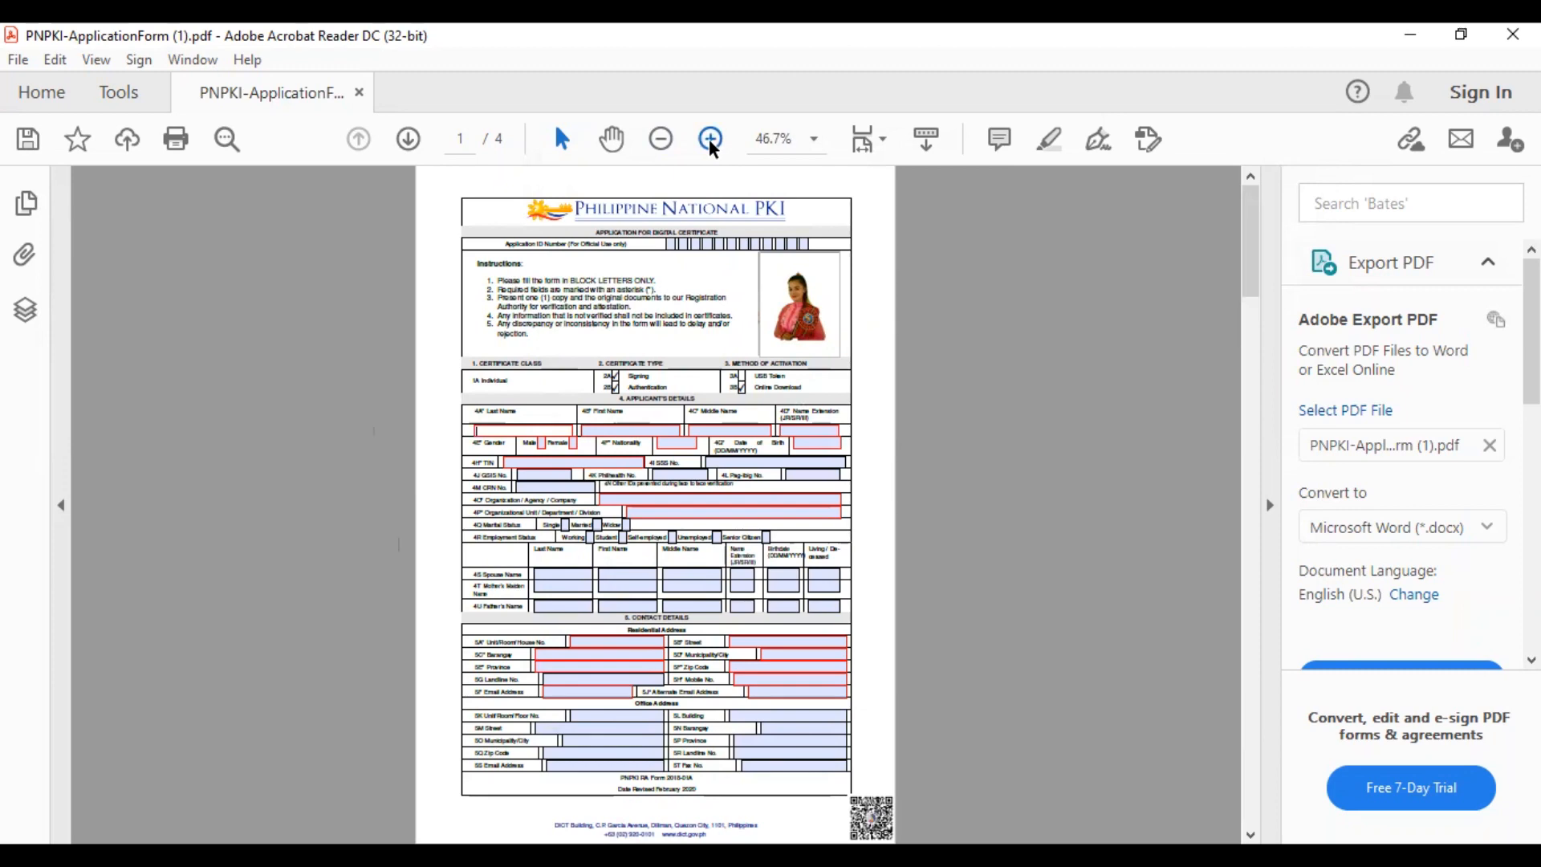
Zoom the form in to 100% so its fields are readable
left_click(709, 138)
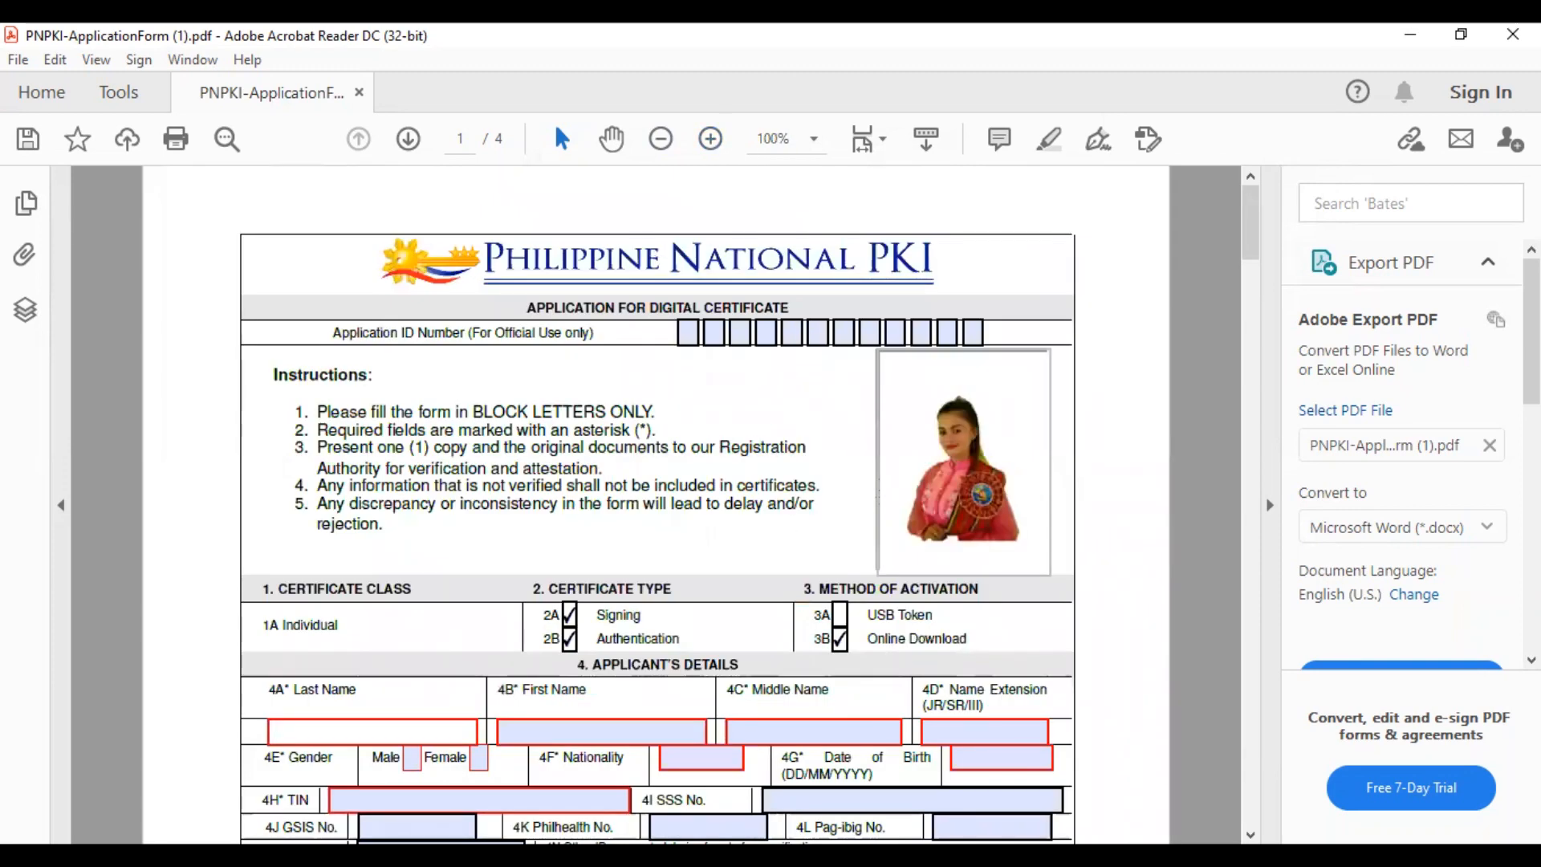
Enter N/A in the 4D Name Extension field and mark gender as Female, correcting a Male tick
scroll("down", 3)
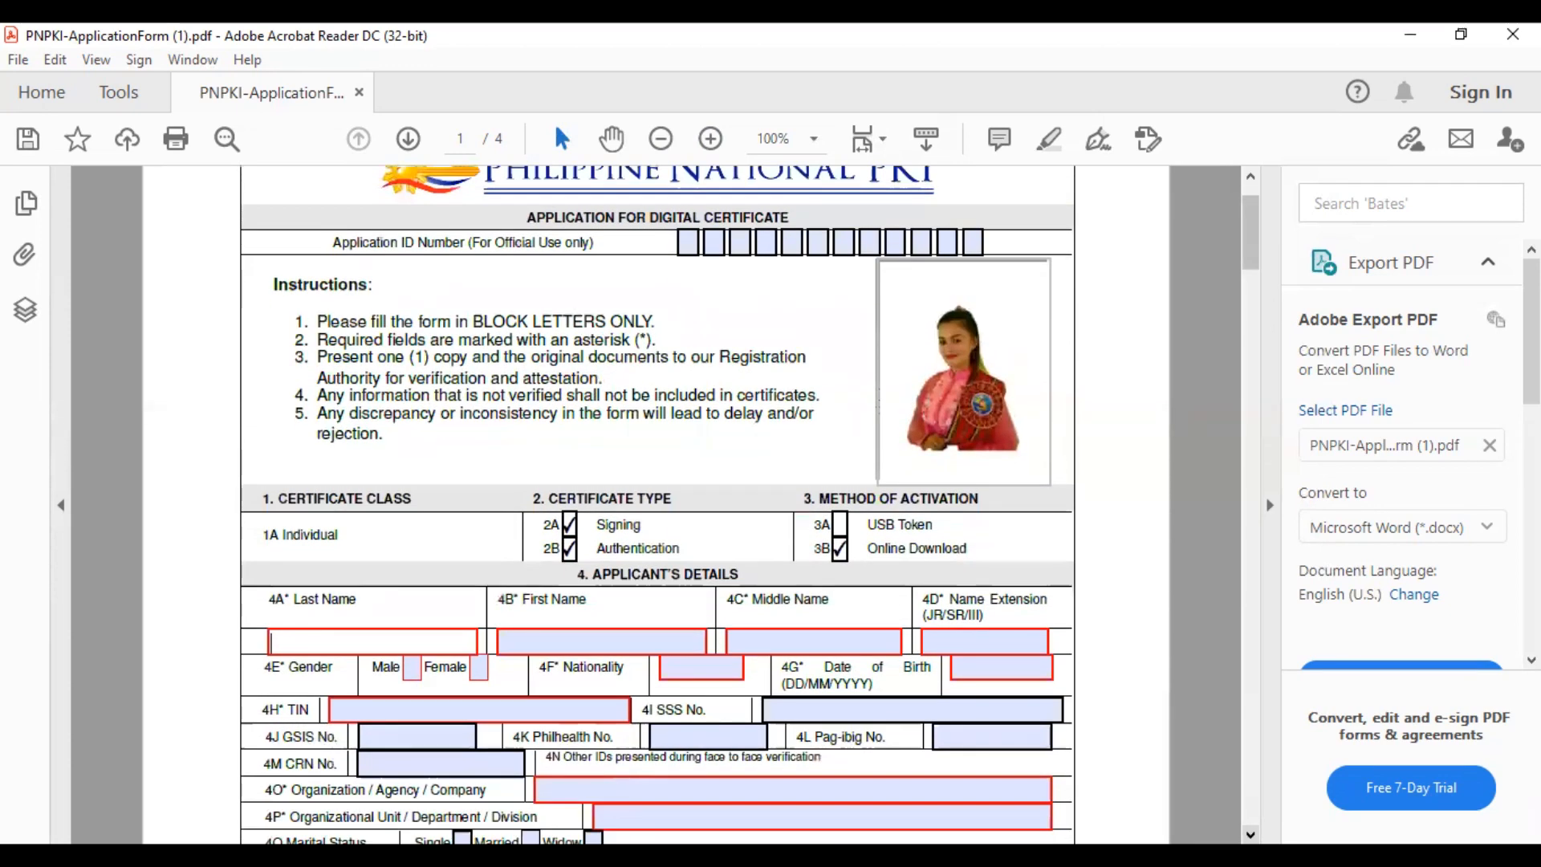
scroll("down", 3)
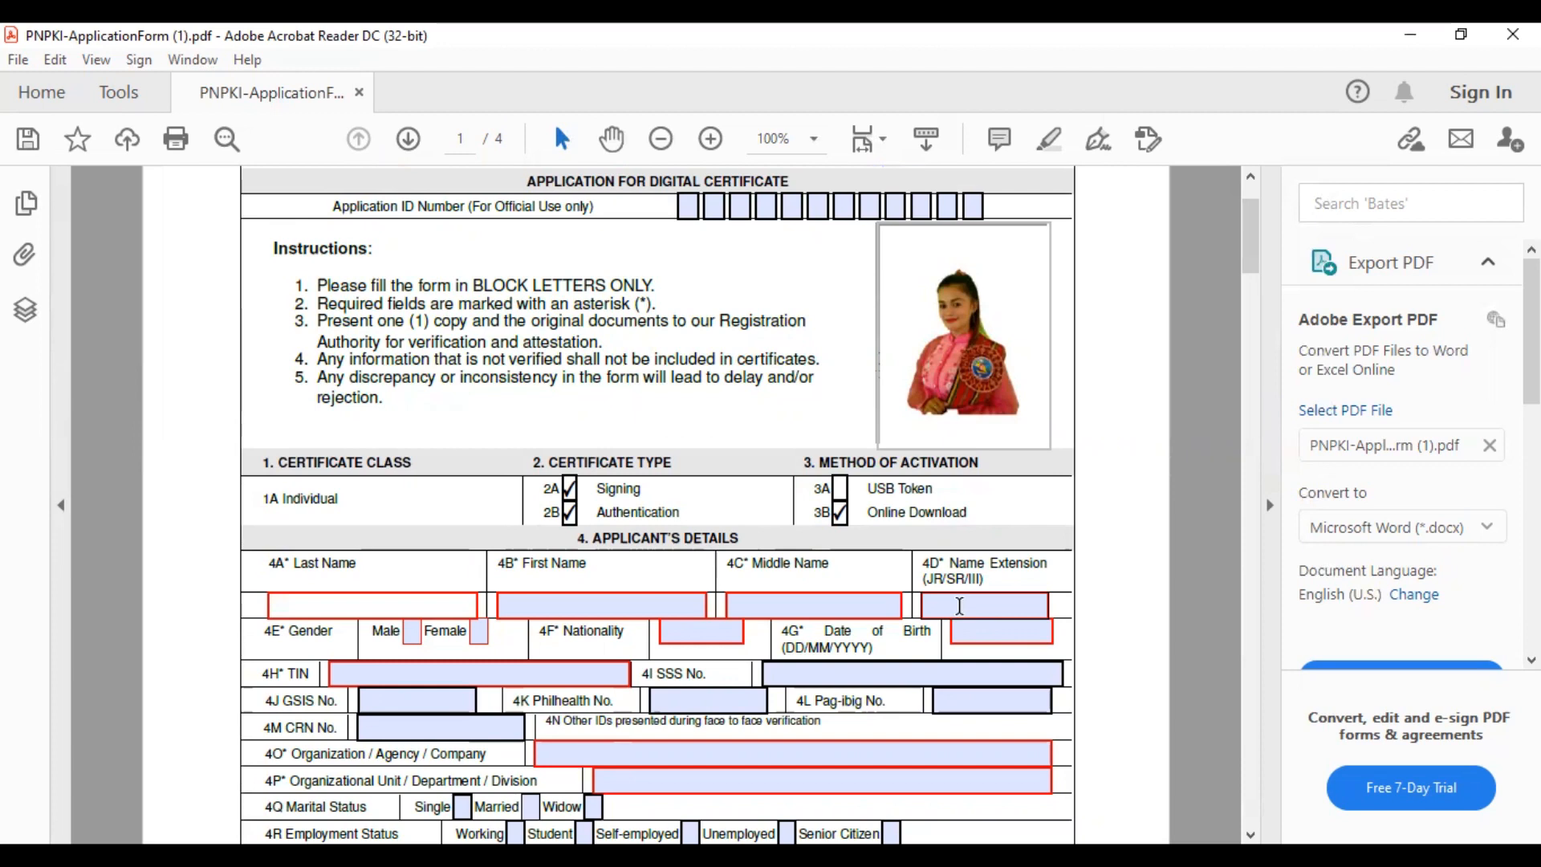
type("N/")
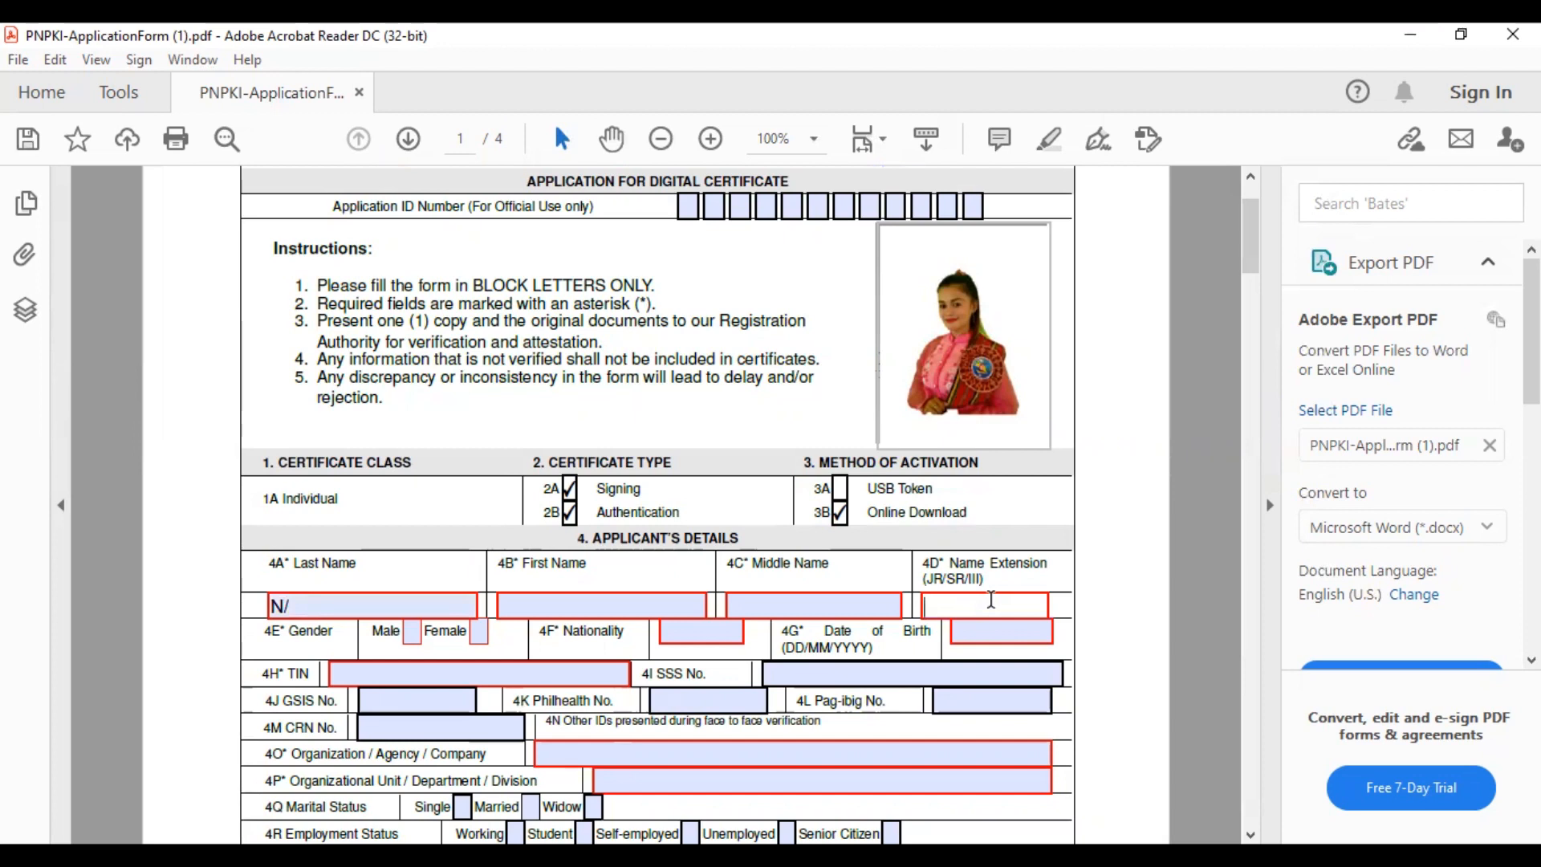
type("N/A")
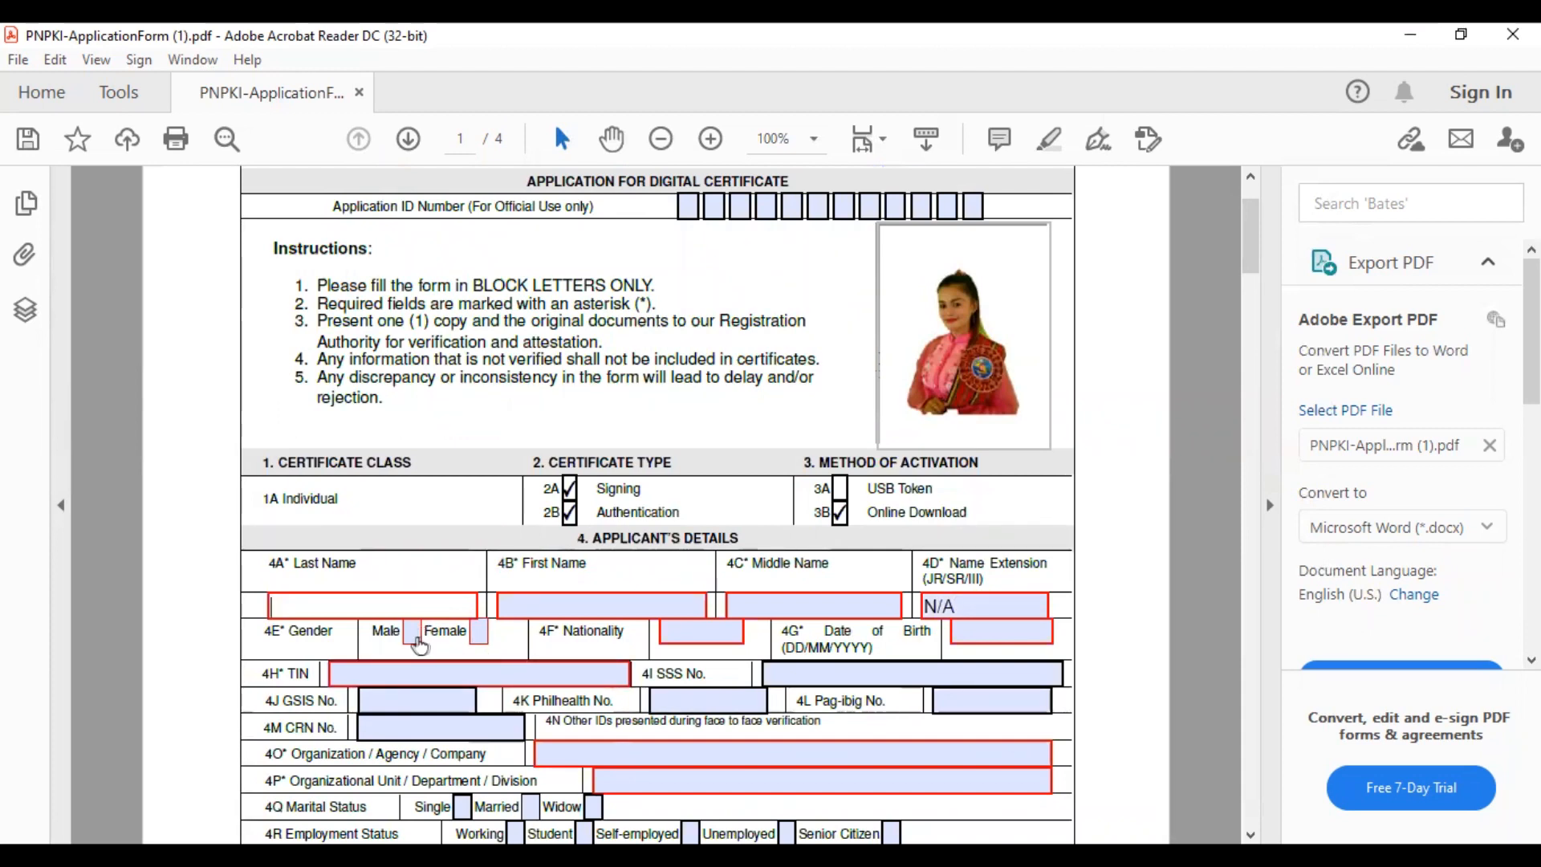
left_click(411, 629)
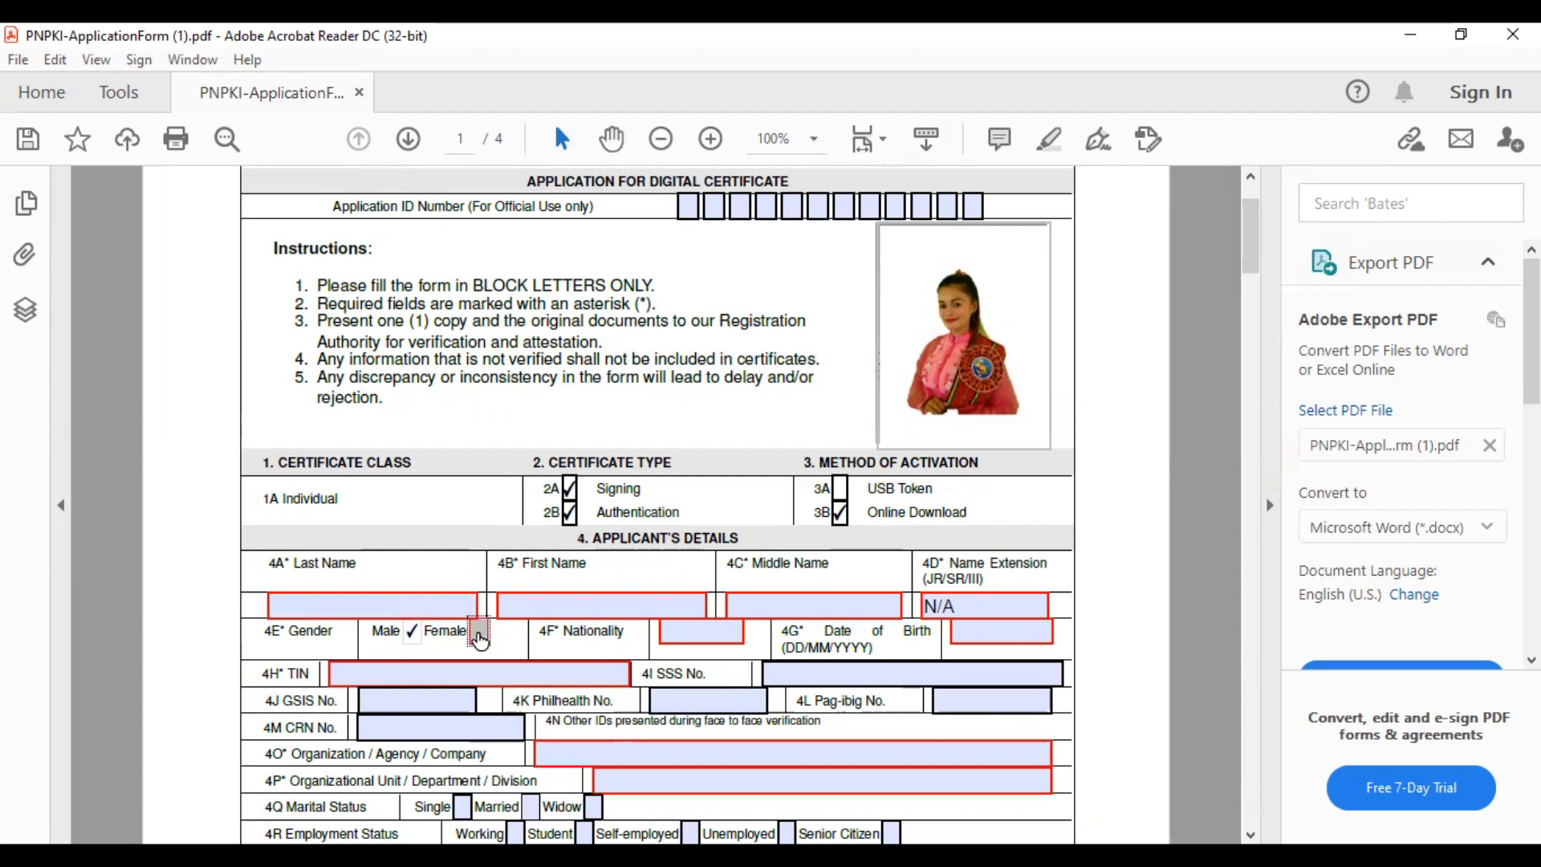
left_click(480, 629)
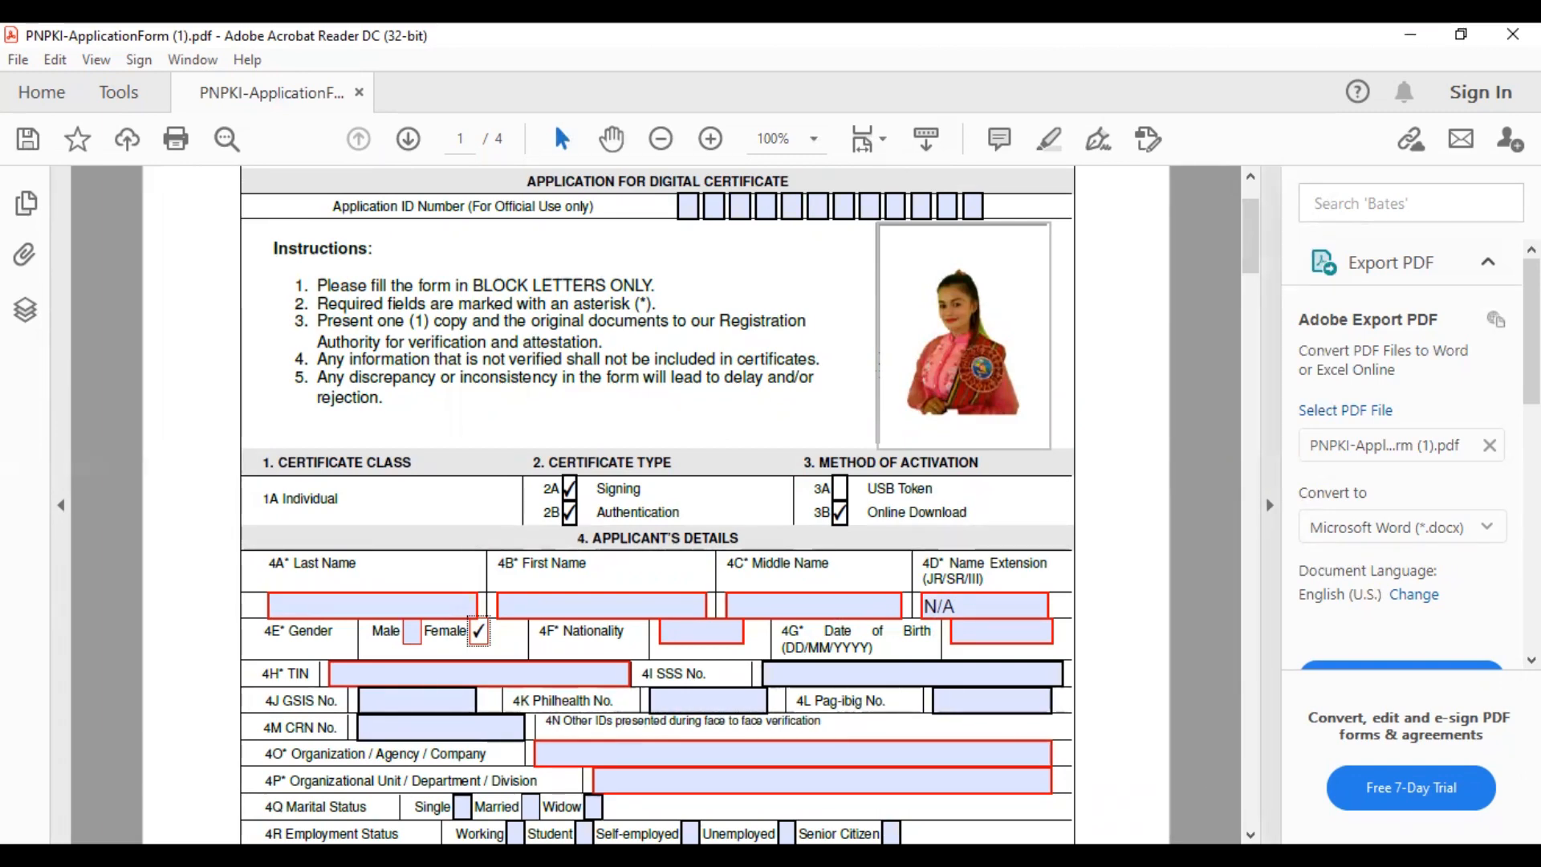
scroll("down", 3)
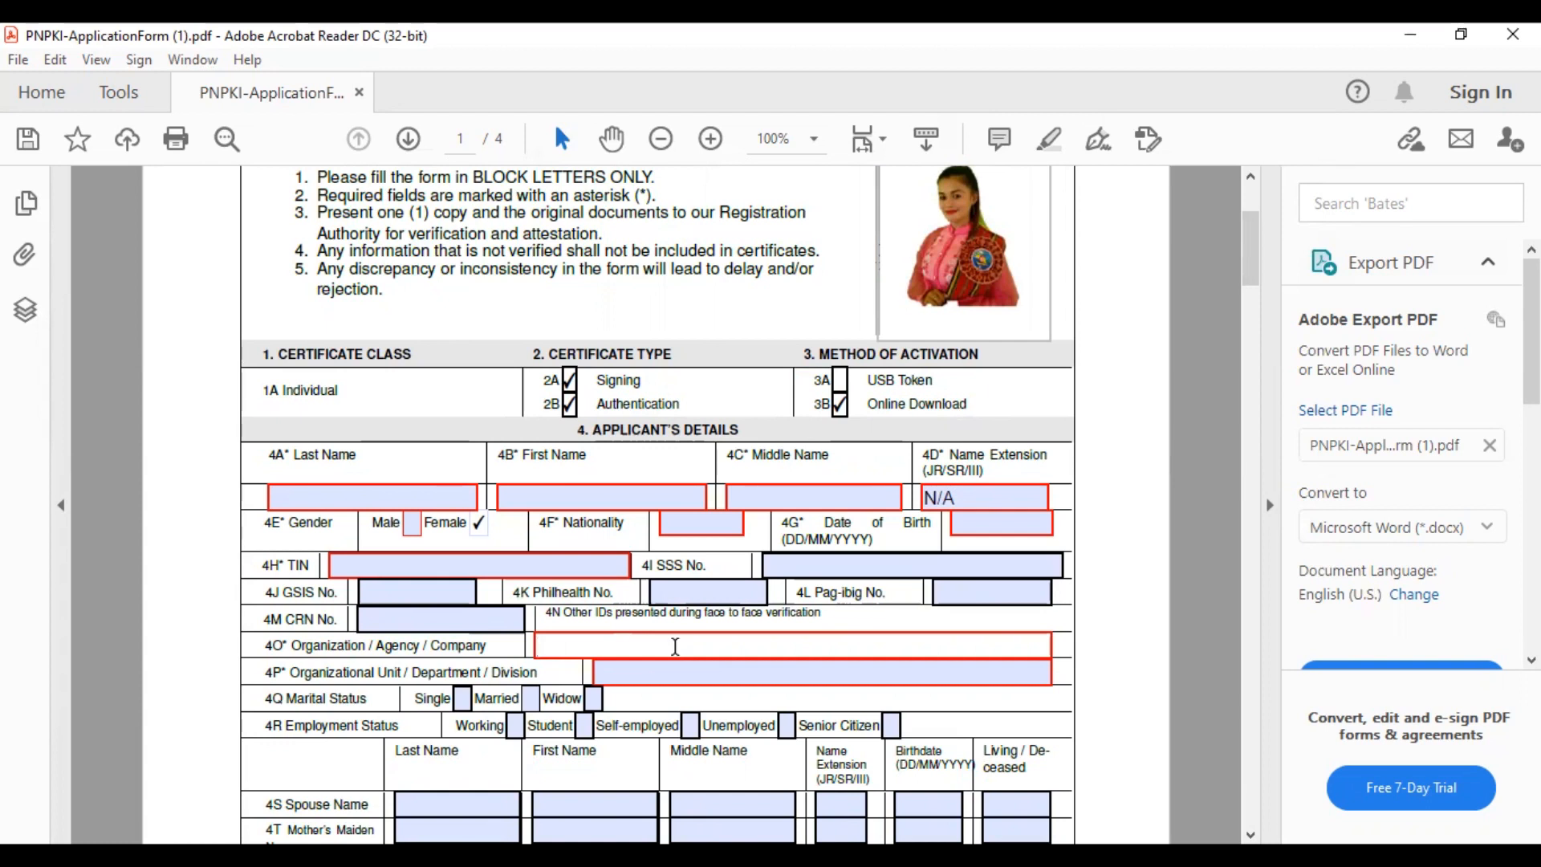
Enter PANIGAYAN ELEMENTARY SCHOOL in field 4O and DEPED REGION IX ISABELA CITY in field 4P
type("PANIGAYAN E")
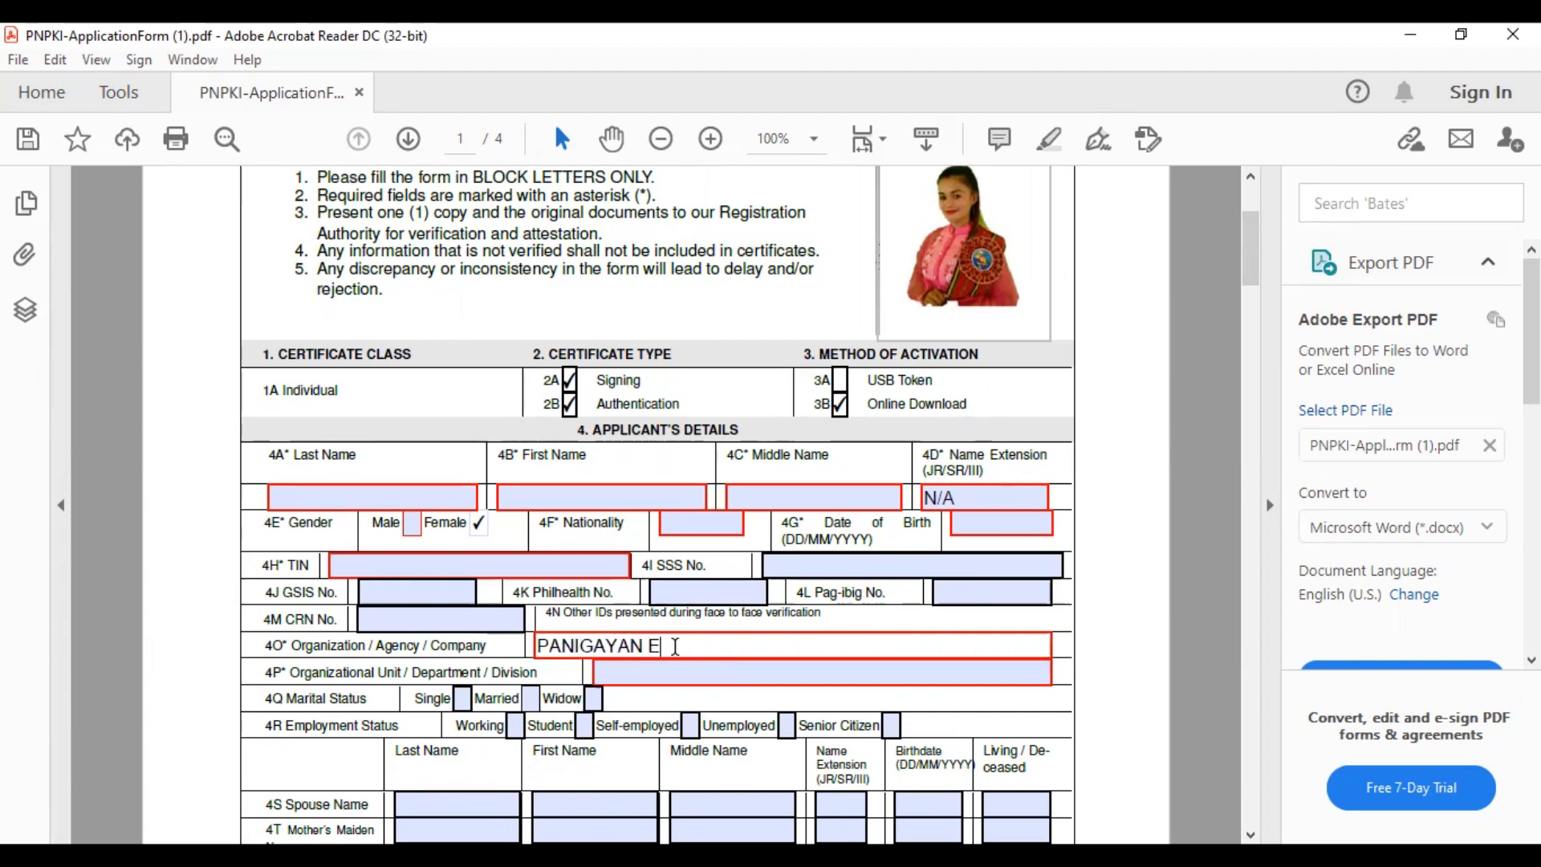
type("LEMENTARY SCHOOL")
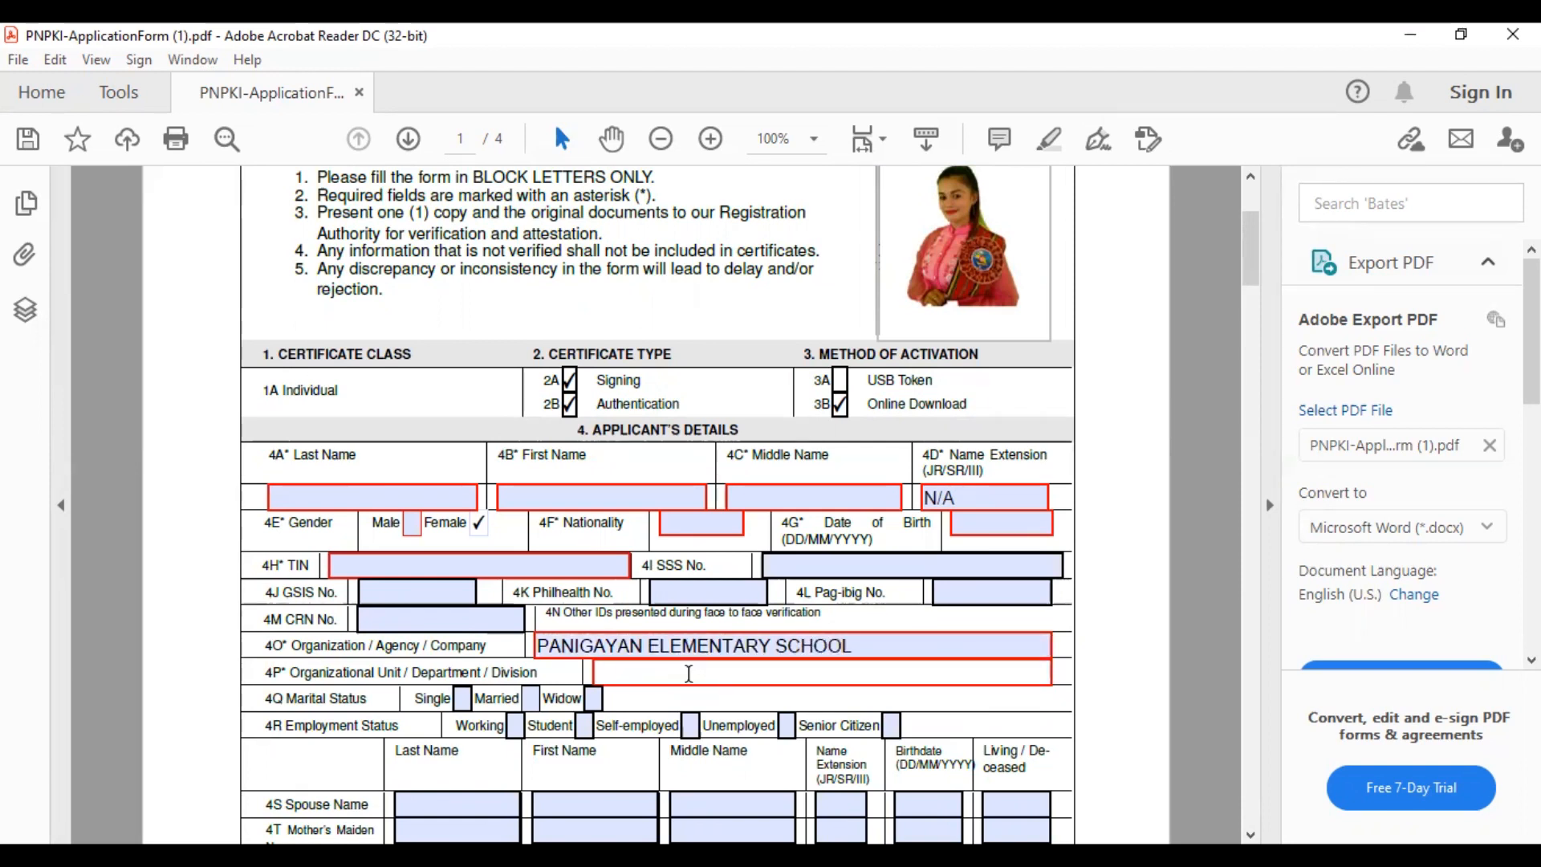
type("DEPED REGION IX IS")
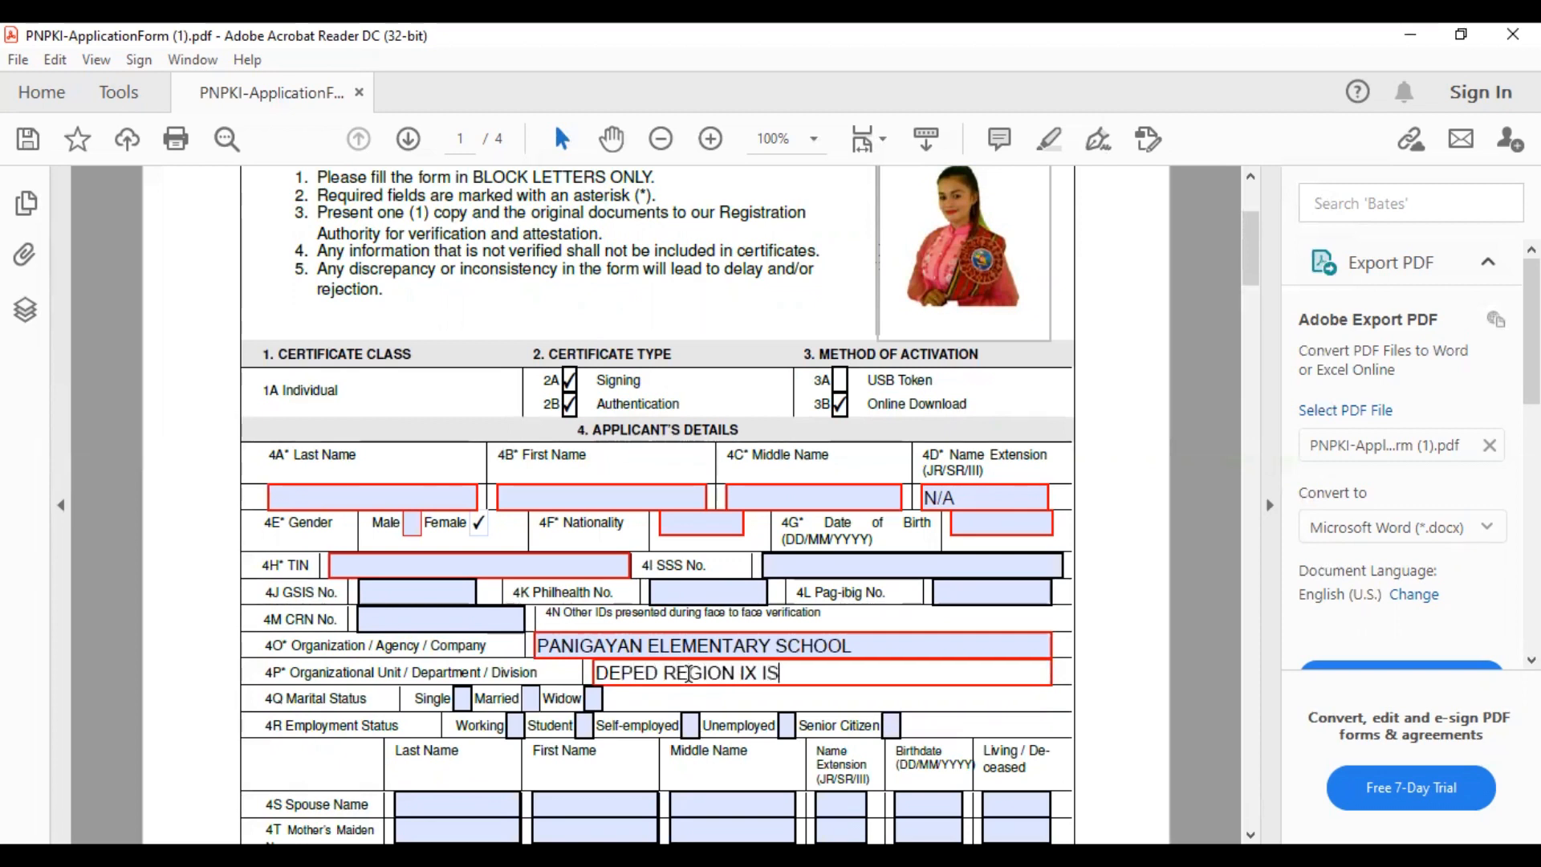
type("ABELA")
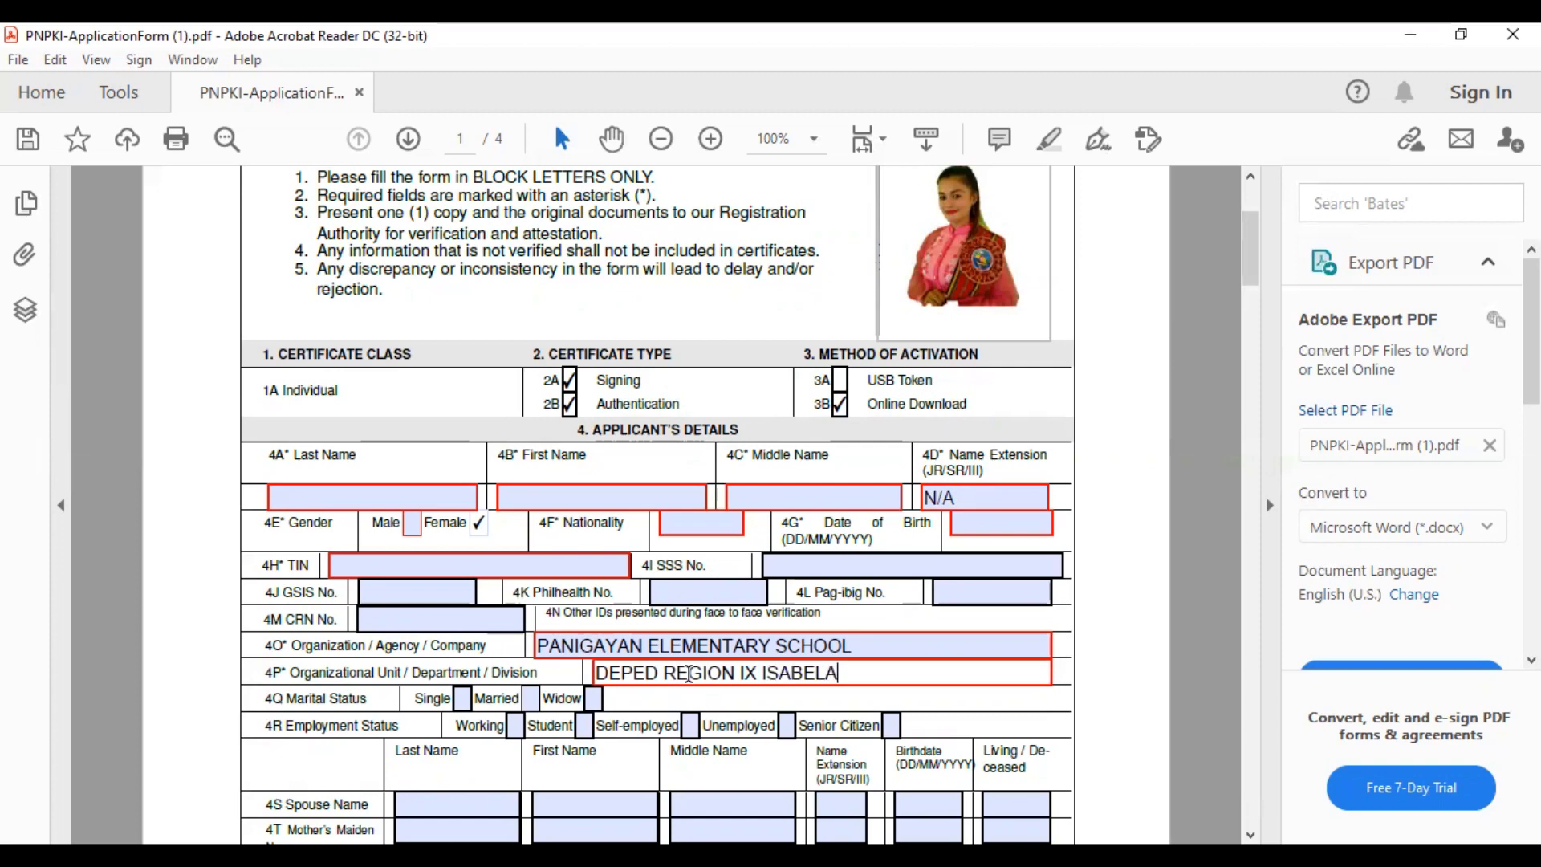
type("CITY")
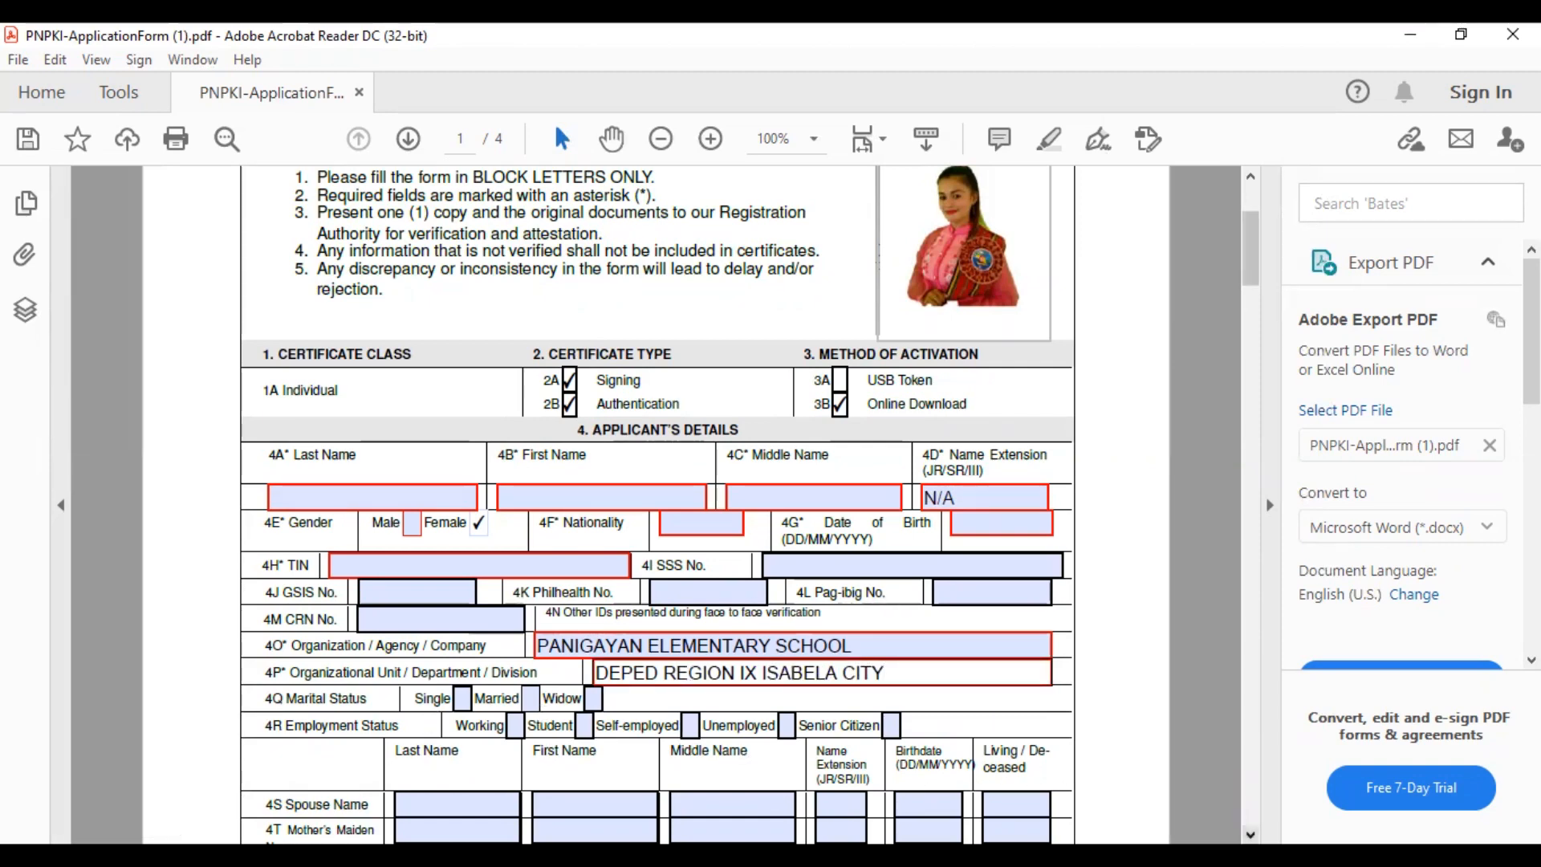
scroll("down", 3)
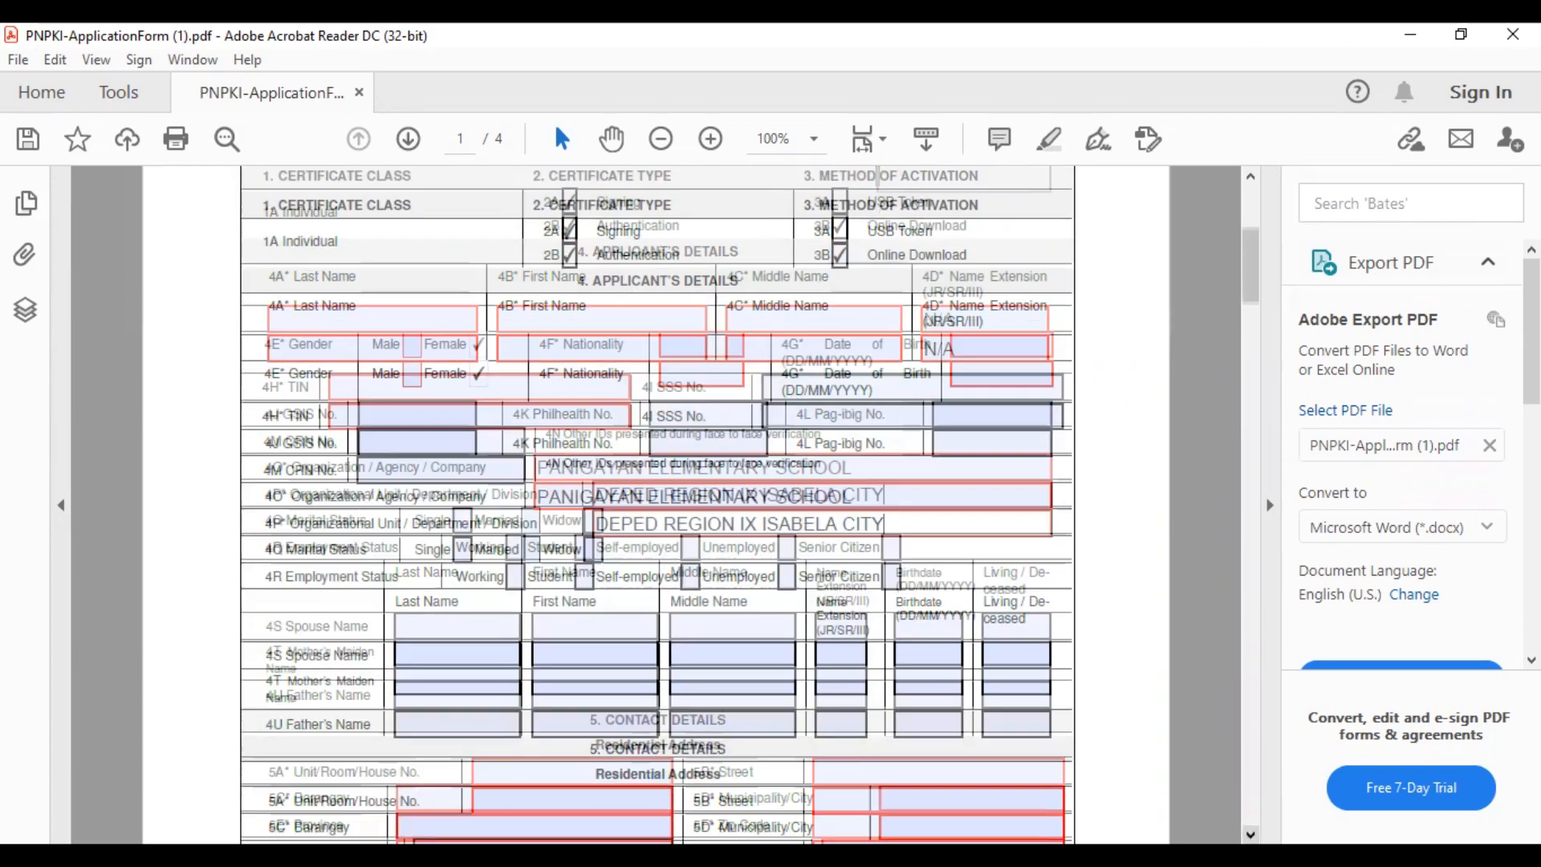
Move past the contact details, focusing the email and alternate email address fields
scroll("down", 3)
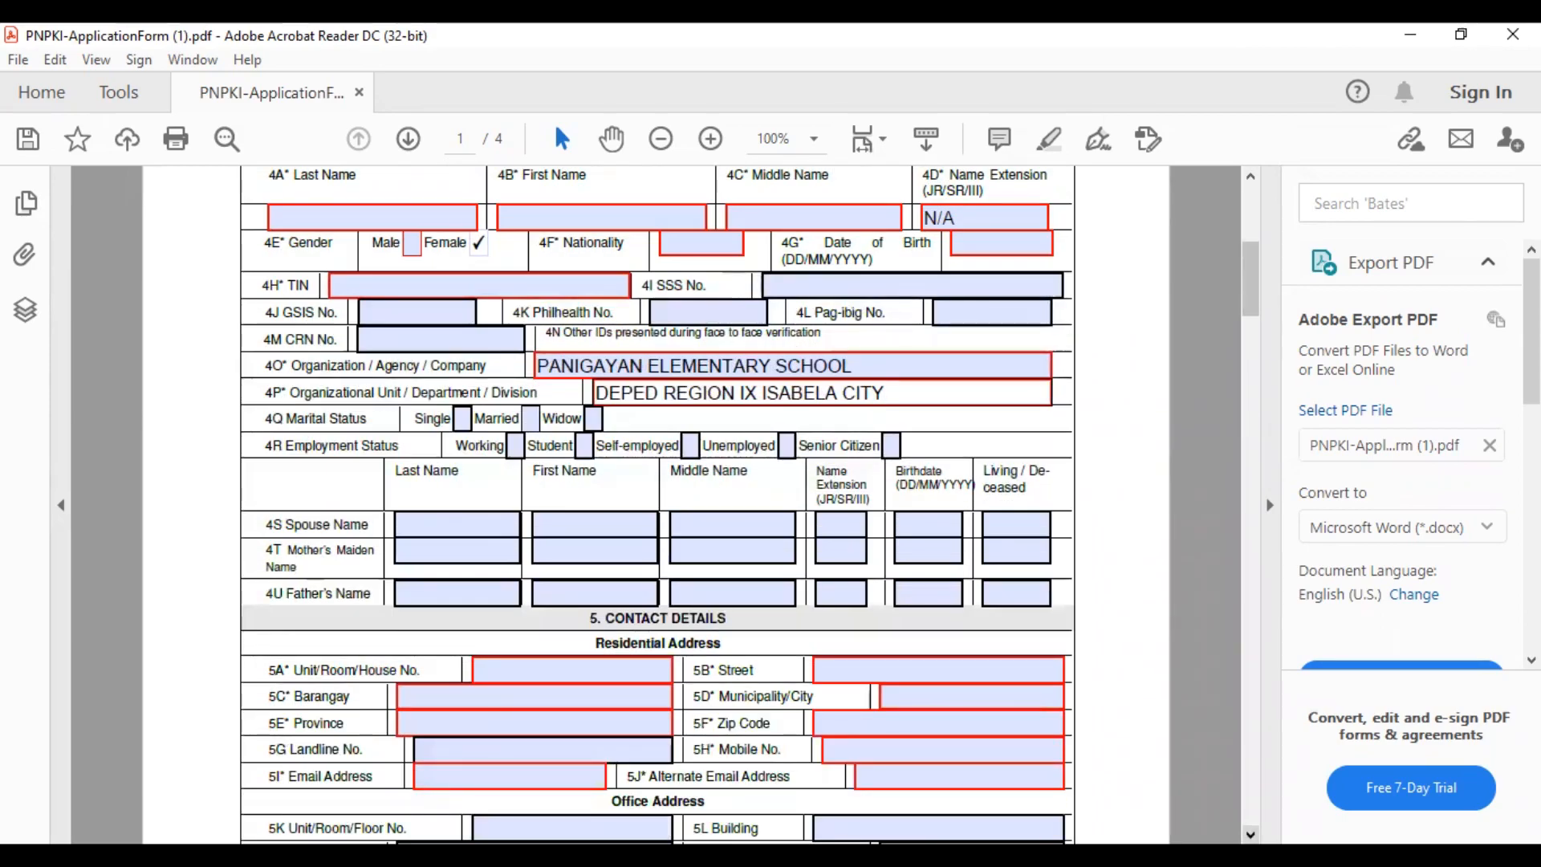
scroll("down", 3)
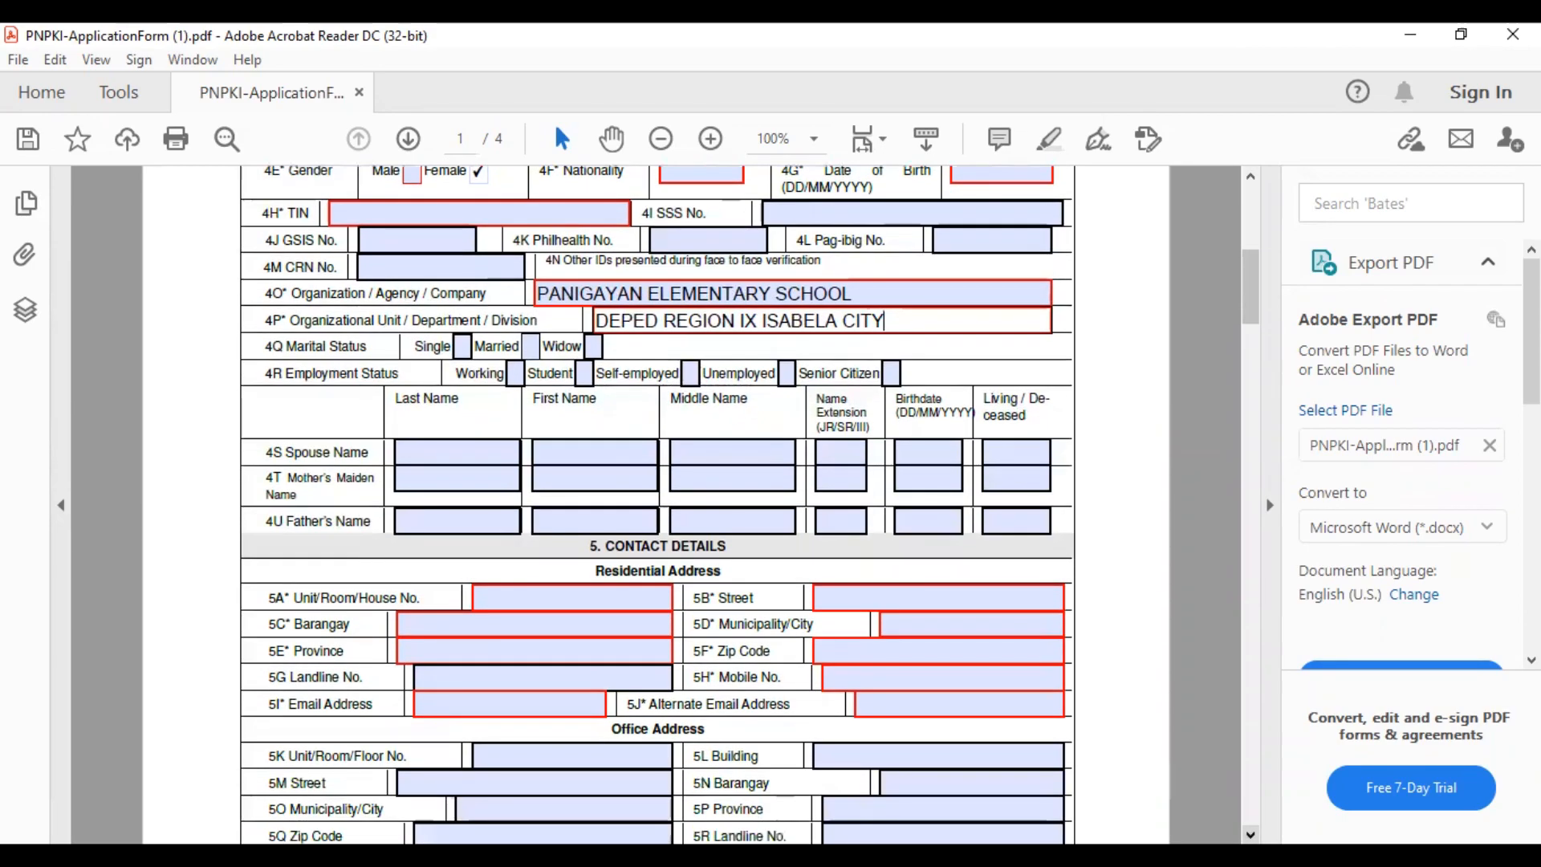
scroll("down", 3)
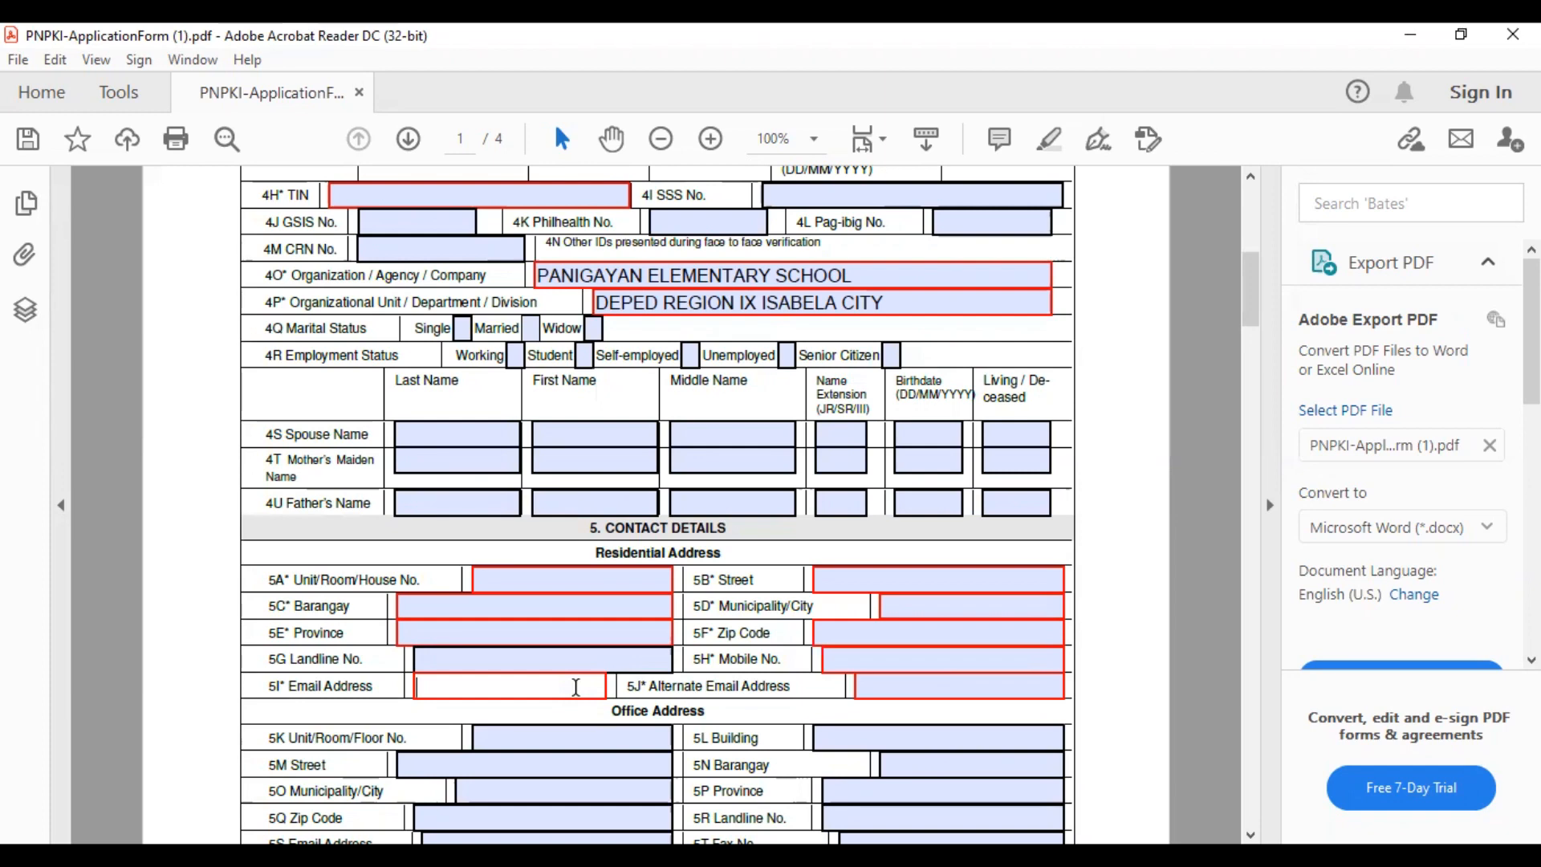
left_click(958, 686)
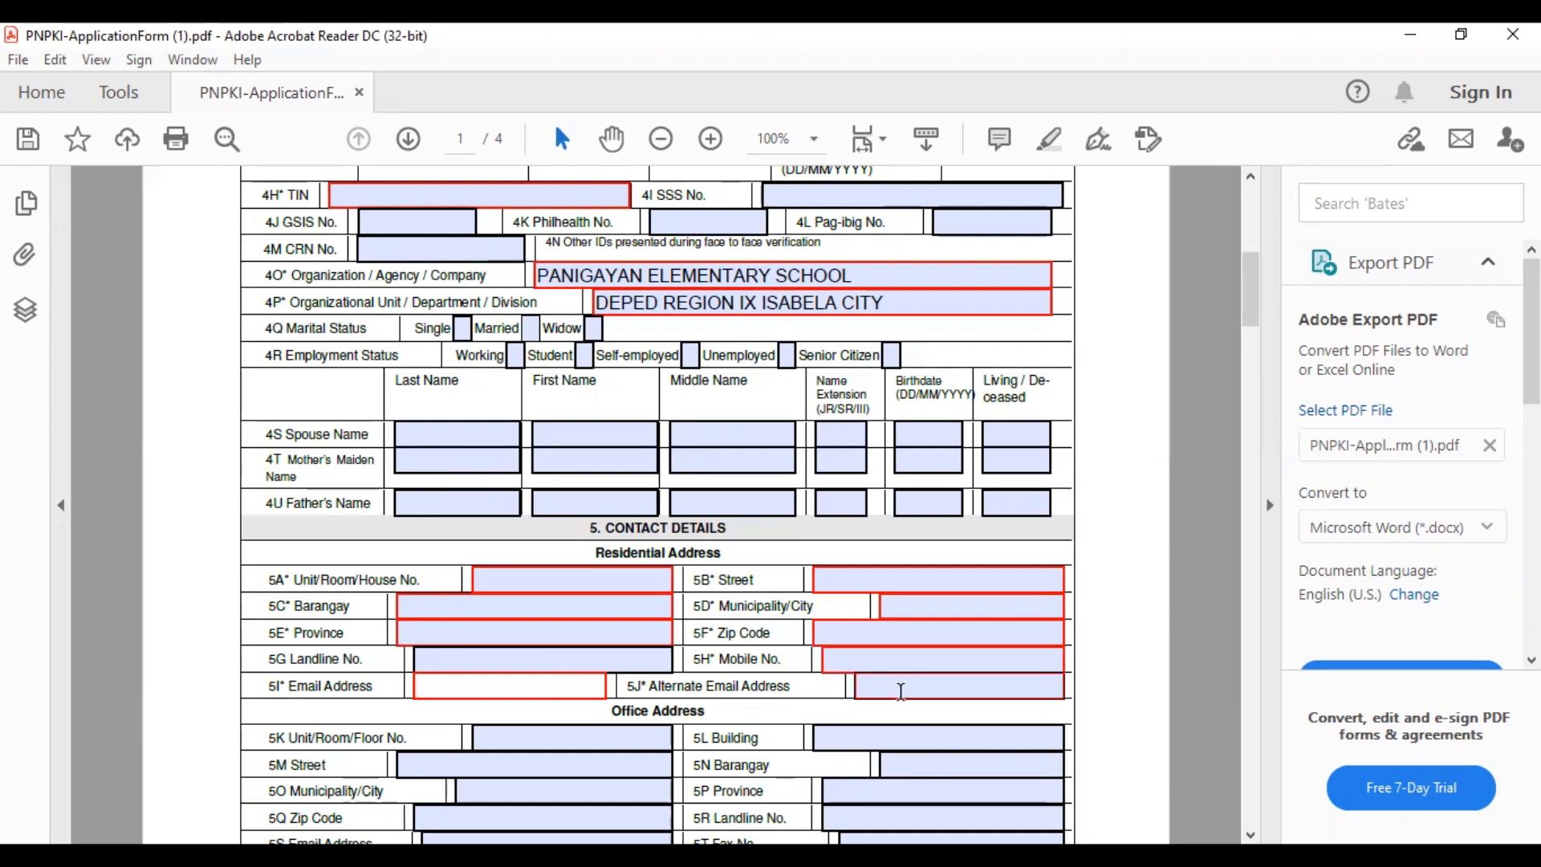
left_click(958, 685)
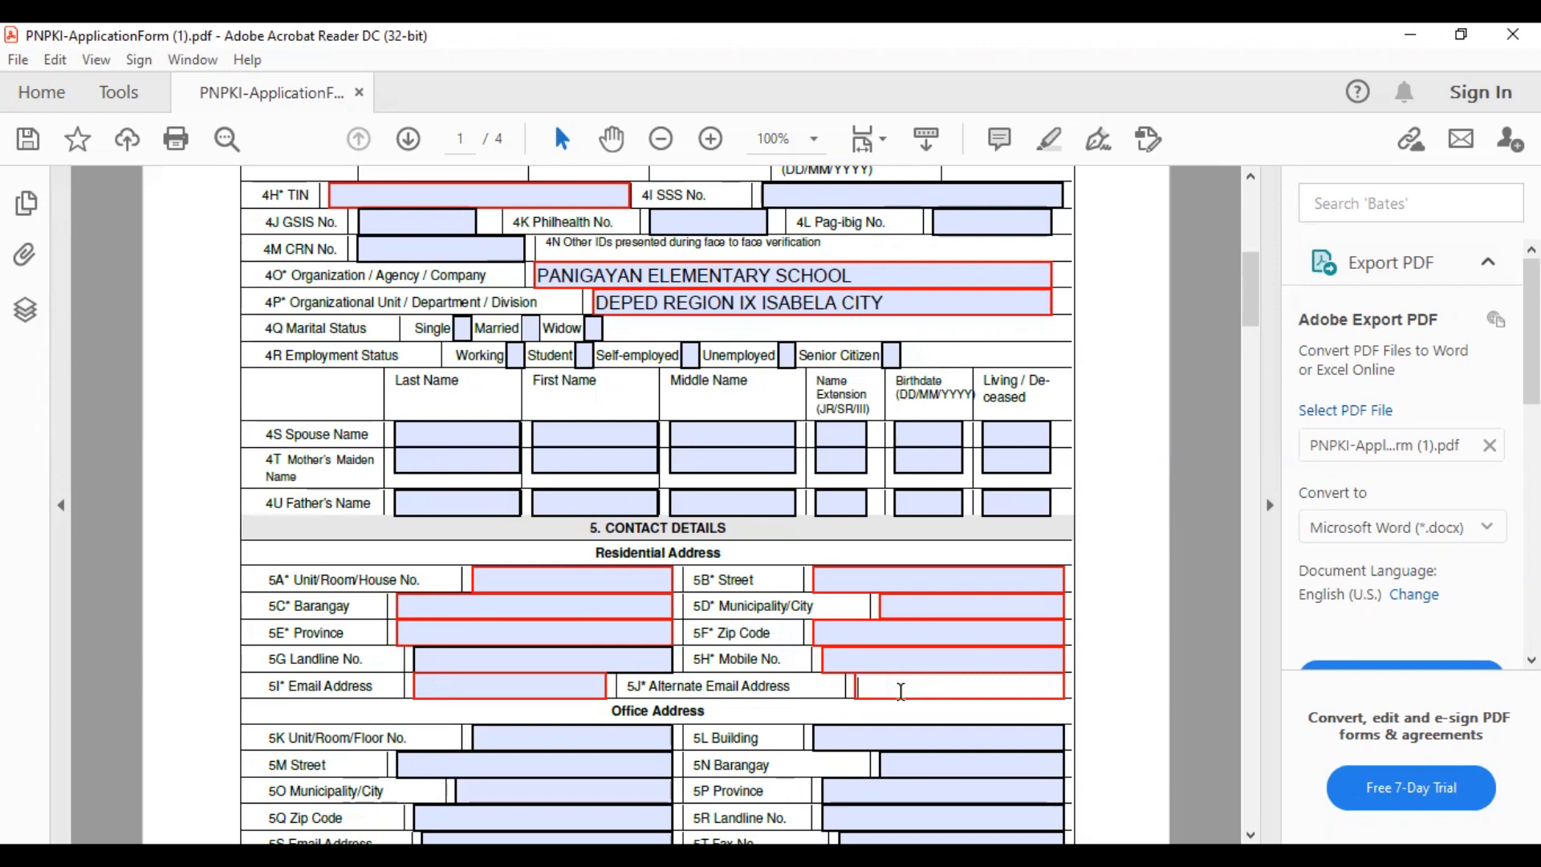
Continue down to section 6 Declaration on page 2 of the form
scroll("down", 3)
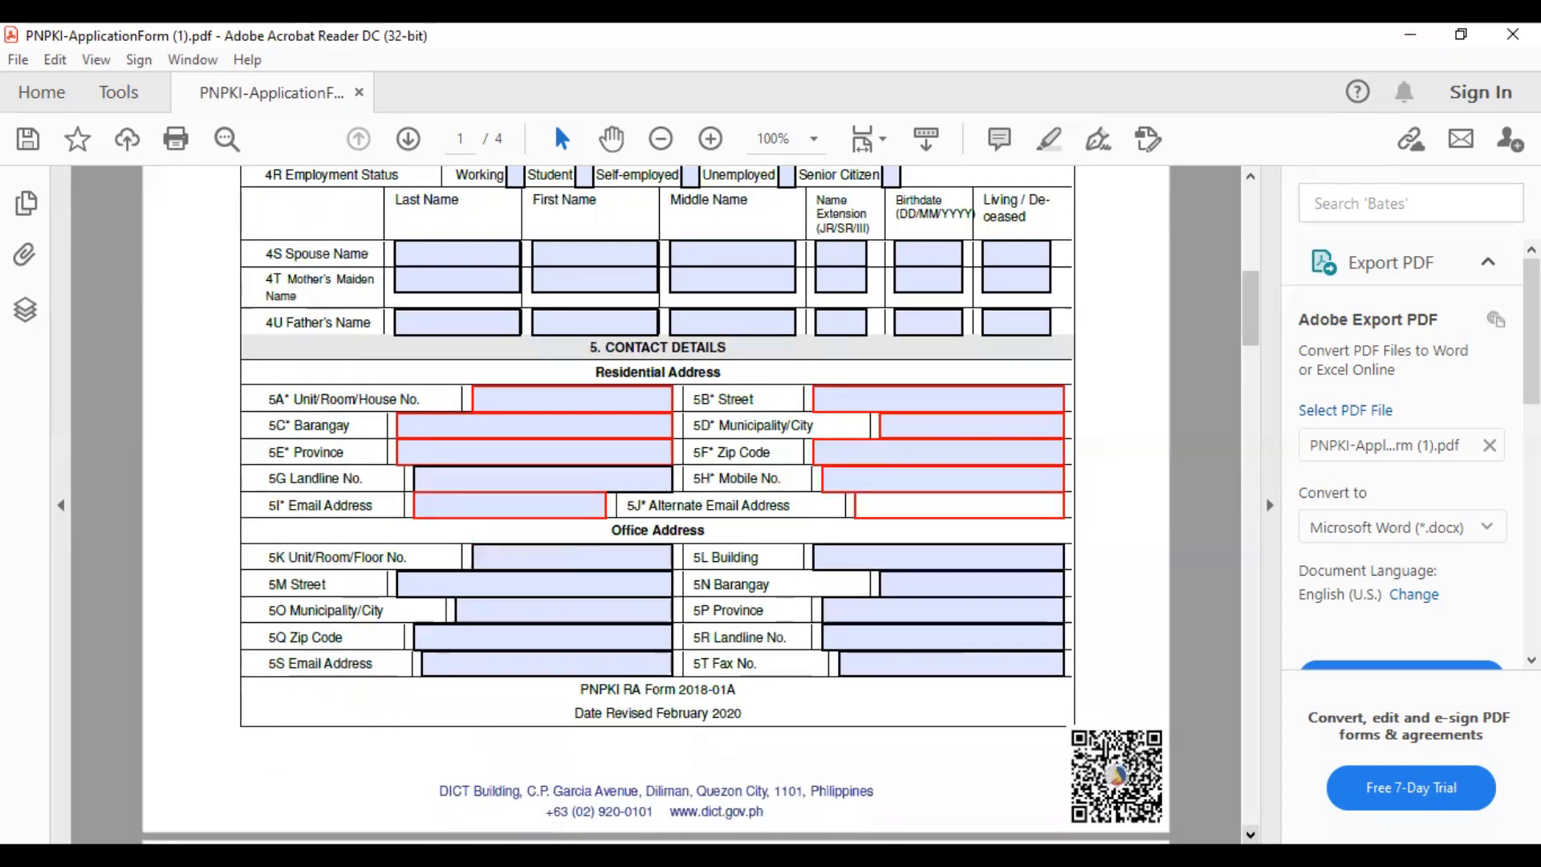
scroll("down", 3)
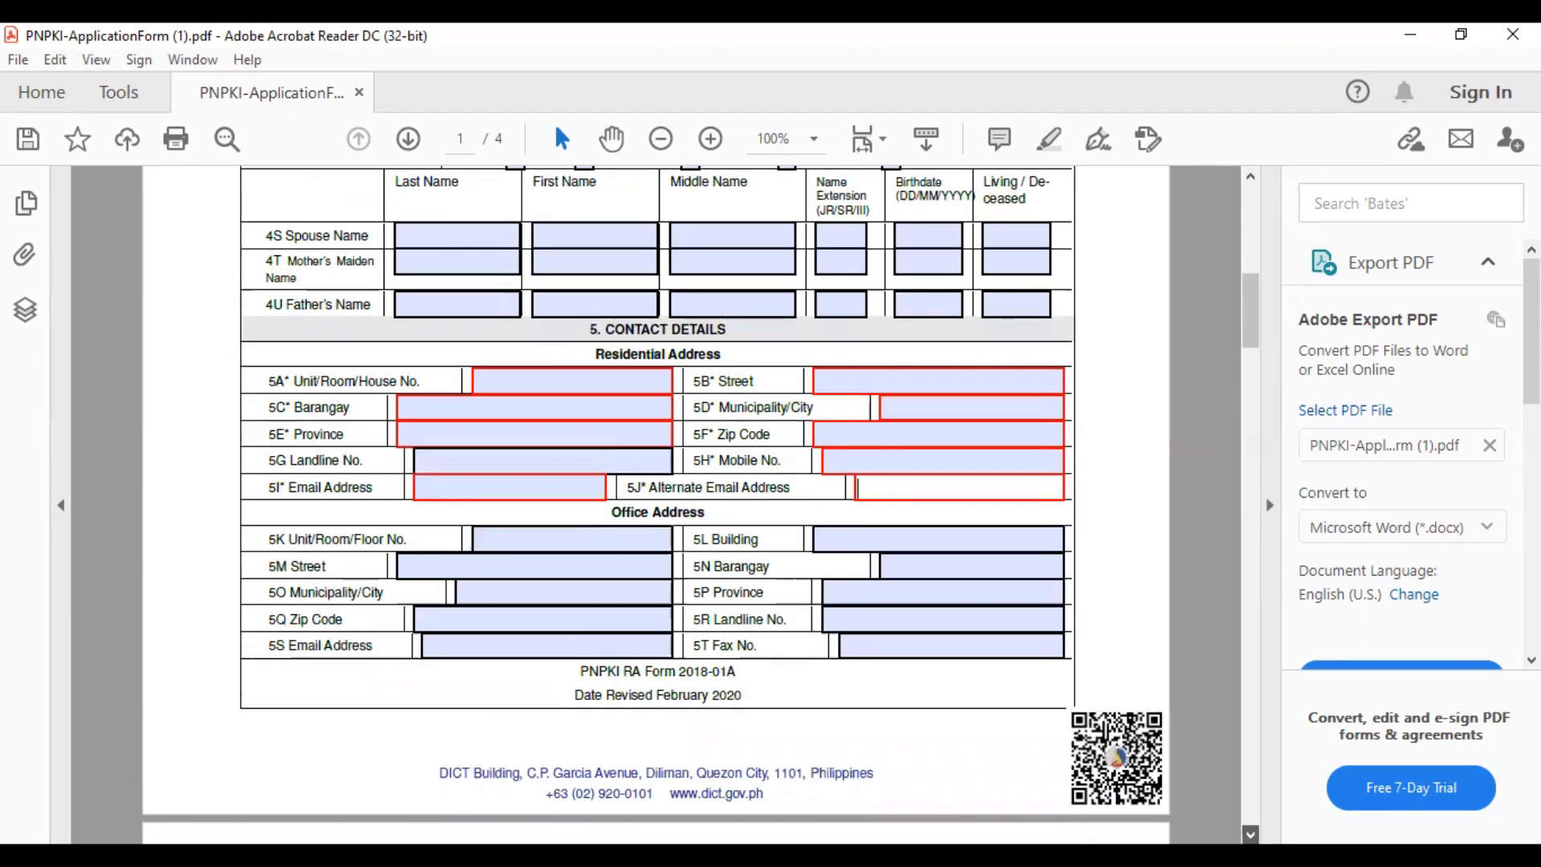
scroll("down", 3)
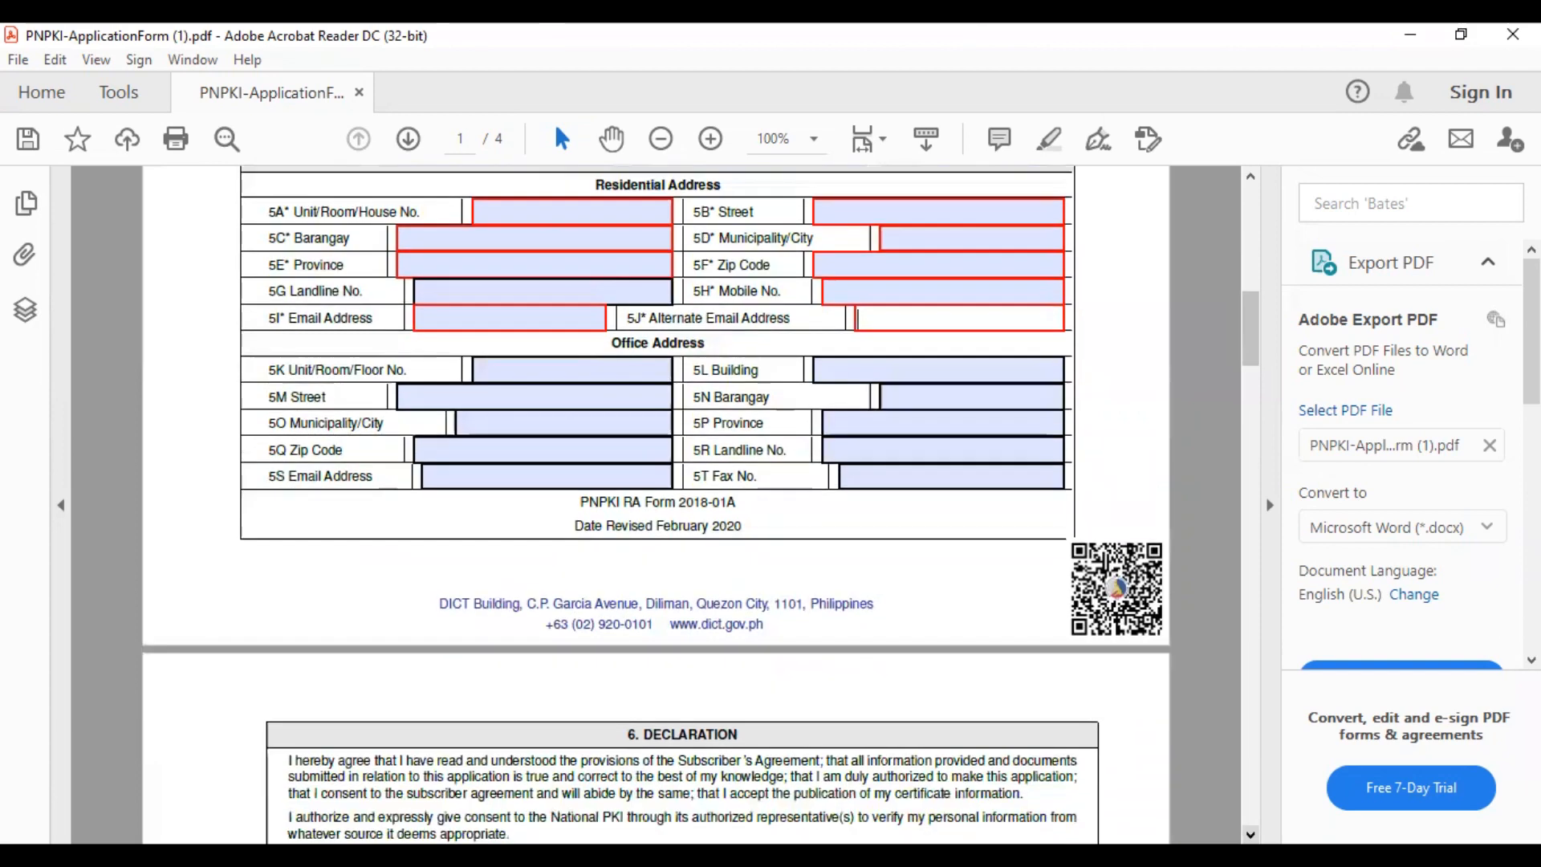
scroll("down", 3)
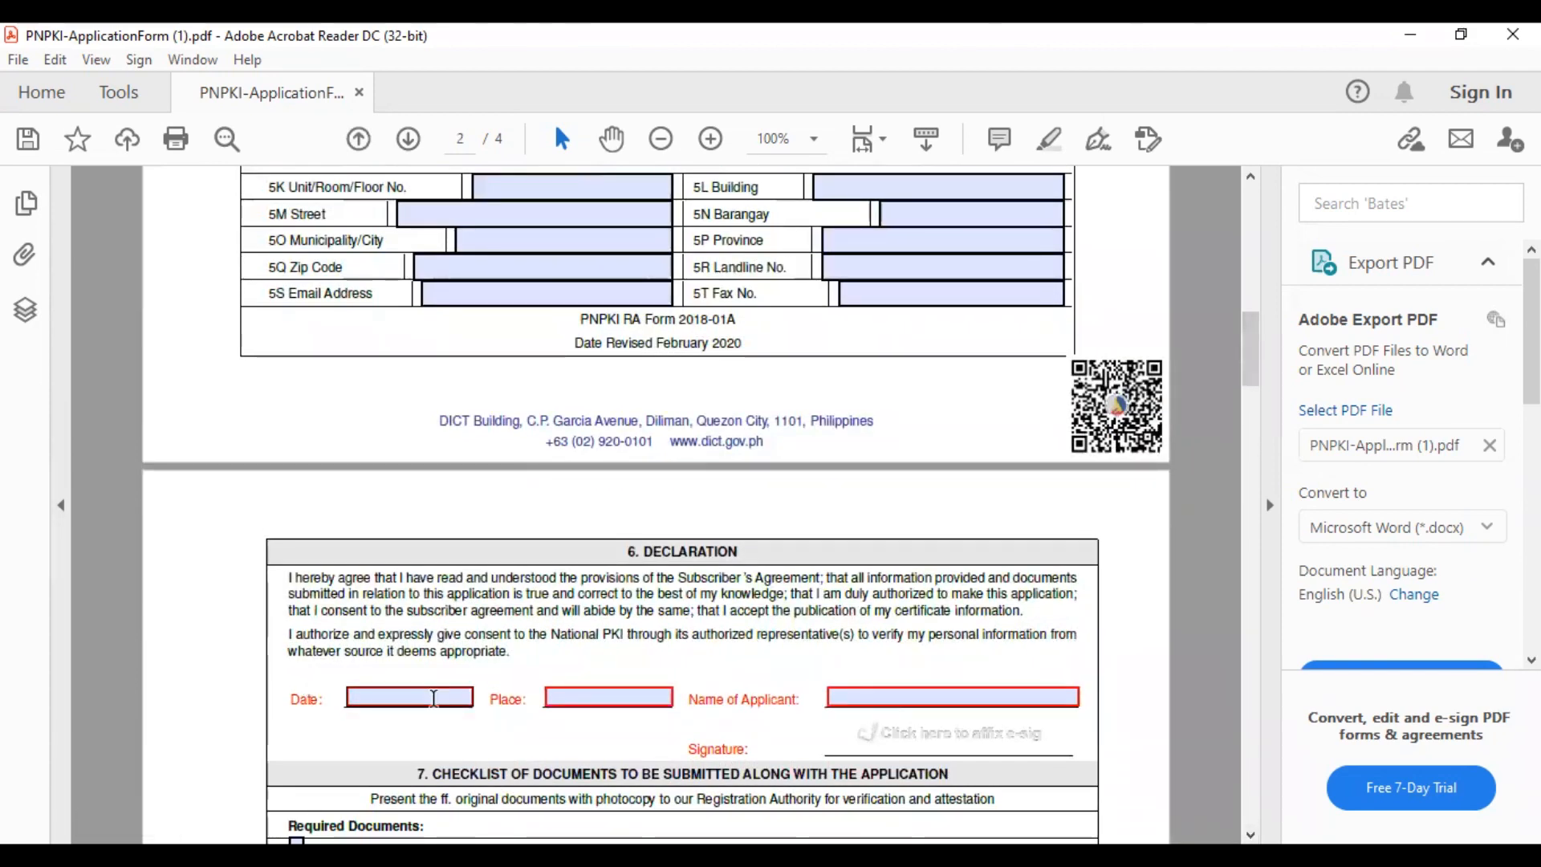
Fill the declaration with date 08/24/2021, place ISABELA CITY and the applicant's full name
left_click(408, 698)
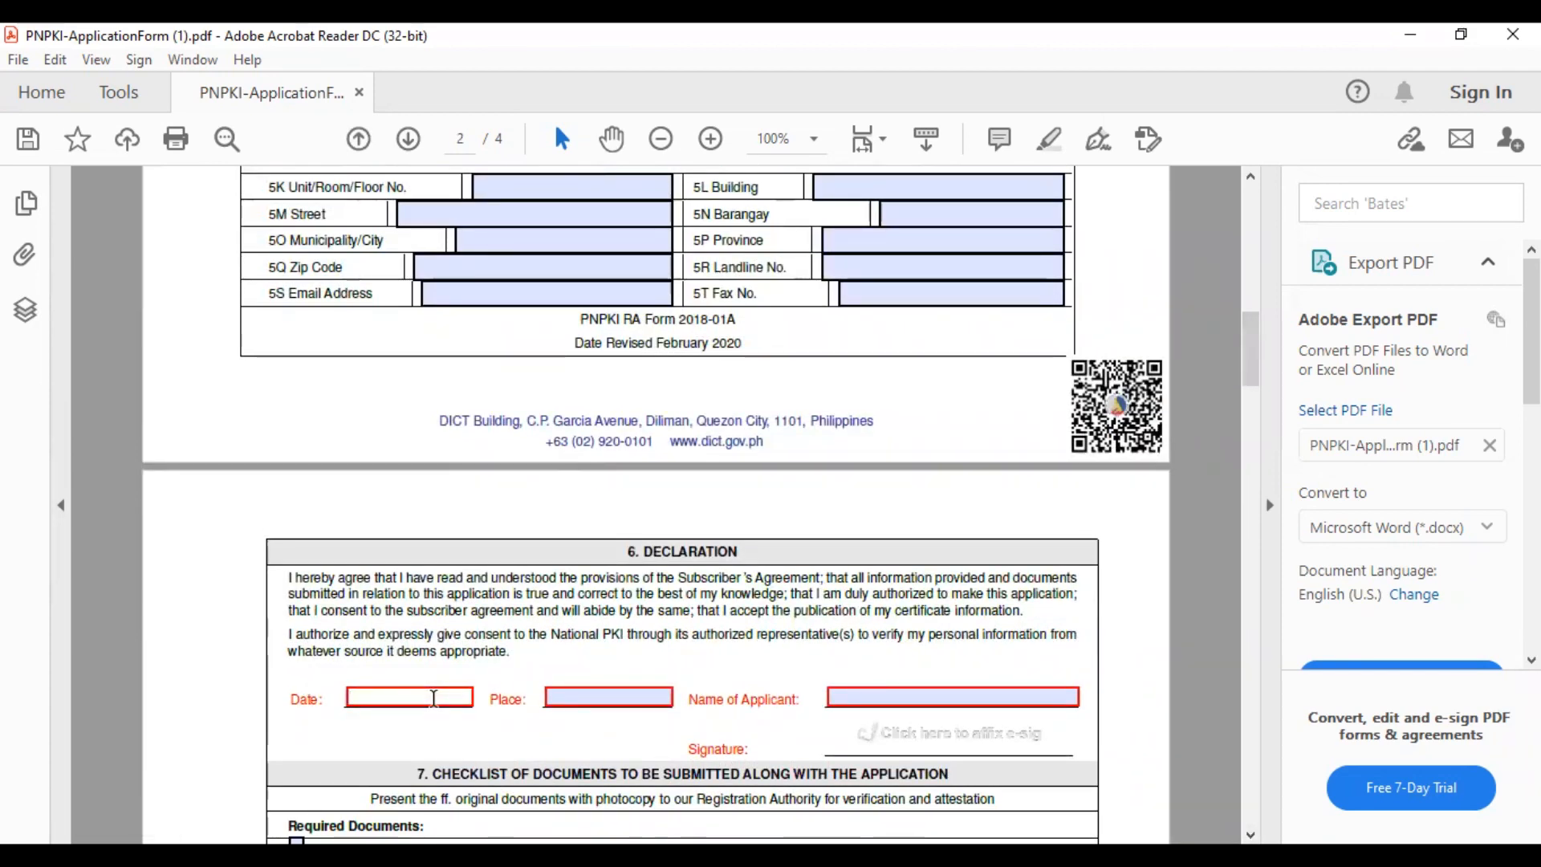
type("08/24/2021")
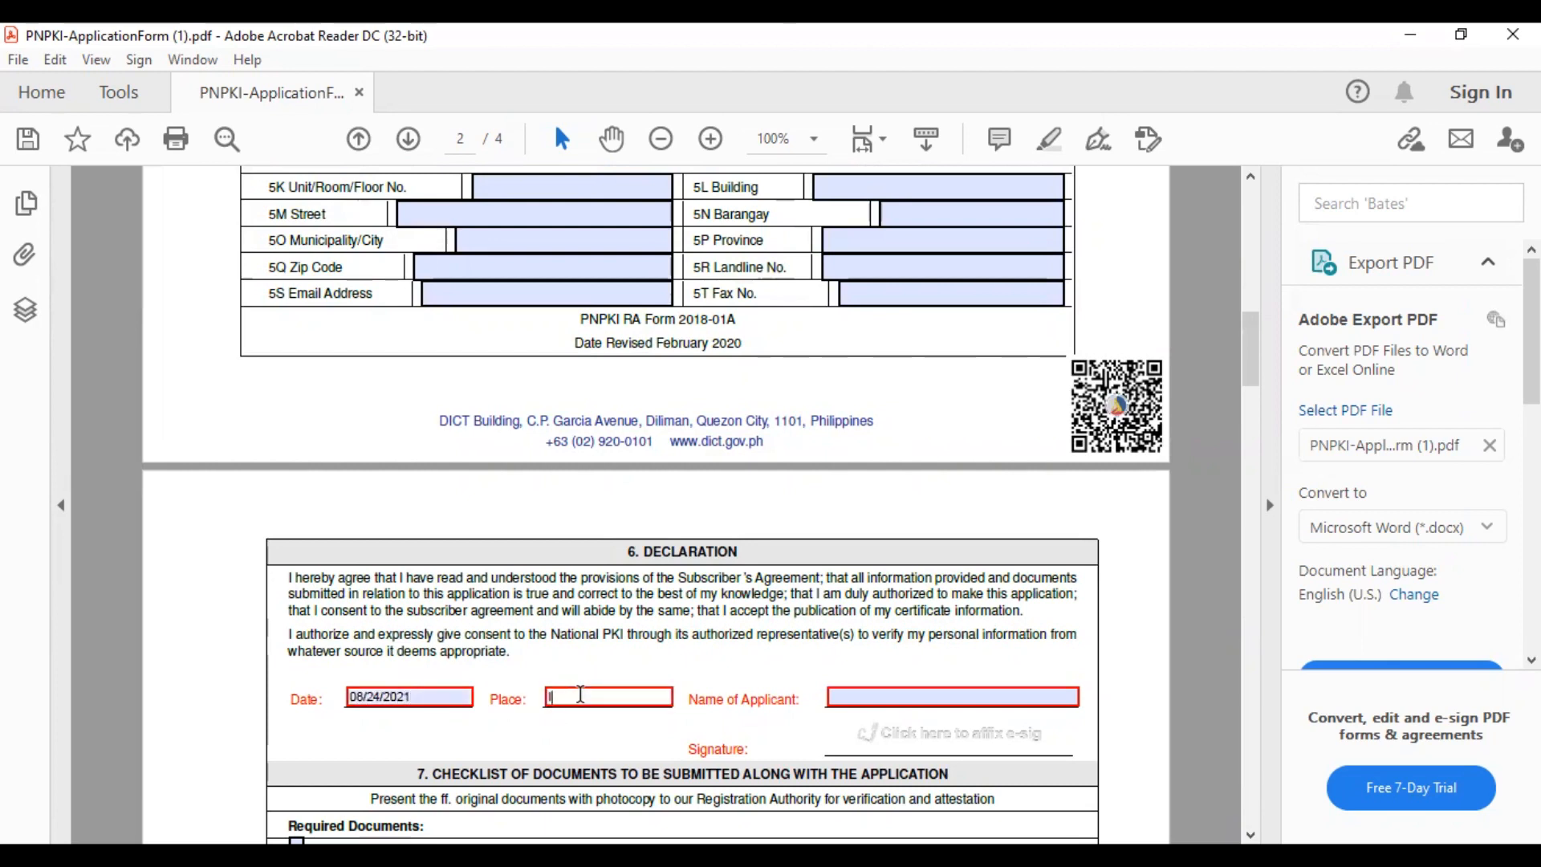
type("ISABELA")
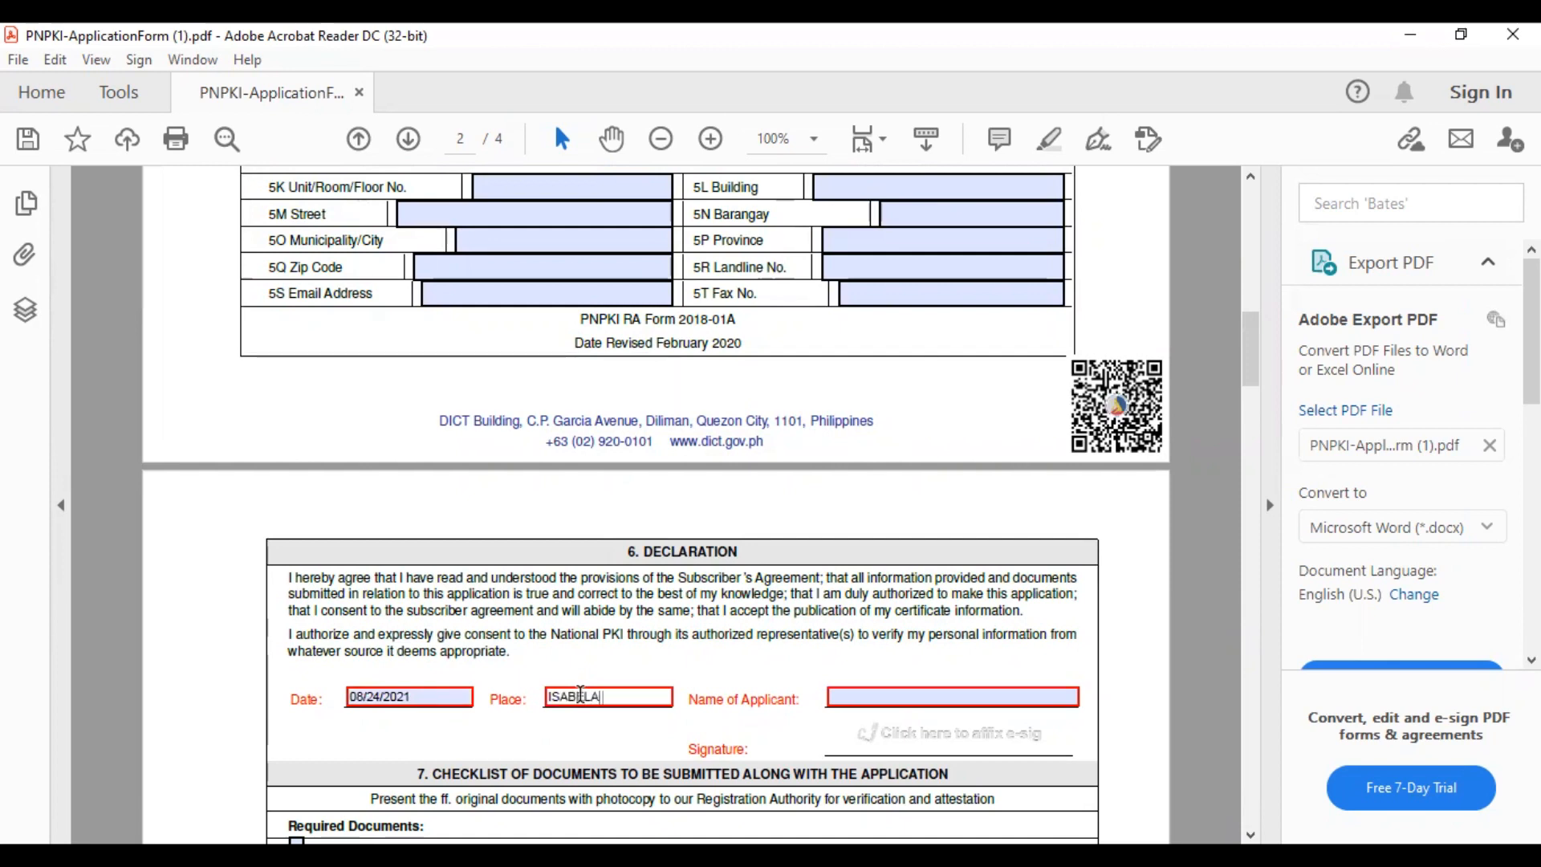
type("CITY")
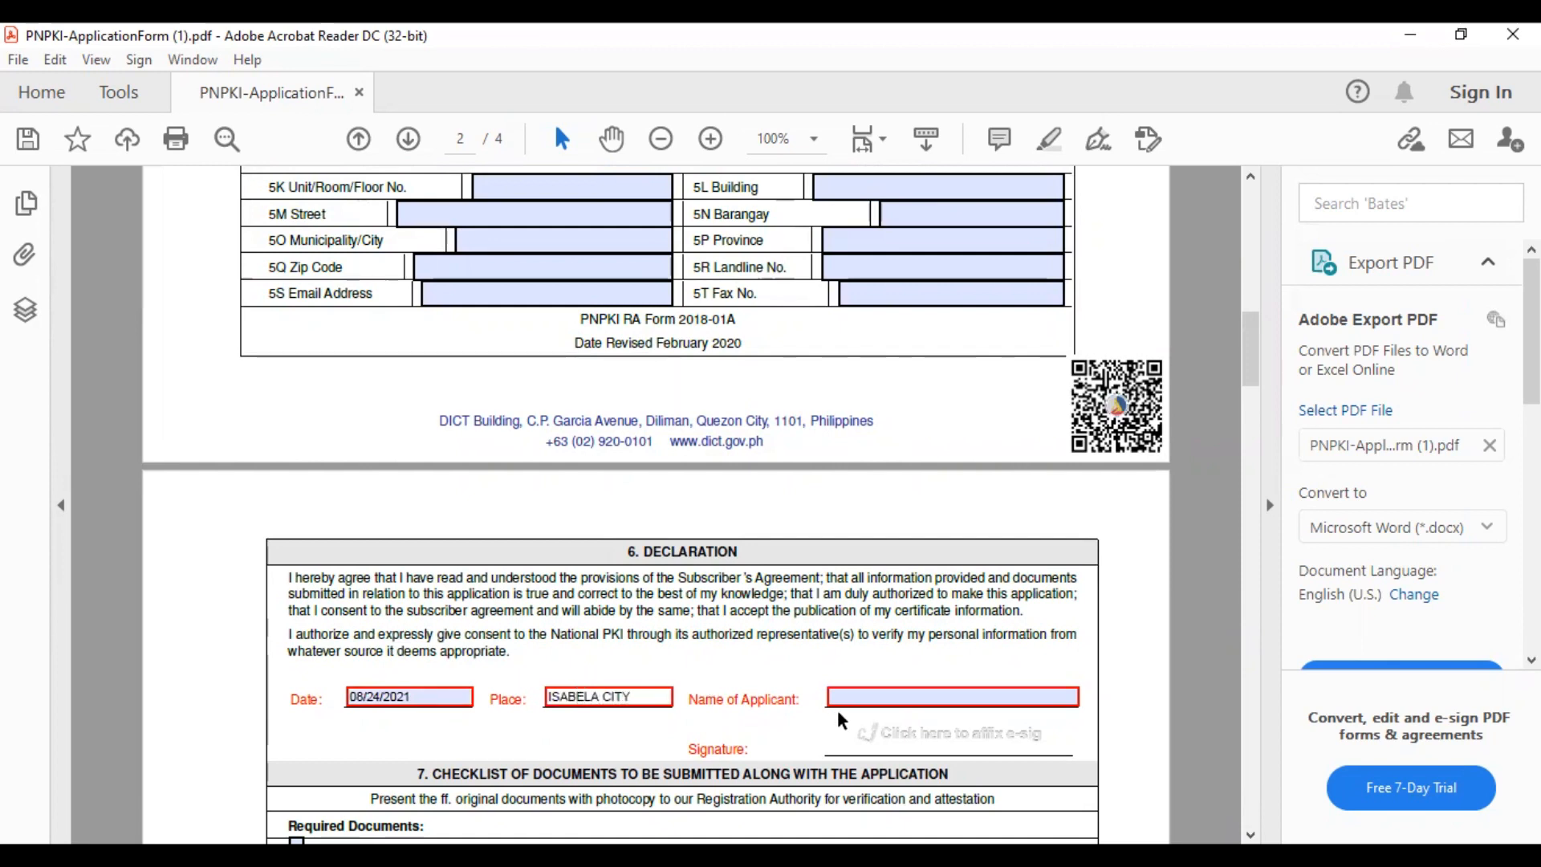
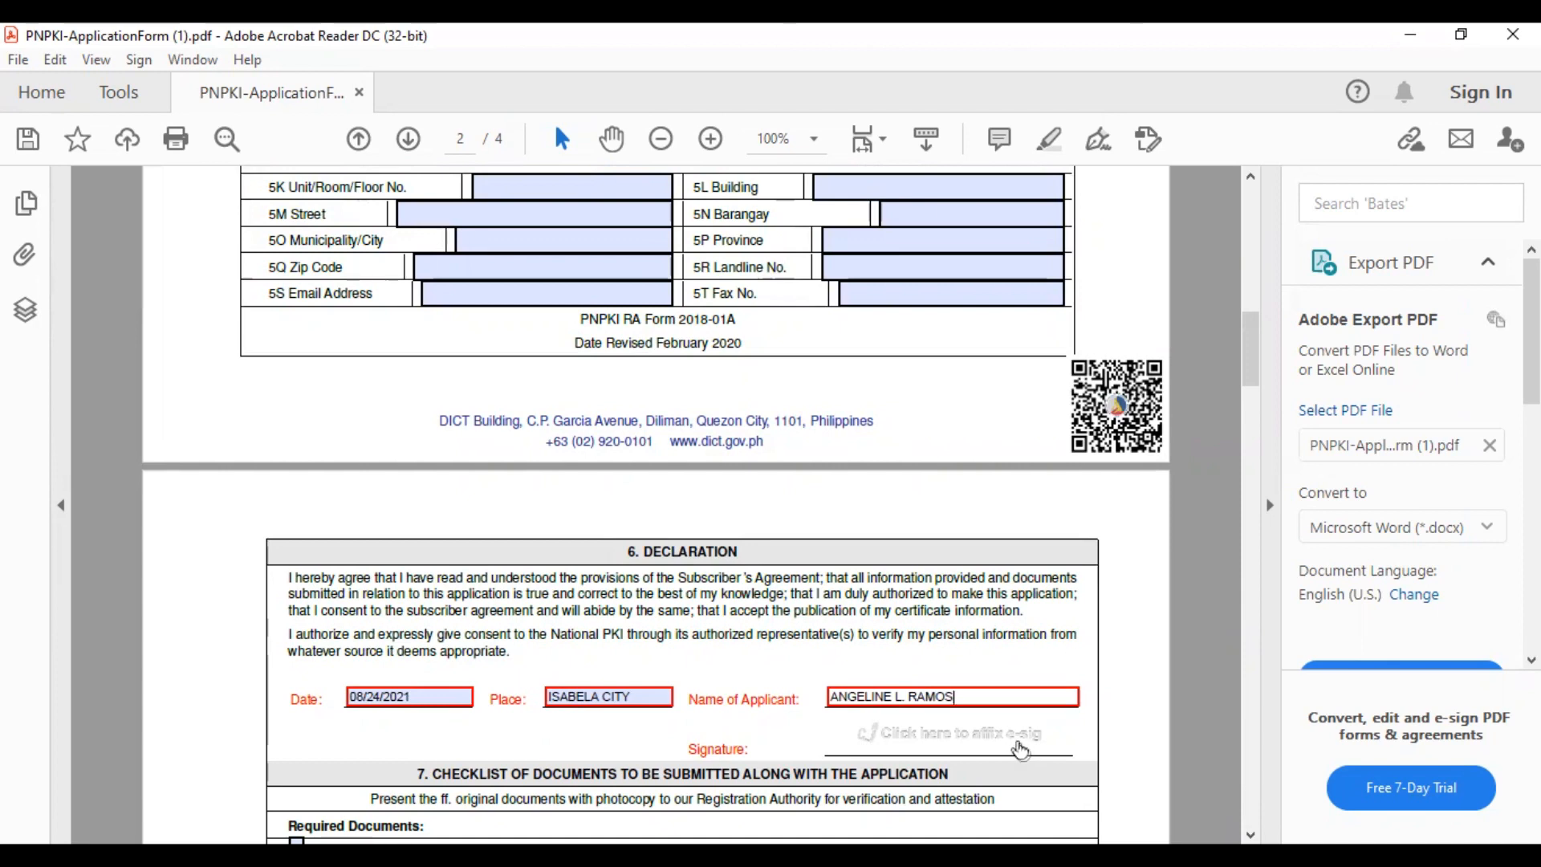
mouse_move(934, 749)
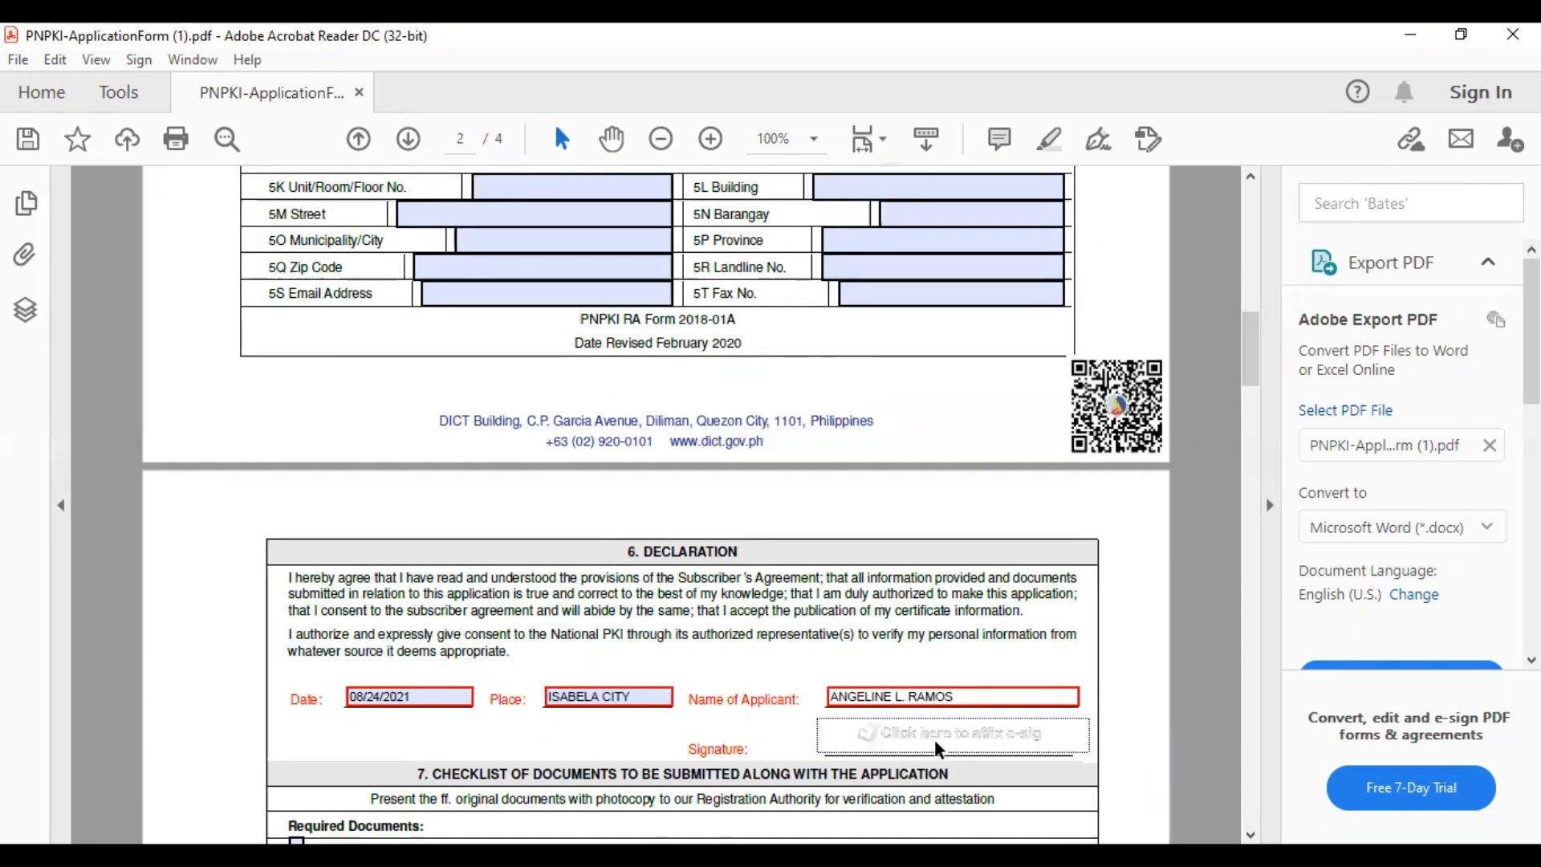
Affix the E-SIG image from the pnpki folder into the declaration's signature field
left_click(952, 733)
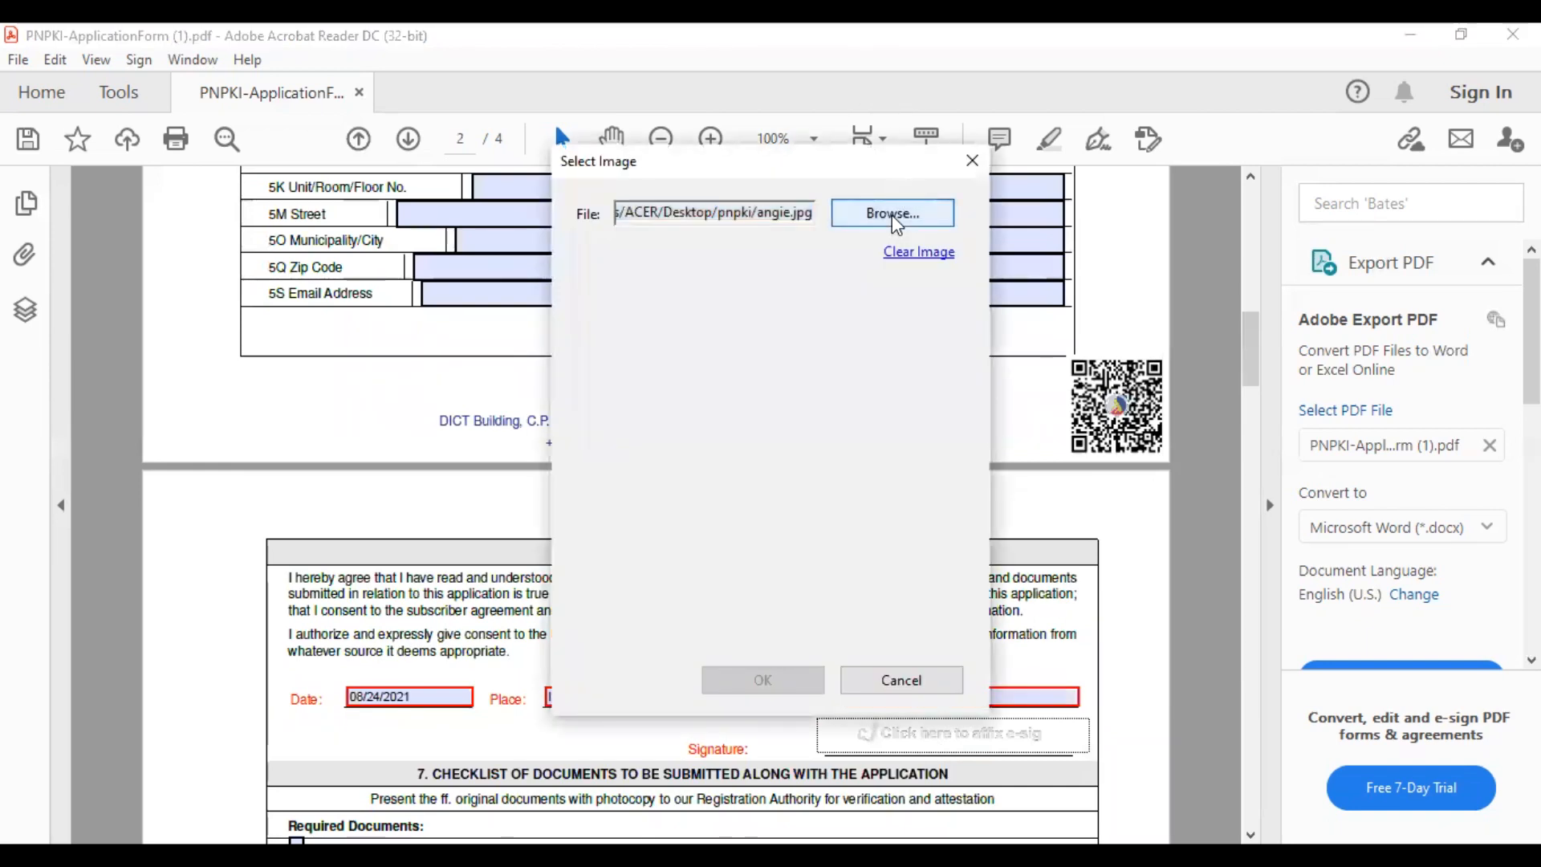
left_click(890, 214)
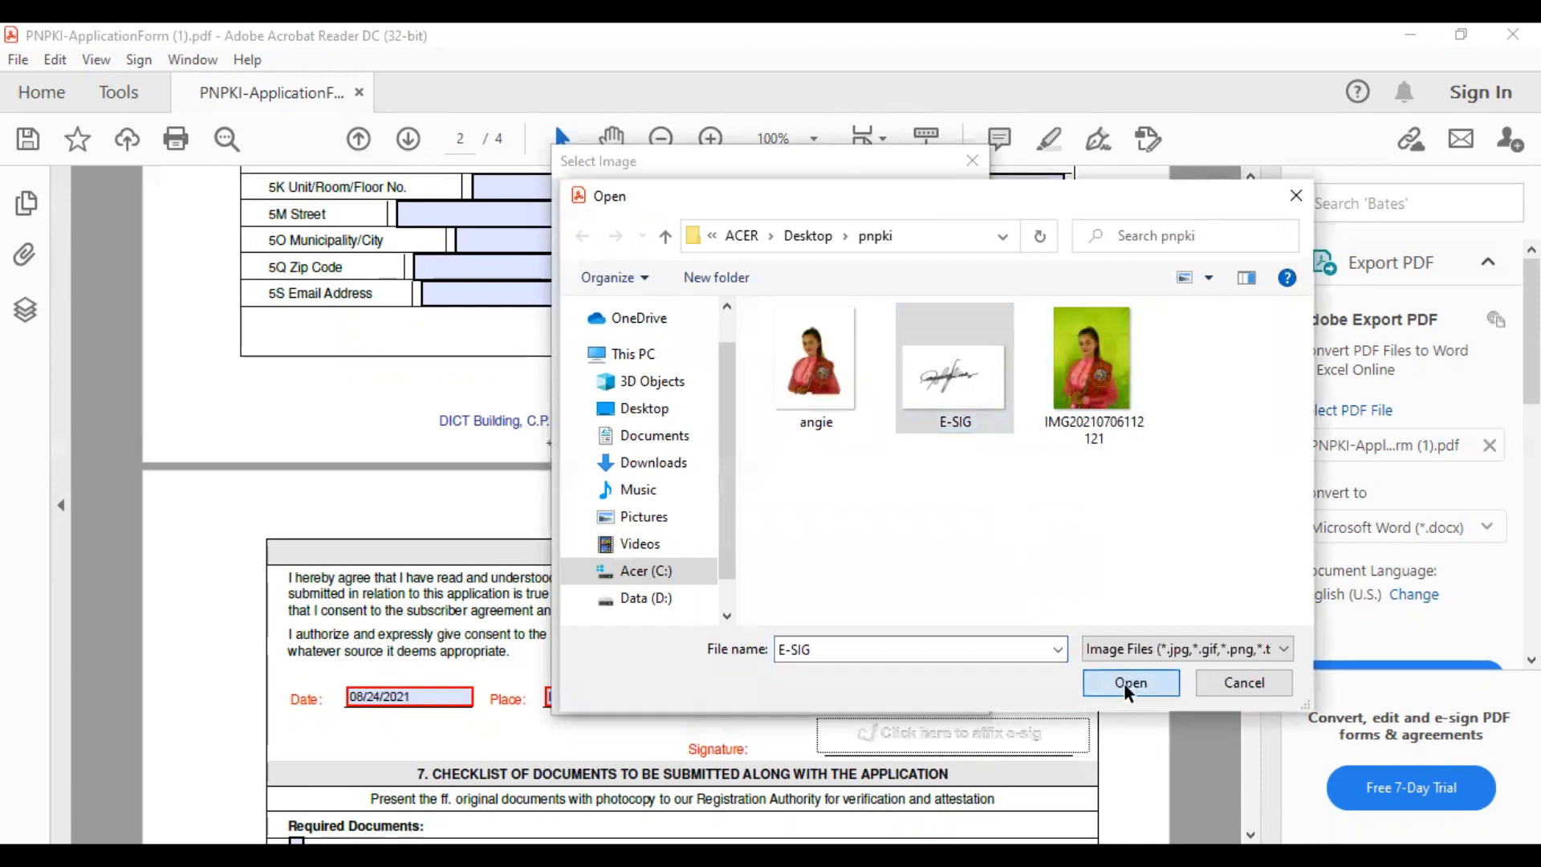
left_click(1130, 682)
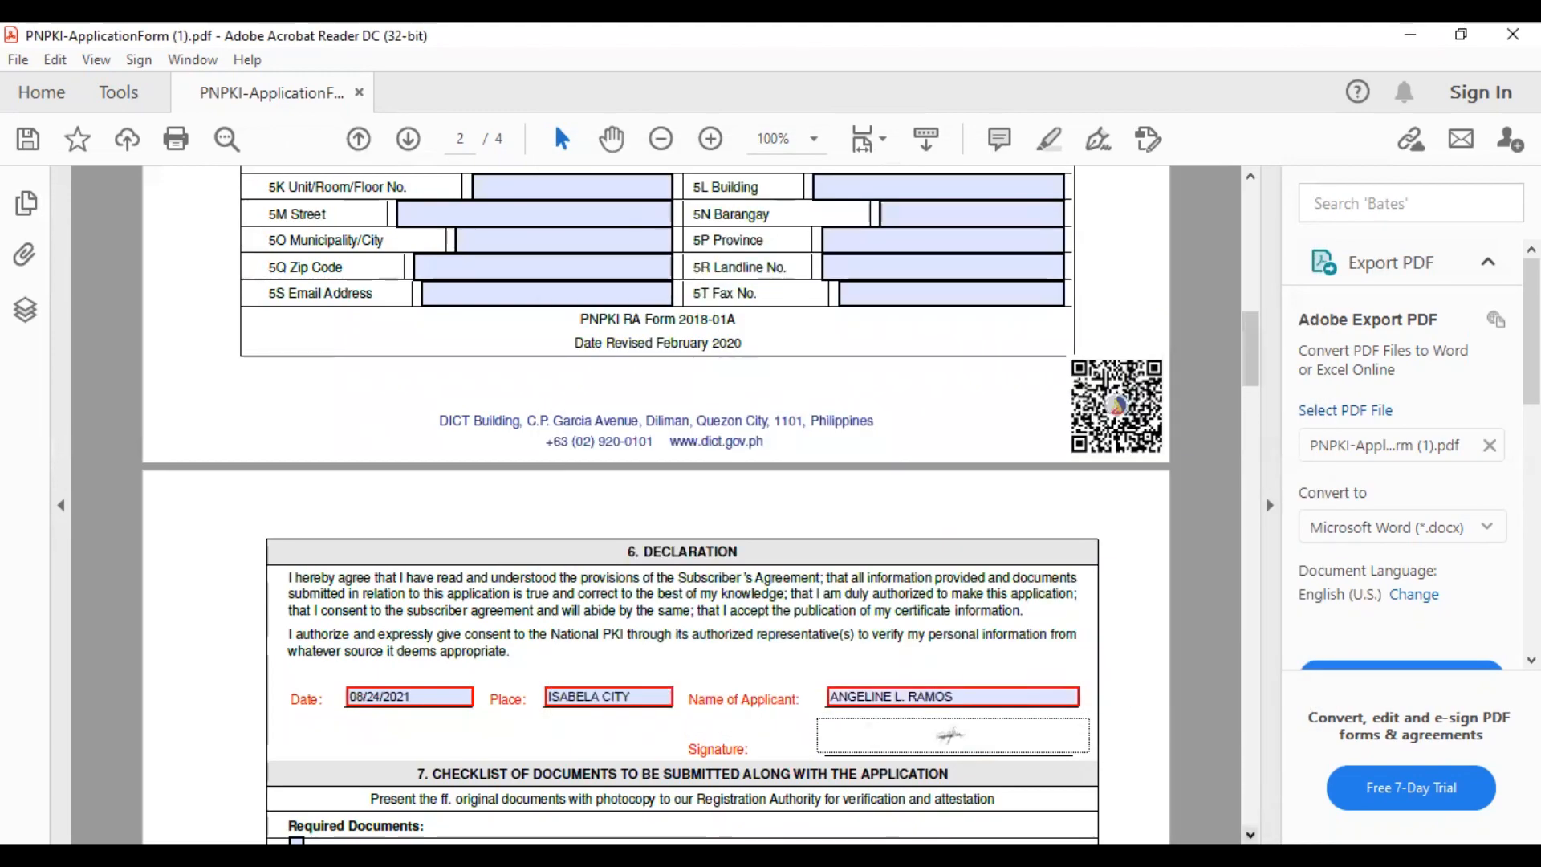
Scroll through pages 2 and 3 to the signature block on page 4
scroll("down", 3)
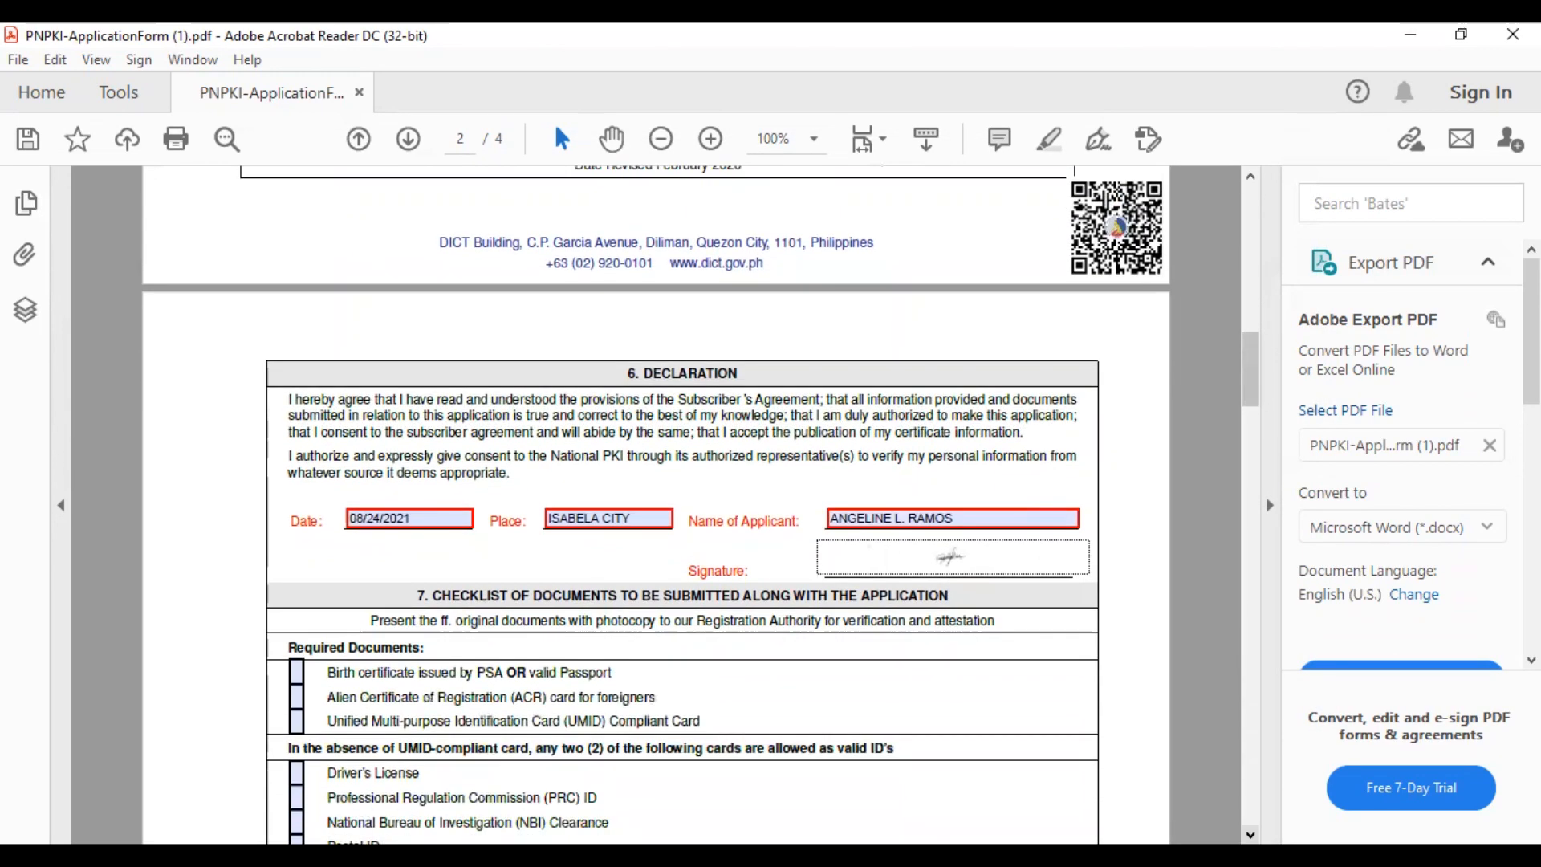
scroll("down", 3)
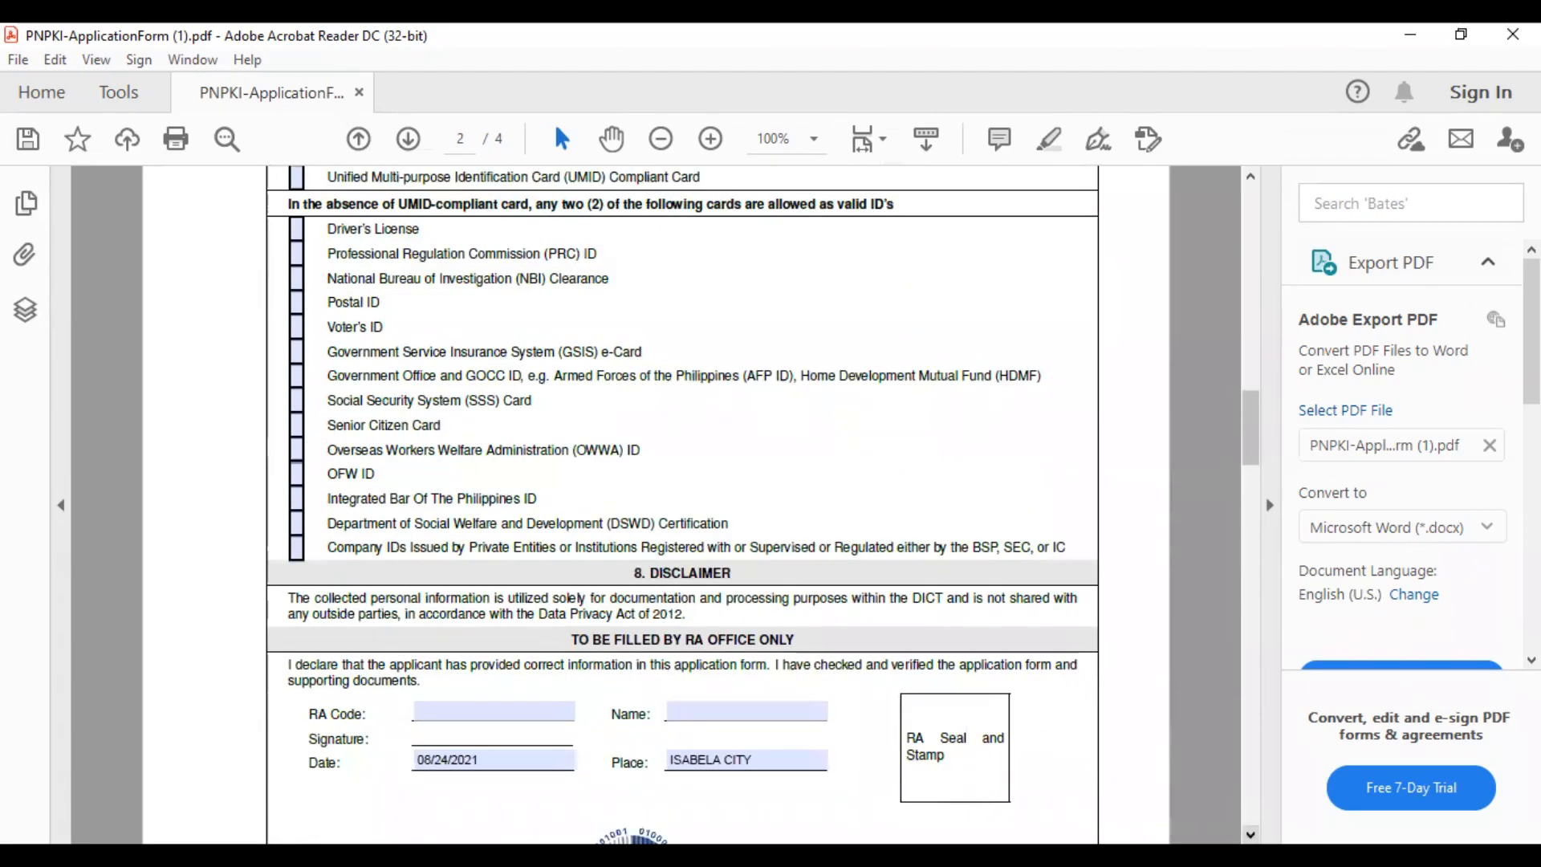
scroll("down", 3)
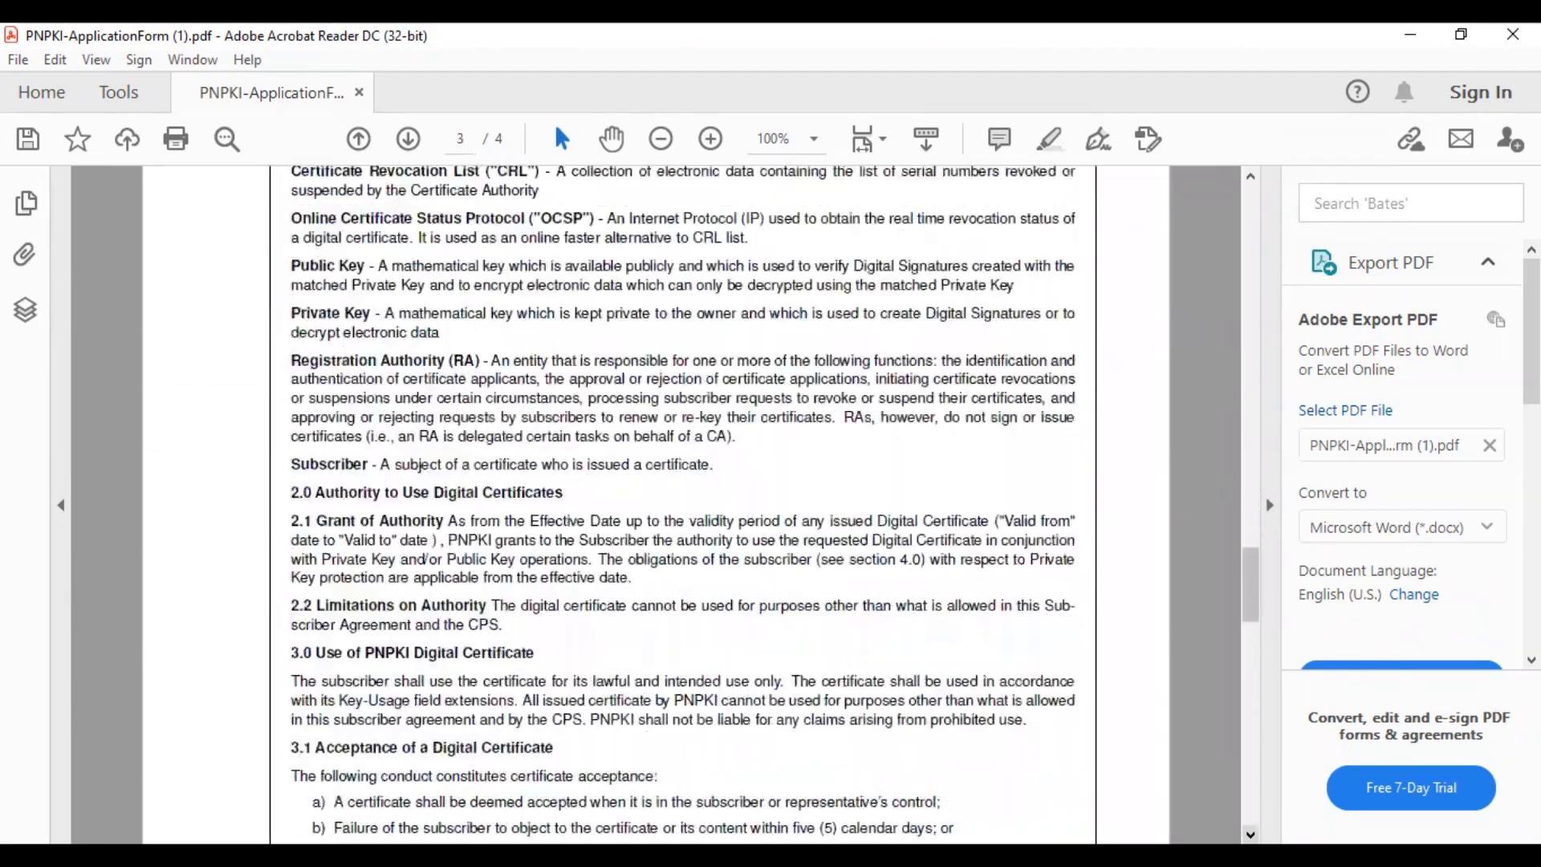
scroll("down", 3)
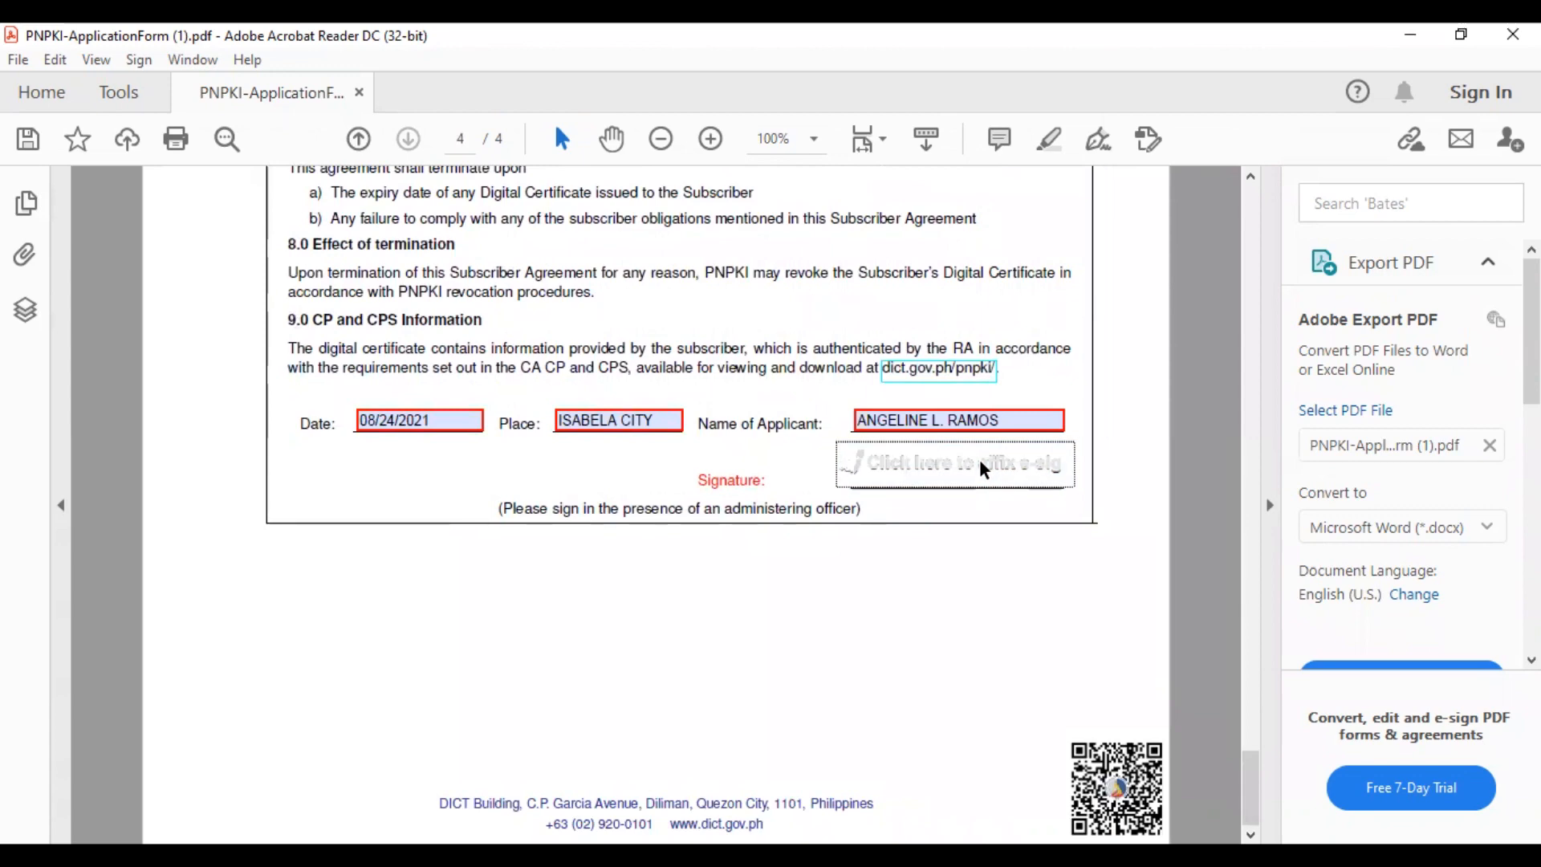
Affix the E-SIG image into page 4's applicant signature field
left_click(952, 463)
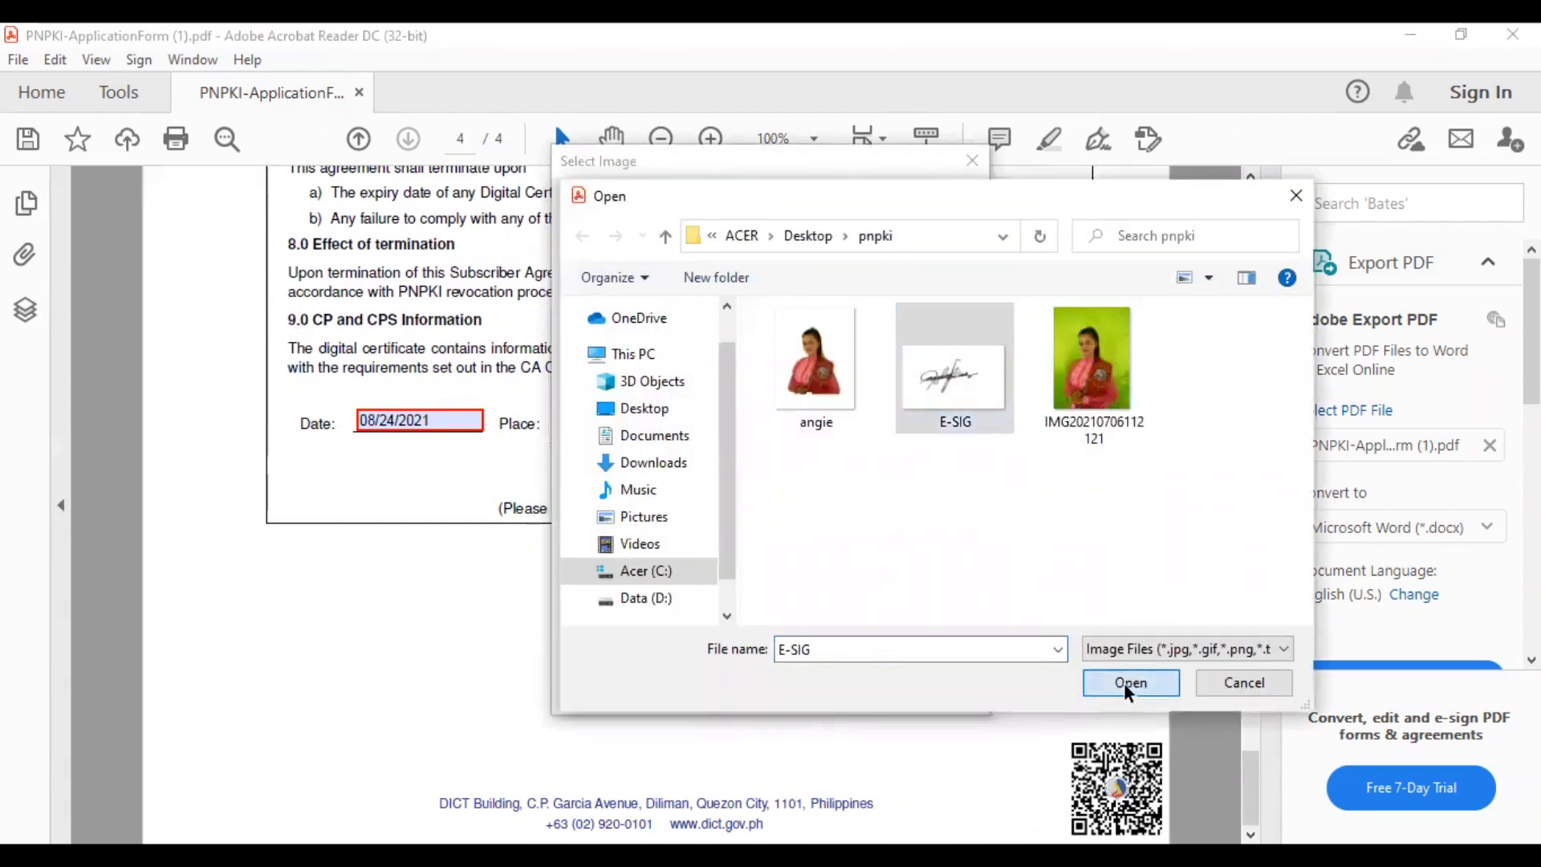
left_click(1130, 682)
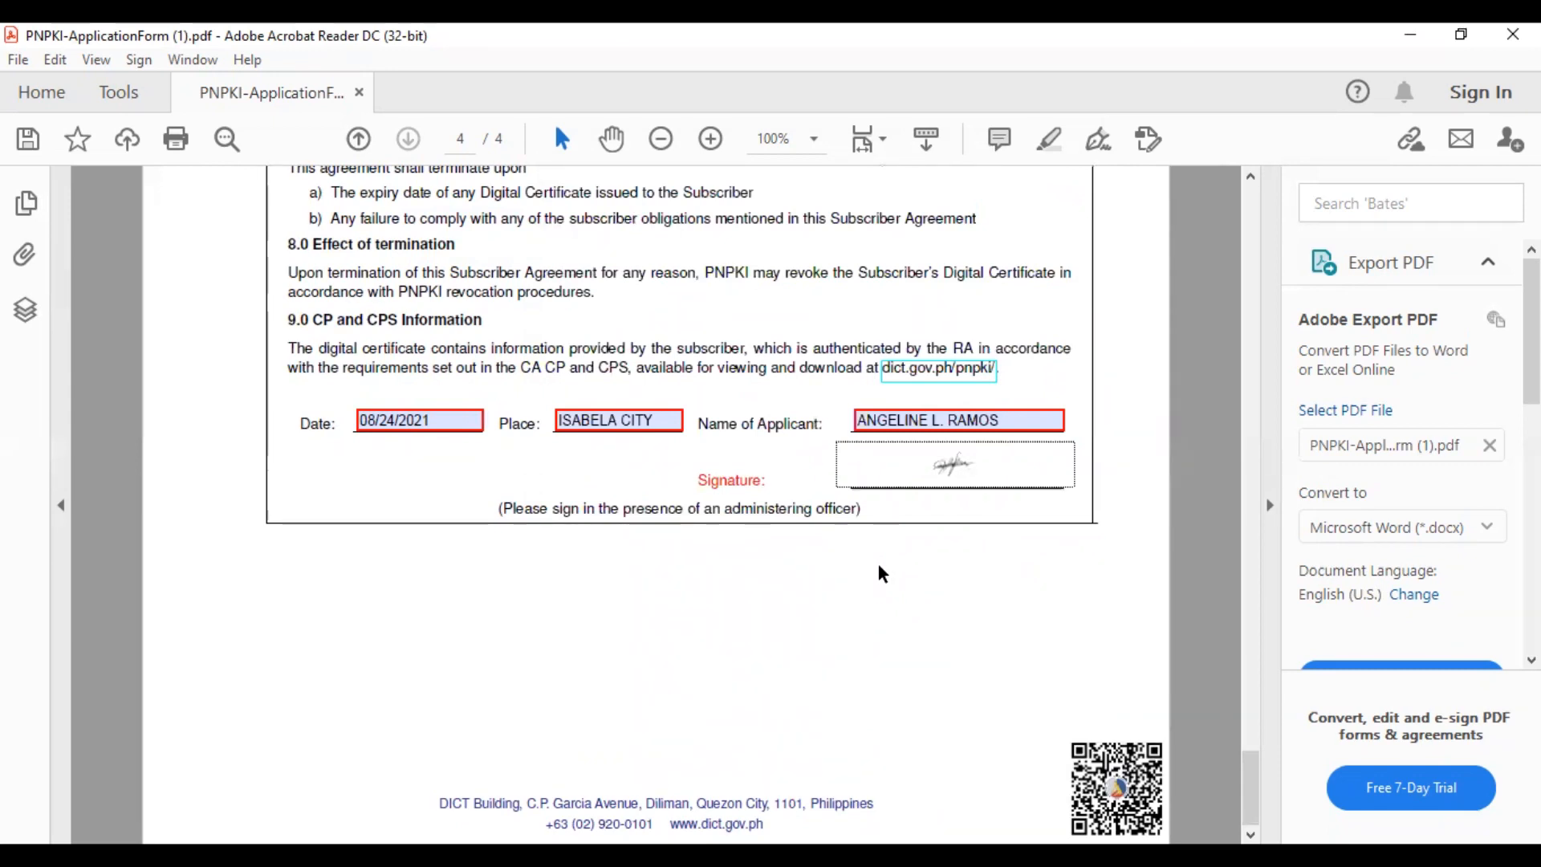
mouse_move(1107, 424)
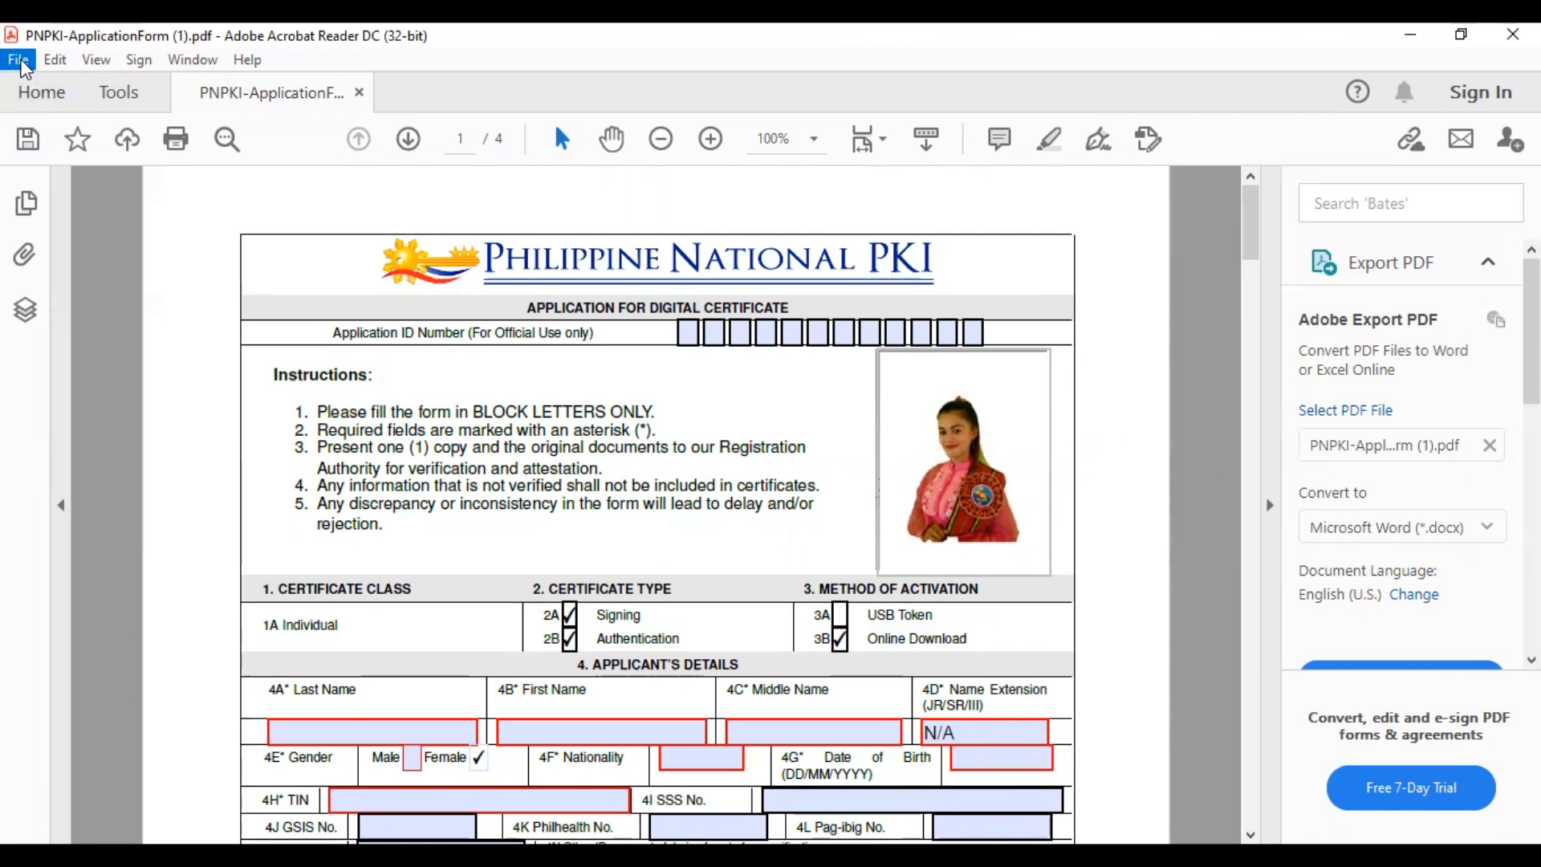
Start saving a copy of the form to the Desktop, clearing the existing file name
left_click(16, 59)
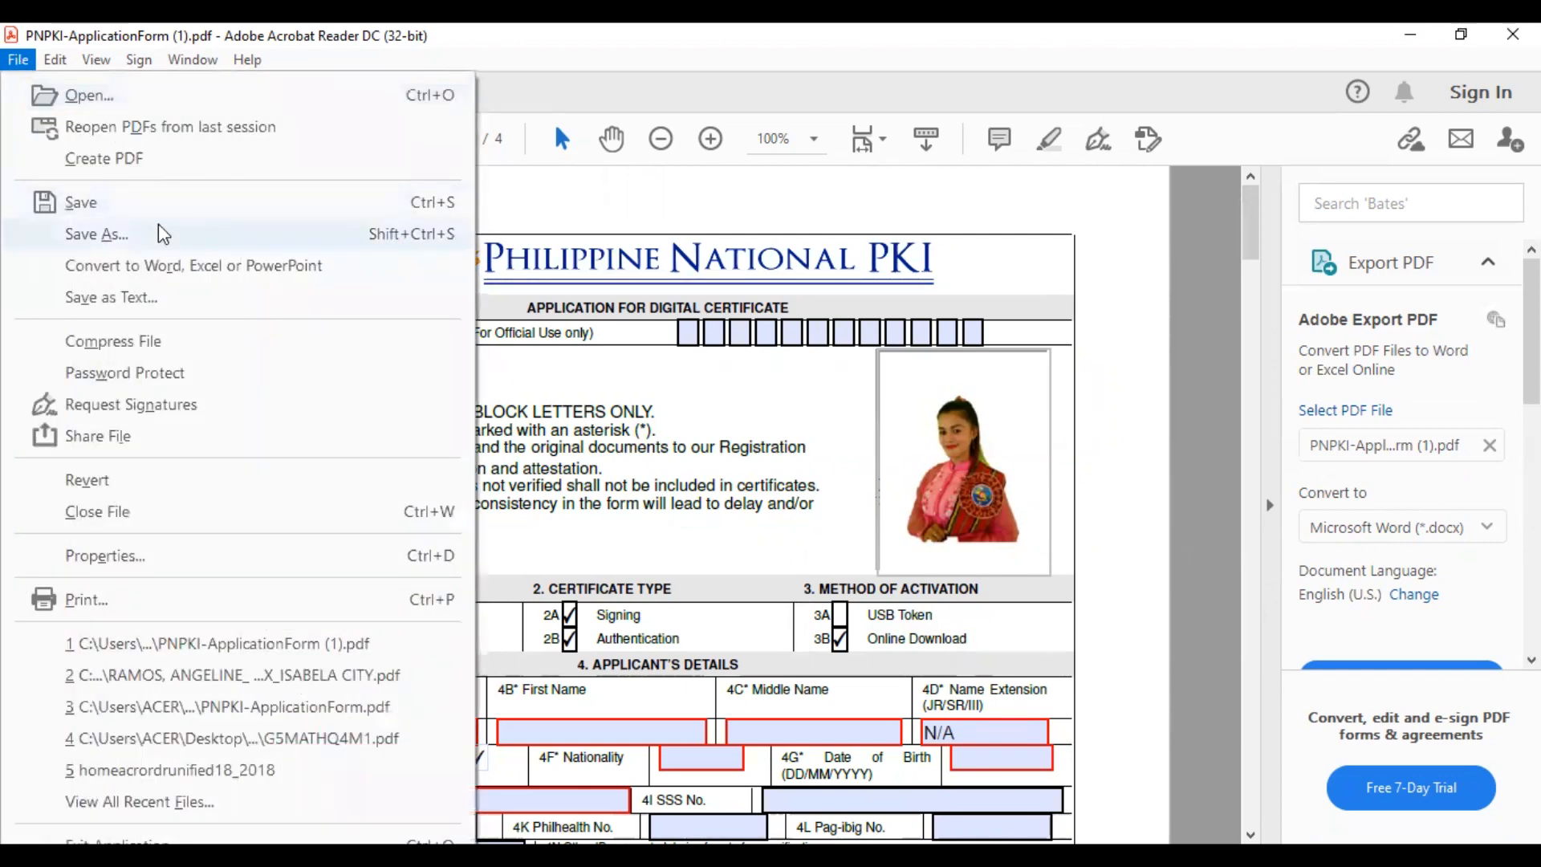
left_click(94, 234)
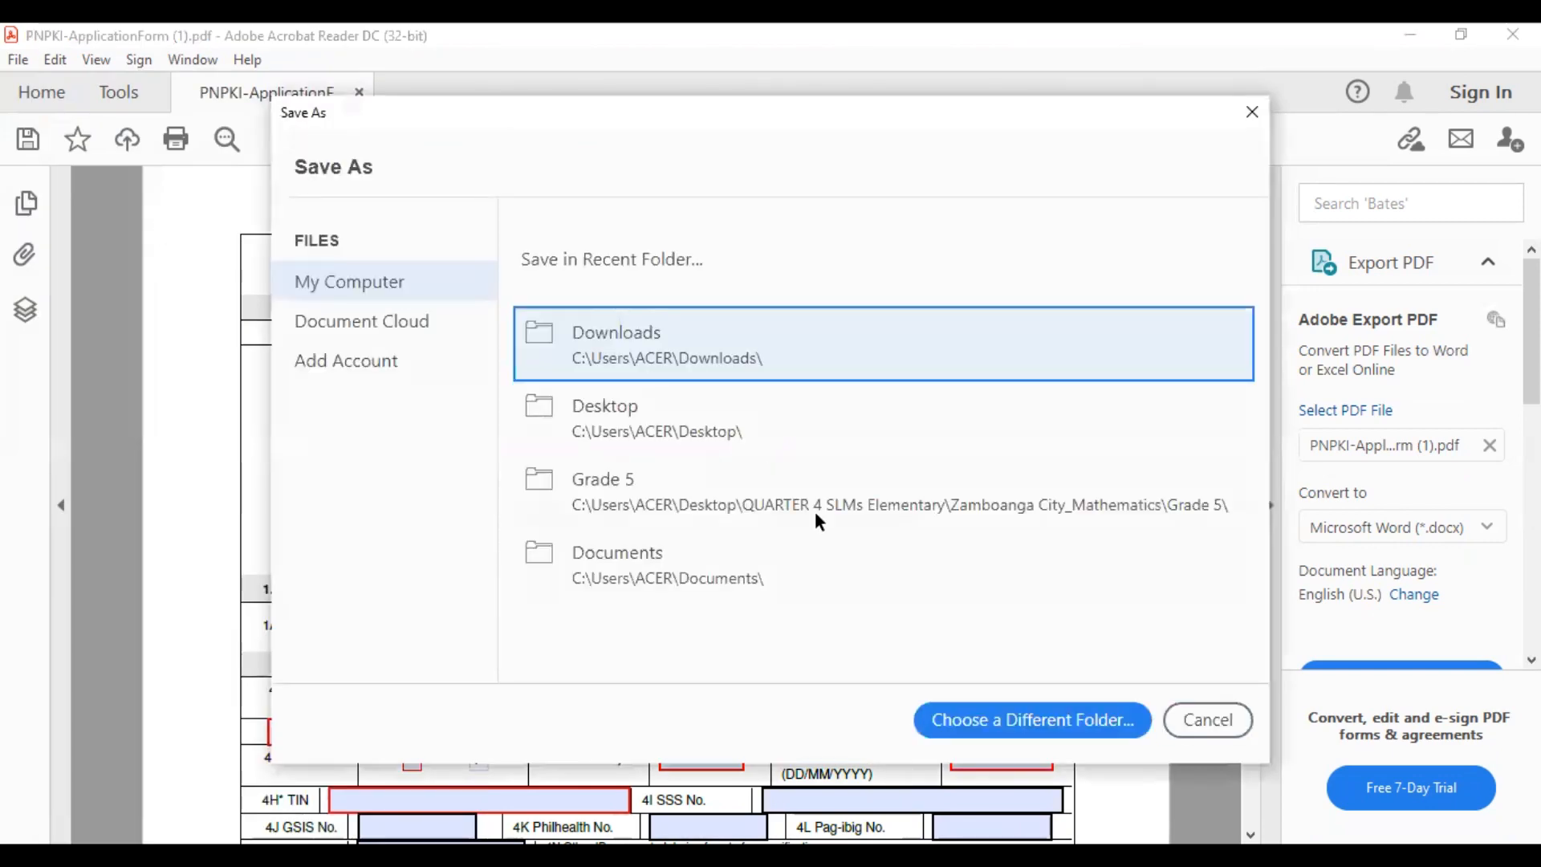
mouse_move(825, 458)
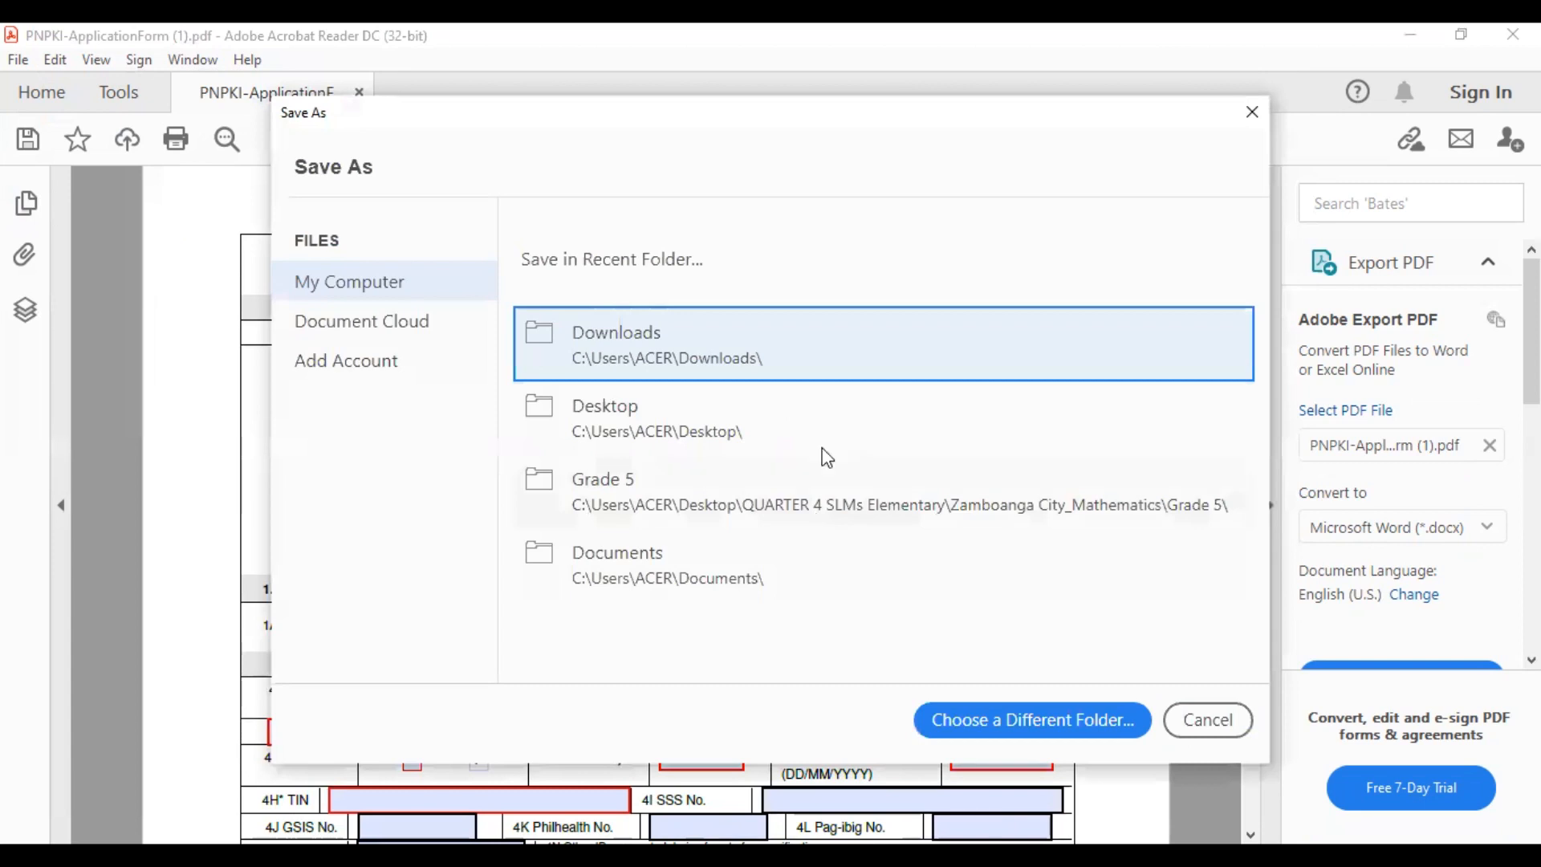
left_click(1030, 719)
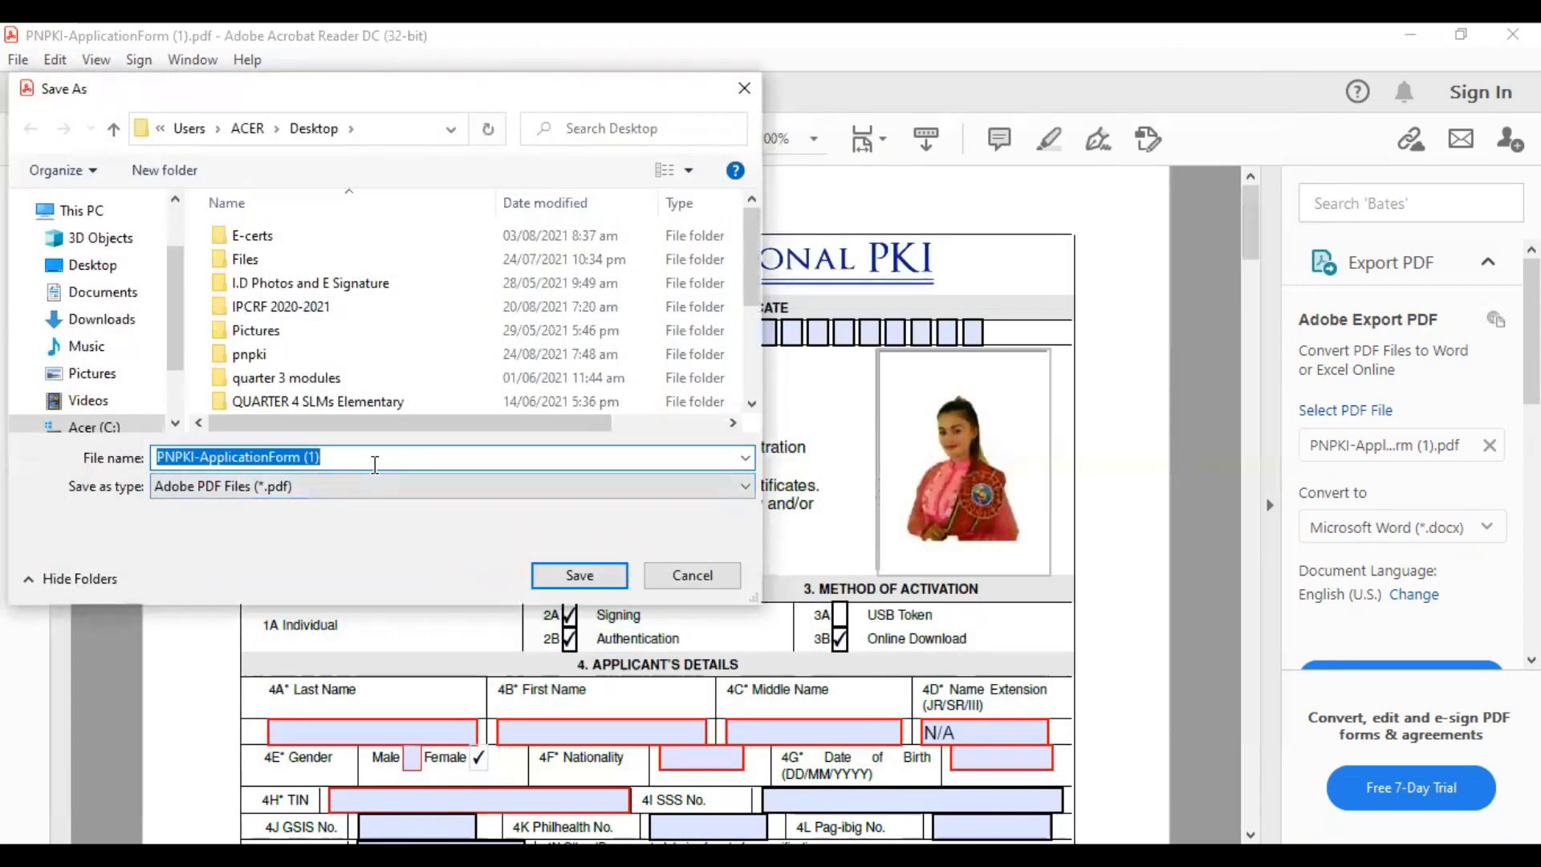
key("Delete")
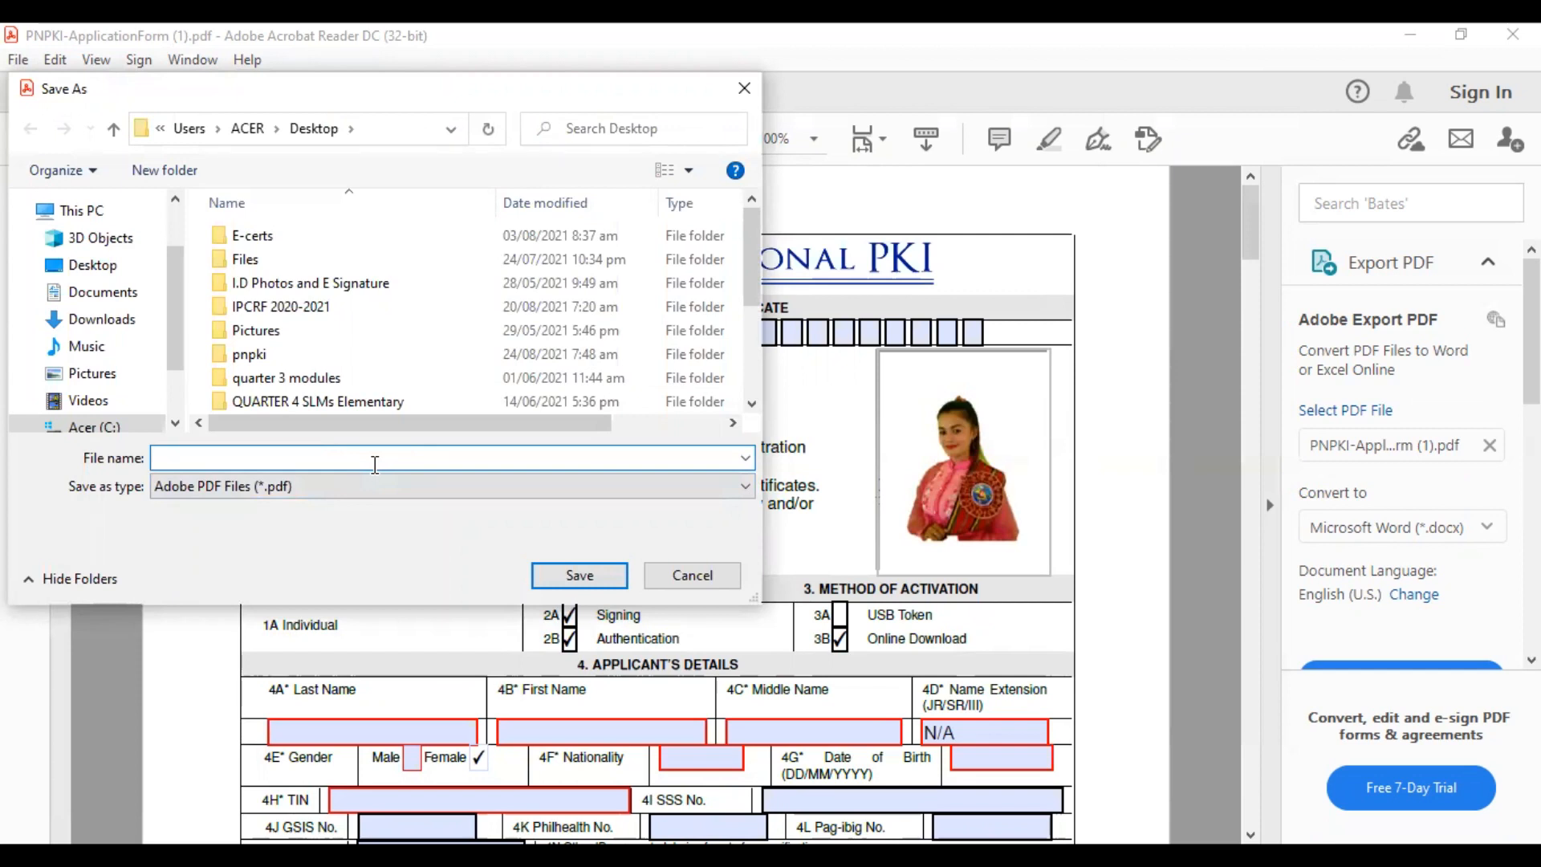
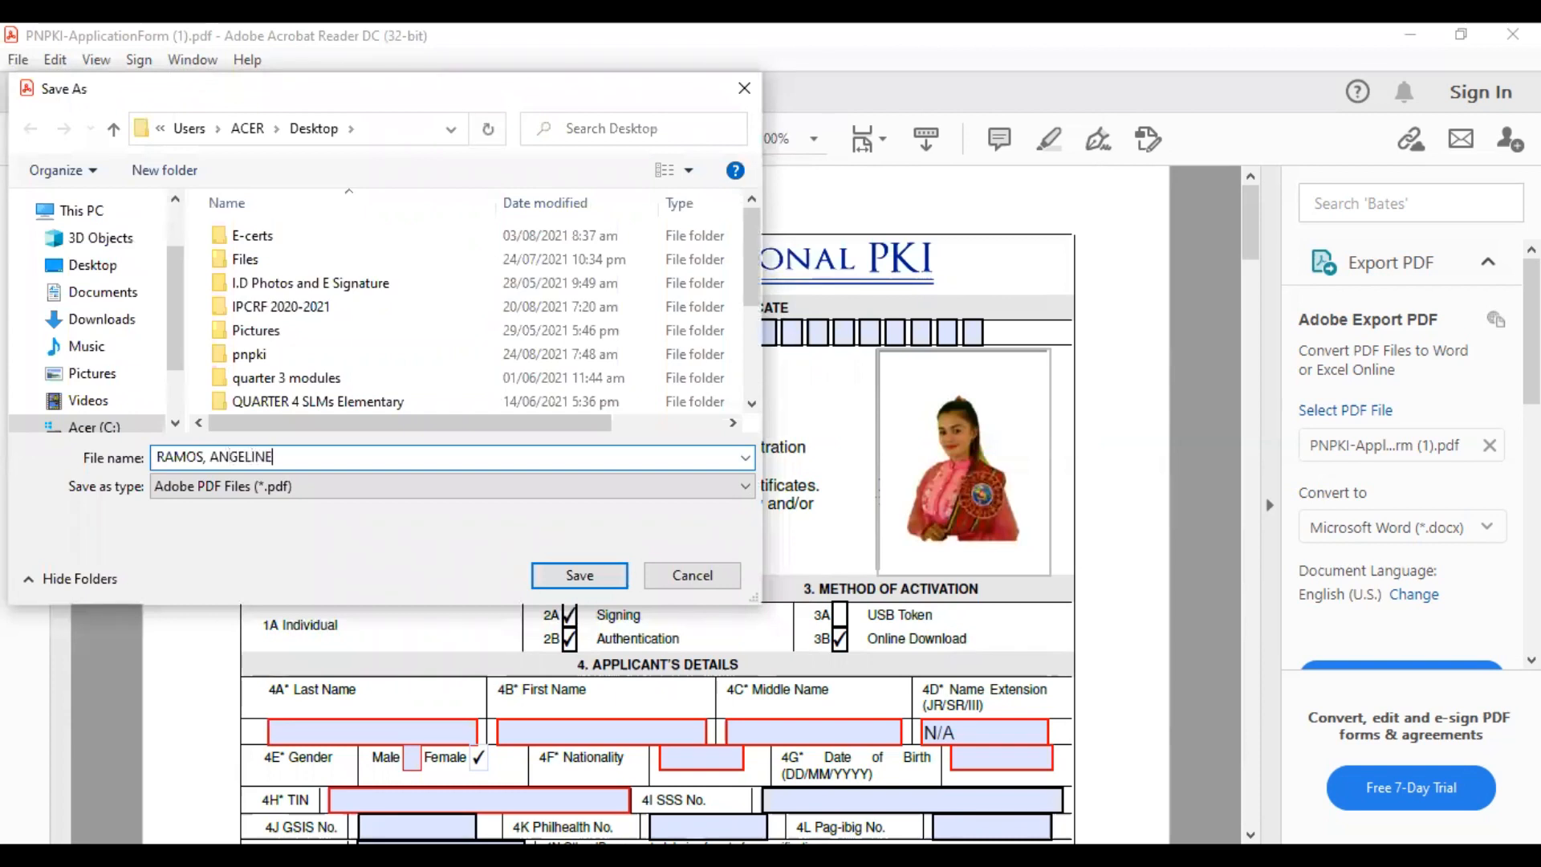
type("_")
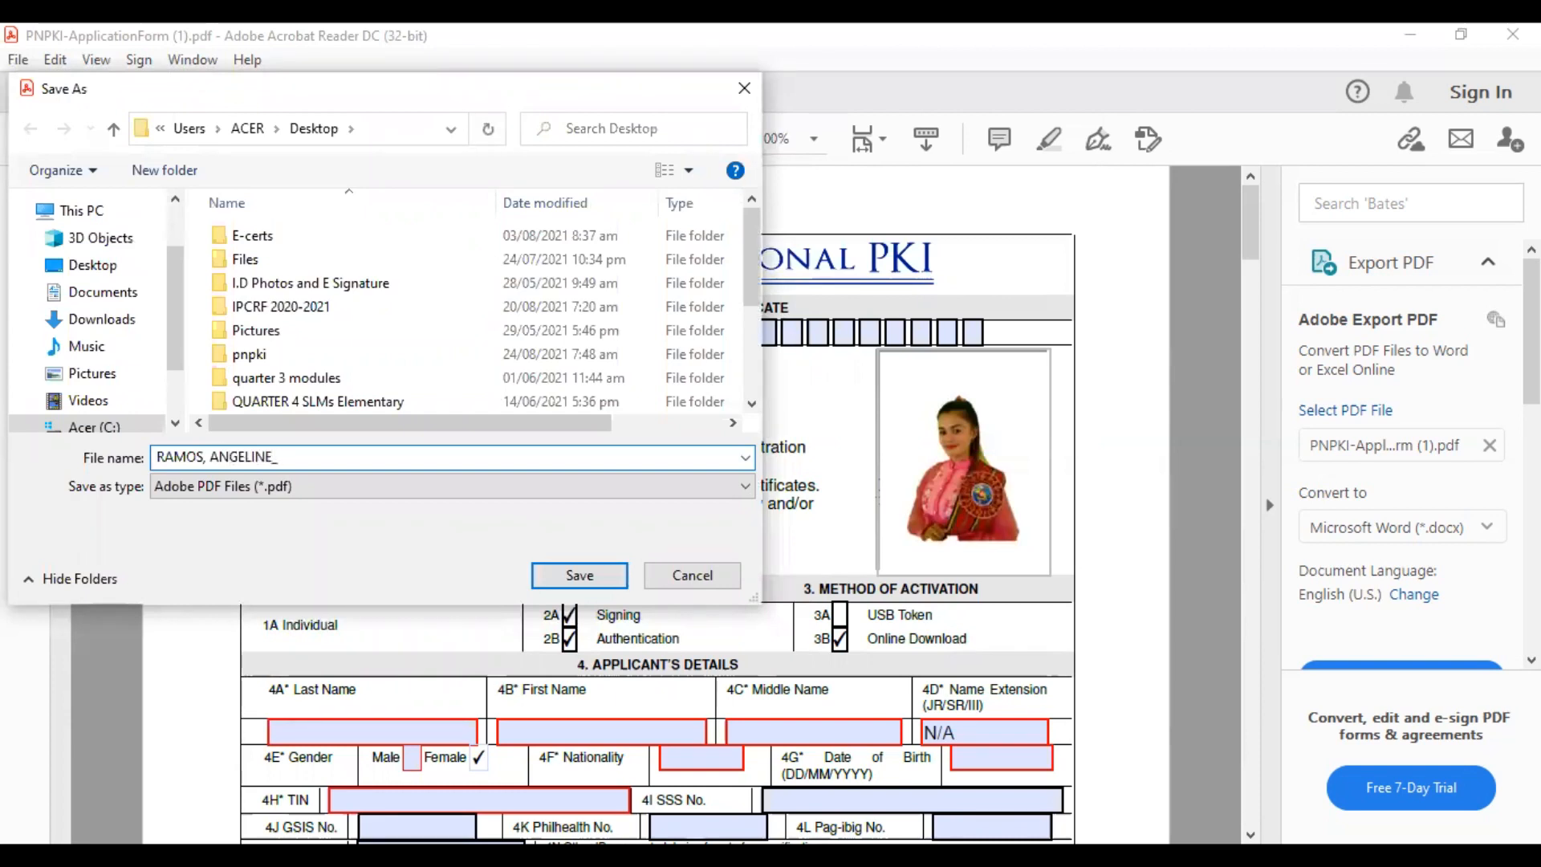
type("REGIOX")
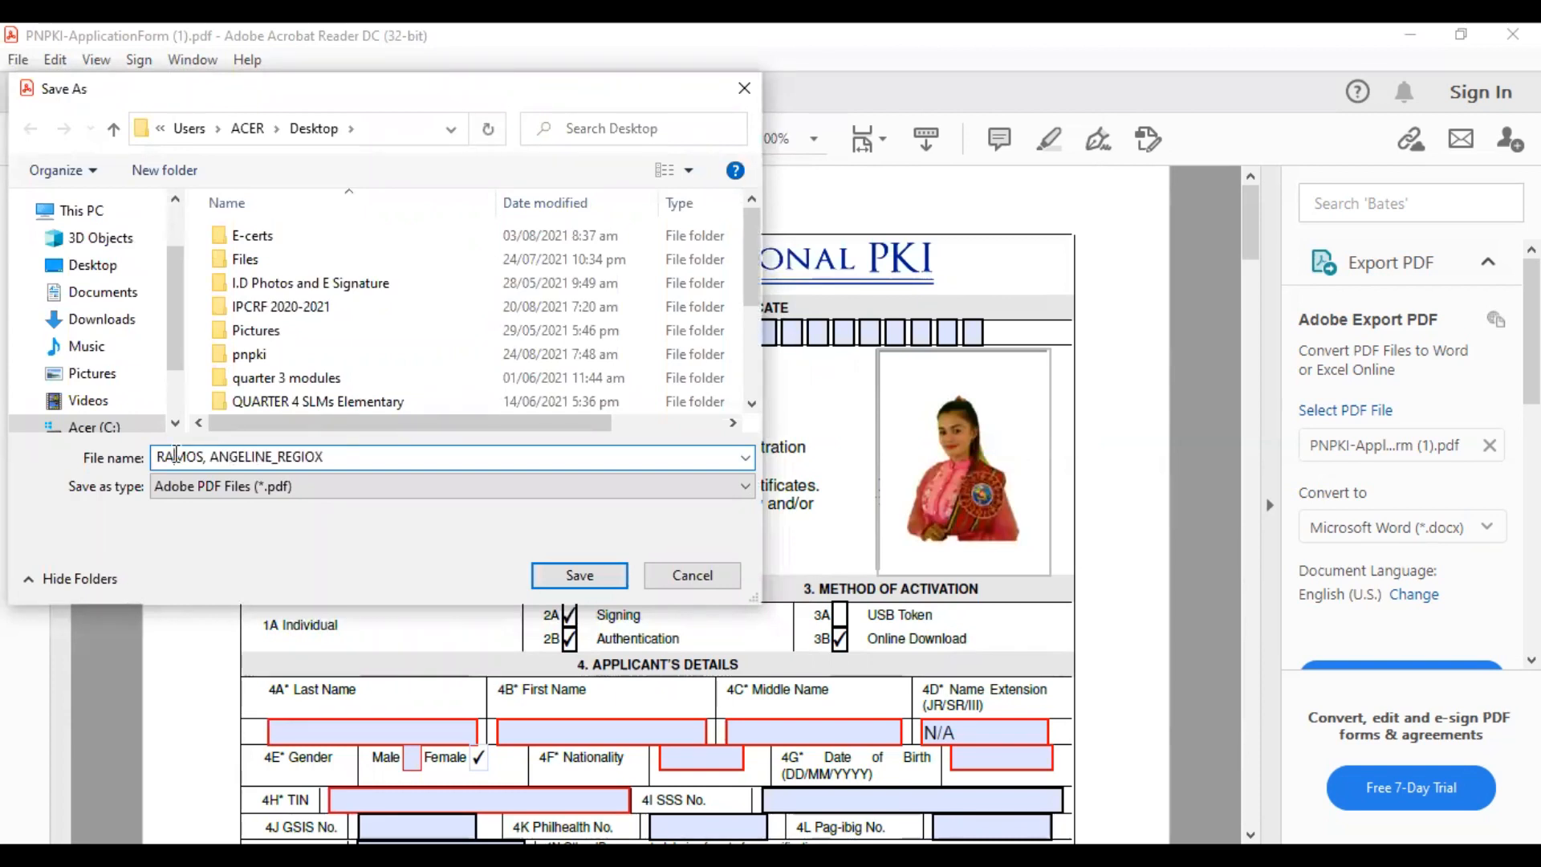
key("Backspace")
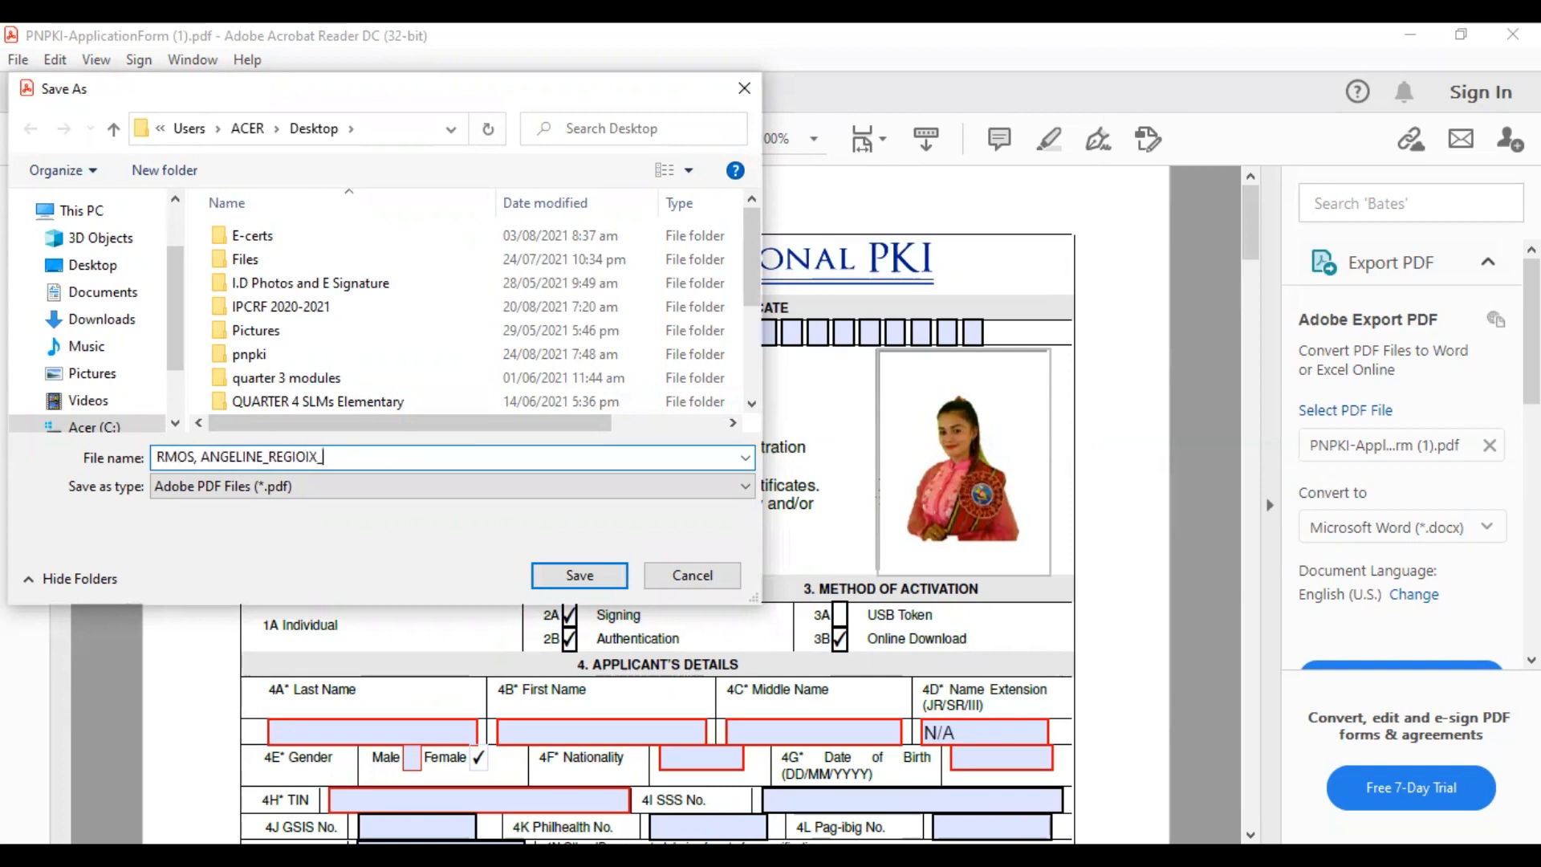
type("ISABELA CITY")
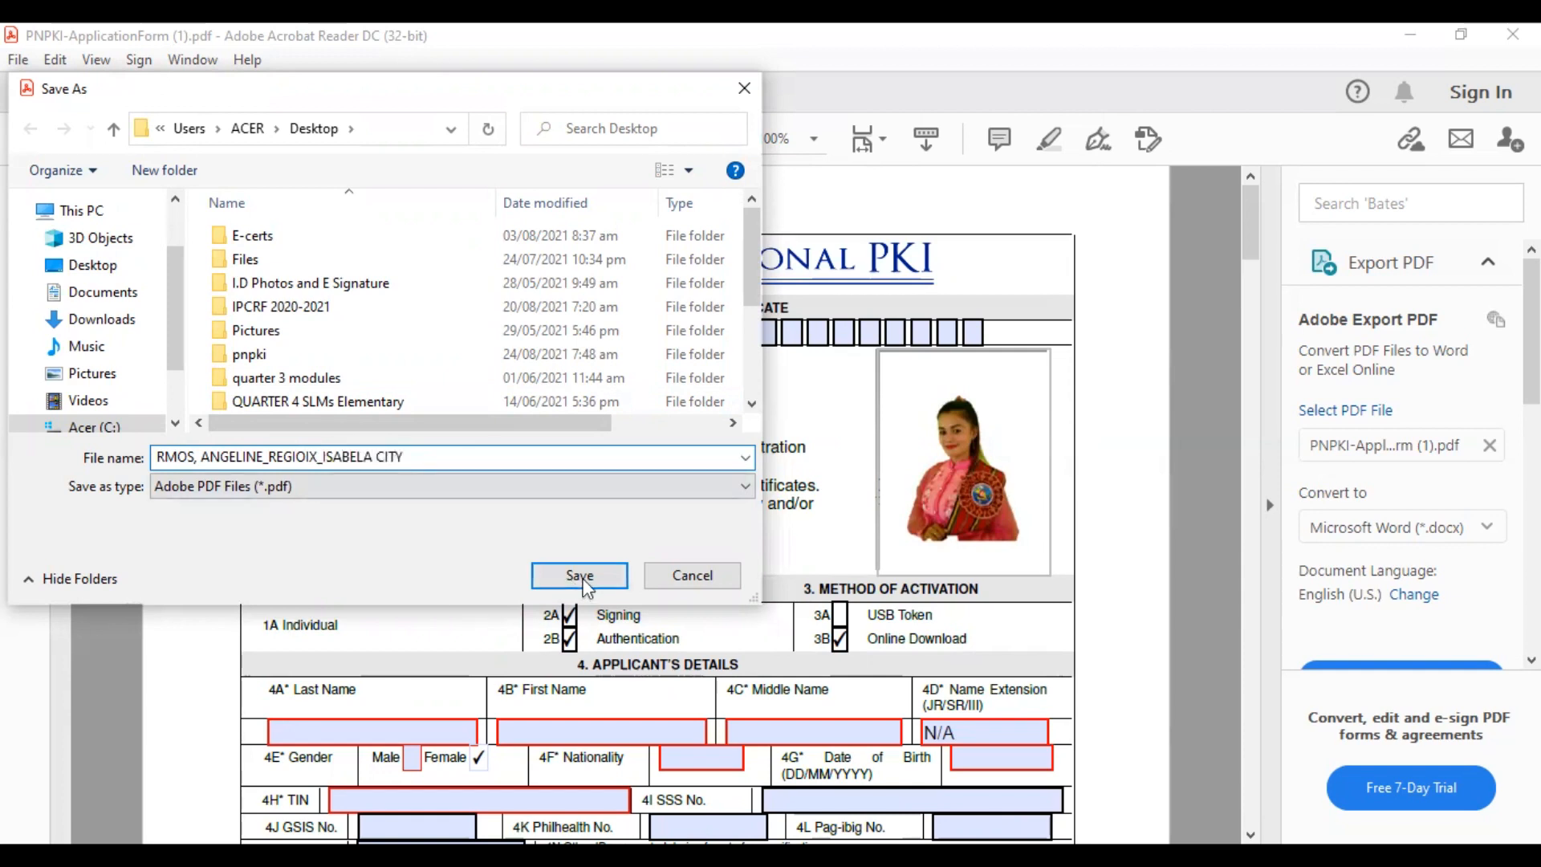
left_click(579, 575)
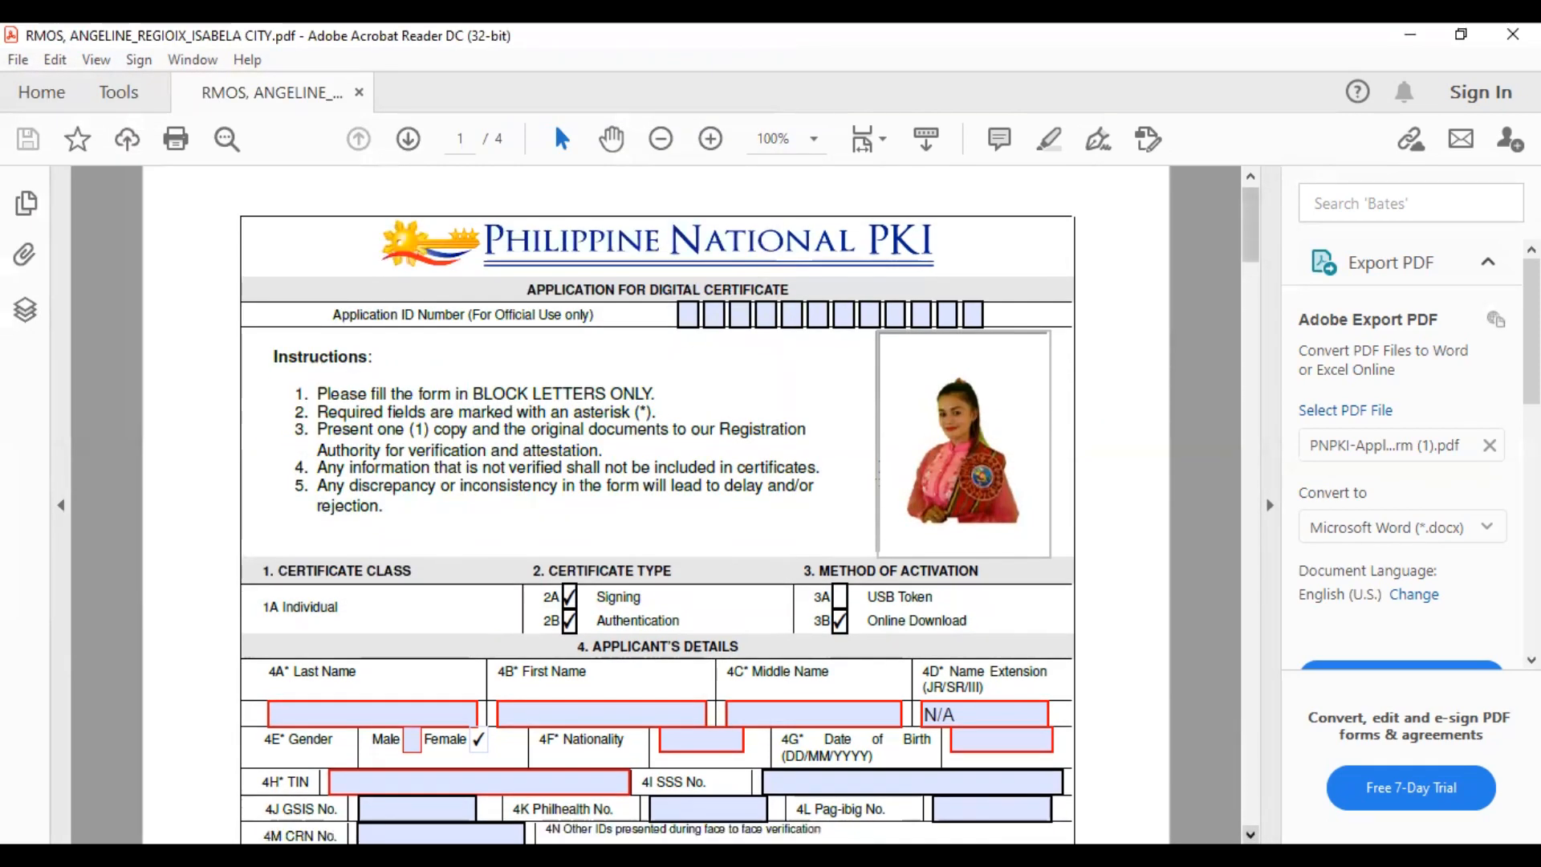
scroll("down", 3)
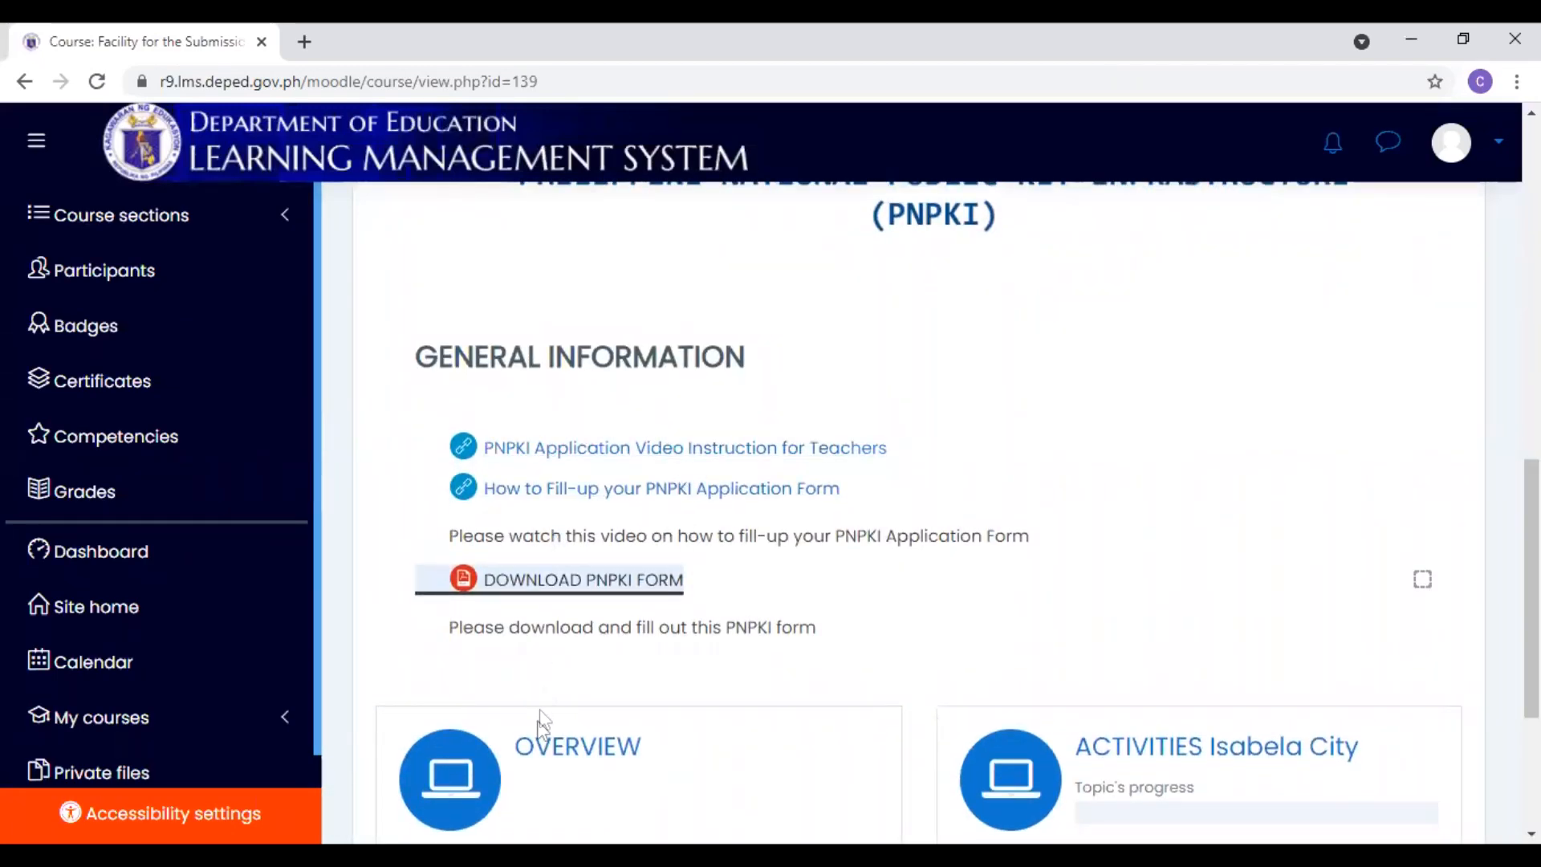
mouse_move(1195, 759)
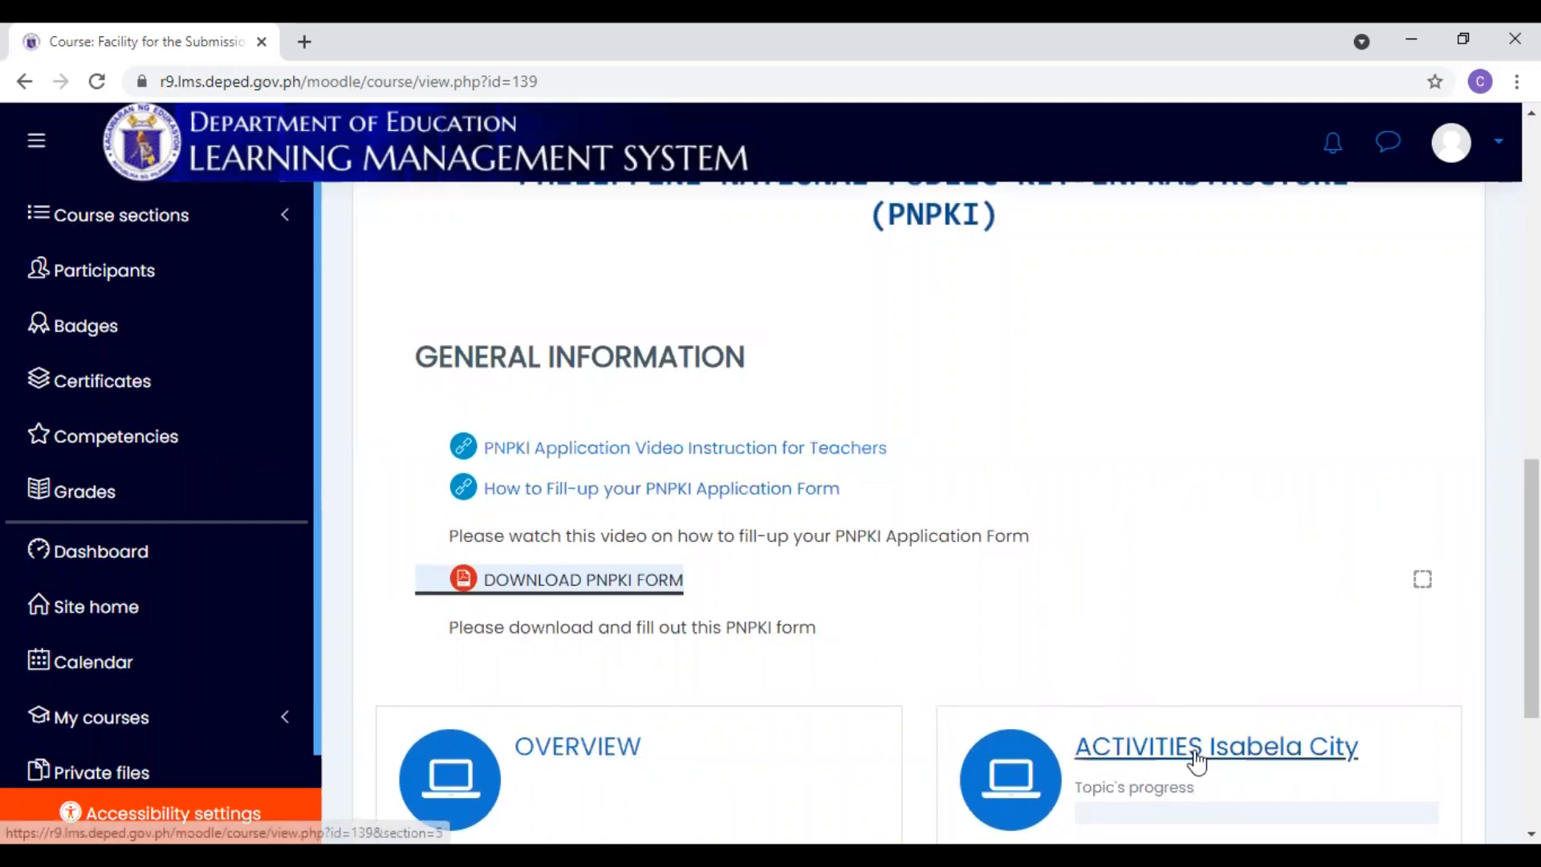
Expand the ACTIVITIES Isabela City section and open the PNPKI Questionnaire activity
left_click(1215, 746)
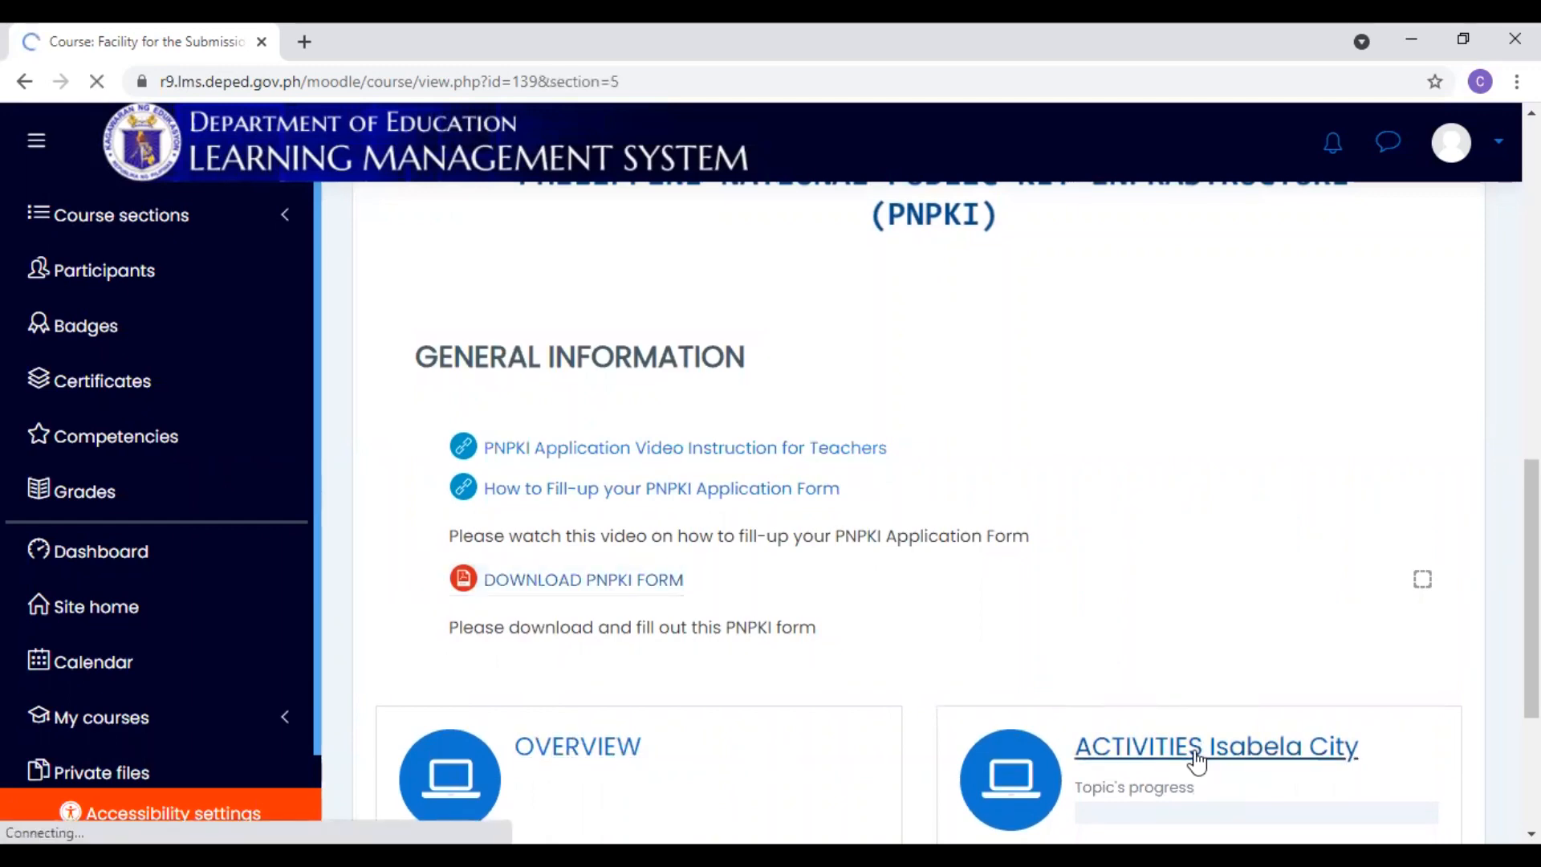
left_click(1215, 747)
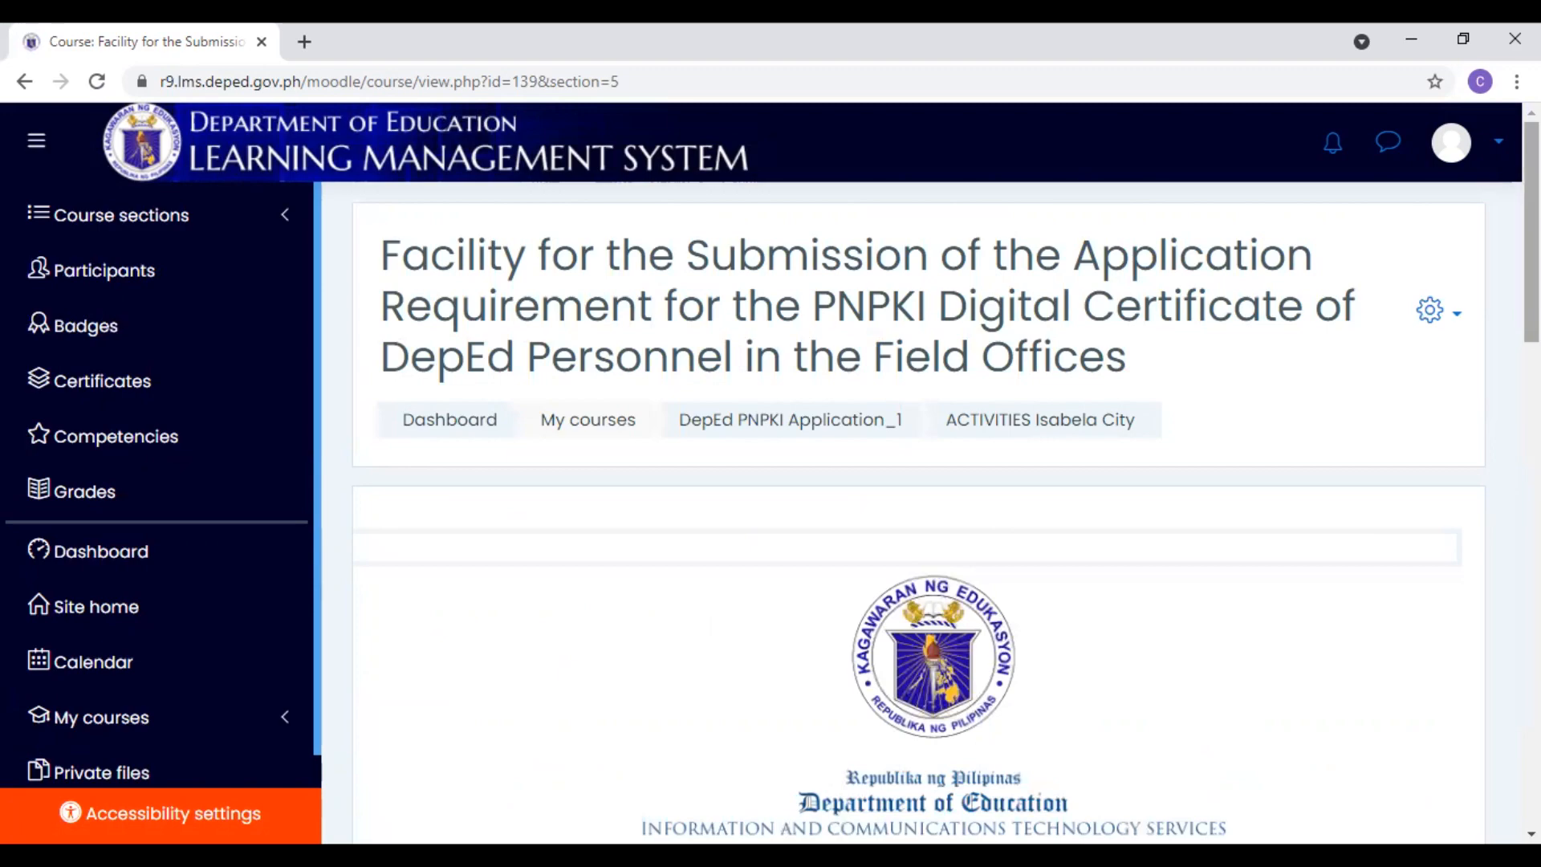
scroll("down", 3)
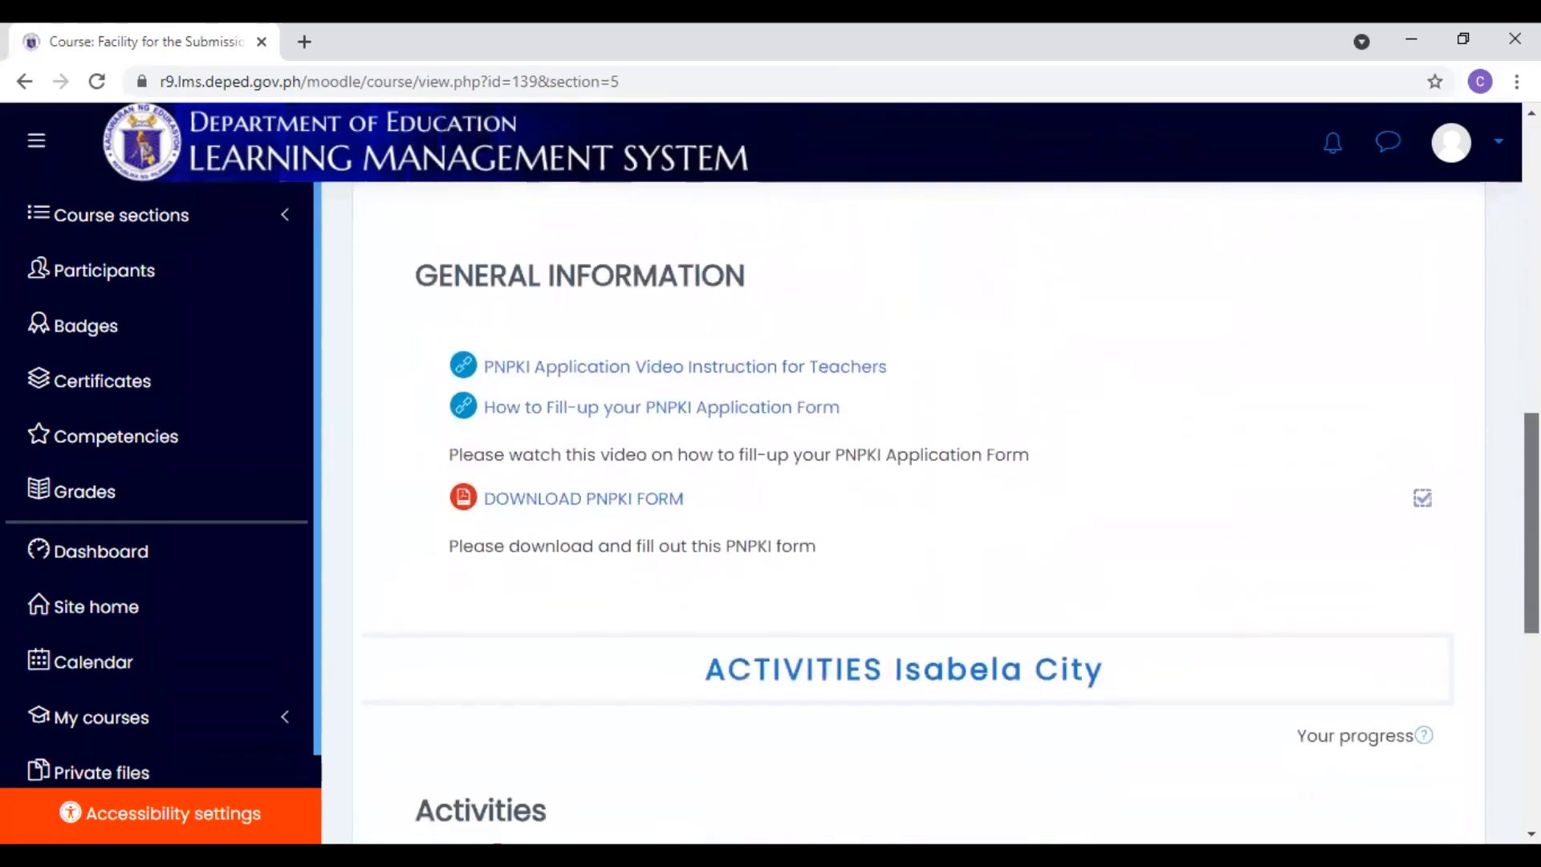
scroll("down", 3)
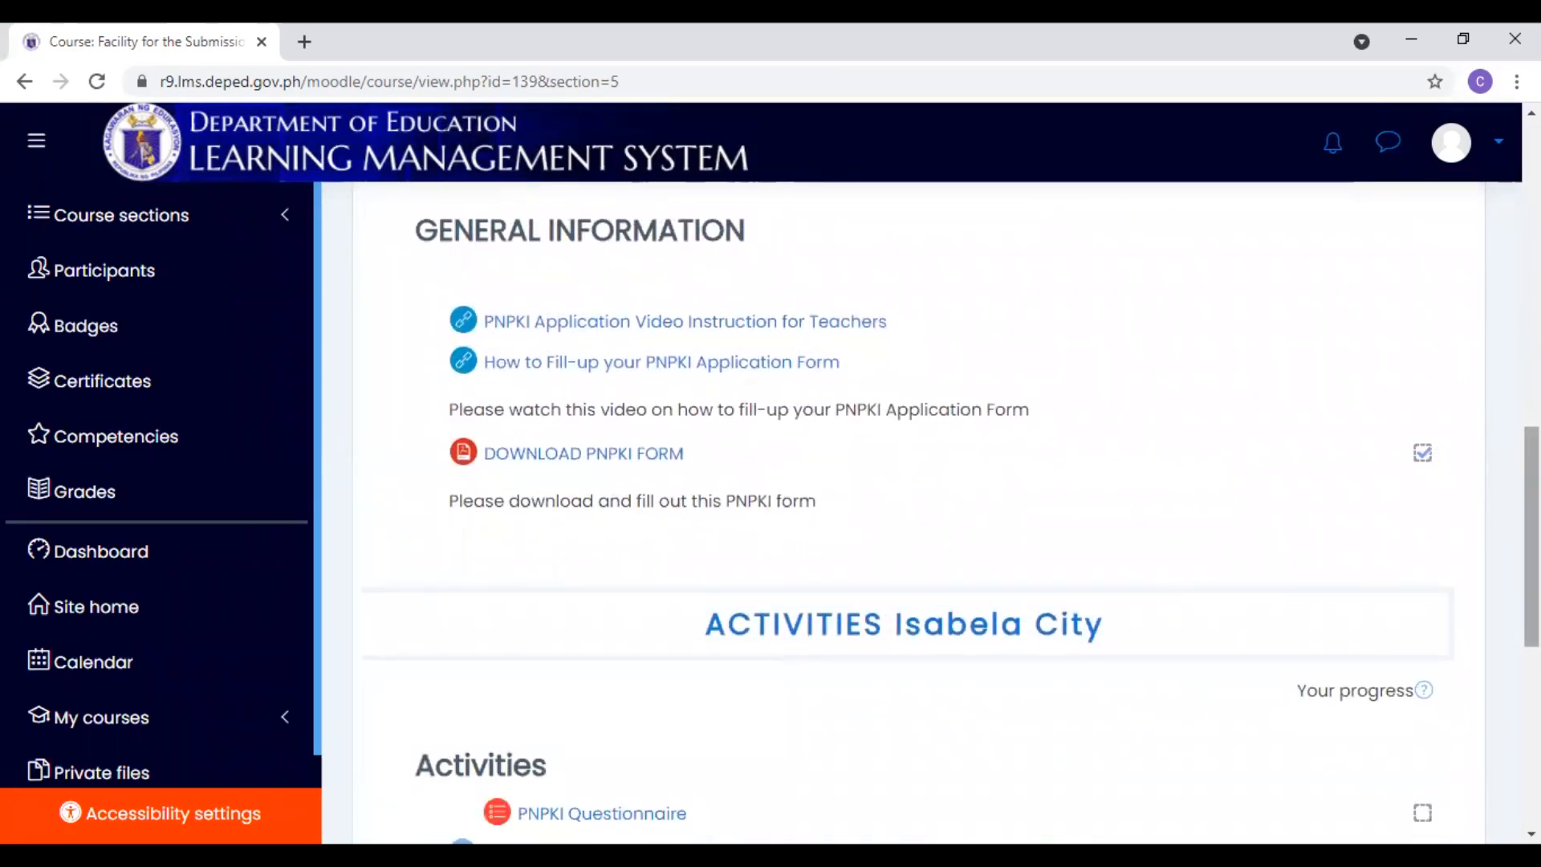
scroll("down", 3)
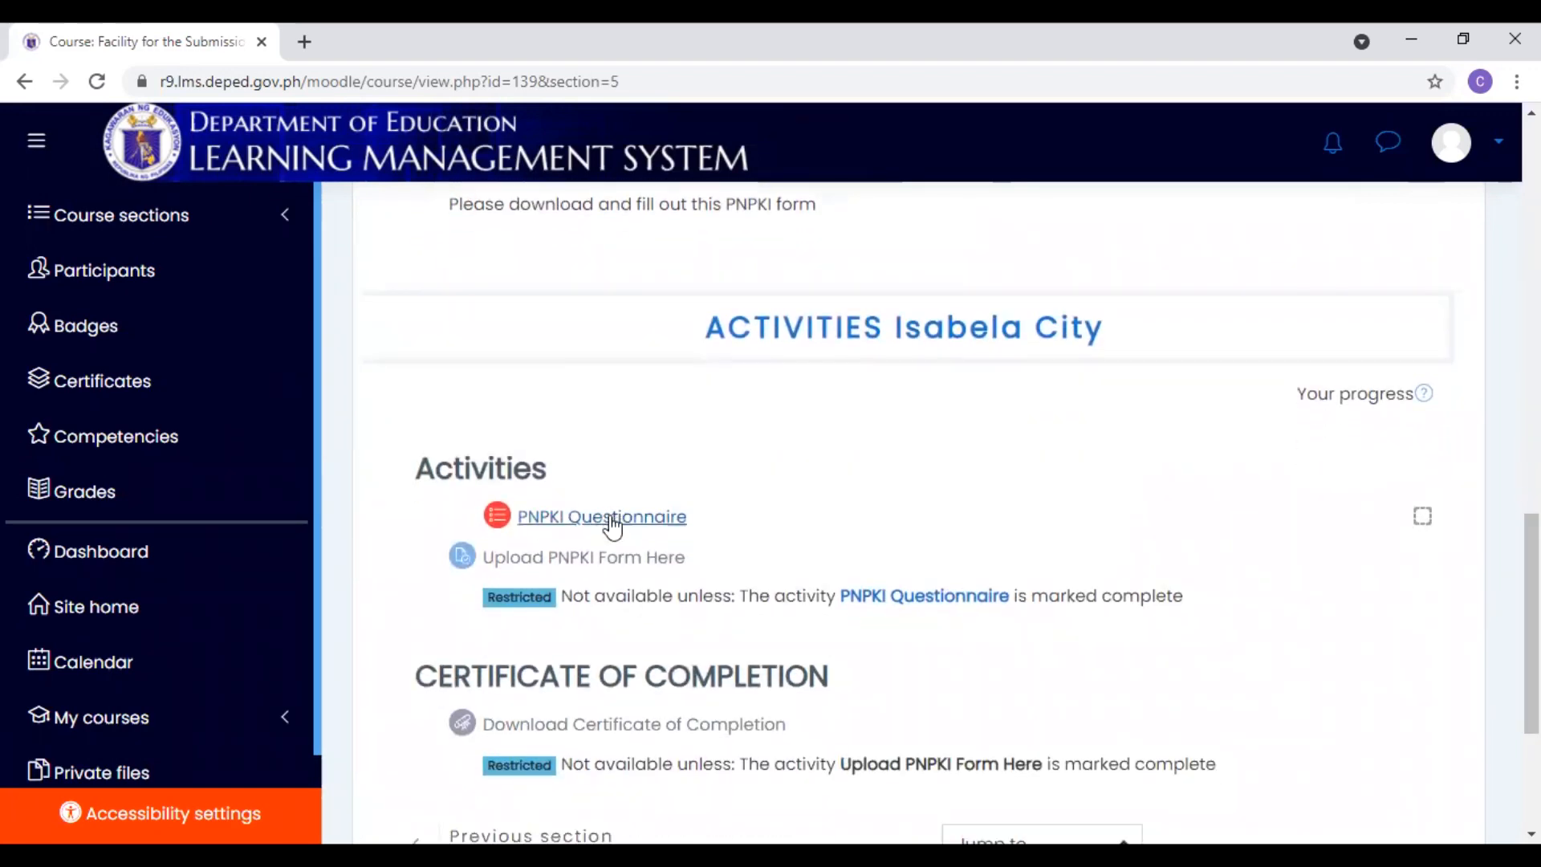
left_click(600, 515)
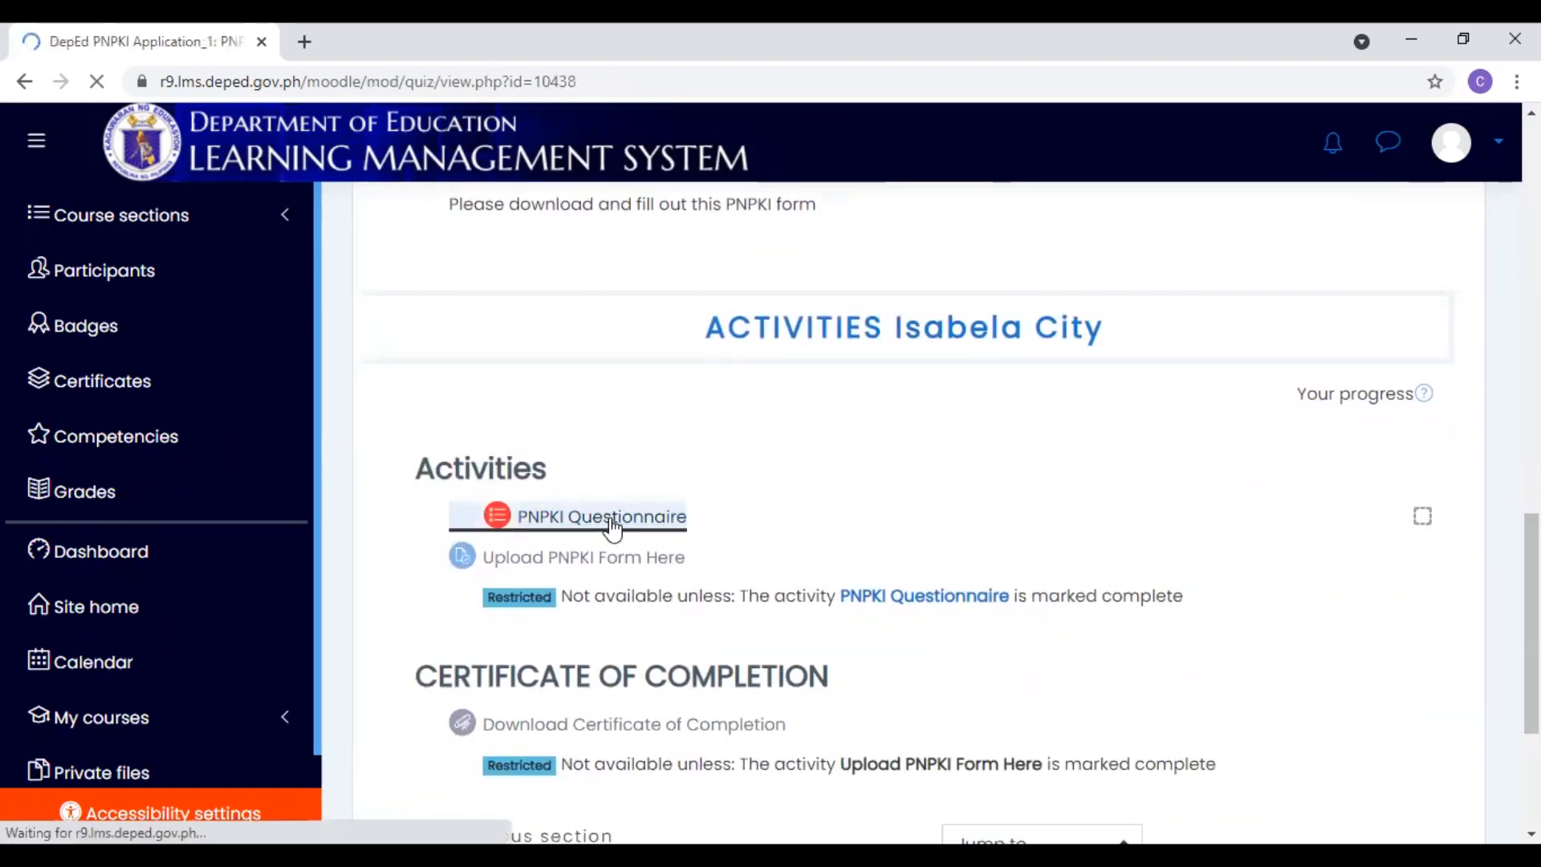
left_click(600, 515)
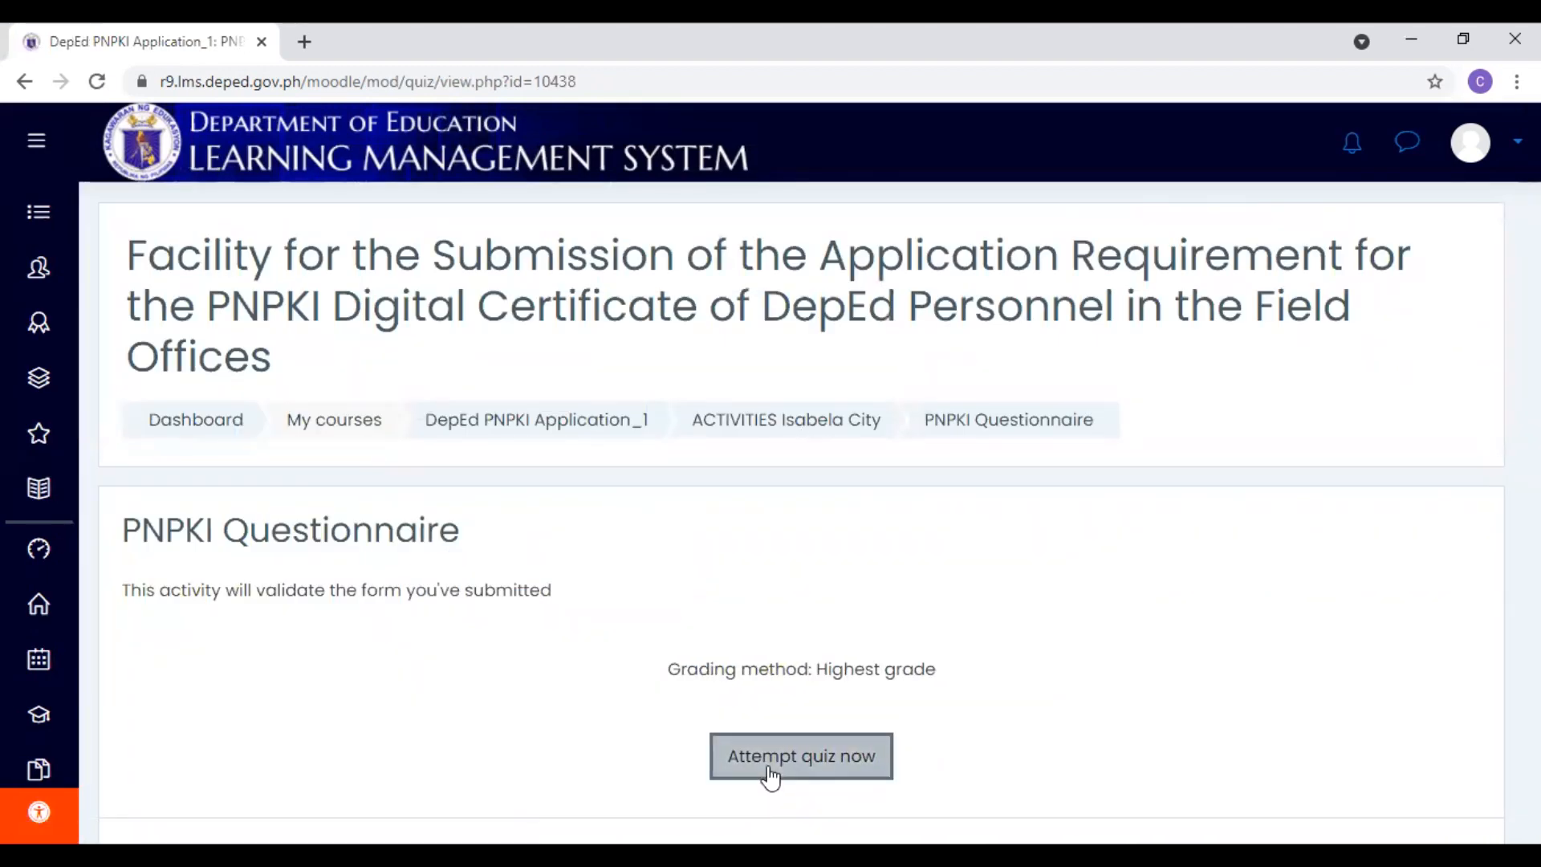
Start a PNPKI Questionnaire attempt and review page one's application detail questions
left_click(800, 756)
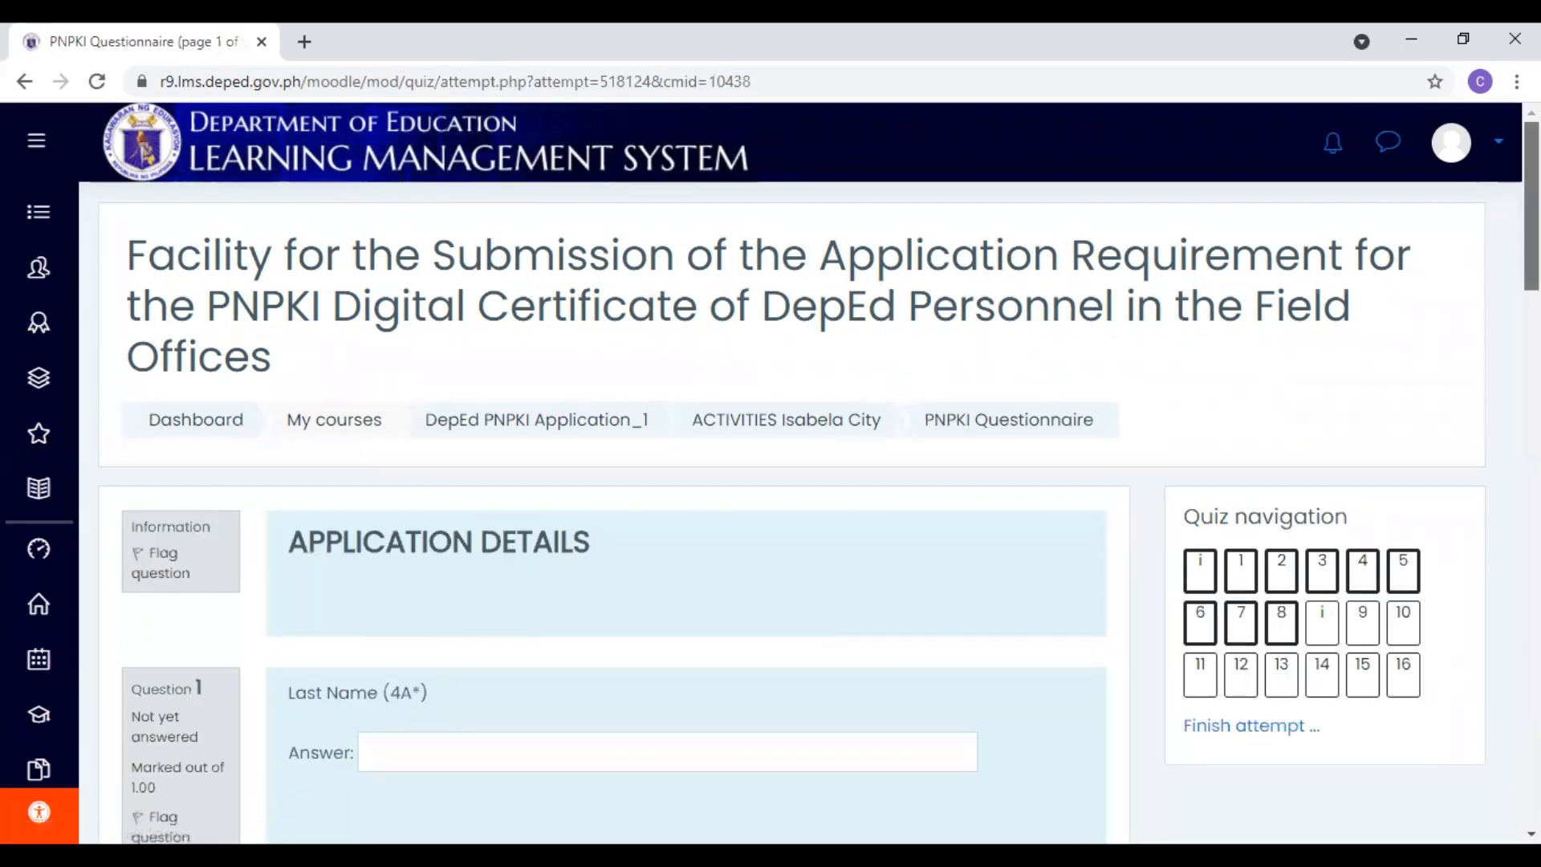
scroll("down", 3)
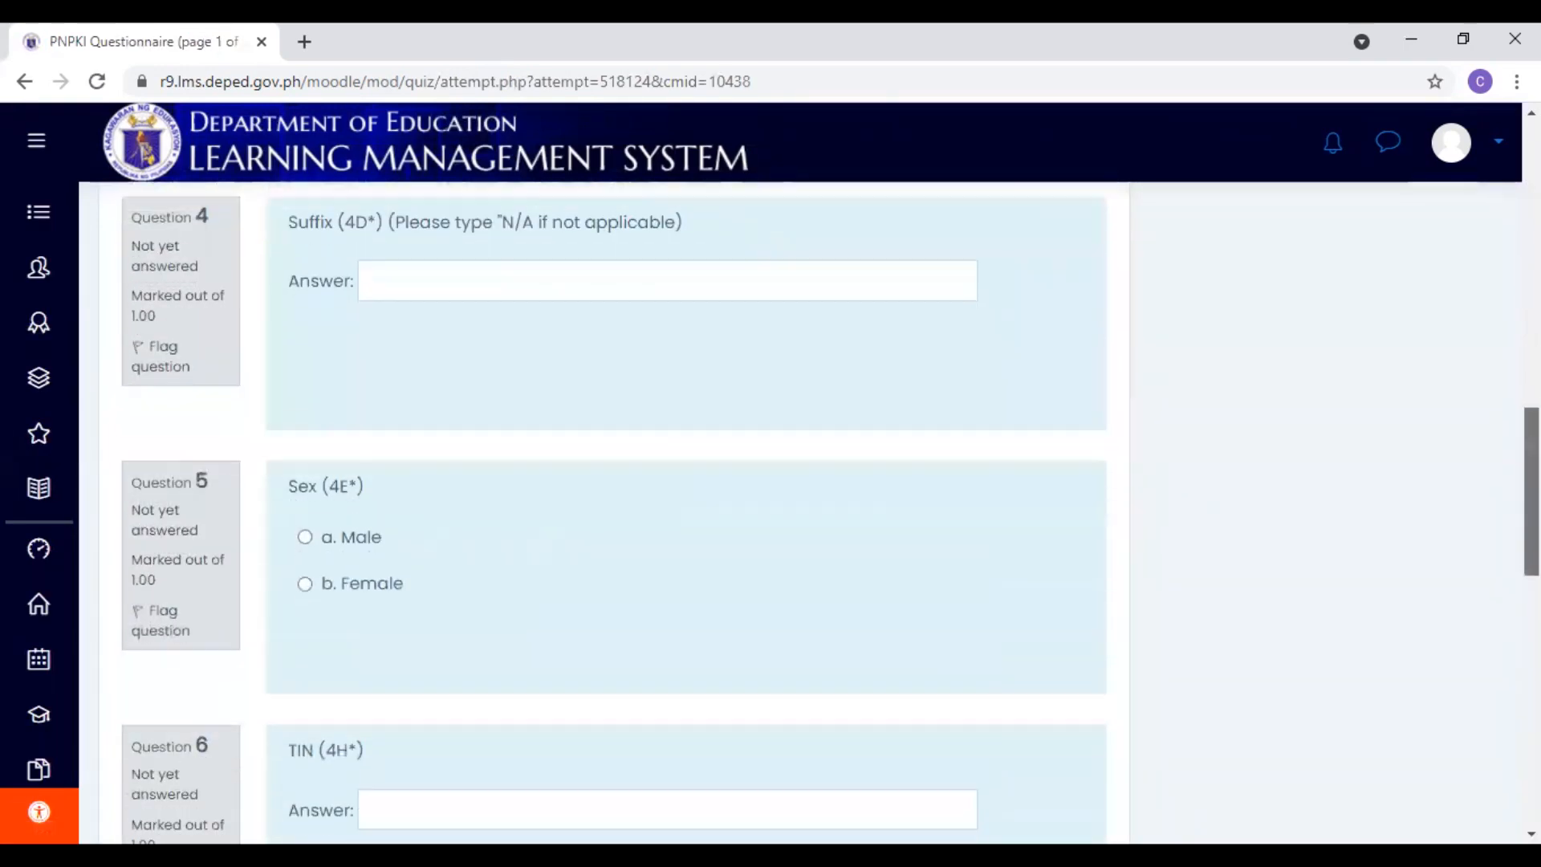
scroll("down", 3)
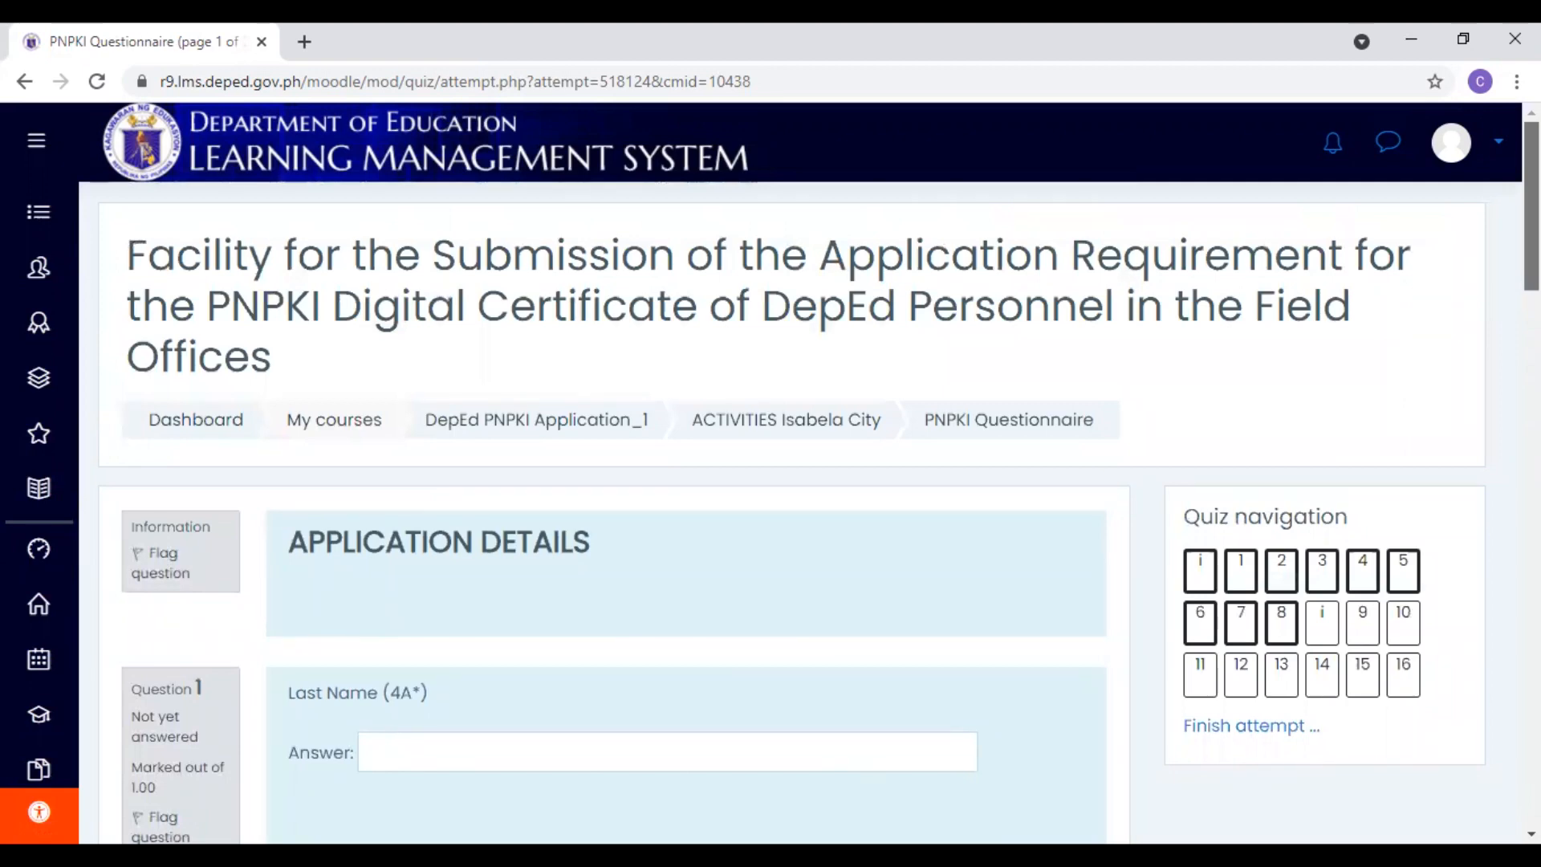
scroll("down", 3)
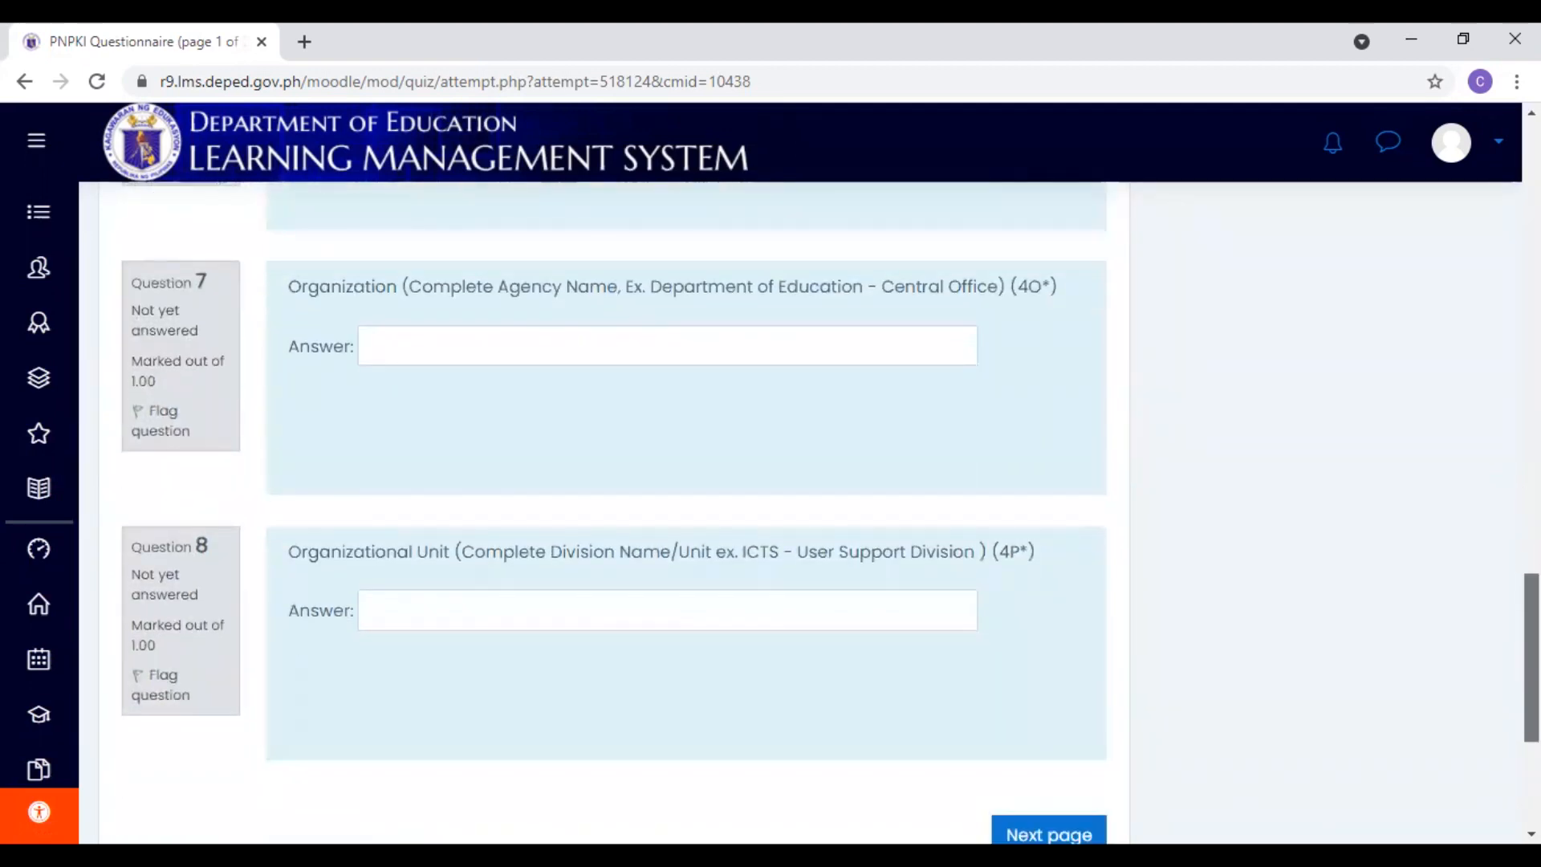
scroll("down", 3)
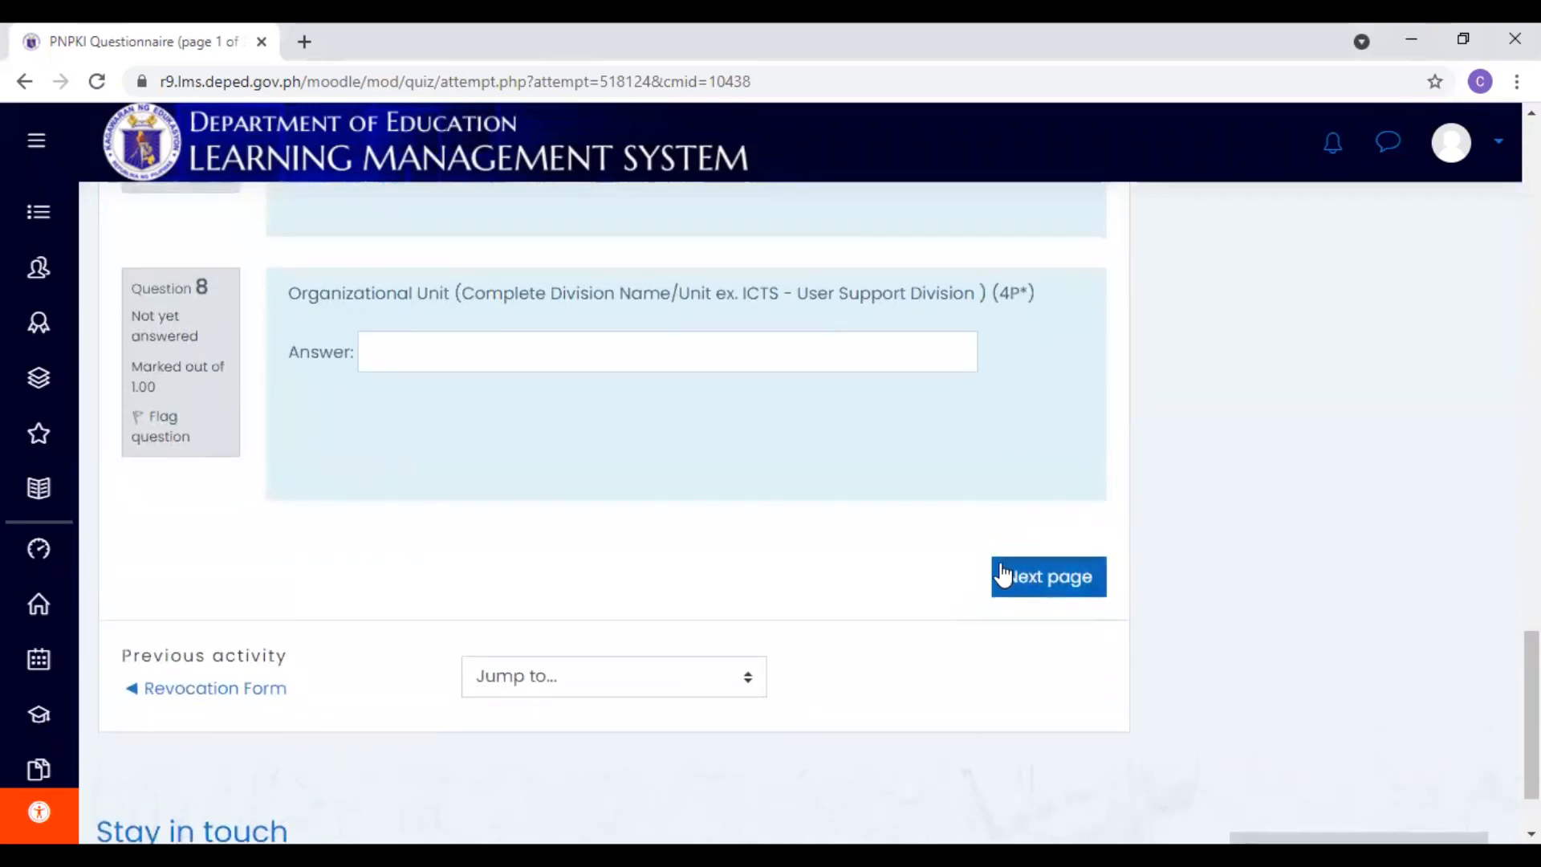
mouse_move(1480, 761)
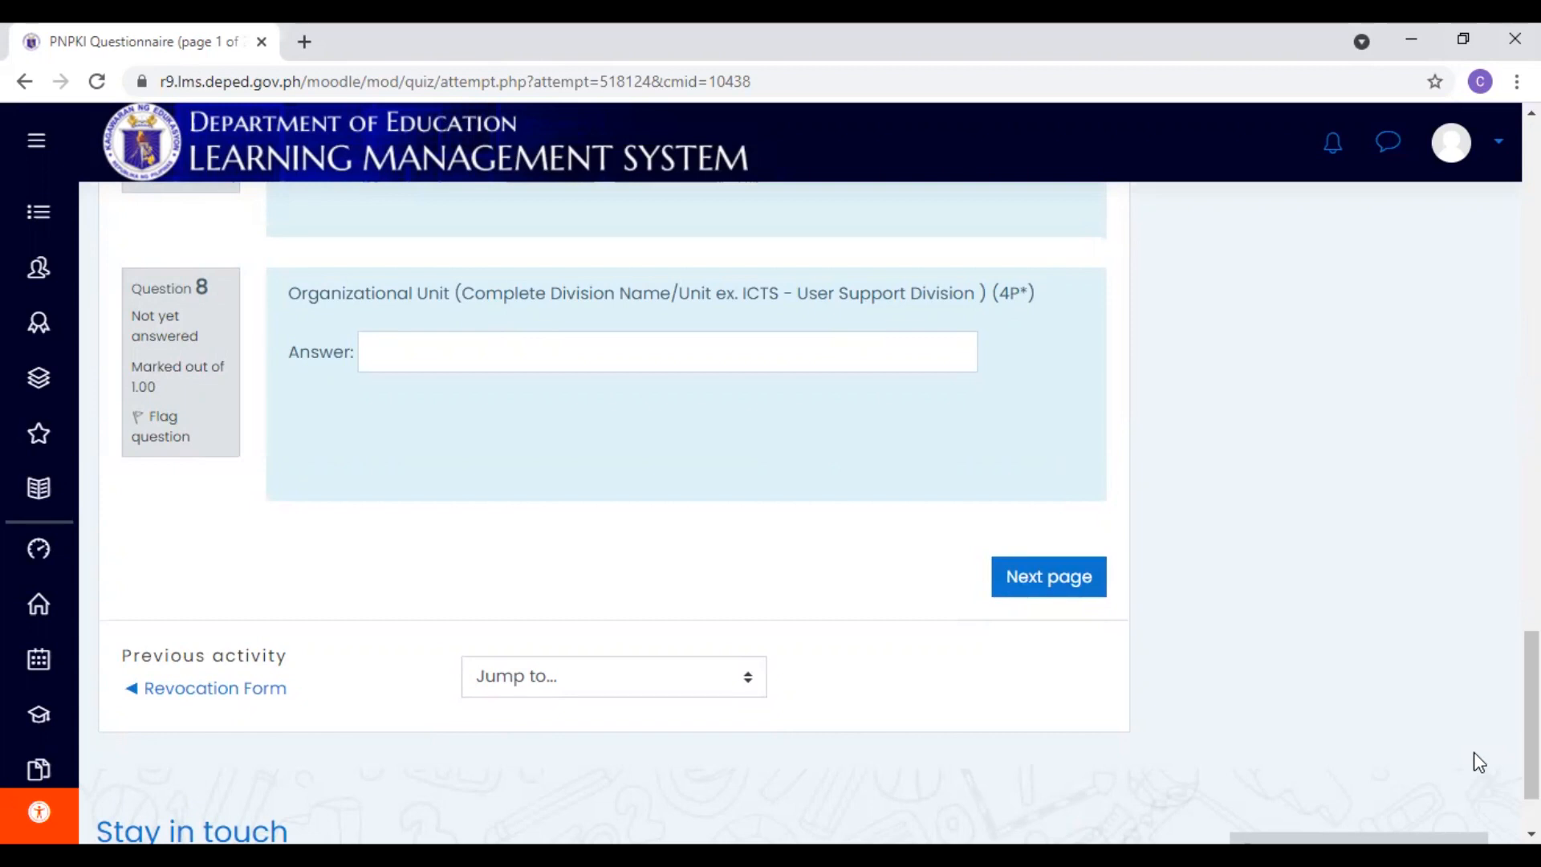
mouse_move(1203, 625)
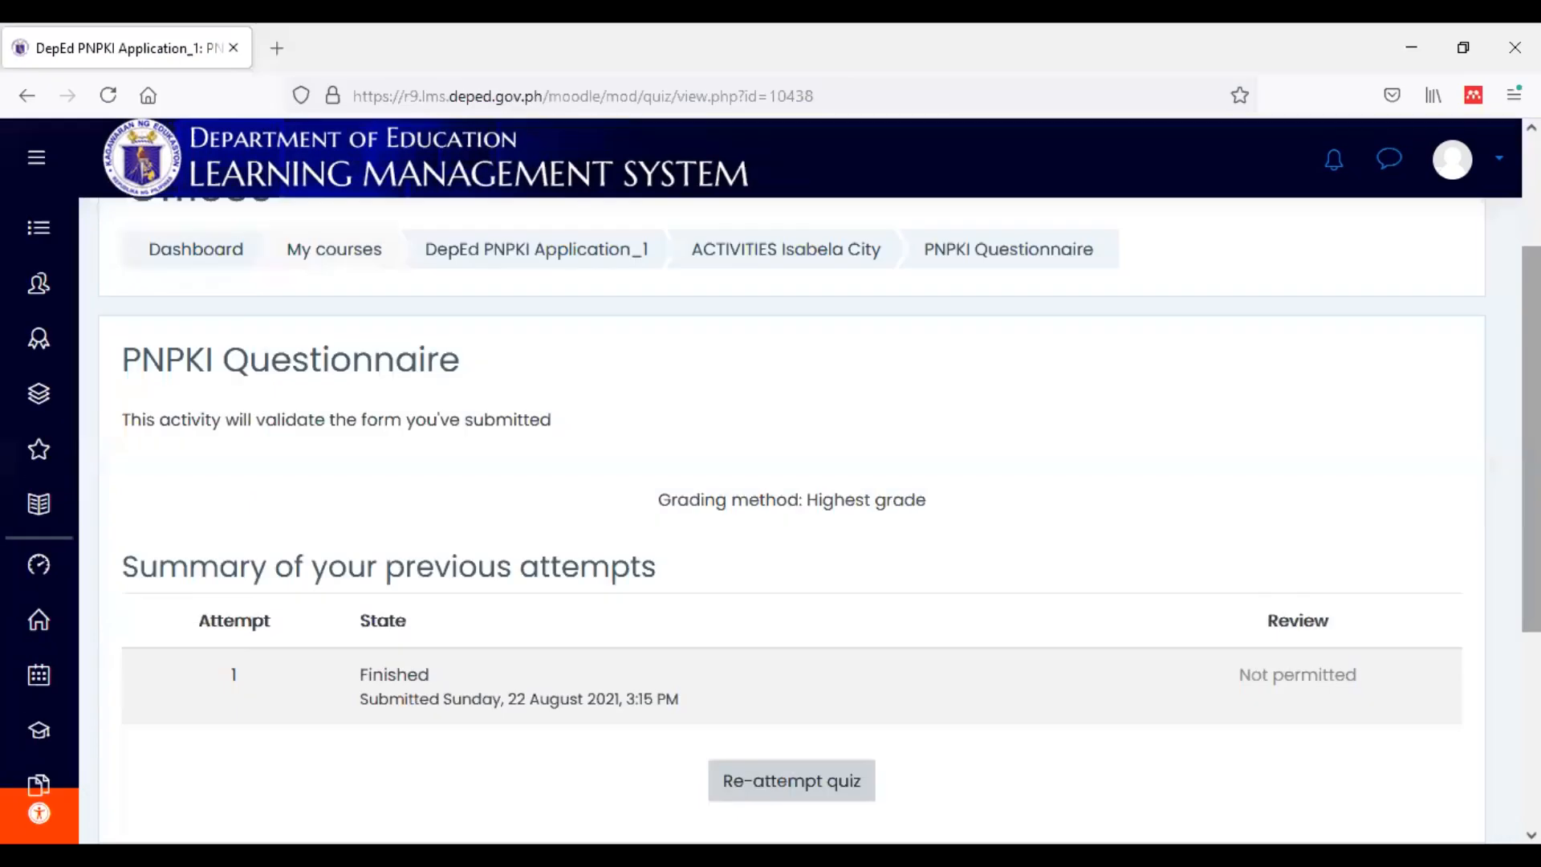
Reach the Upload PNPKI Form Here activity and view the submission status showing the form submitted for grading
scroll("down", 3)
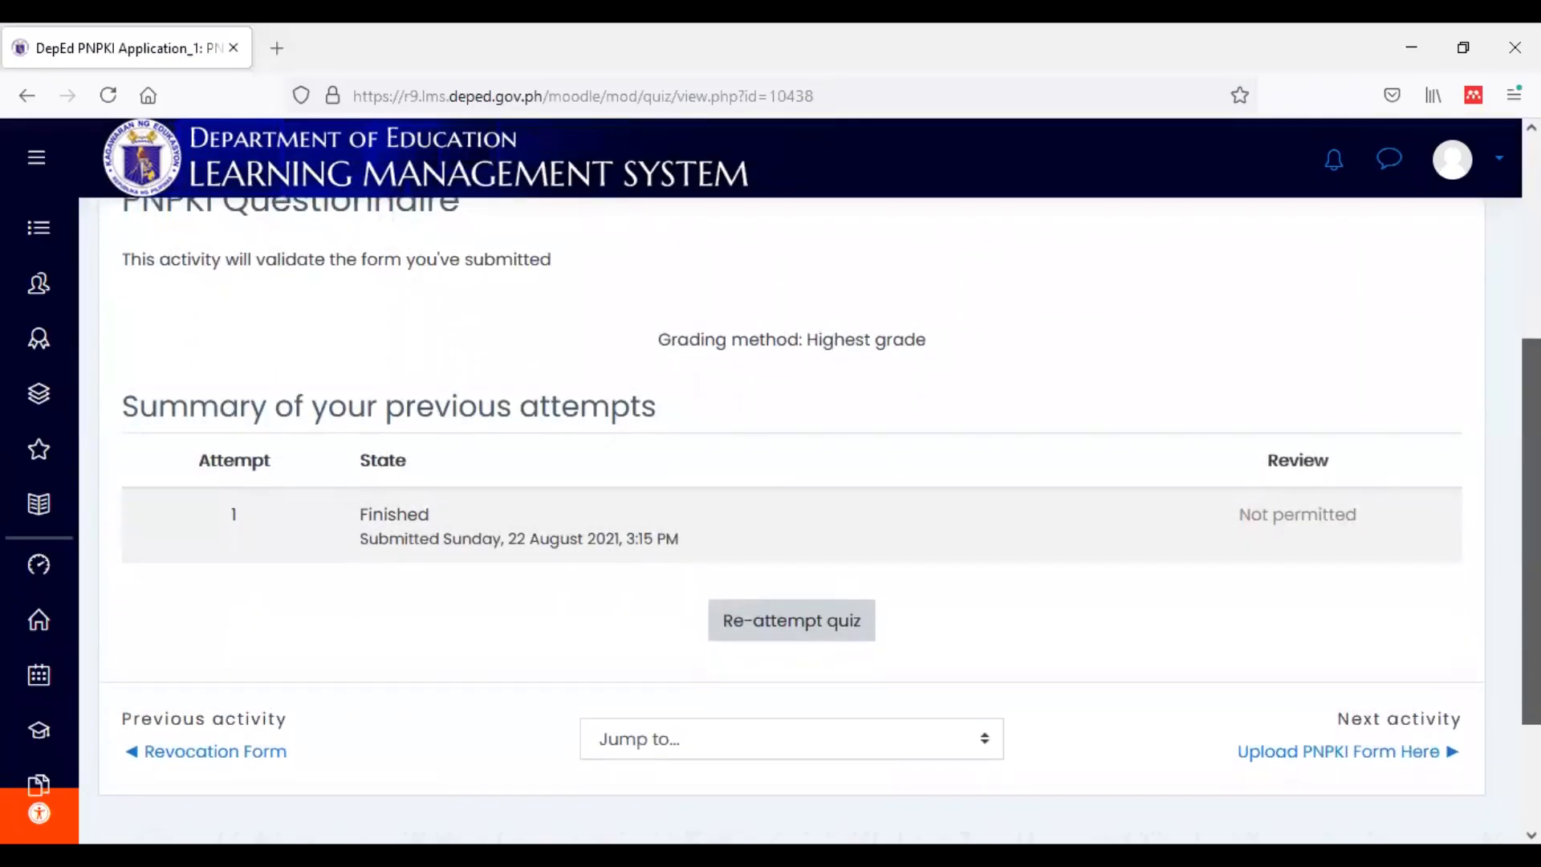
scroll("down", 3)
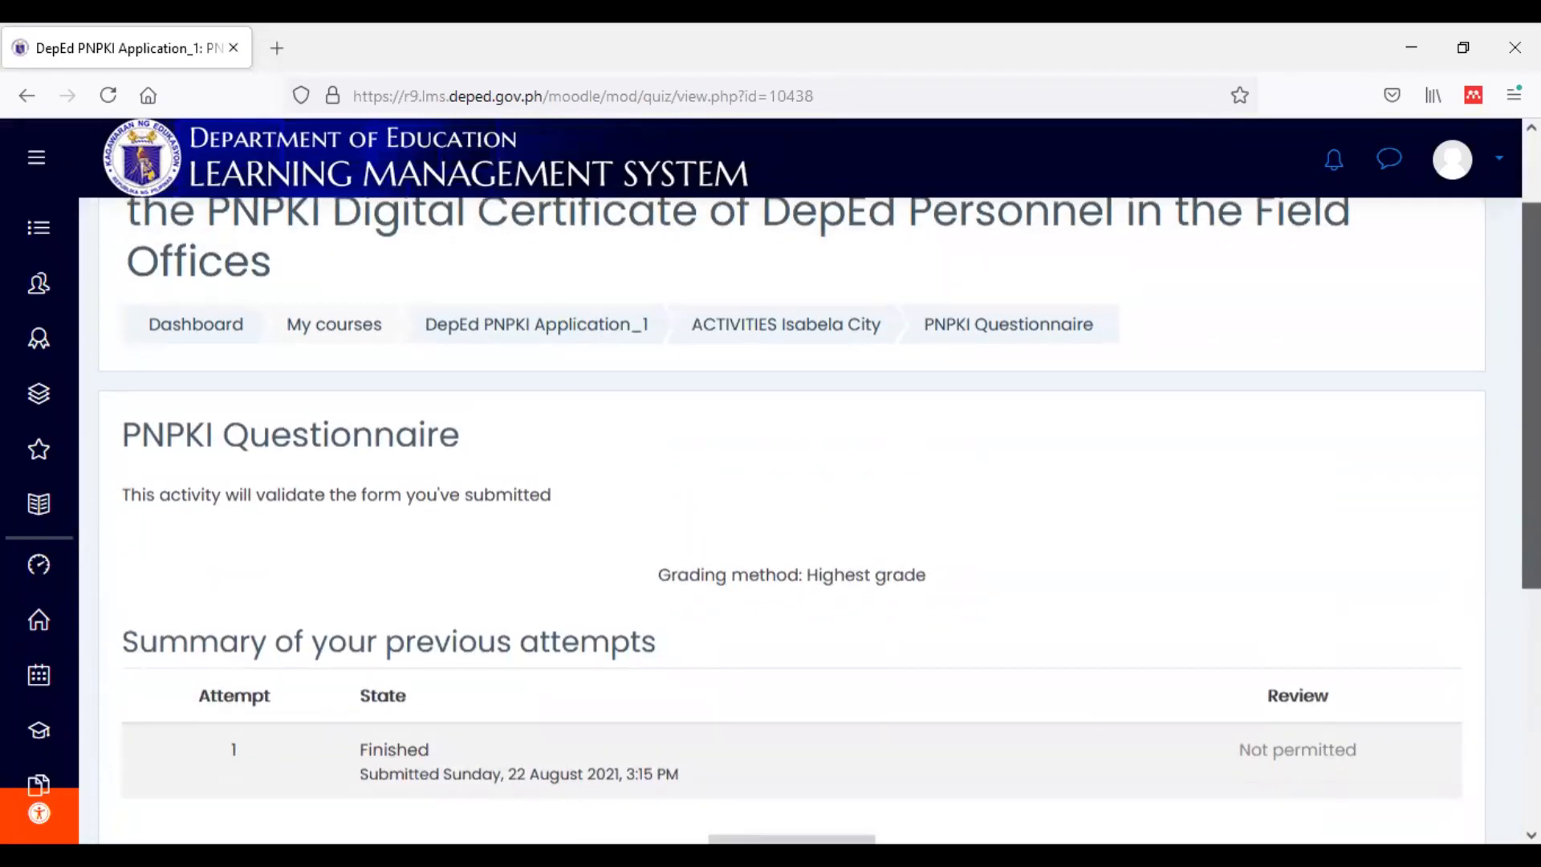
scroll("down", 3)
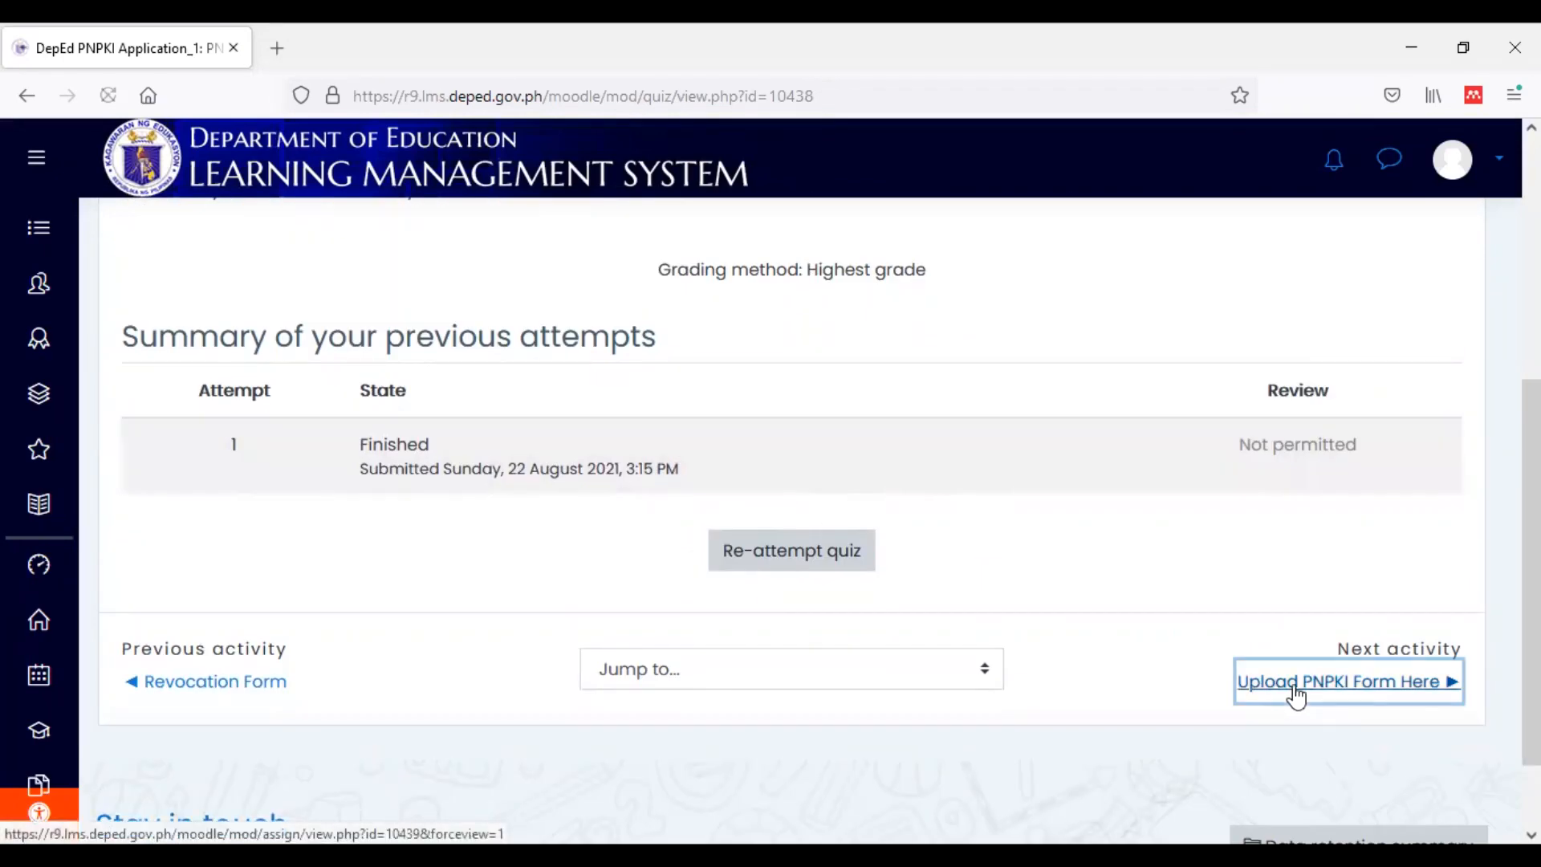
left_click(1339, 681)
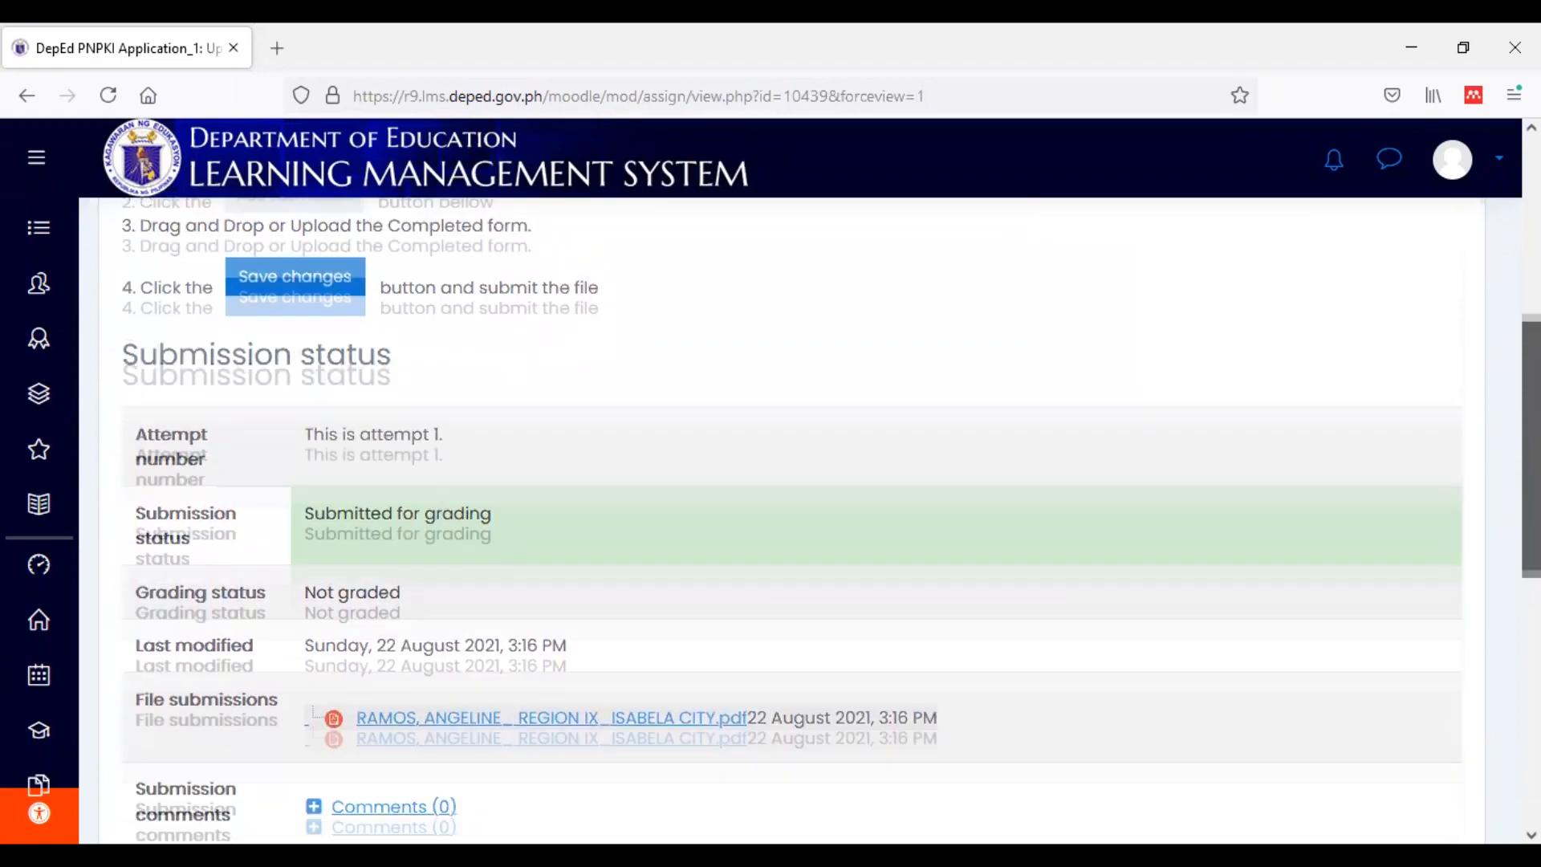
scroll("down", 3)
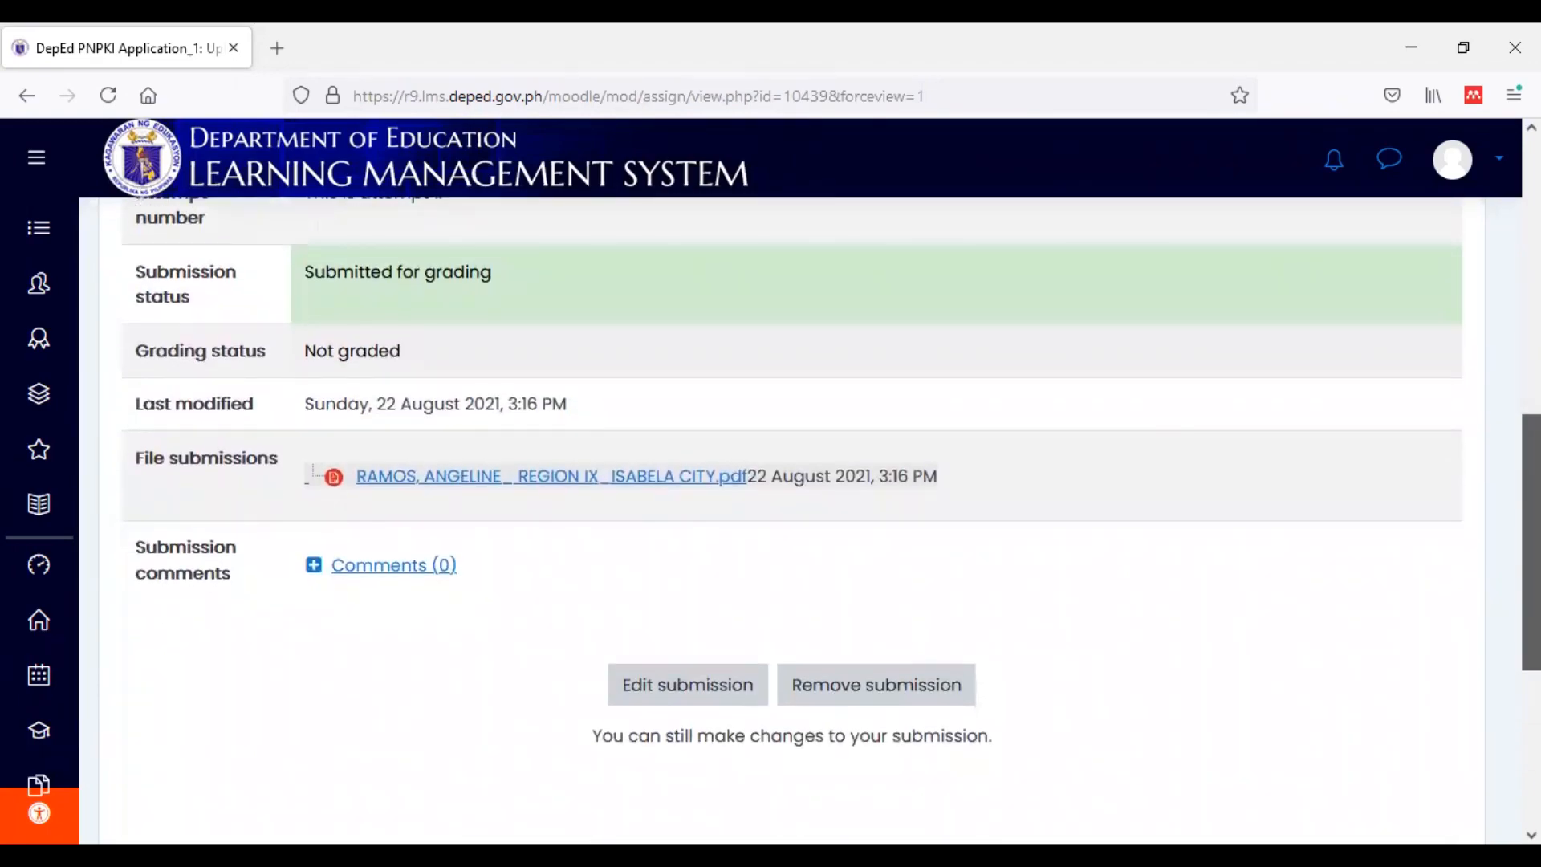
scroll("down", 3)
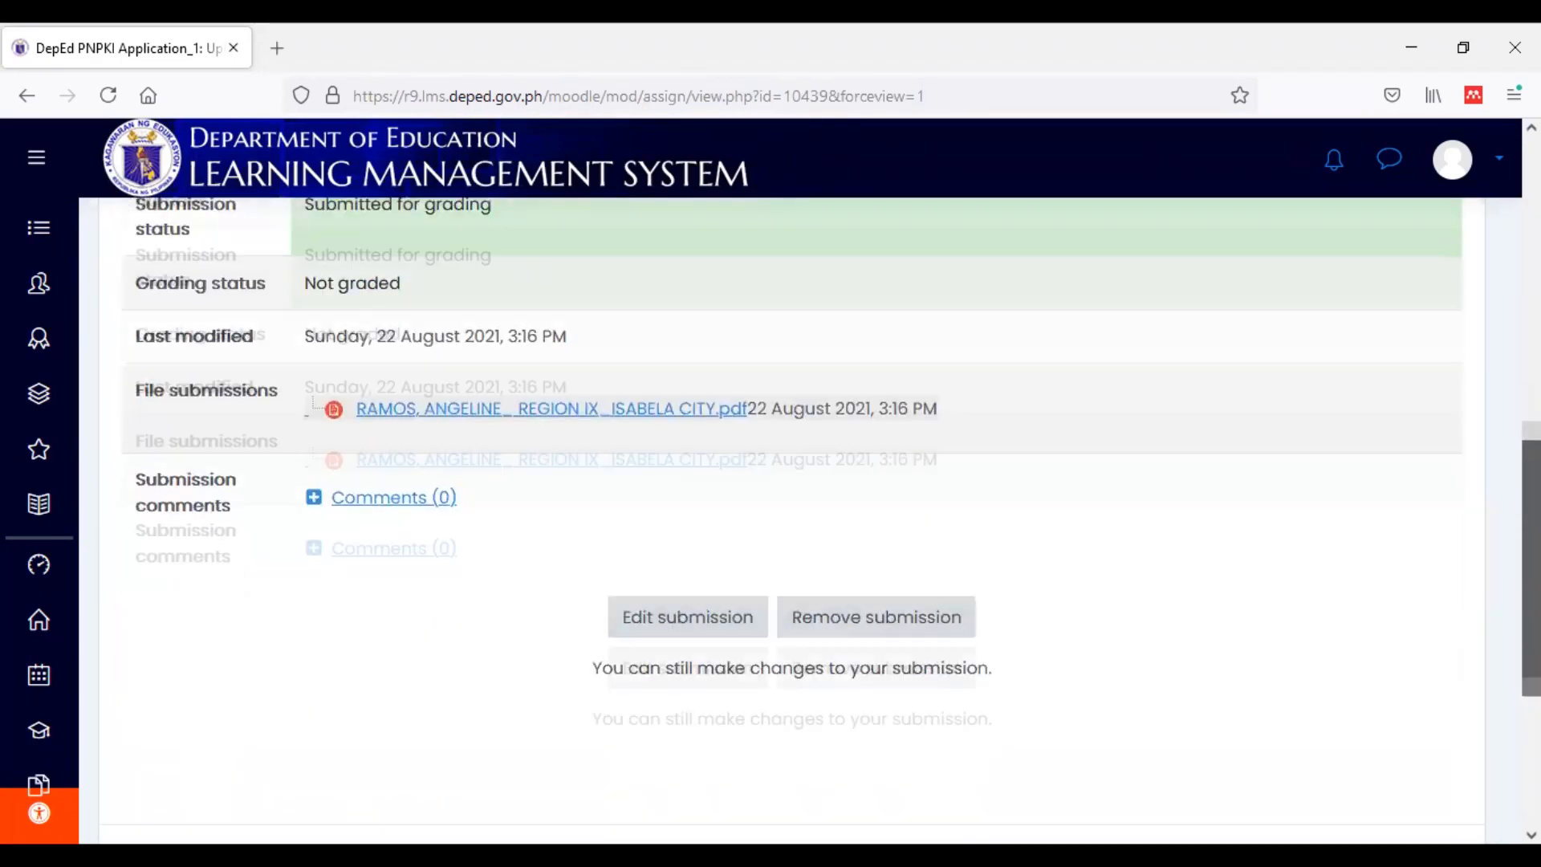